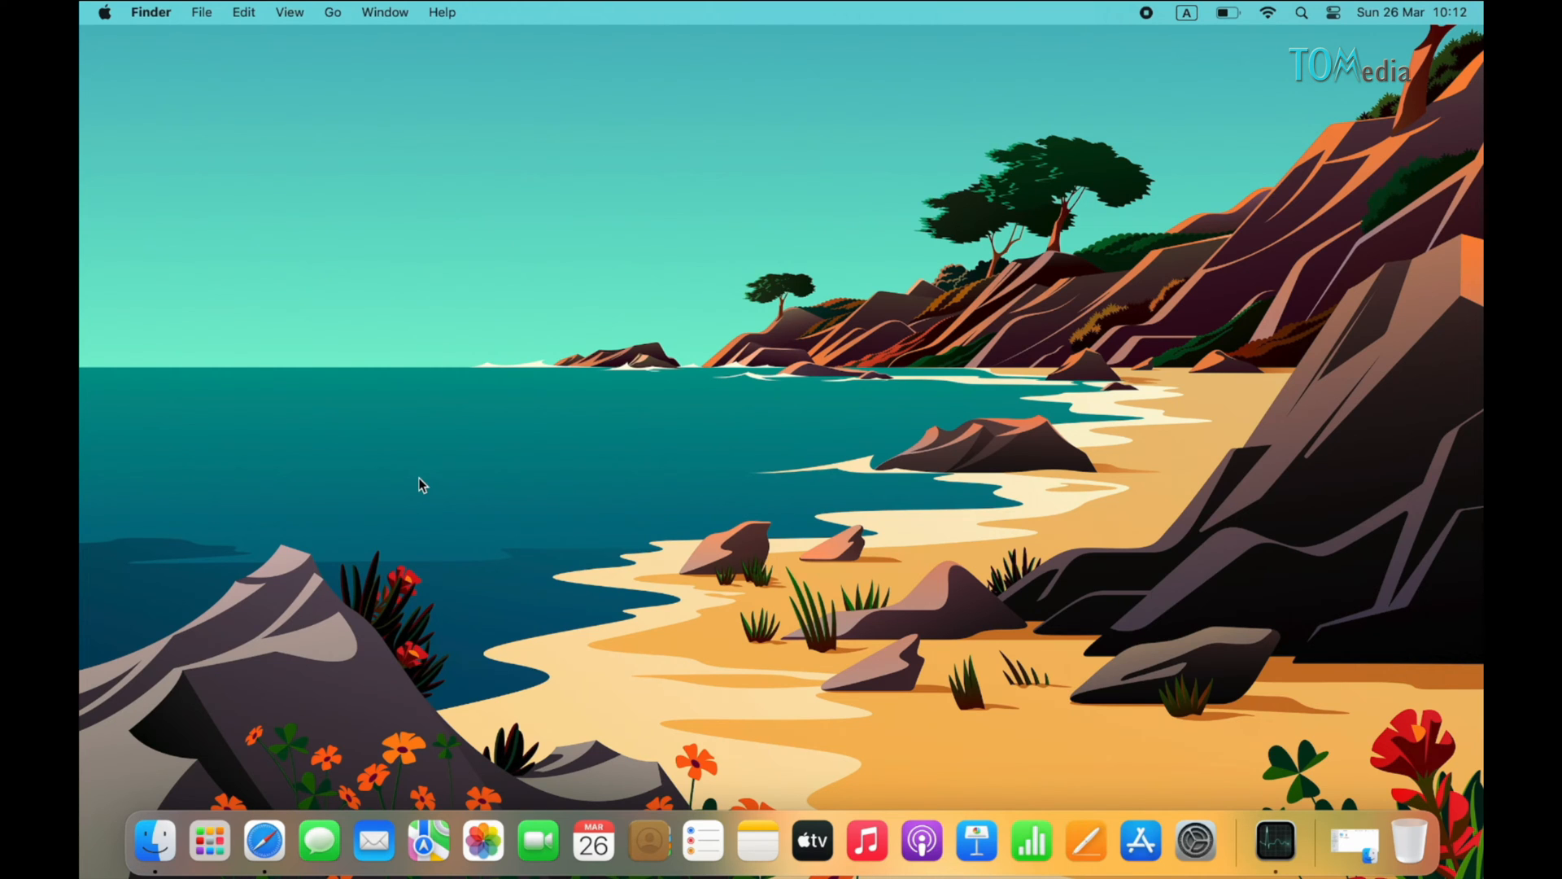
{"action": "mouse_move", "coordinate": [265, 840]}
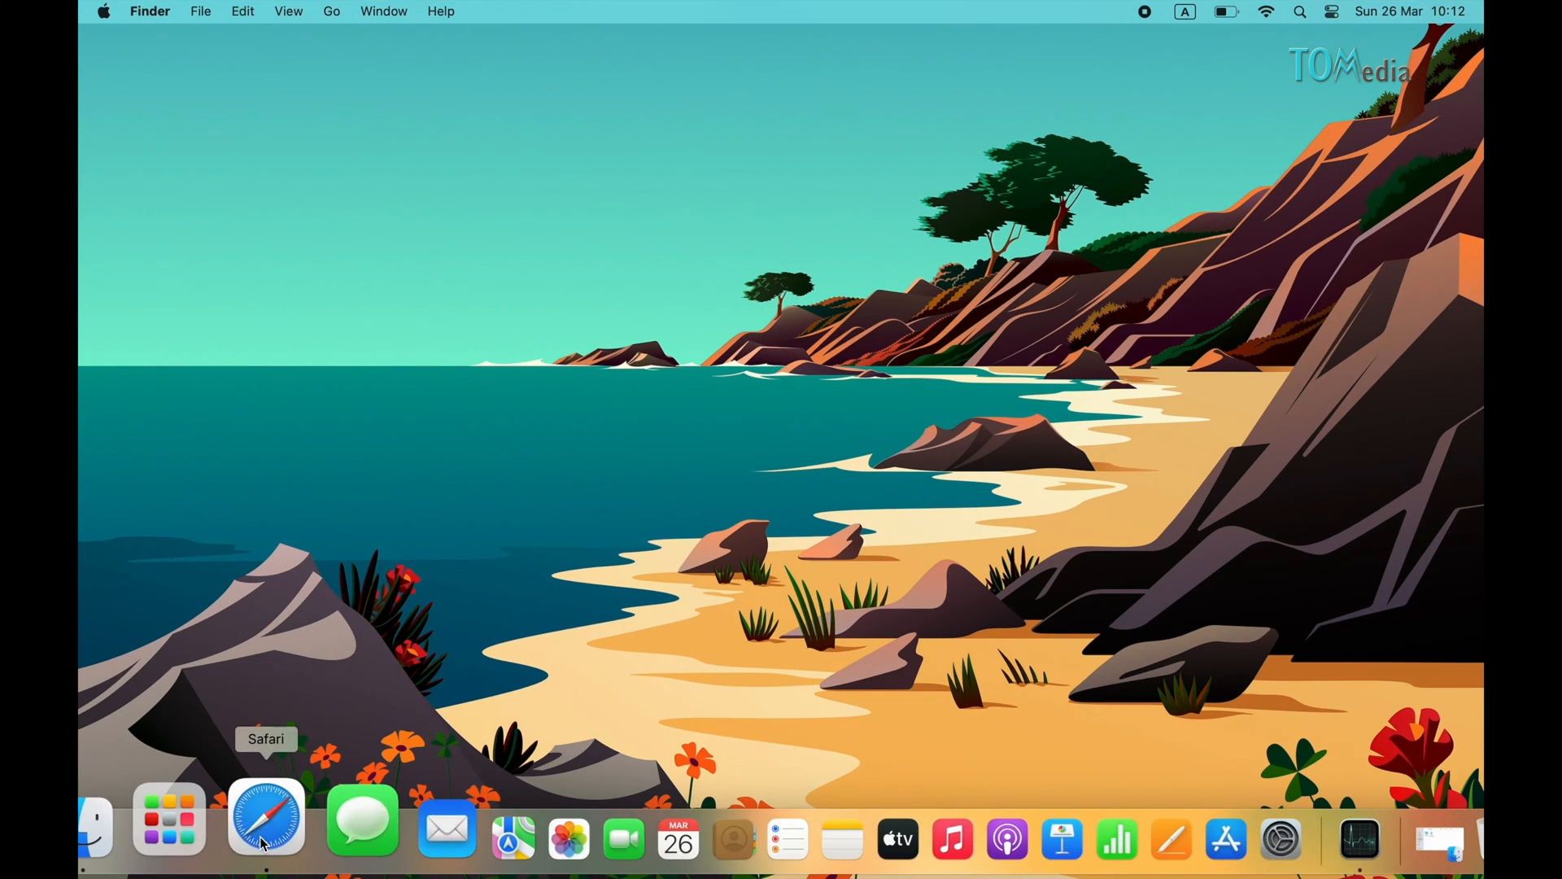
Search Google in Safari for 'apache friends xampp for mac'
{"action": "left_click", "coordinate": [265, 819]}
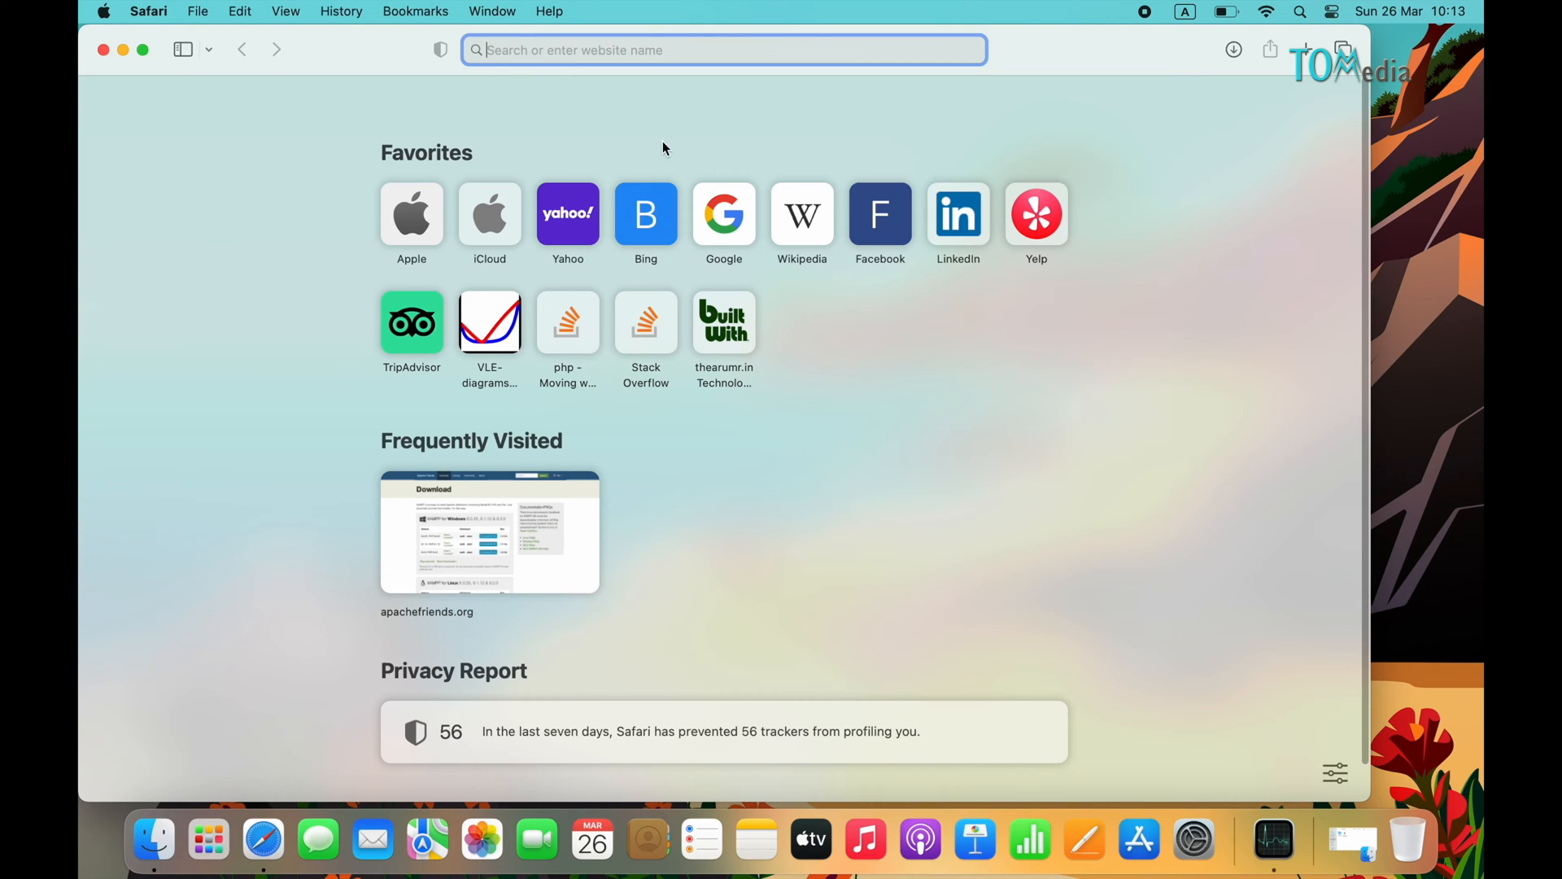
{"action": "left_click", "coordinate": [722, 213]}
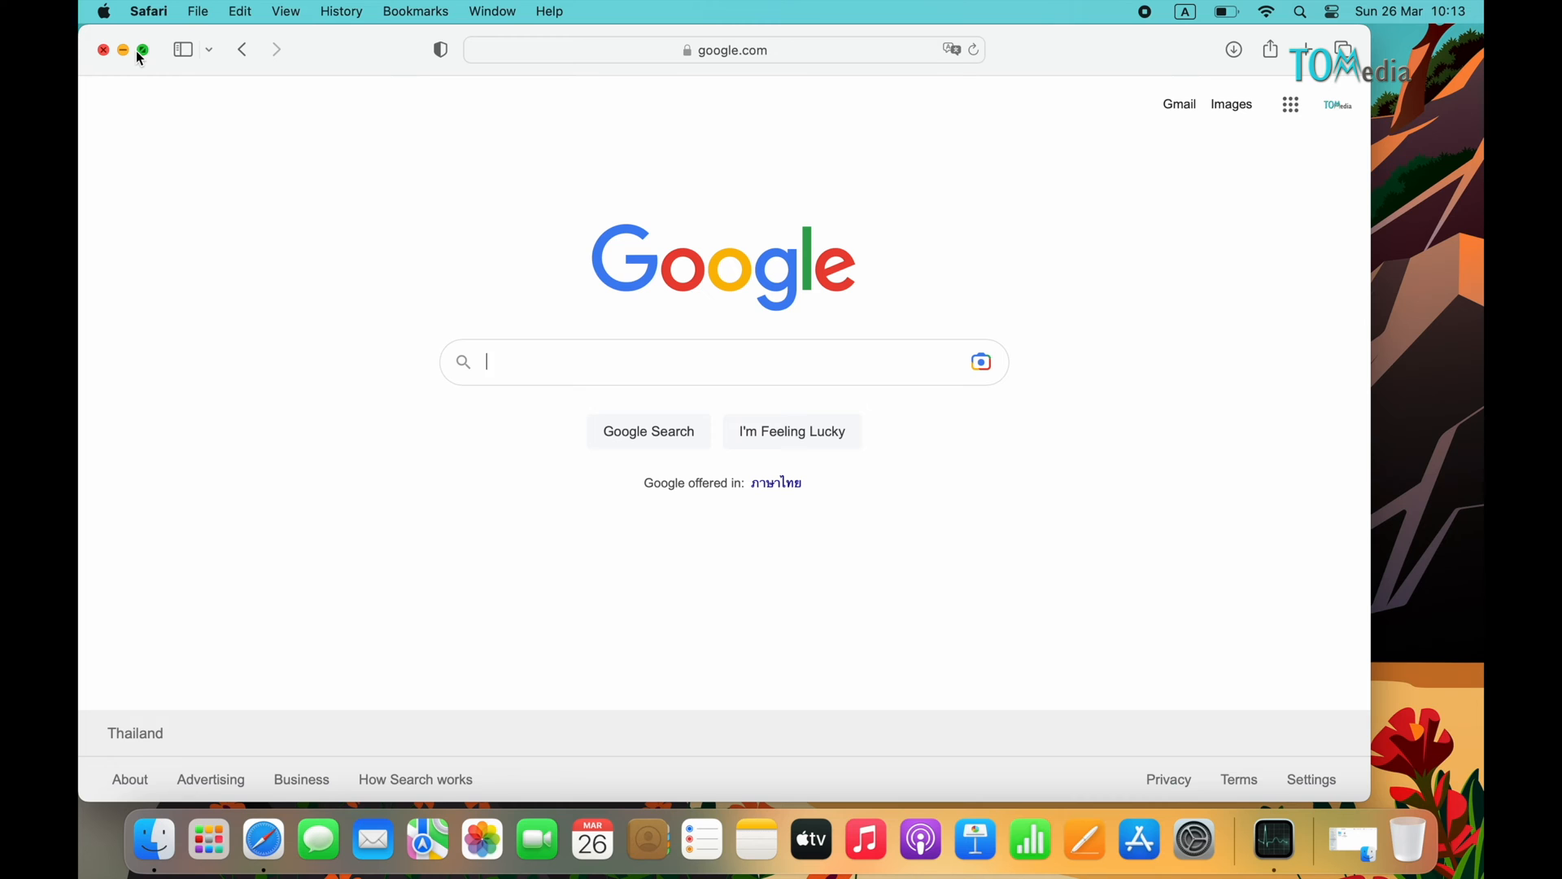
{"action": "left_click", "coordinate": [142, 50]}
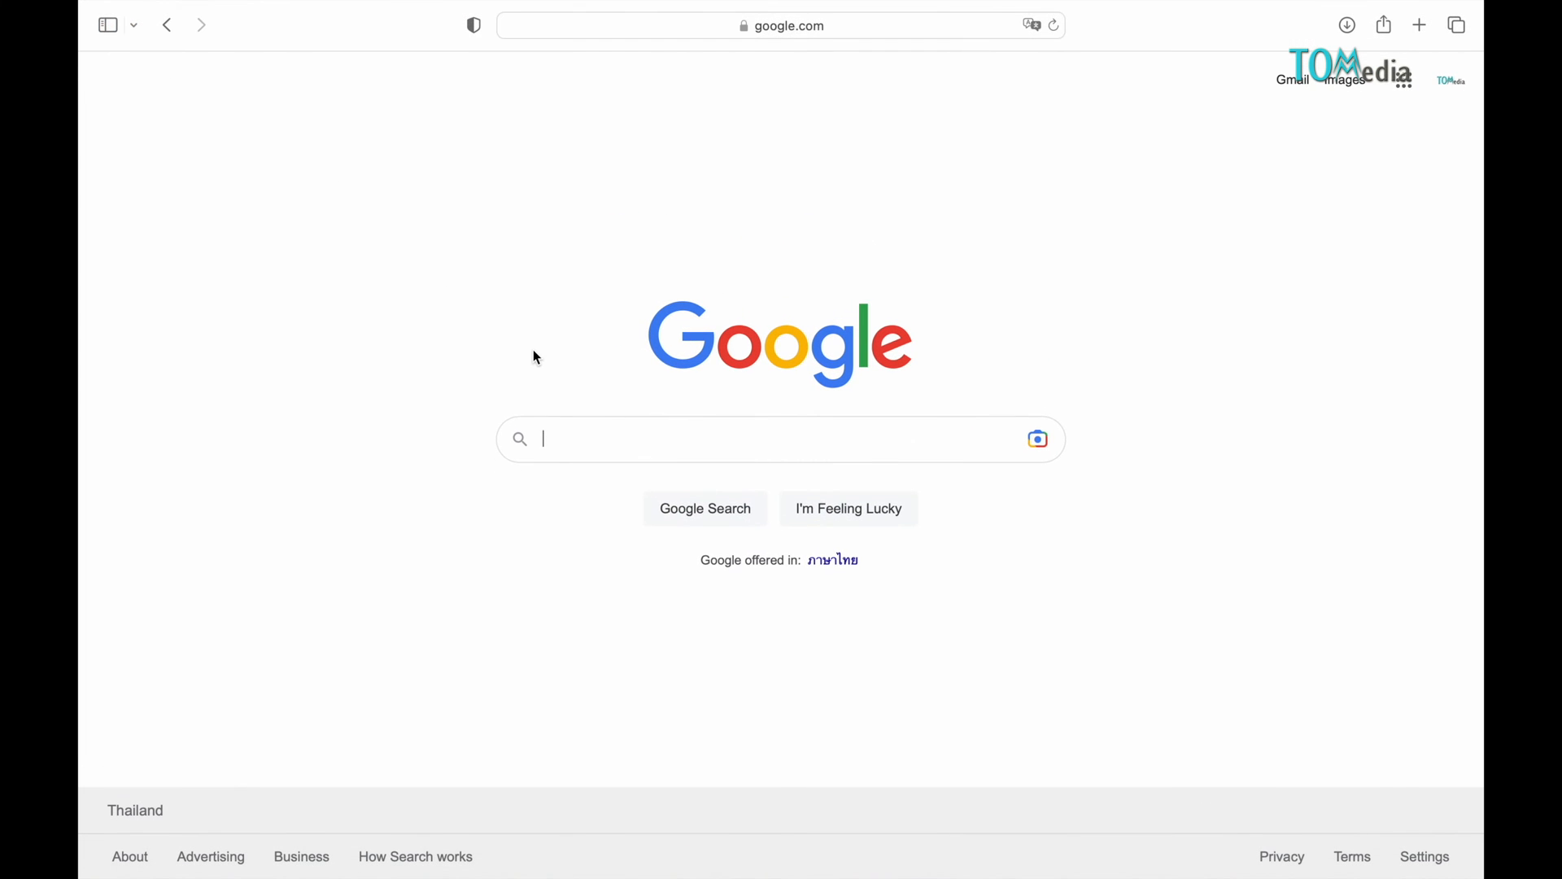
{"action": "type", "text": "apache"}
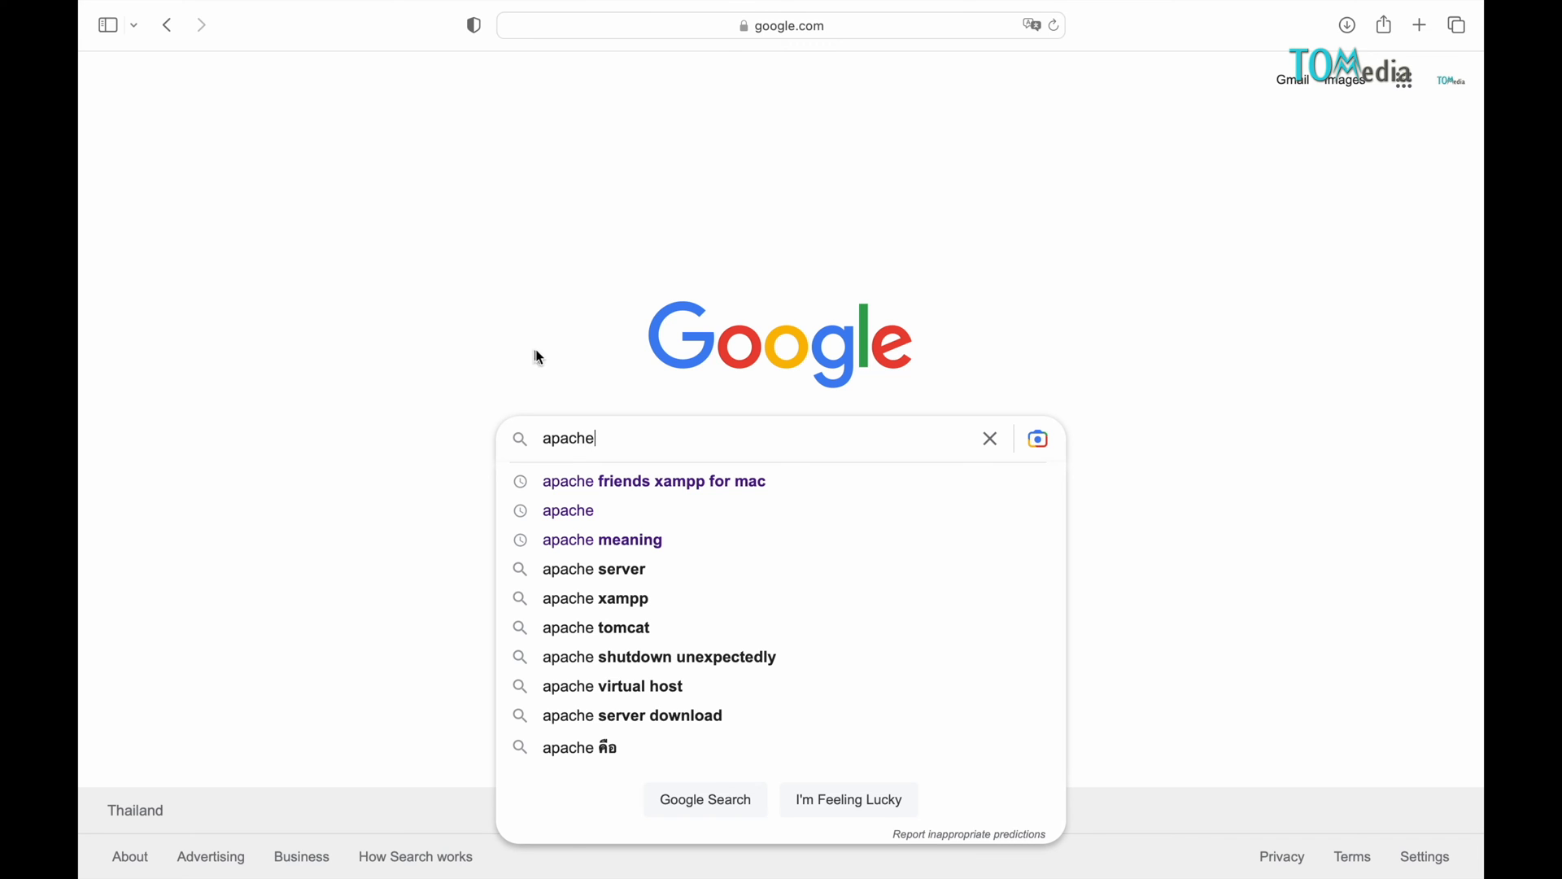
{"action": "mouse_move", "coordinate": [625, 482]}
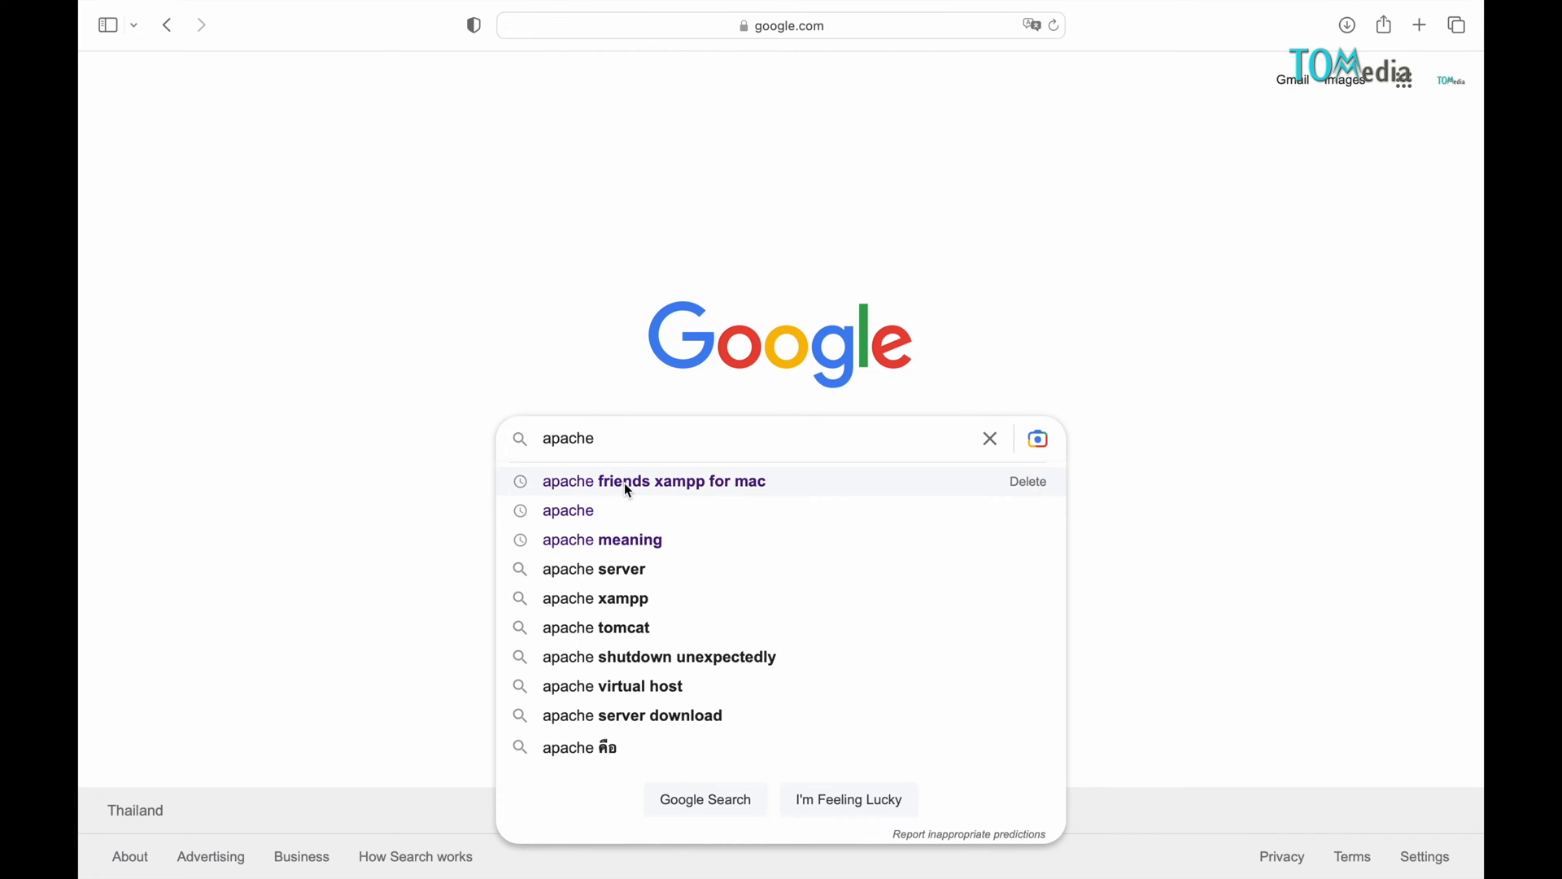
{"action": "left_click", "coordinate": [654, 482]}
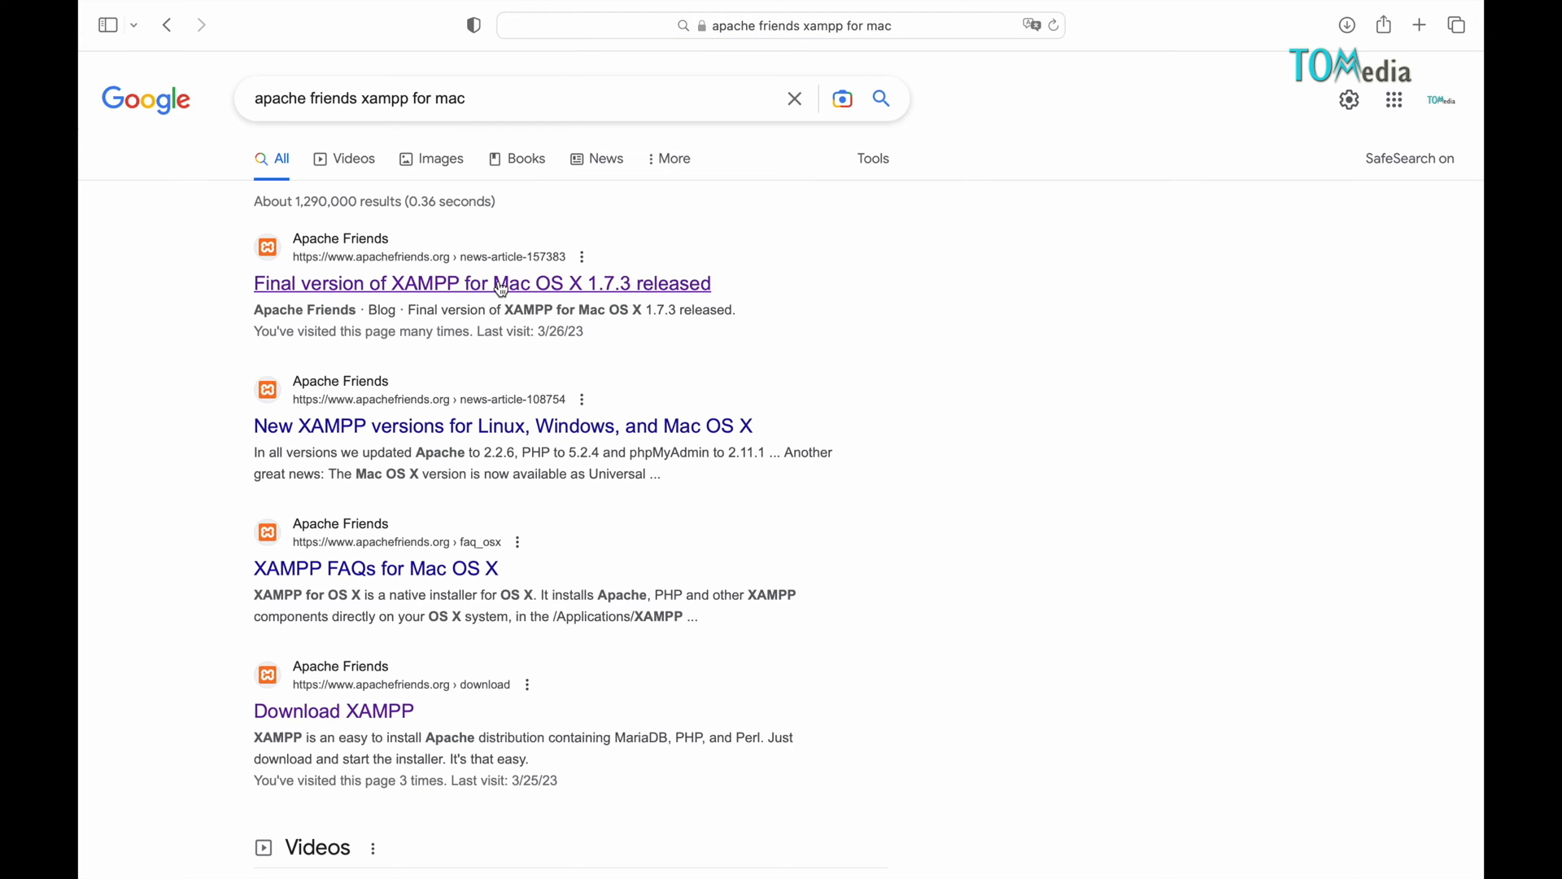
Reach the Apache Friends download page and bring the XAMPP for OS X versions into view
{"action": "left_click", "coordinate": [481, 283]}
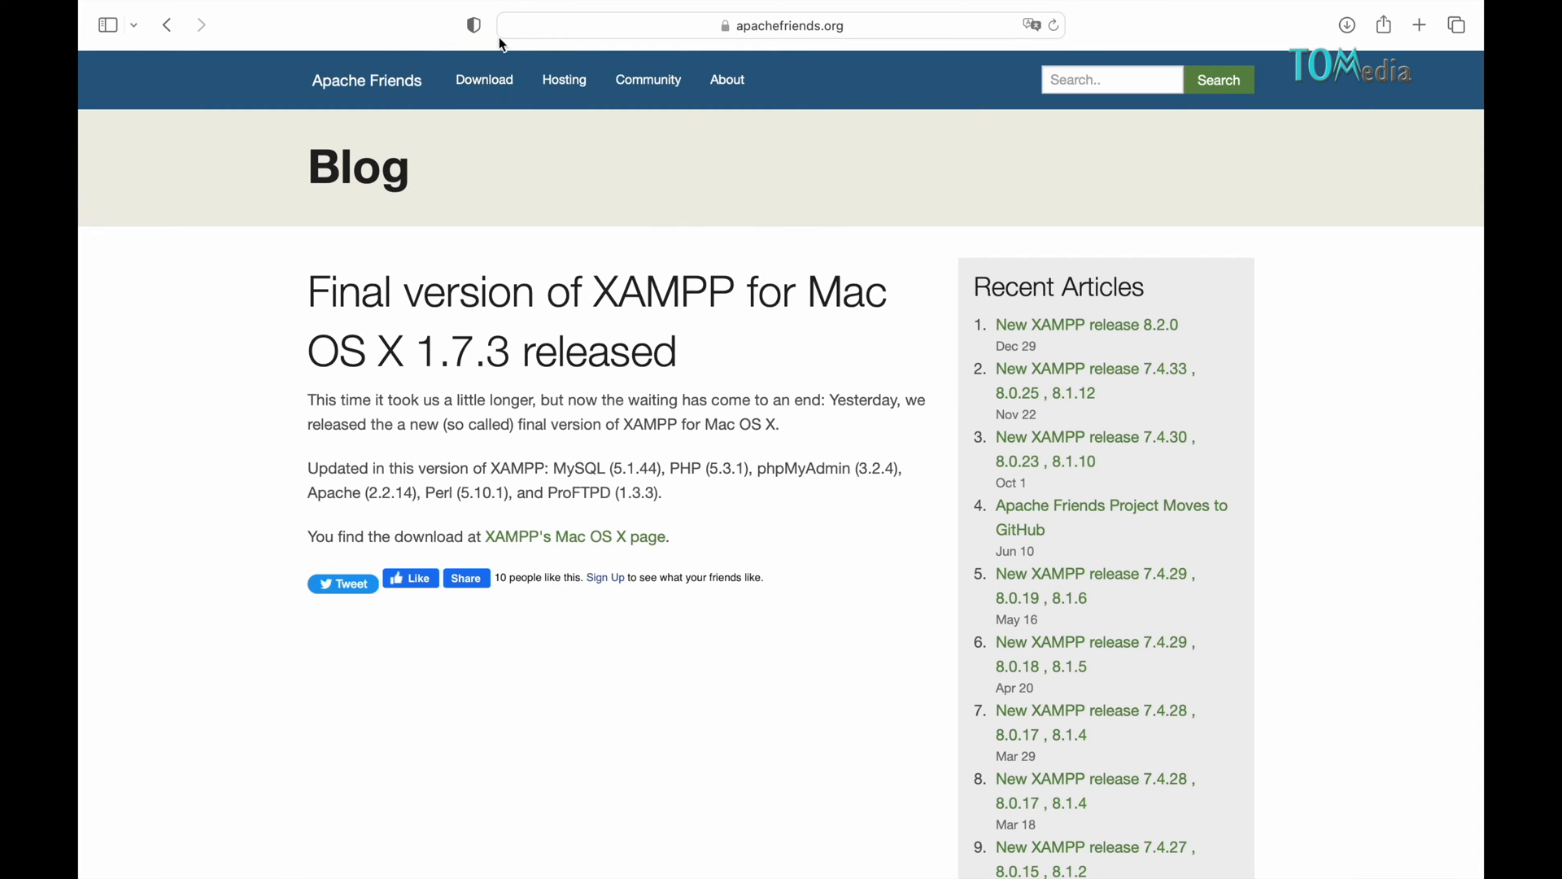
{"action": "left_click", "coordinate": [484, 80]}
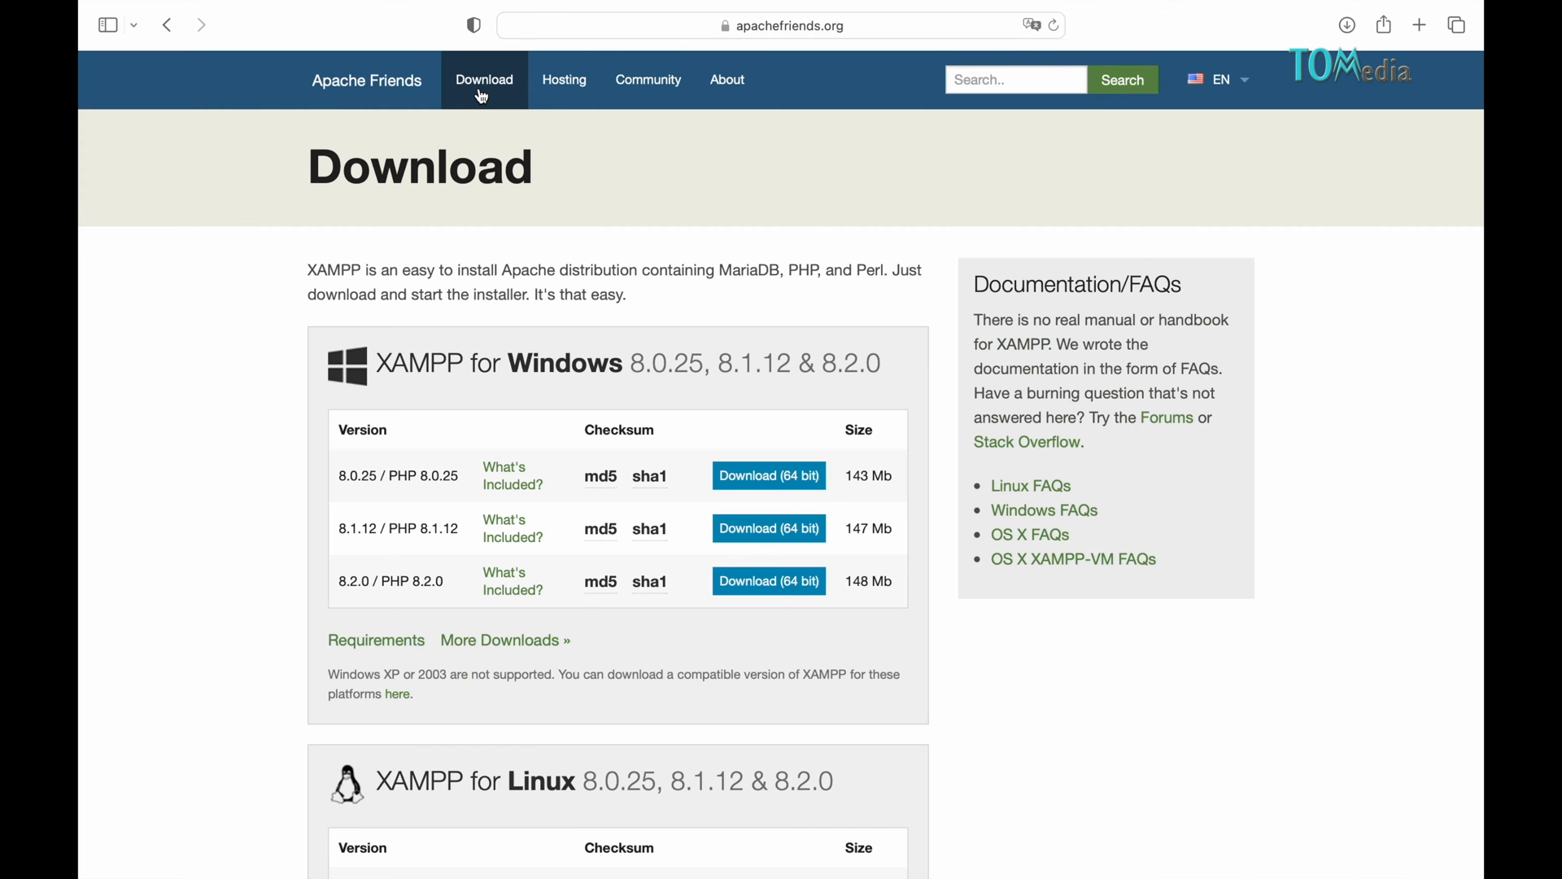
{"action": "scroll", "scroll_direction": "down", "scroll_amount": 3}
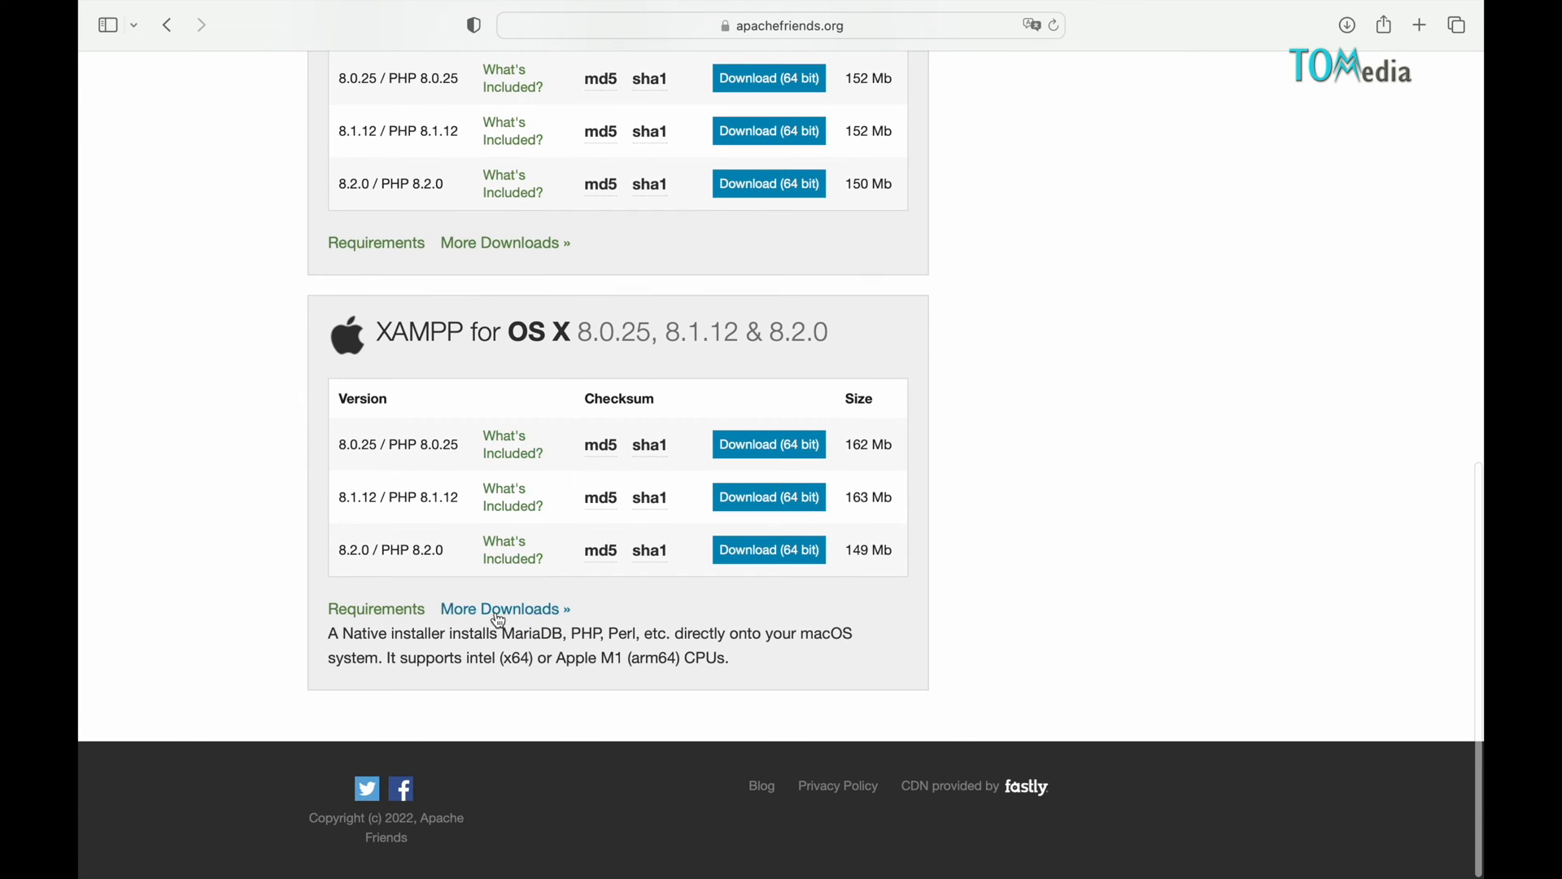
{"action": "mouse_move", "coordinate": [511, 615]}
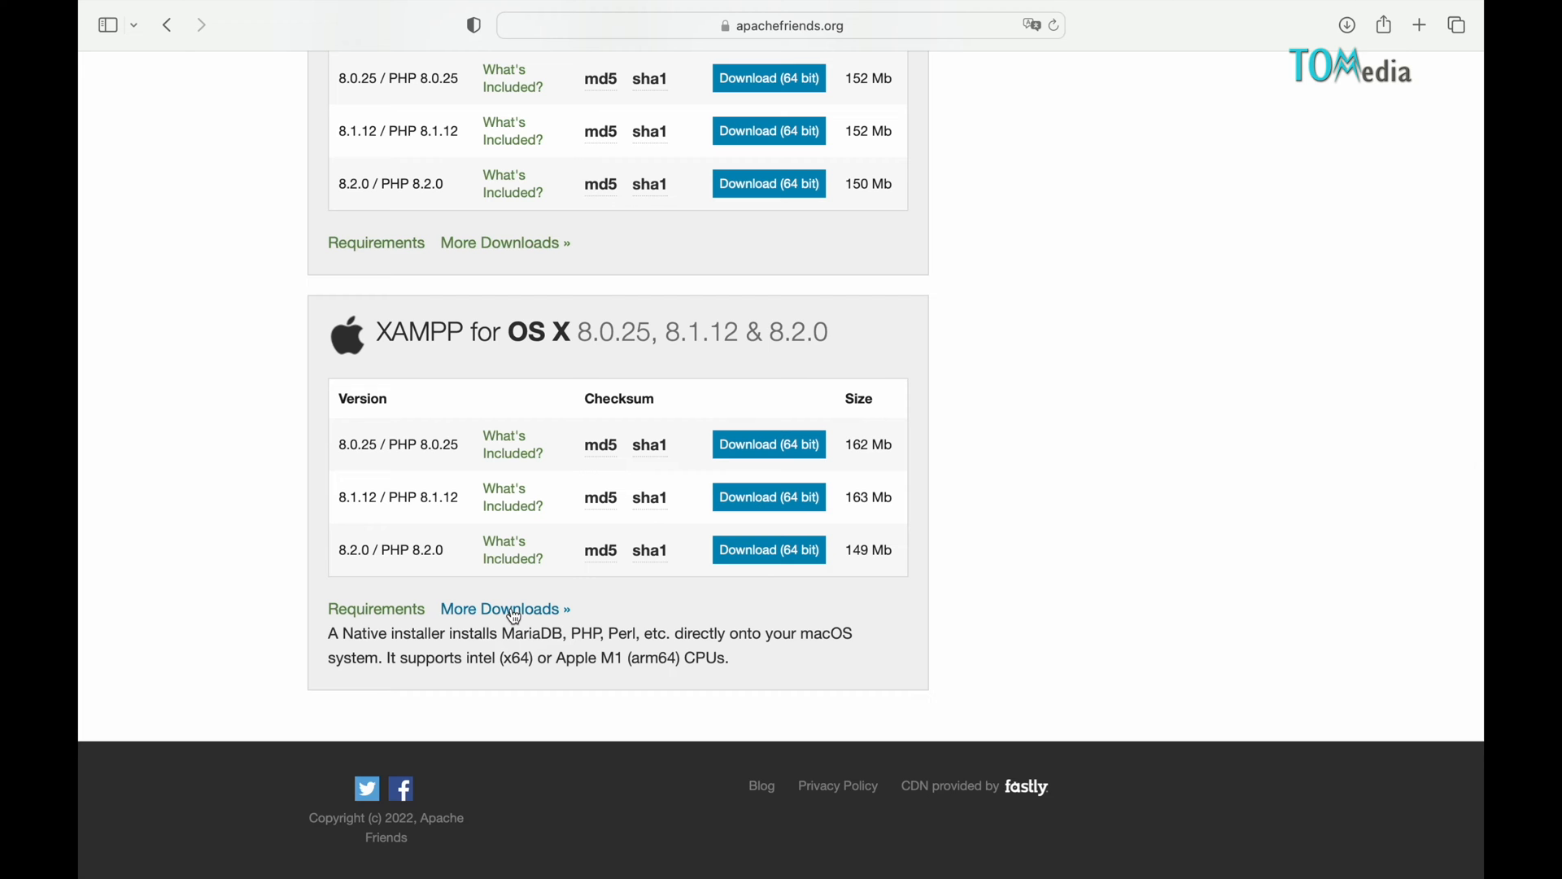
Go to more OS X downloads on SourceForge and enter the XAMPP Mac OS X folder
{"action": "left_click", "coordinate": [505, 608]}
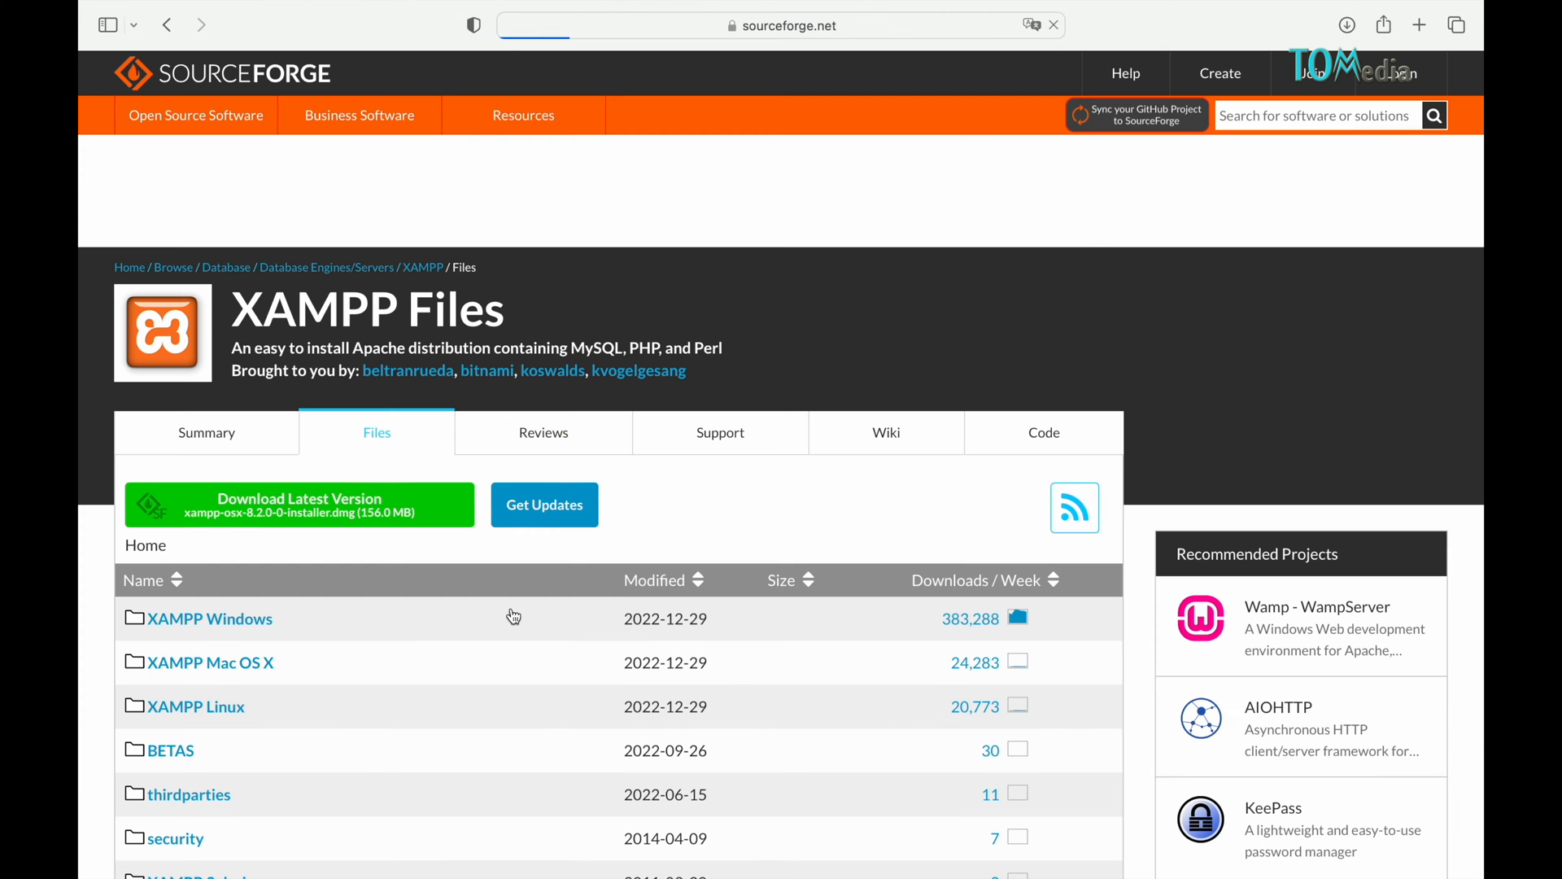
{"action": "scroll", "scroll_direction": "down", "scroll_amount": 3}
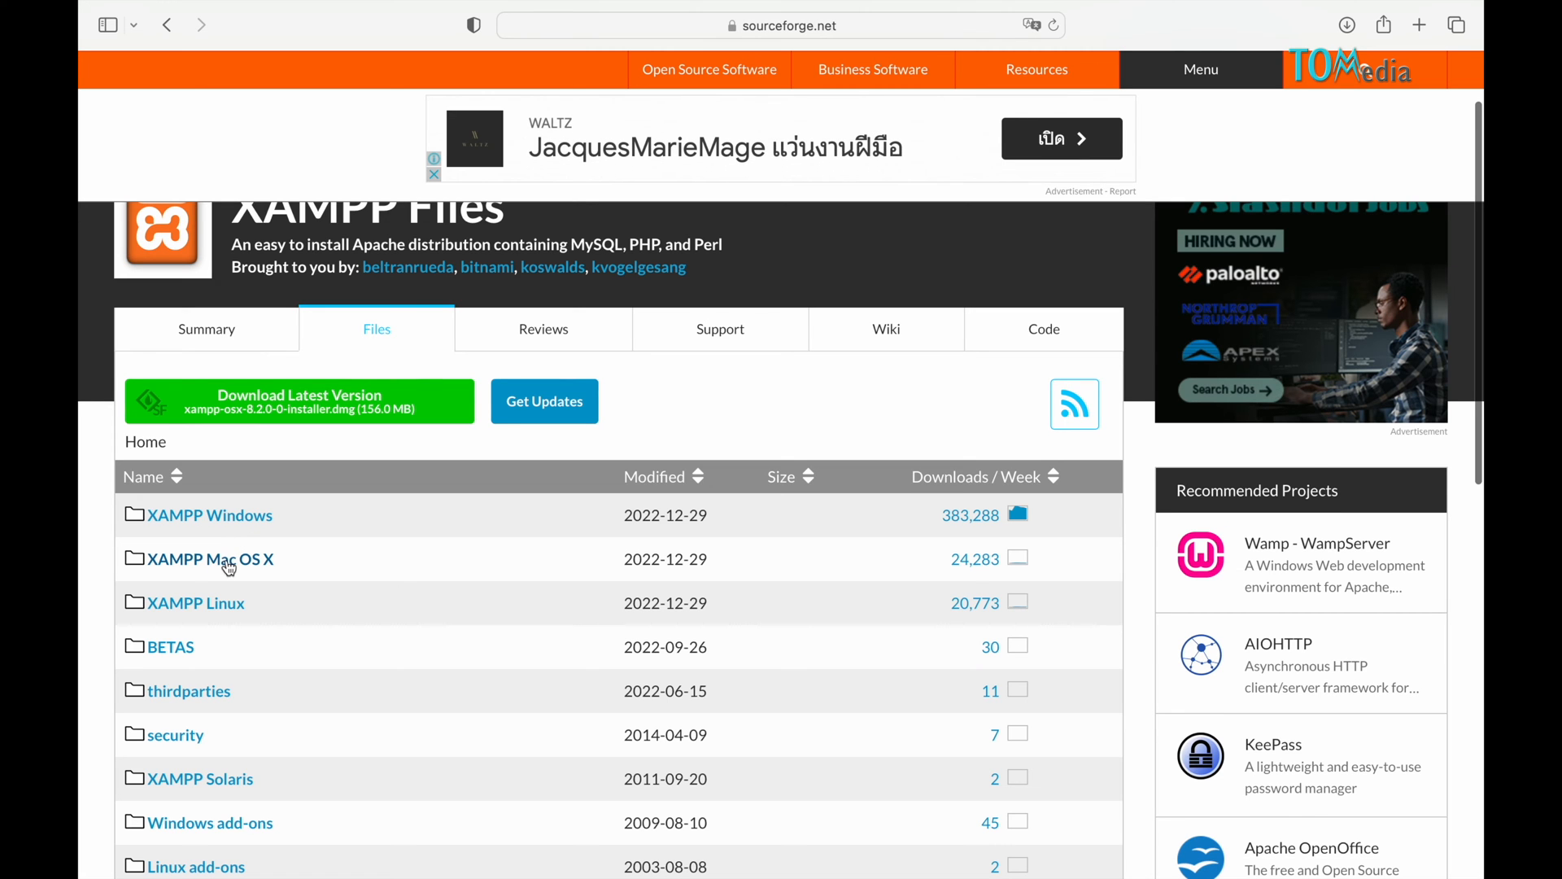
{"action": "left_click", "coordinate": [210, 558]}
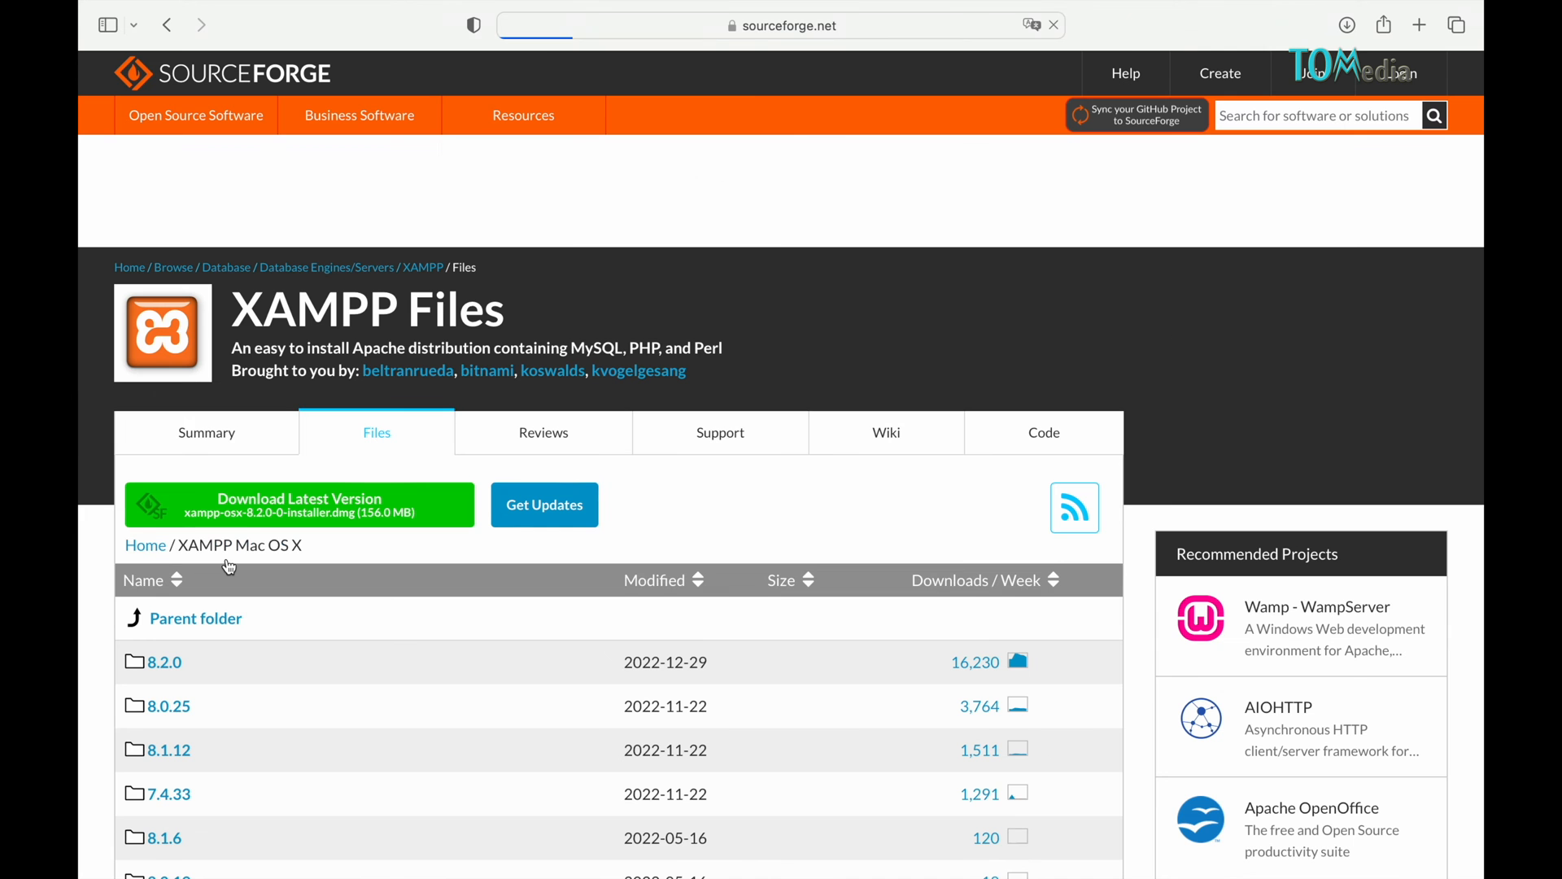
{"action": "scroll", "scroll_direction": "down", "scroll_amount": 3}
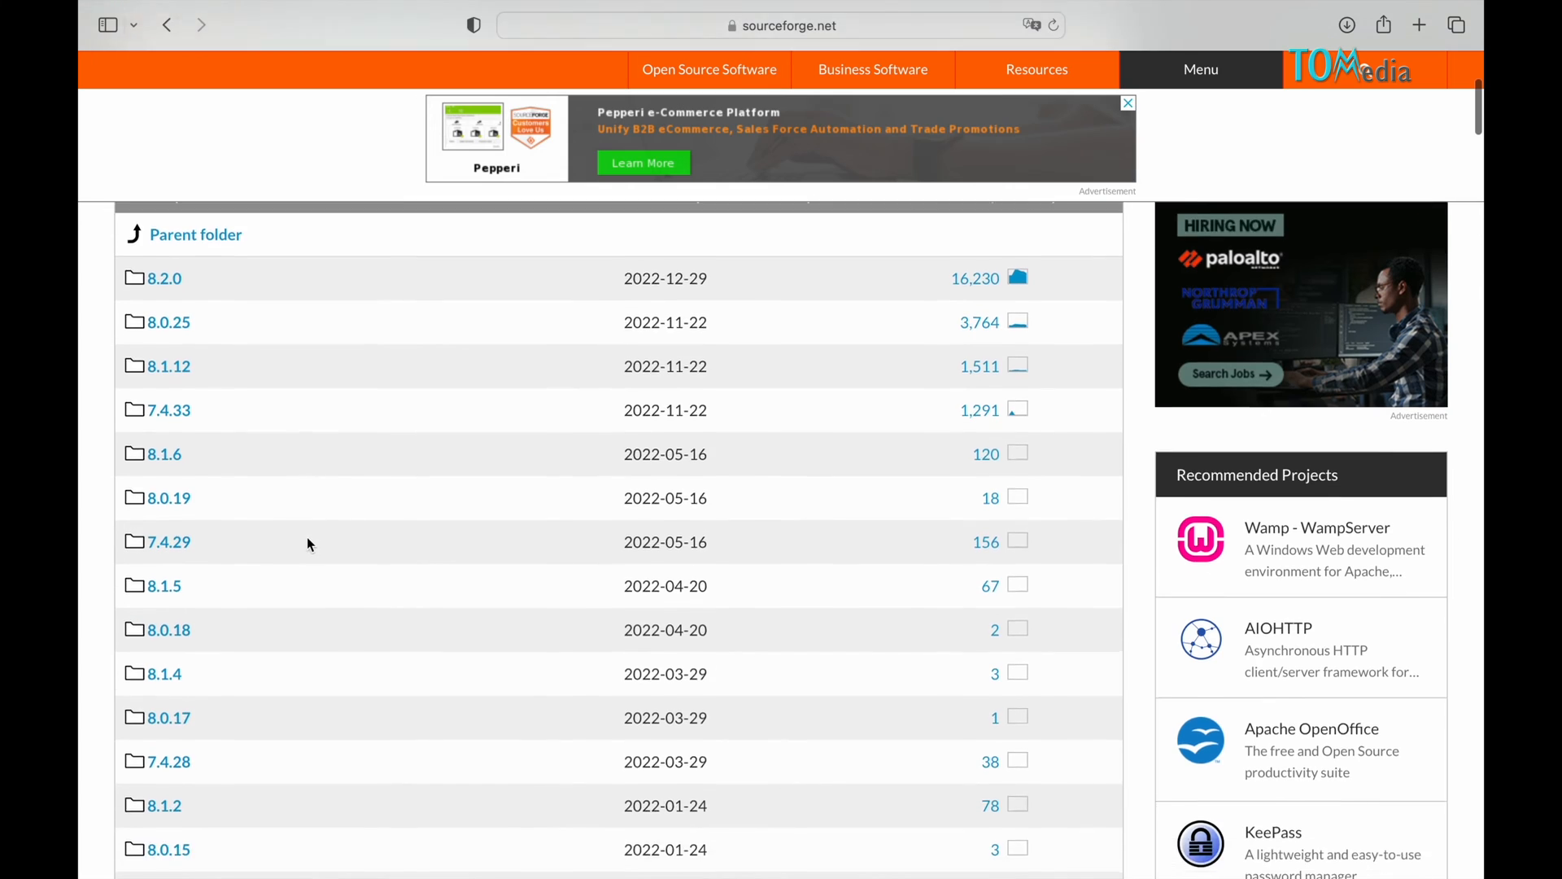
{"action": "scroll", "scroll_direction": "down", "scroll_amount": 3}
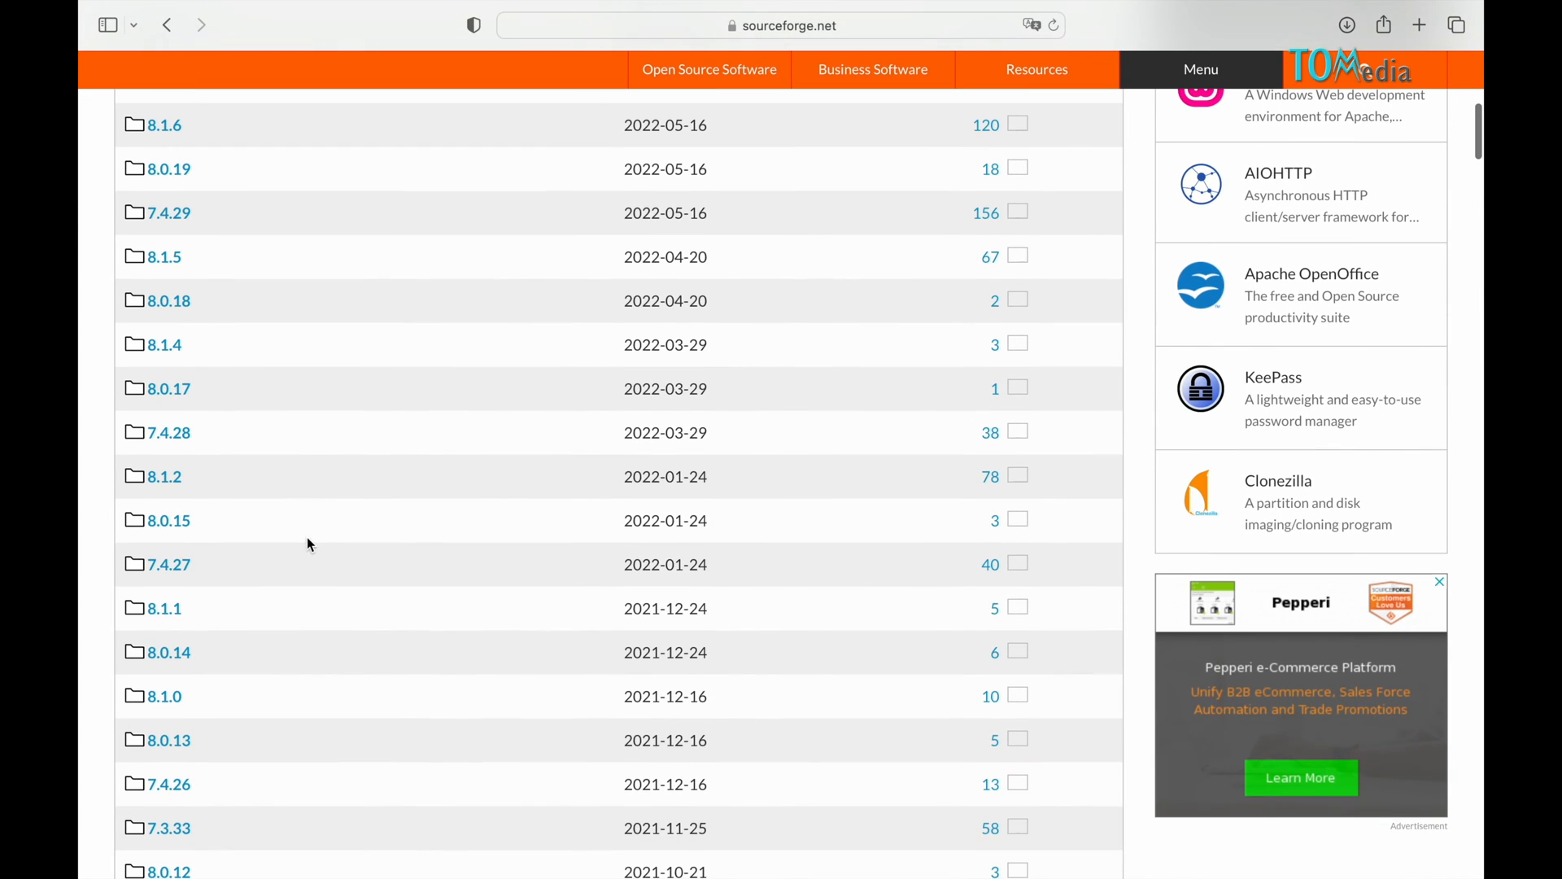
{"action": "mouse_move", "coordinate": [178, 477]}
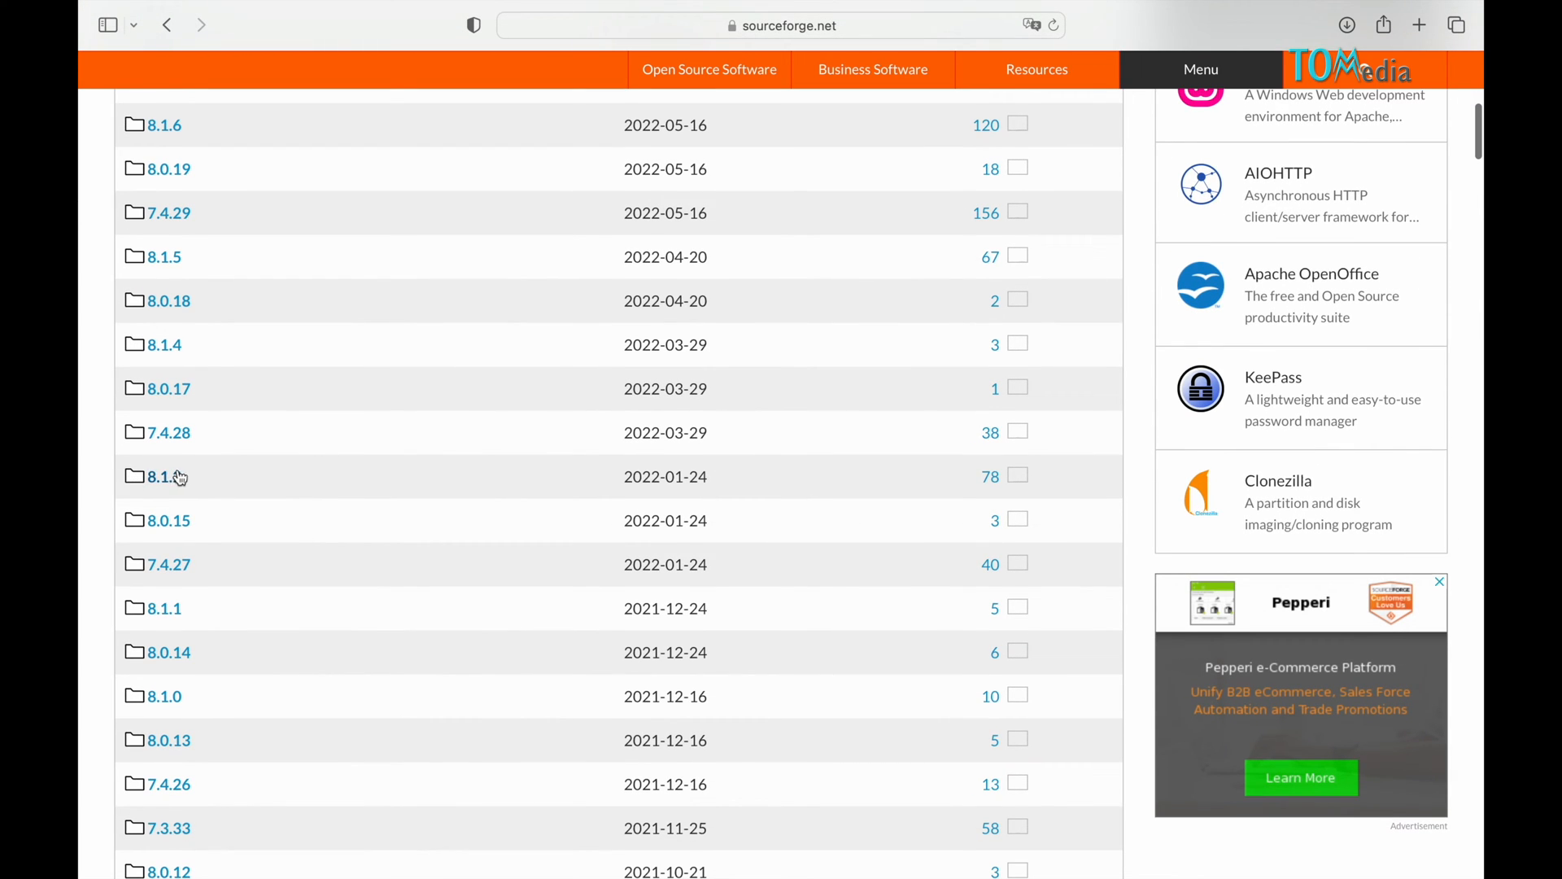
{"action": "mouse_move", "coordinate": [163, 477]}
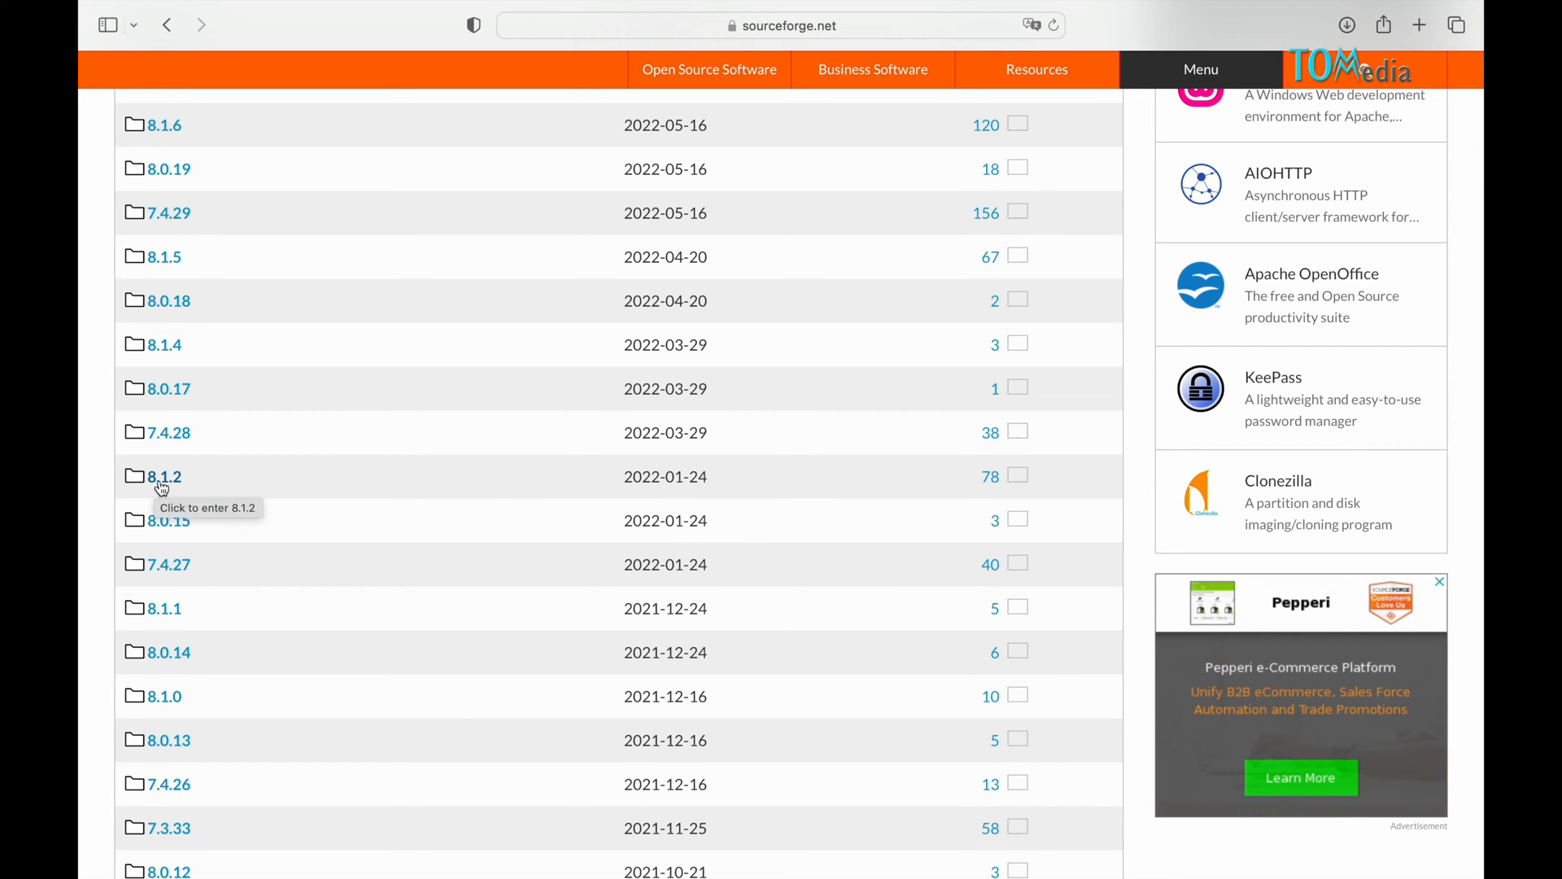
Enter the 8.1.2 version folder listing its installer and vm disk images
{"action": "left_click", "coordinate": [163, 477]}
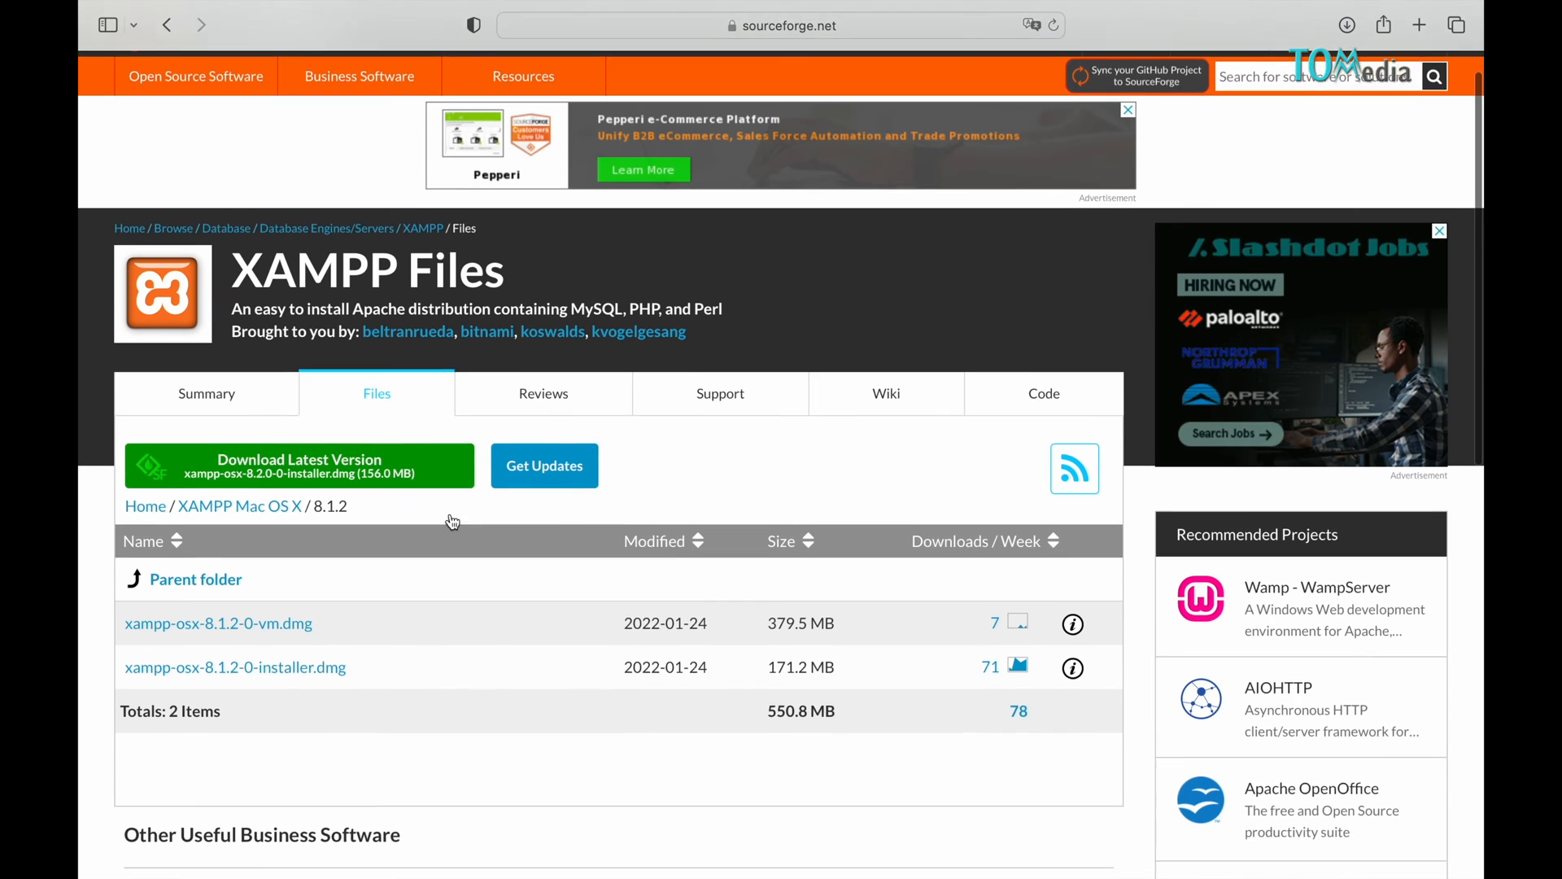
{"action": "scroll", "scroll_direction": "down", "scroll_amount": 3}
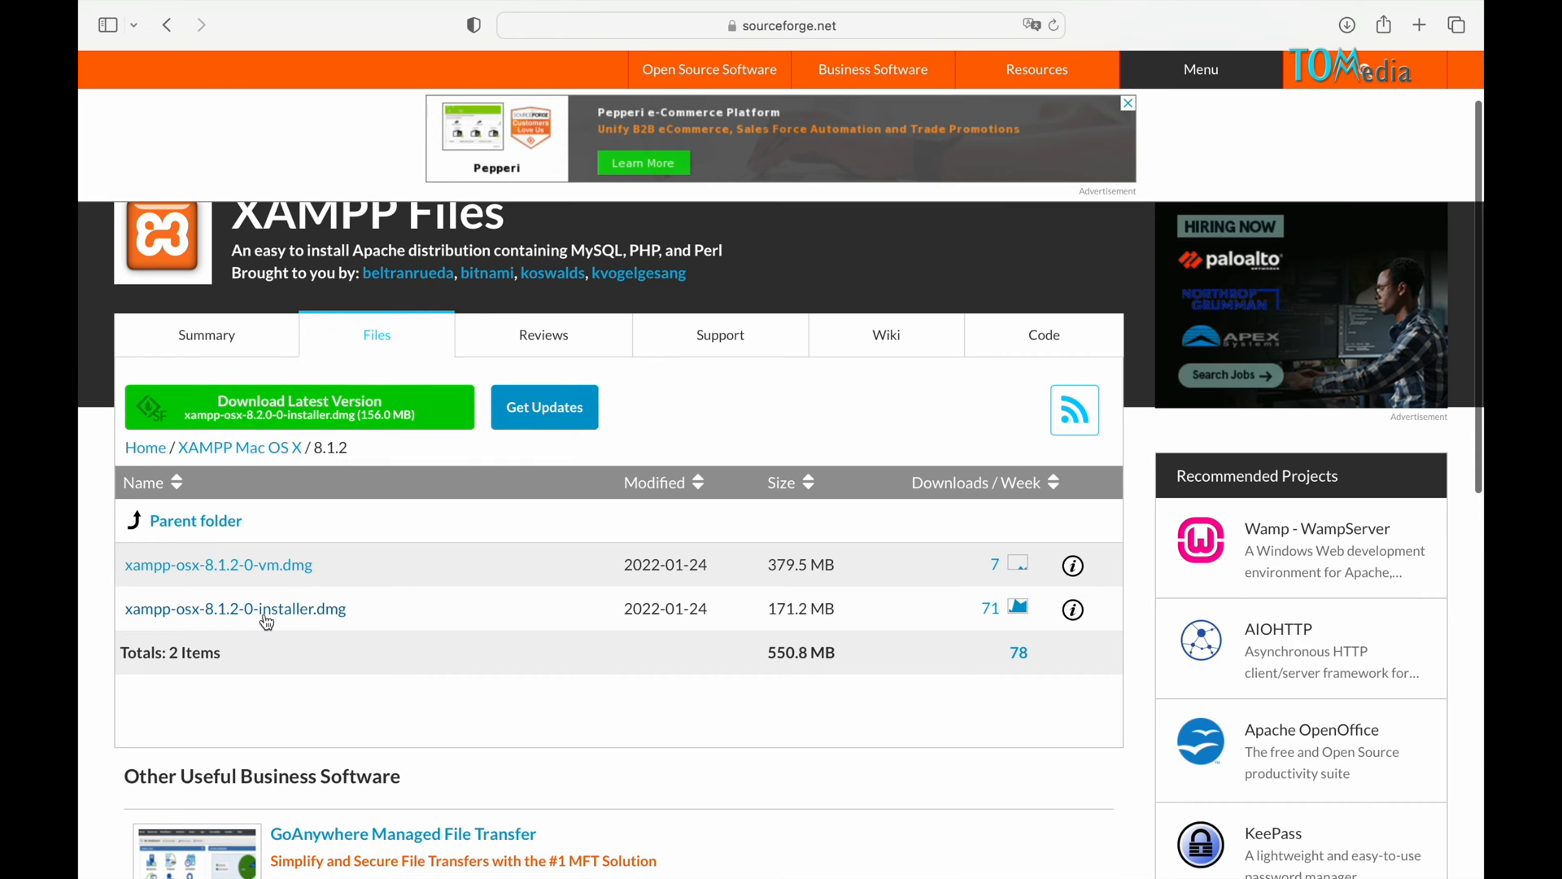
Download xampp-osx-8.1.2-0-installer.dmg and stop the duplicate download in Safari's Downloads list
{"action": "left_click", "coordinate": [234, 609]}
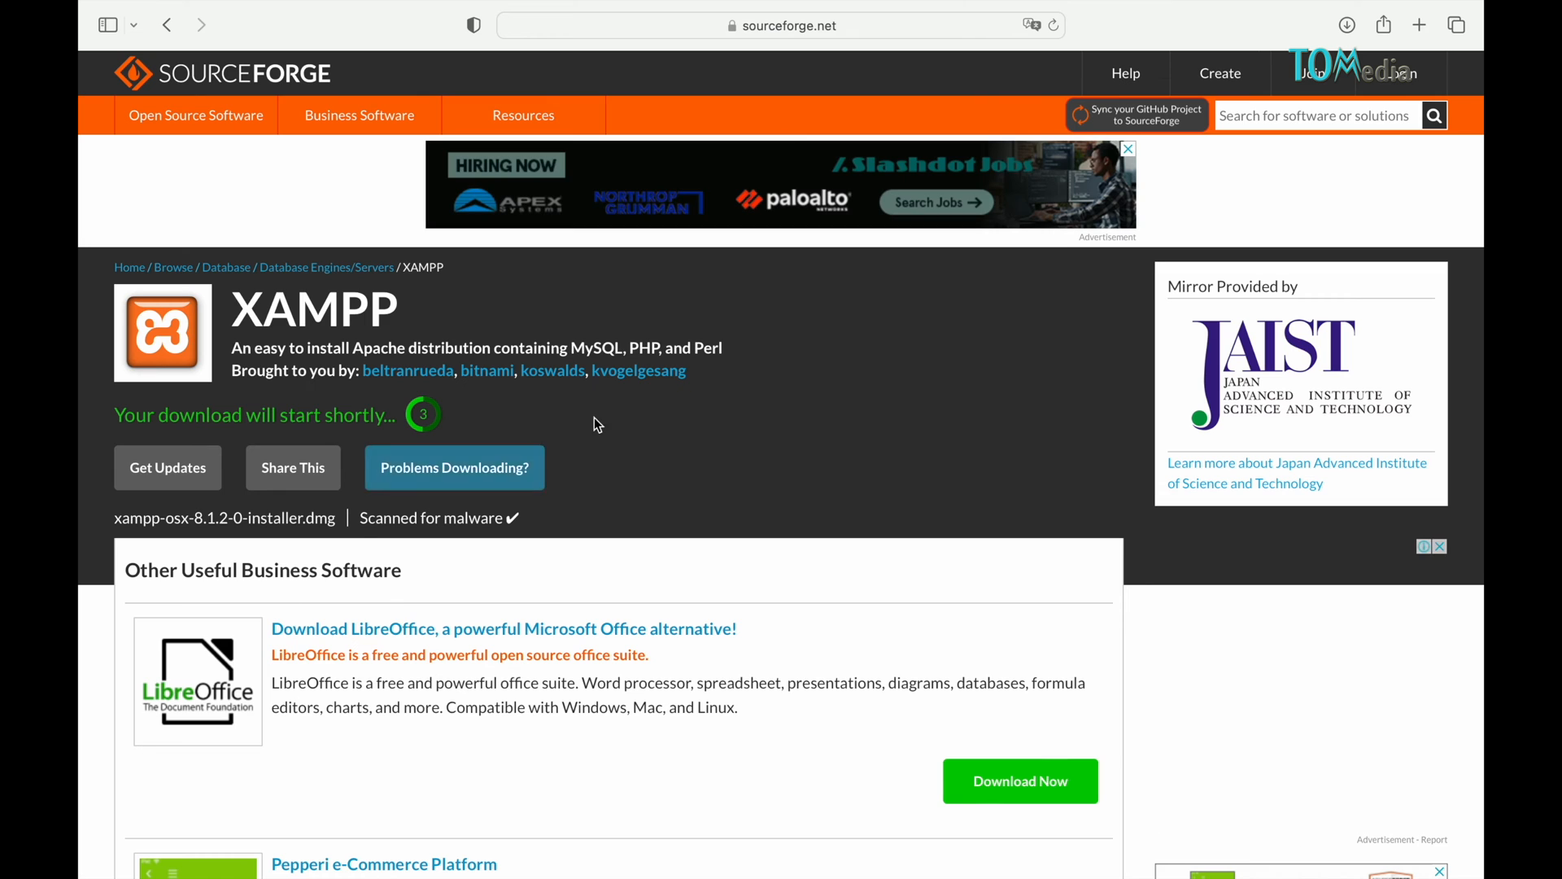
{"action": "mouse_move", "coordinate": [892, 281]}
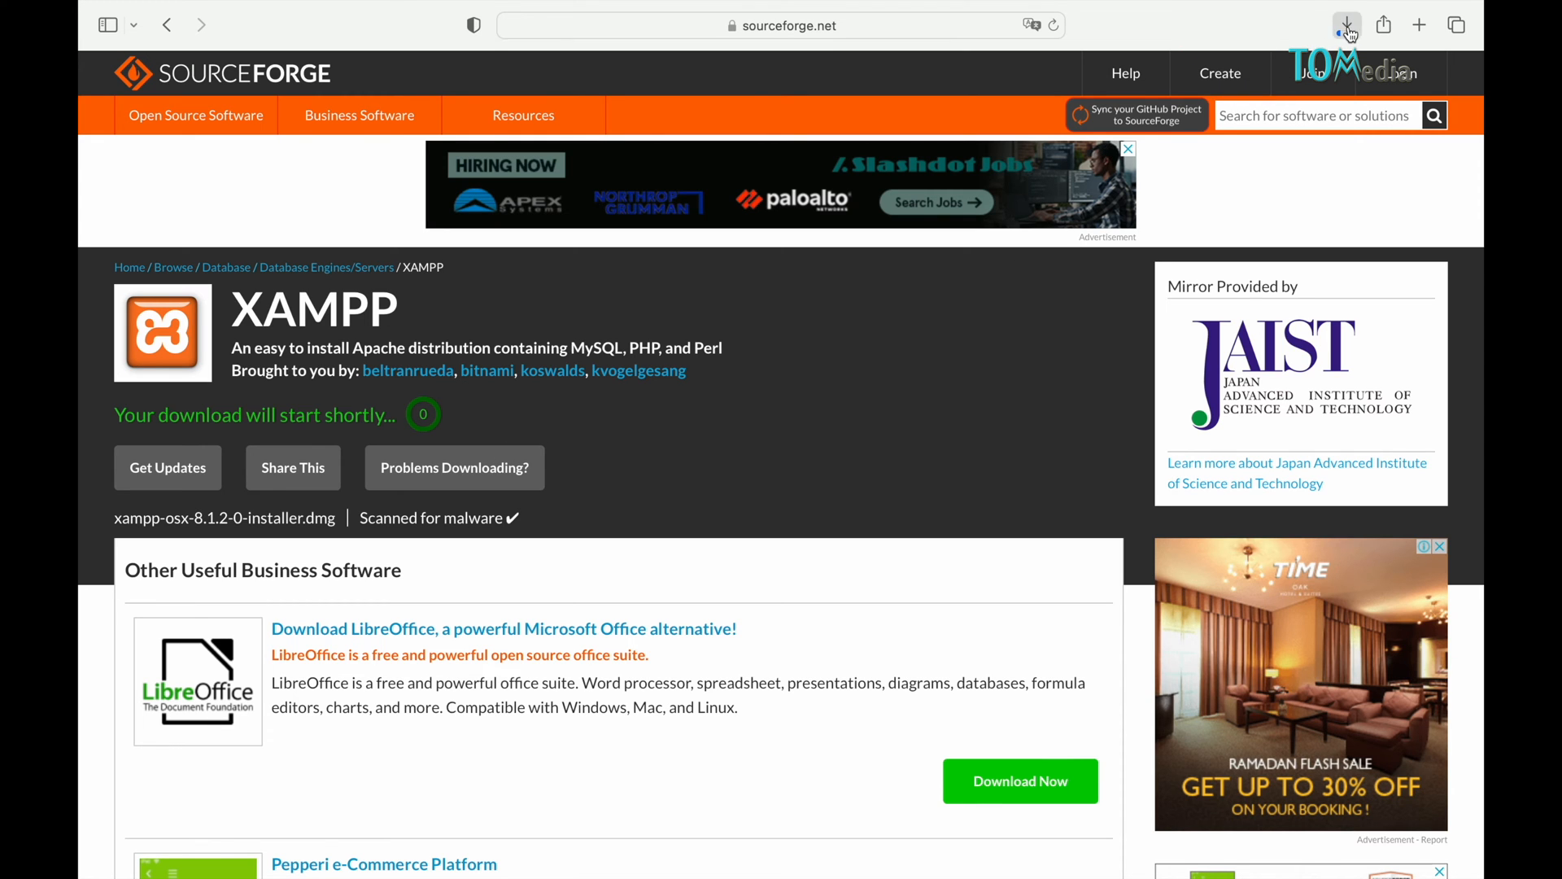
{"action": "left_click", "coordinate": [1345, 24]}
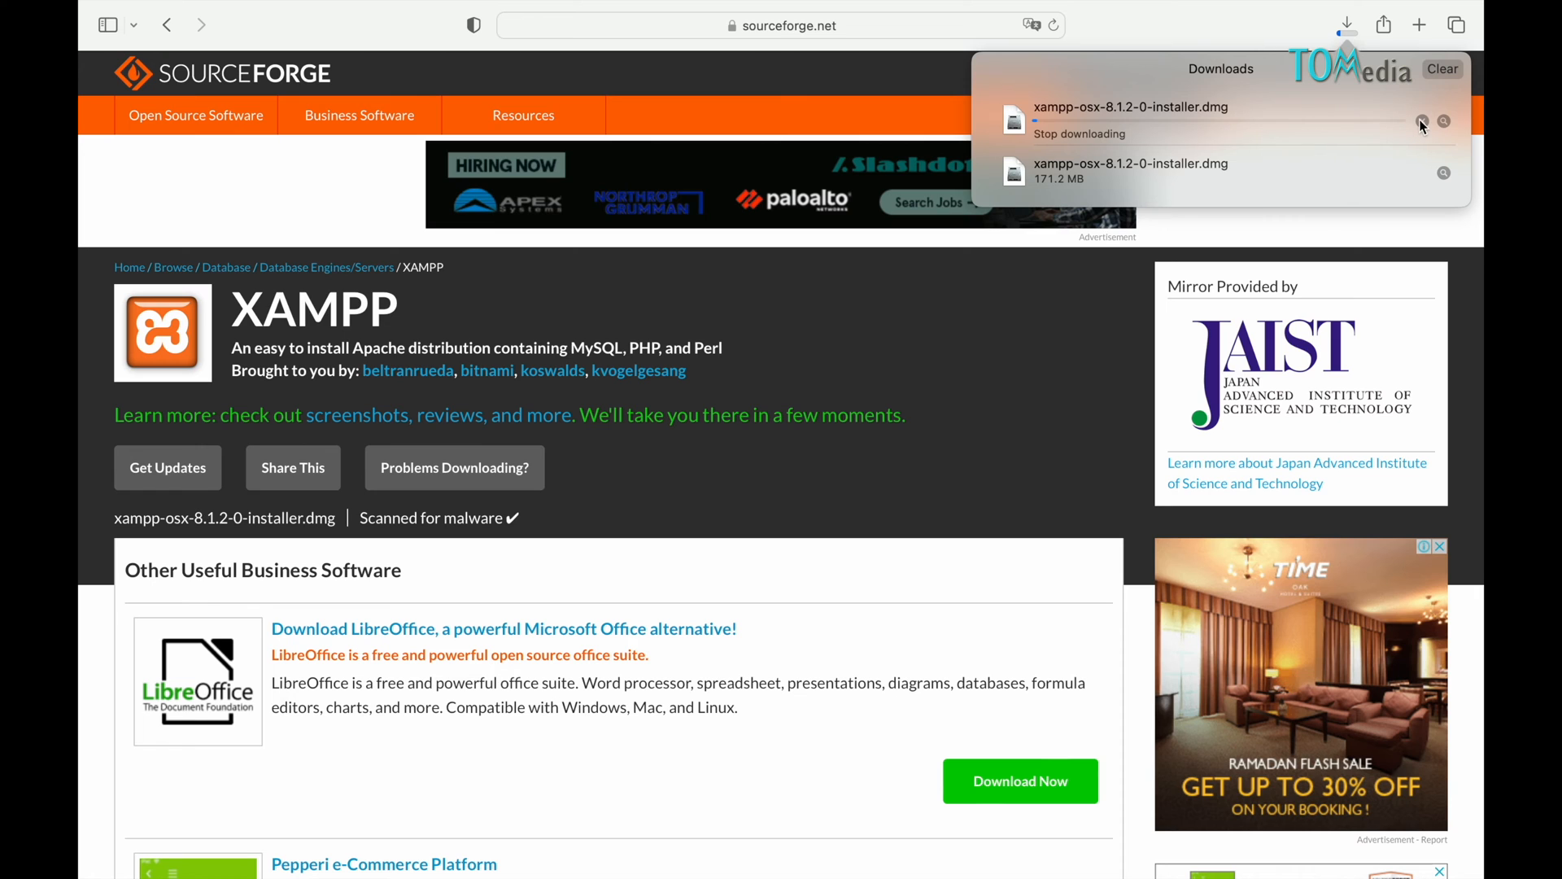
{"action": "left_click", "coordinate": [1422, 121]}
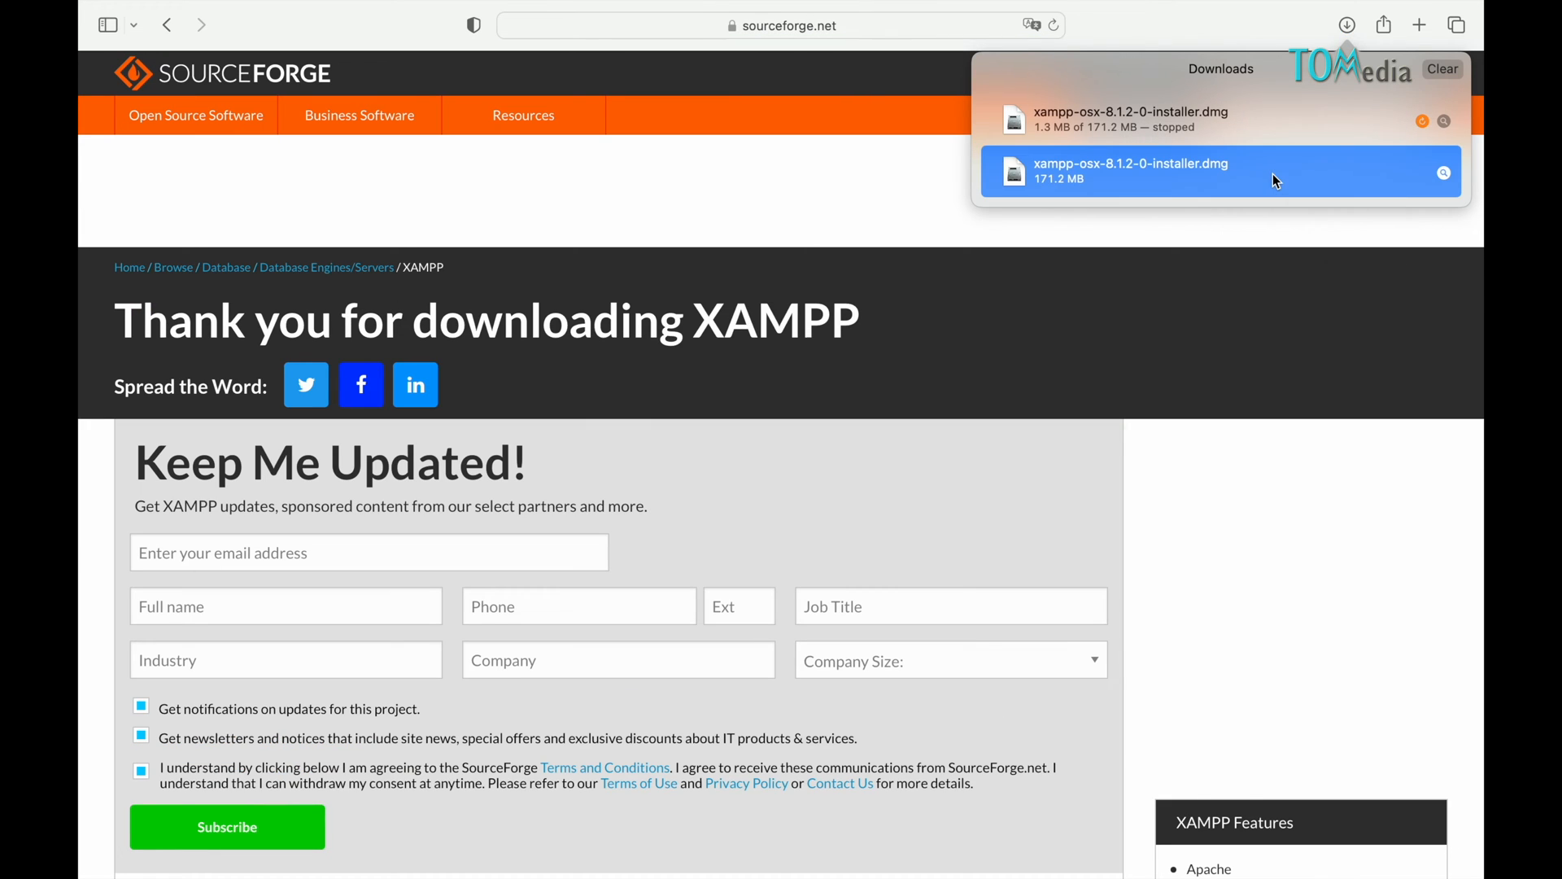
{"action": "right_click", "coordinate": [1131, 171]}
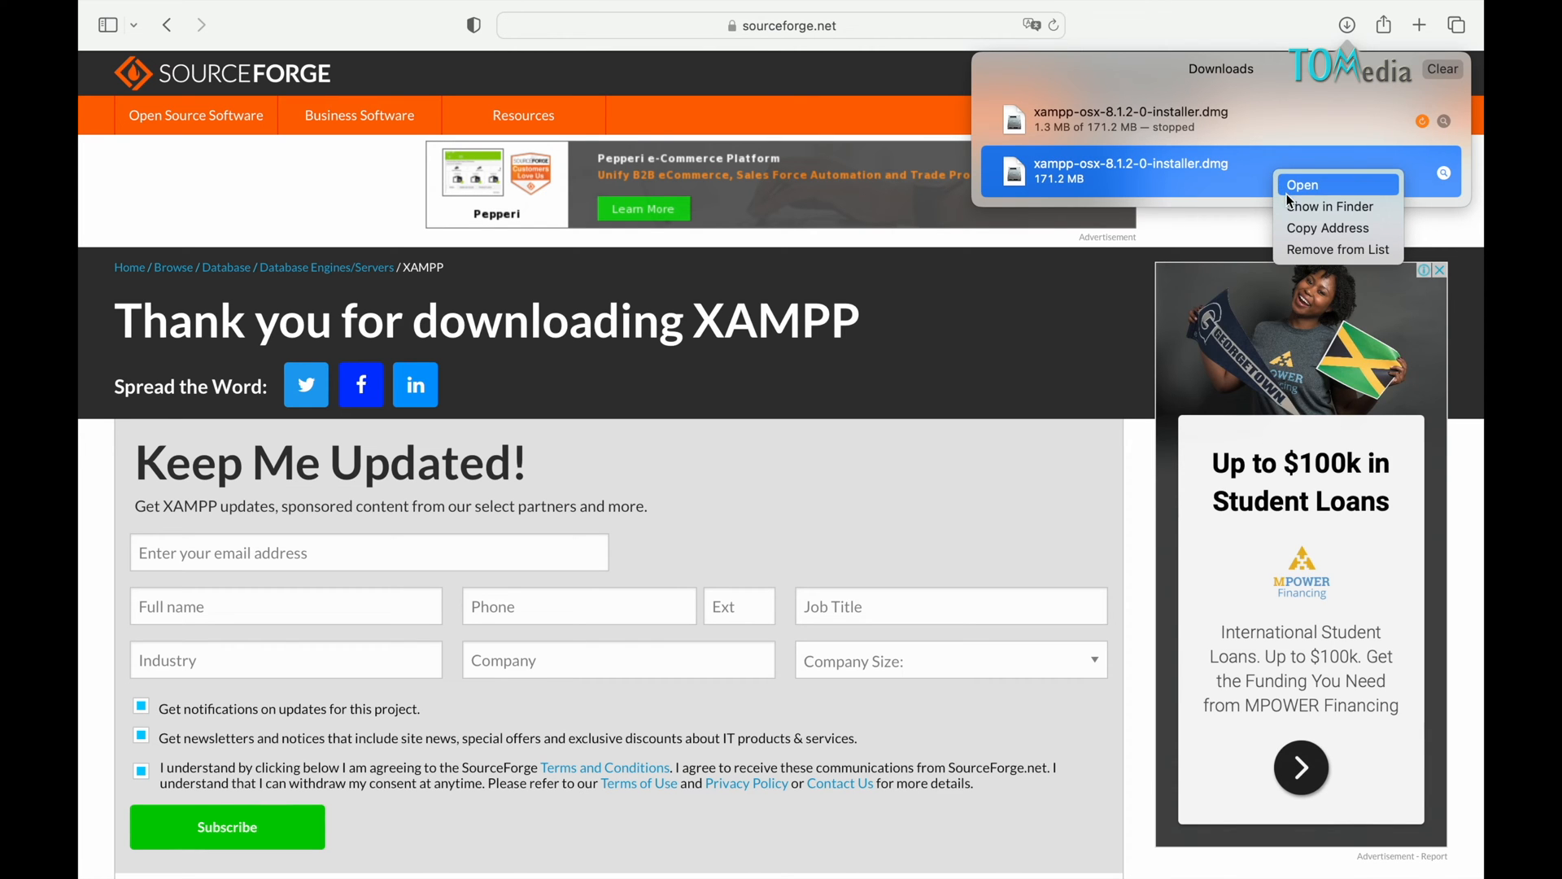
Reveal the installer in Downloads, mount the XAMPP disk image and launch its installer
{"action": "left_click", "coordinate": [1329, 207]}
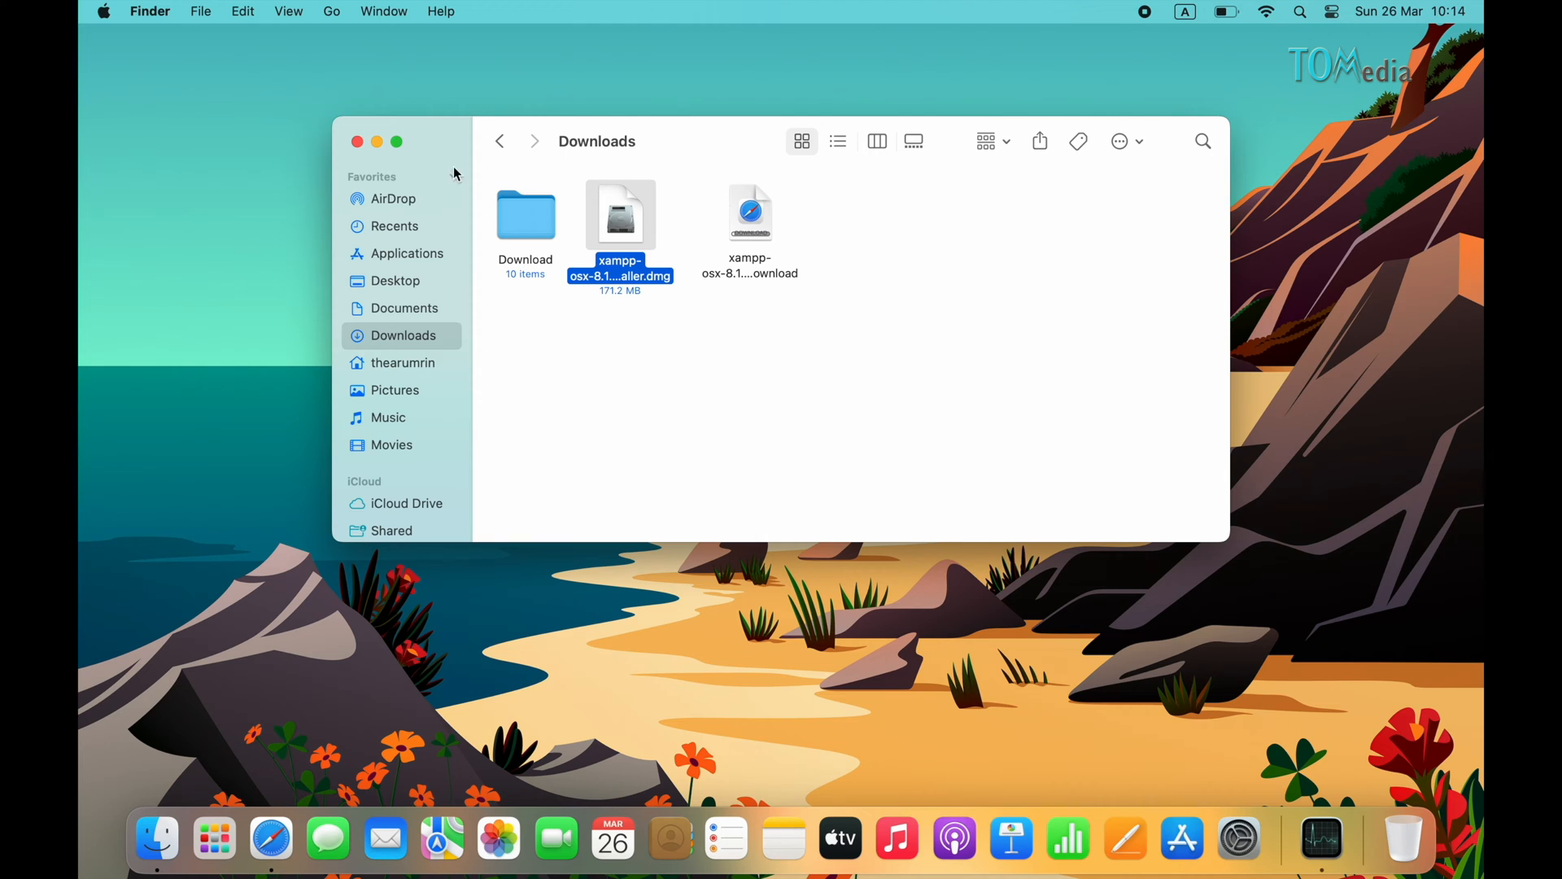
{"action": "left_click", "coordinate": [397, 140]}
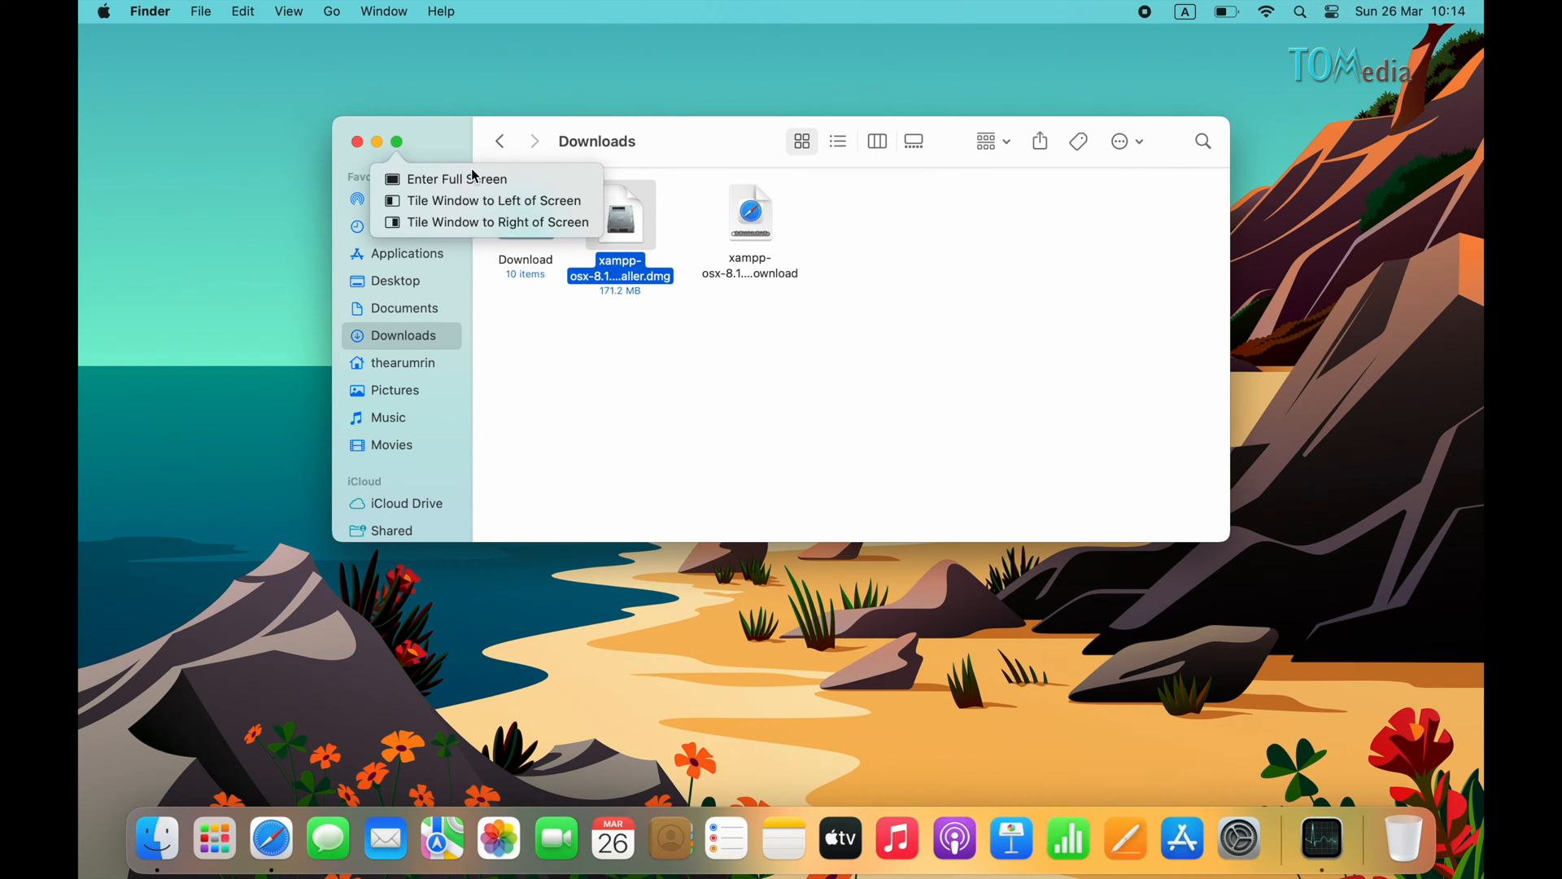
{"action": "left_click", "coordinate": [398, 141]}
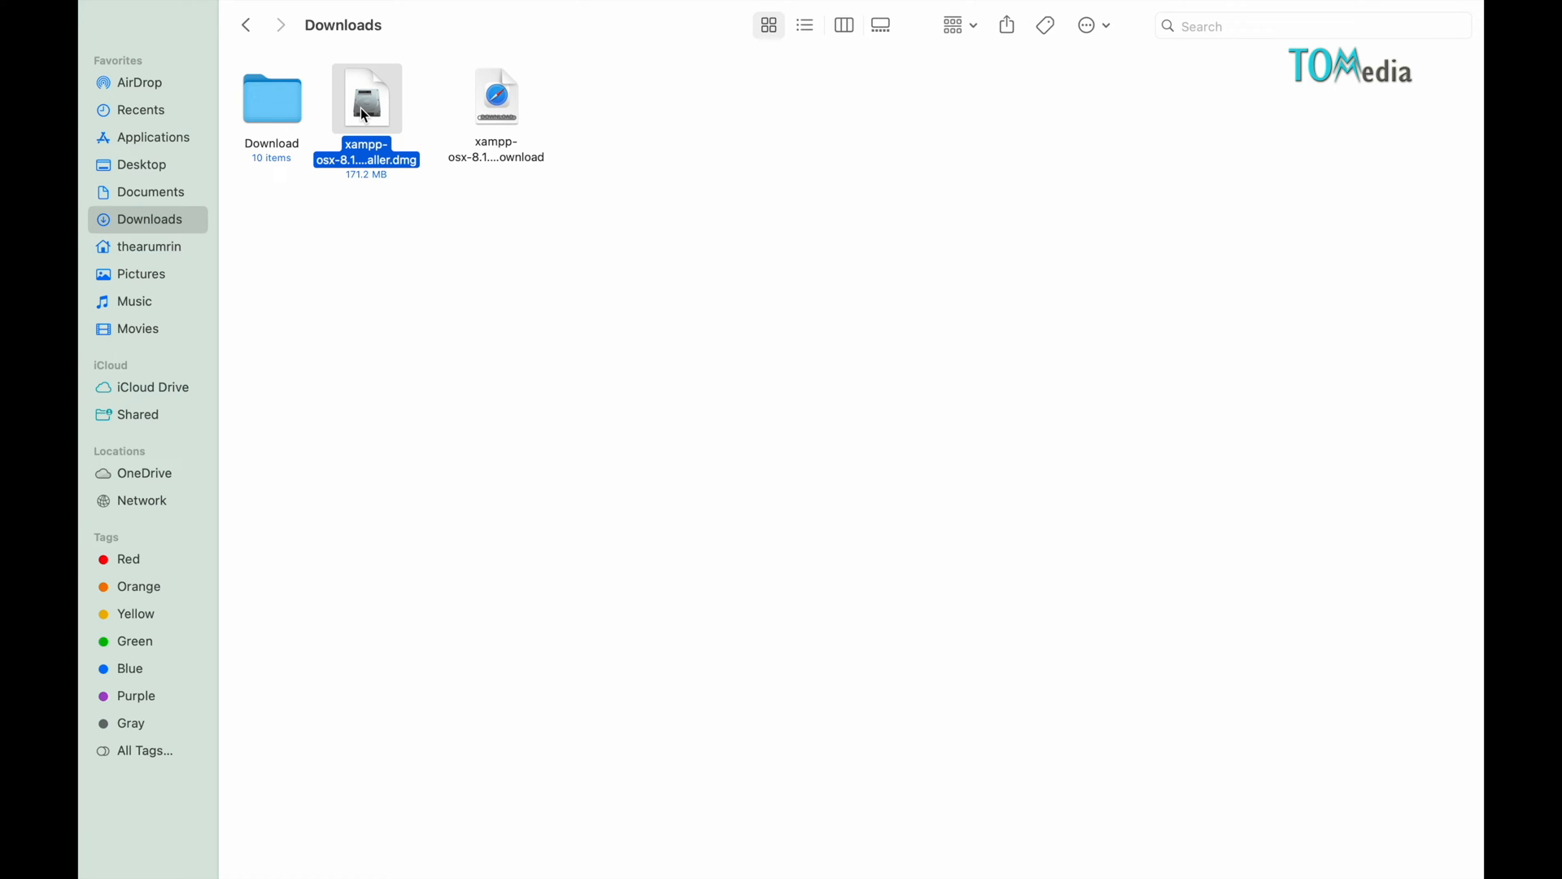
{"action": "double_click", "coordinate": [366, 98]}
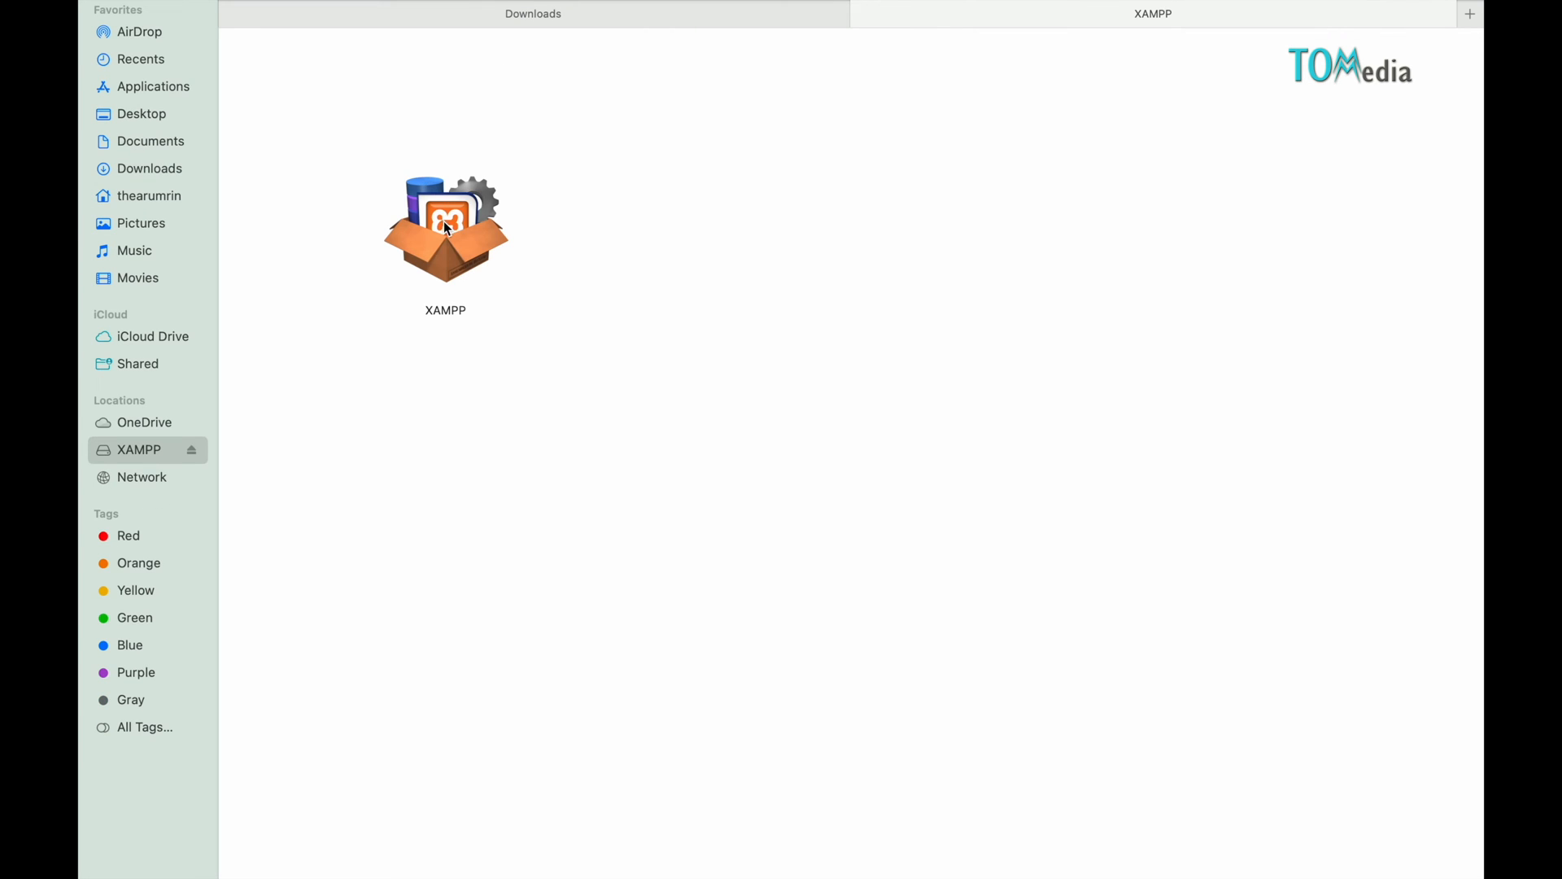
{"action": "left_click", "coordinate": [446, 228]}
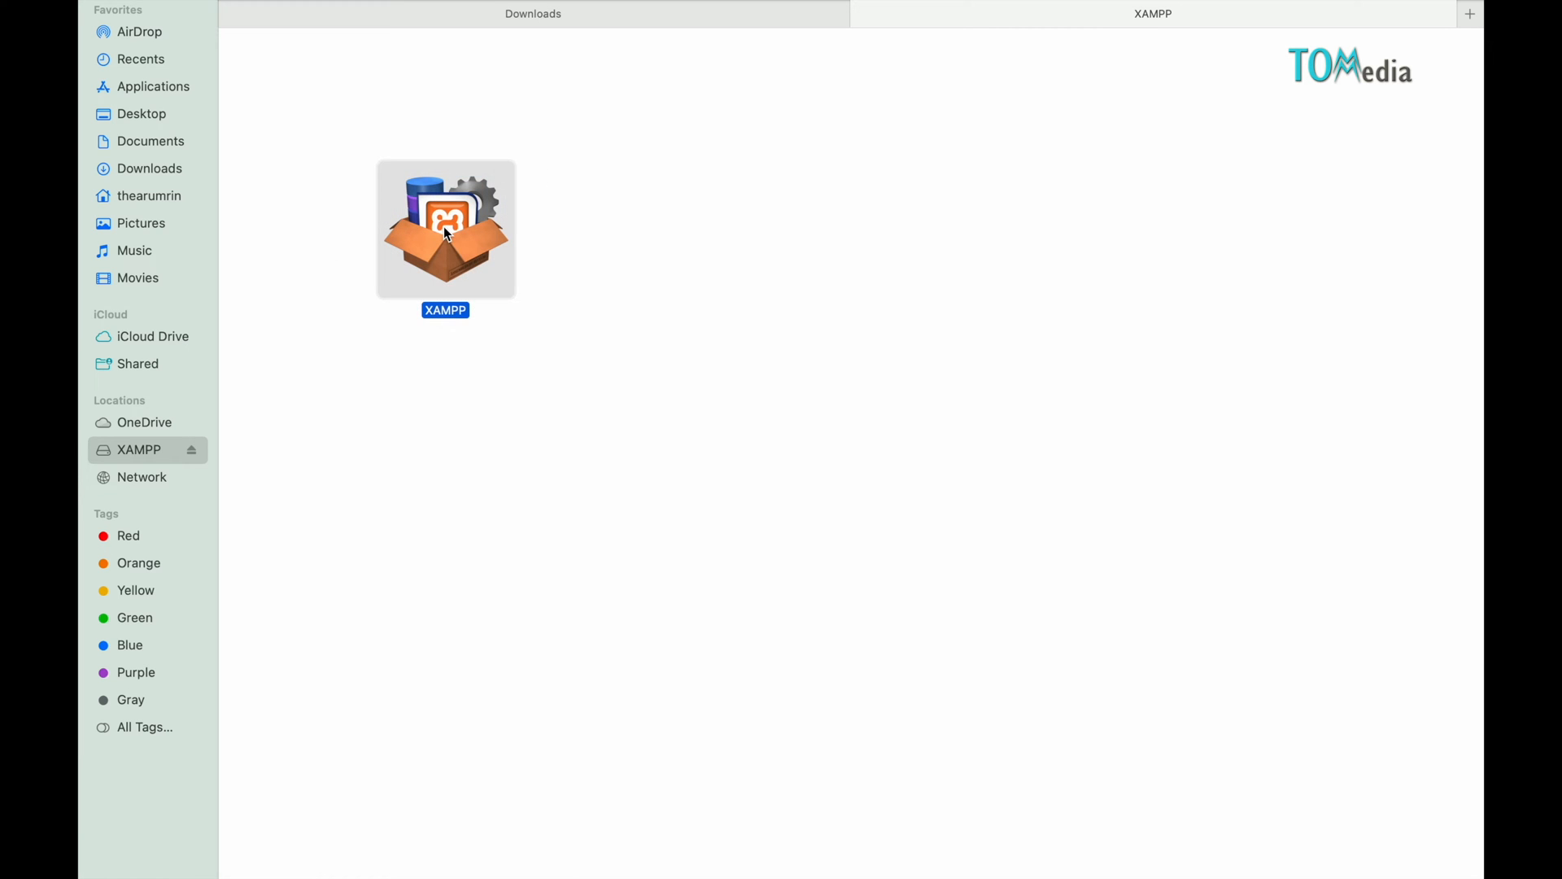
{"action": "double_click", "coordinate": [446, 228]}
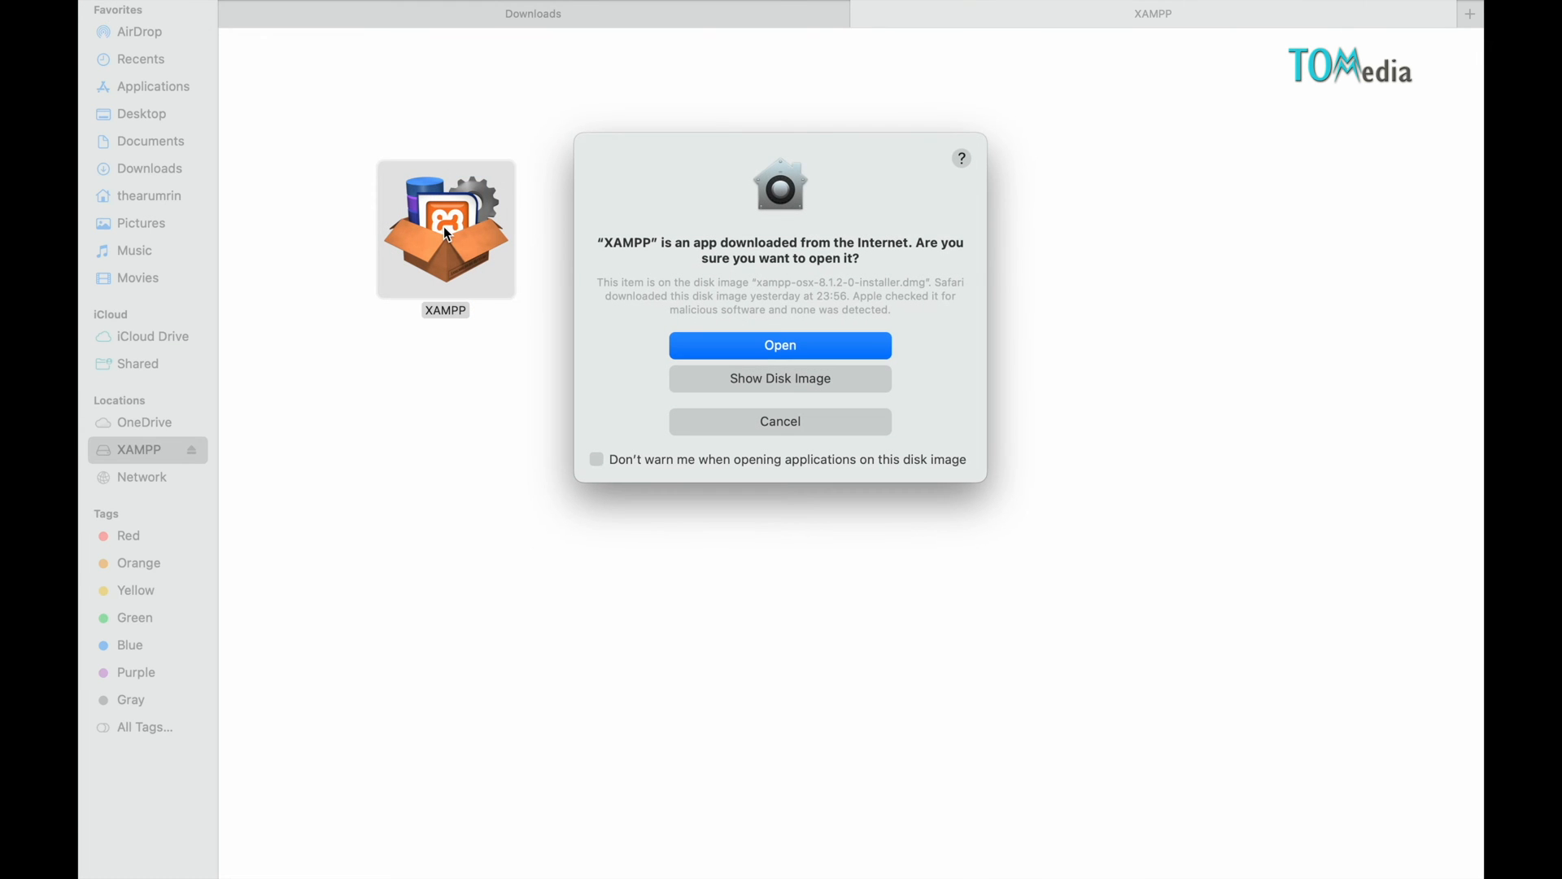
Allow the Internet-downloaded app to open and authorize it with the administrator password
{"action": "left_click", "coordinate": [779, 345]}
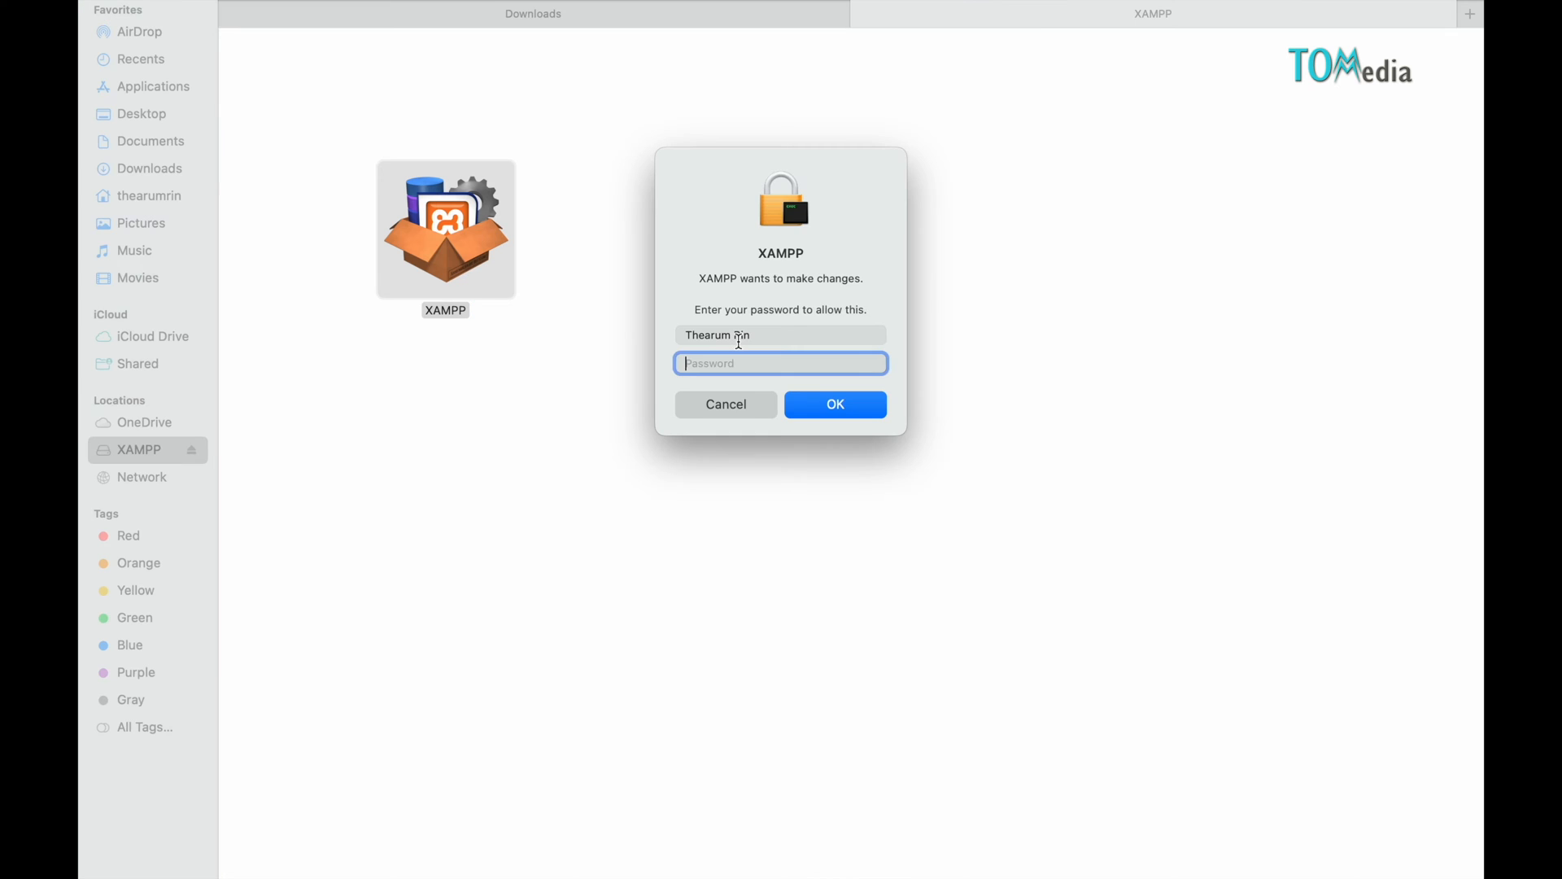
{"action": "type", "text": "•"}
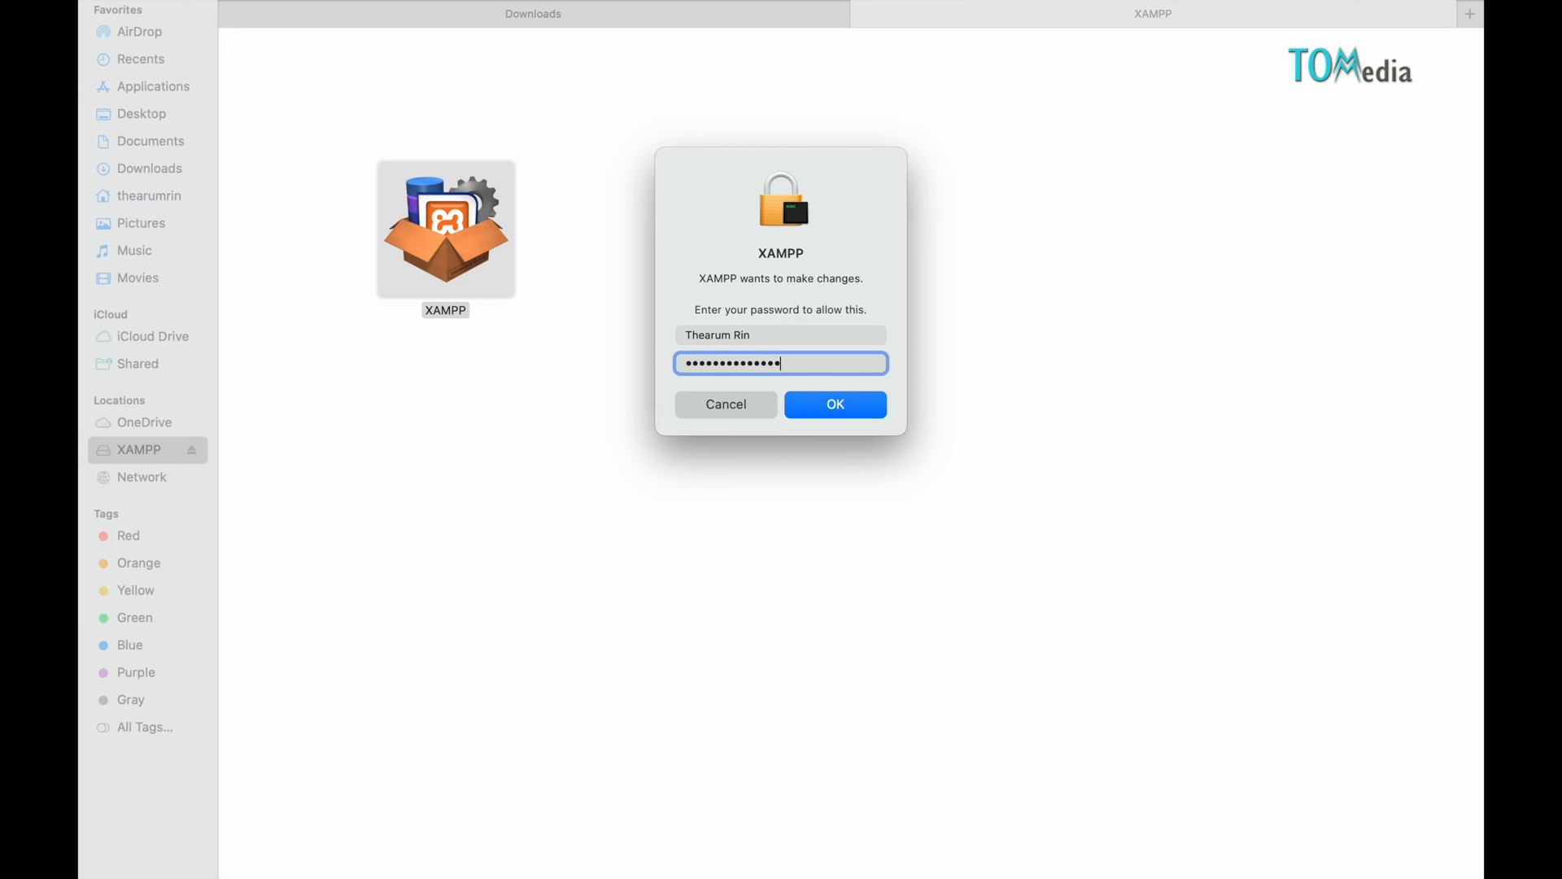
{"action": "left_click", "coordinate": [835, 404]}
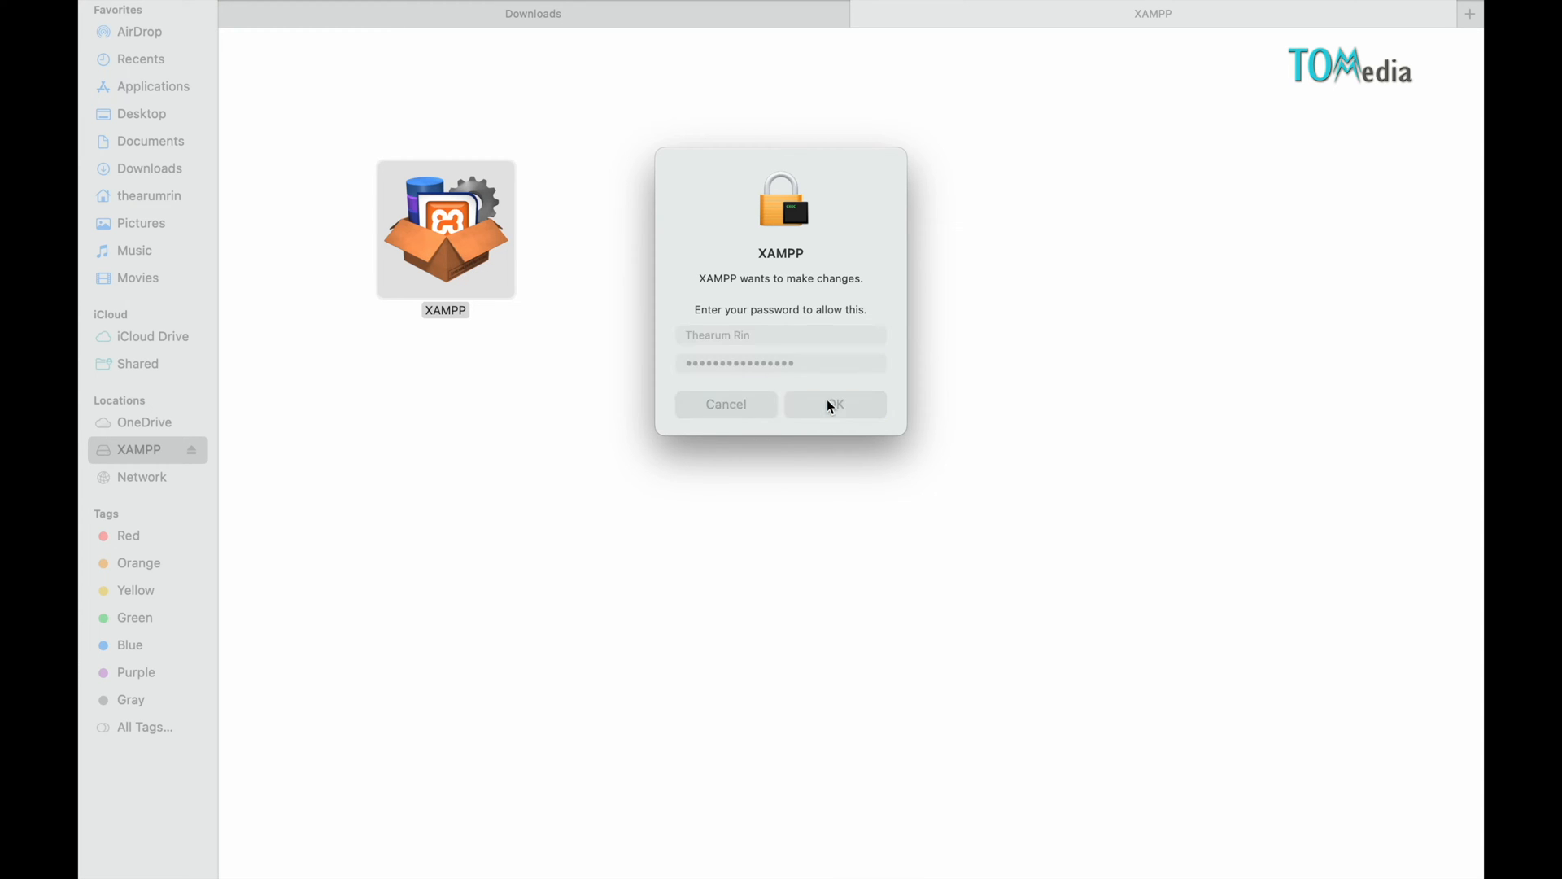
{"action": "left_click", "coordinate": [833, 403]}
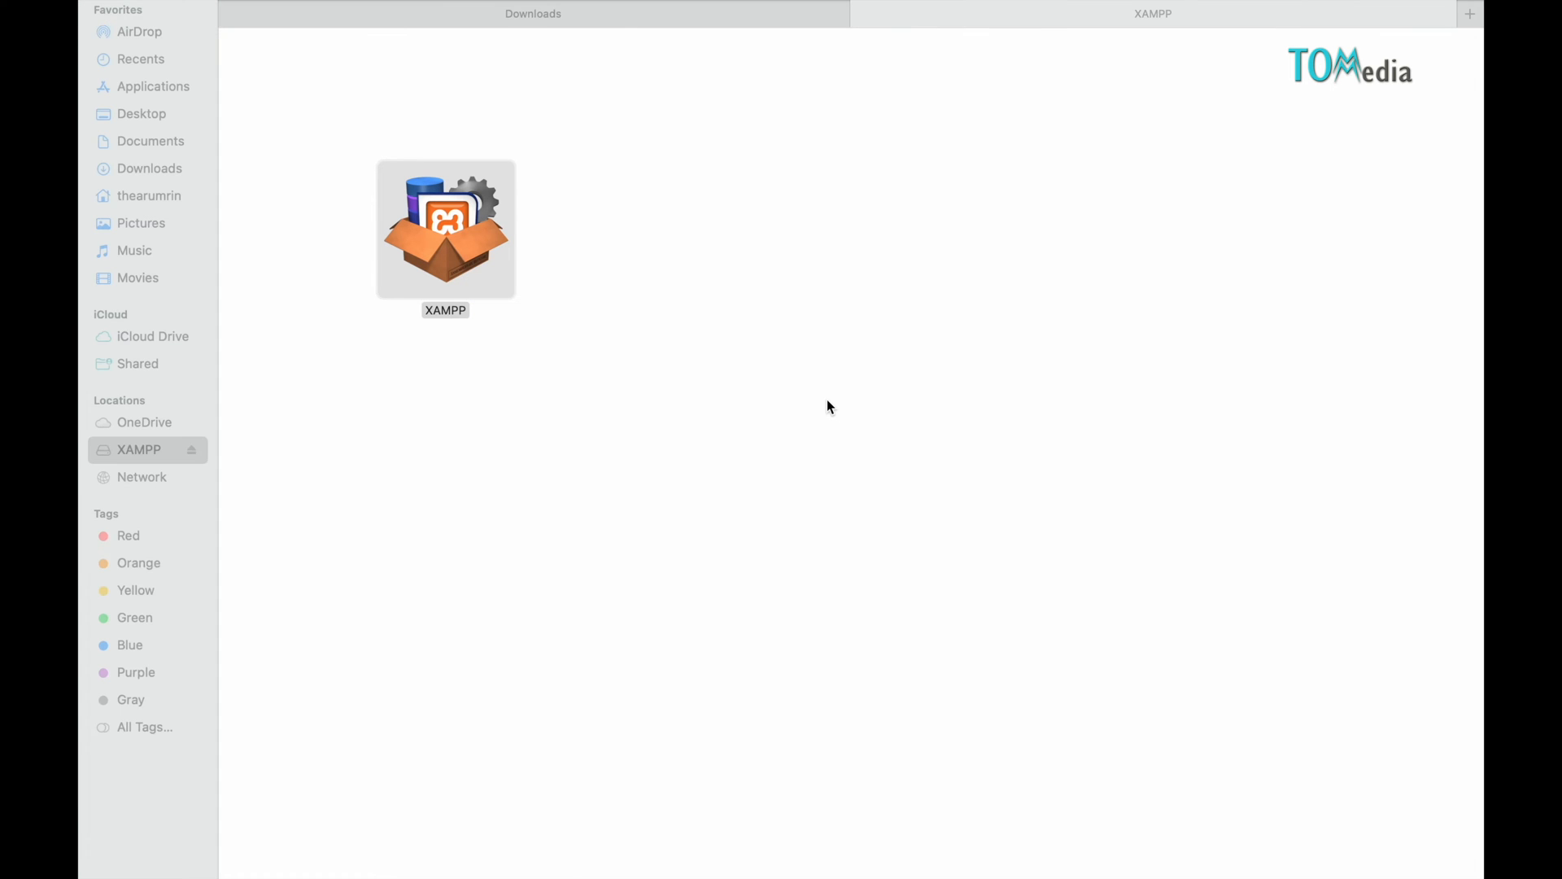
Install XAMPP to the default /Applications/XAMPP directory and finish without launching XAMPP
{"action": "double_click", "coordinate": [446, 230]}
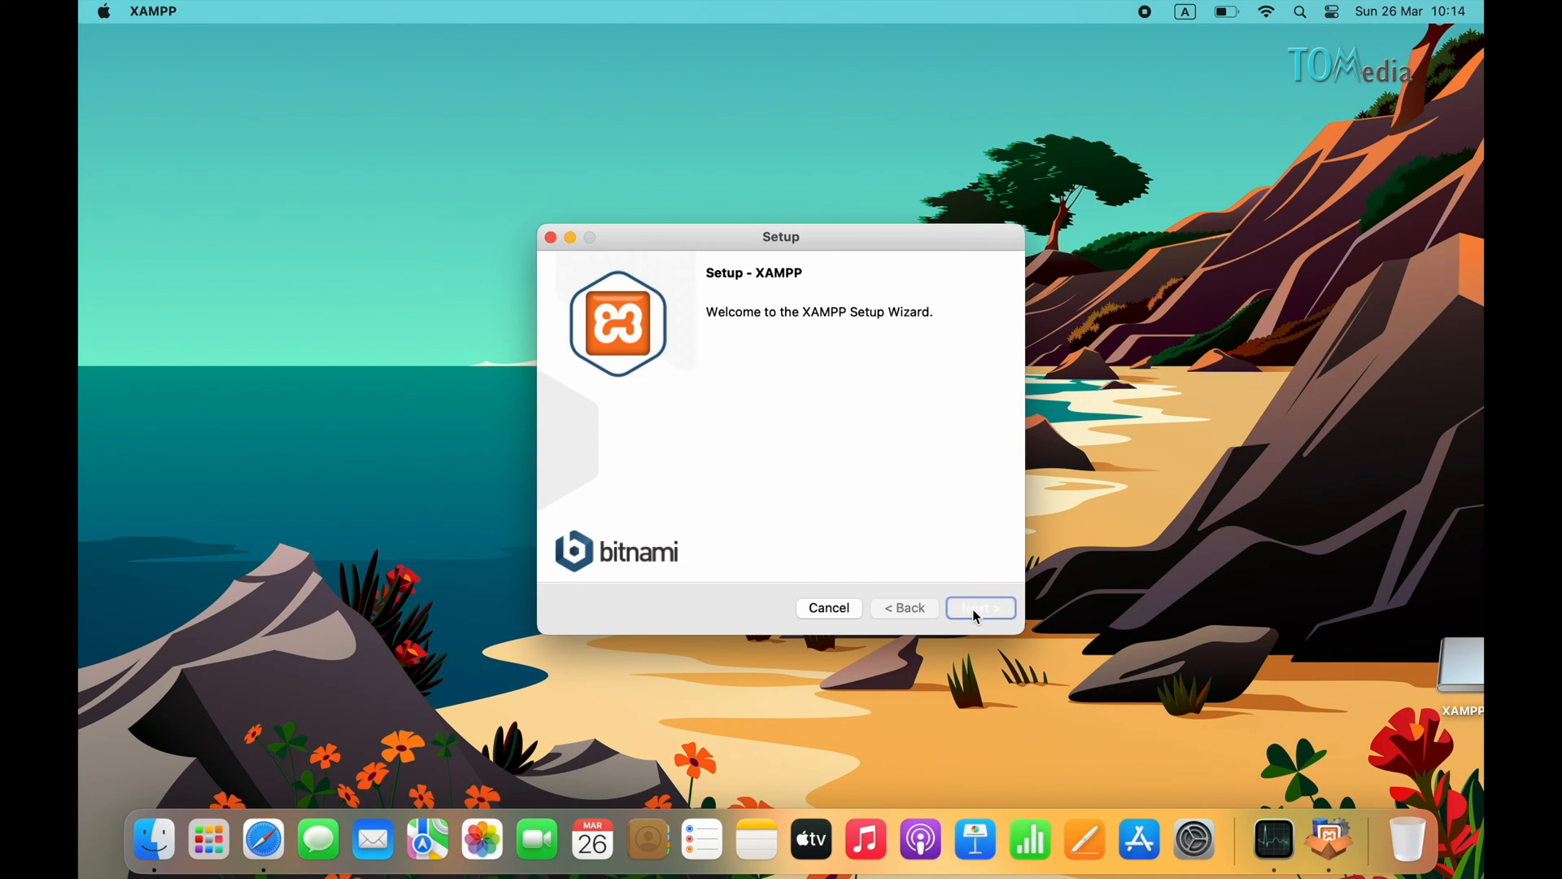
{"action": "left_click", "coordinate": [978, 607]}
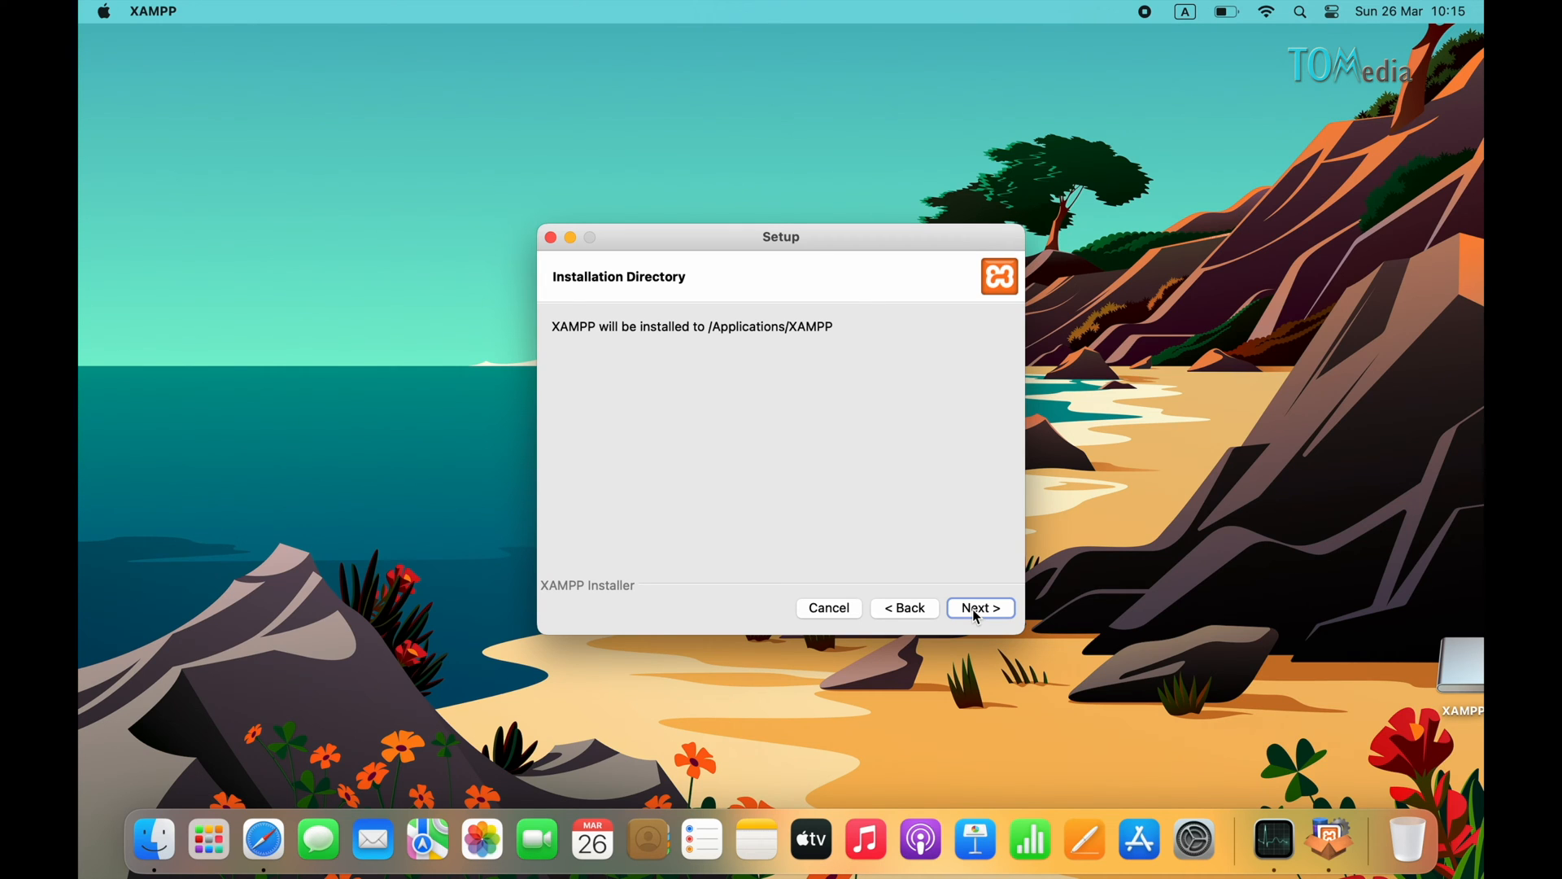
{"action": "left_click", "coordinate": [978, 607]}
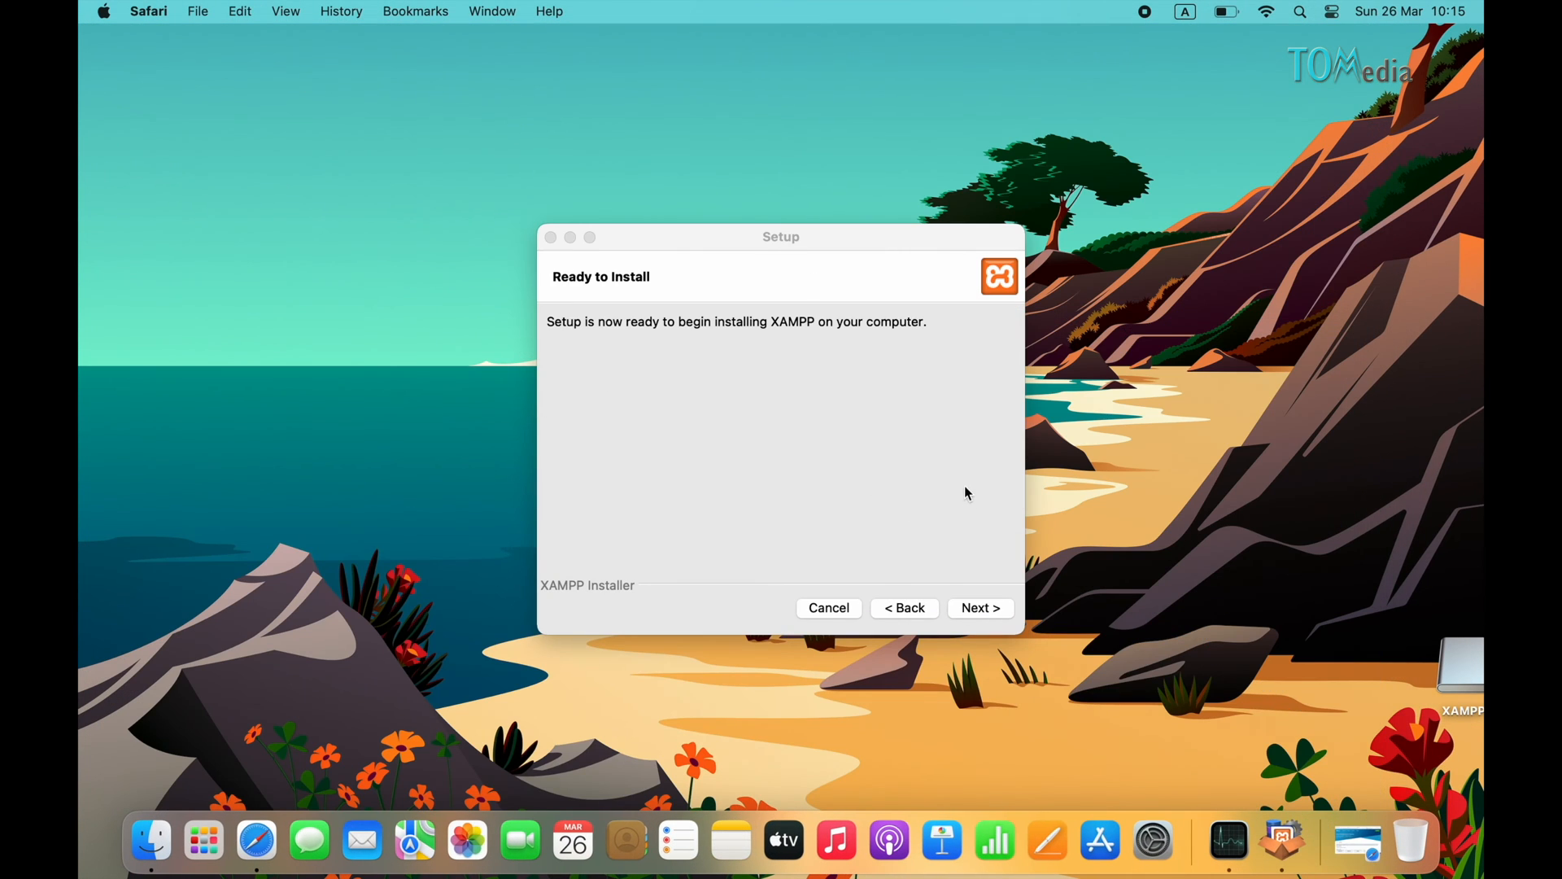
{"action": "mouse_move", "coordinate": [979, 607]}
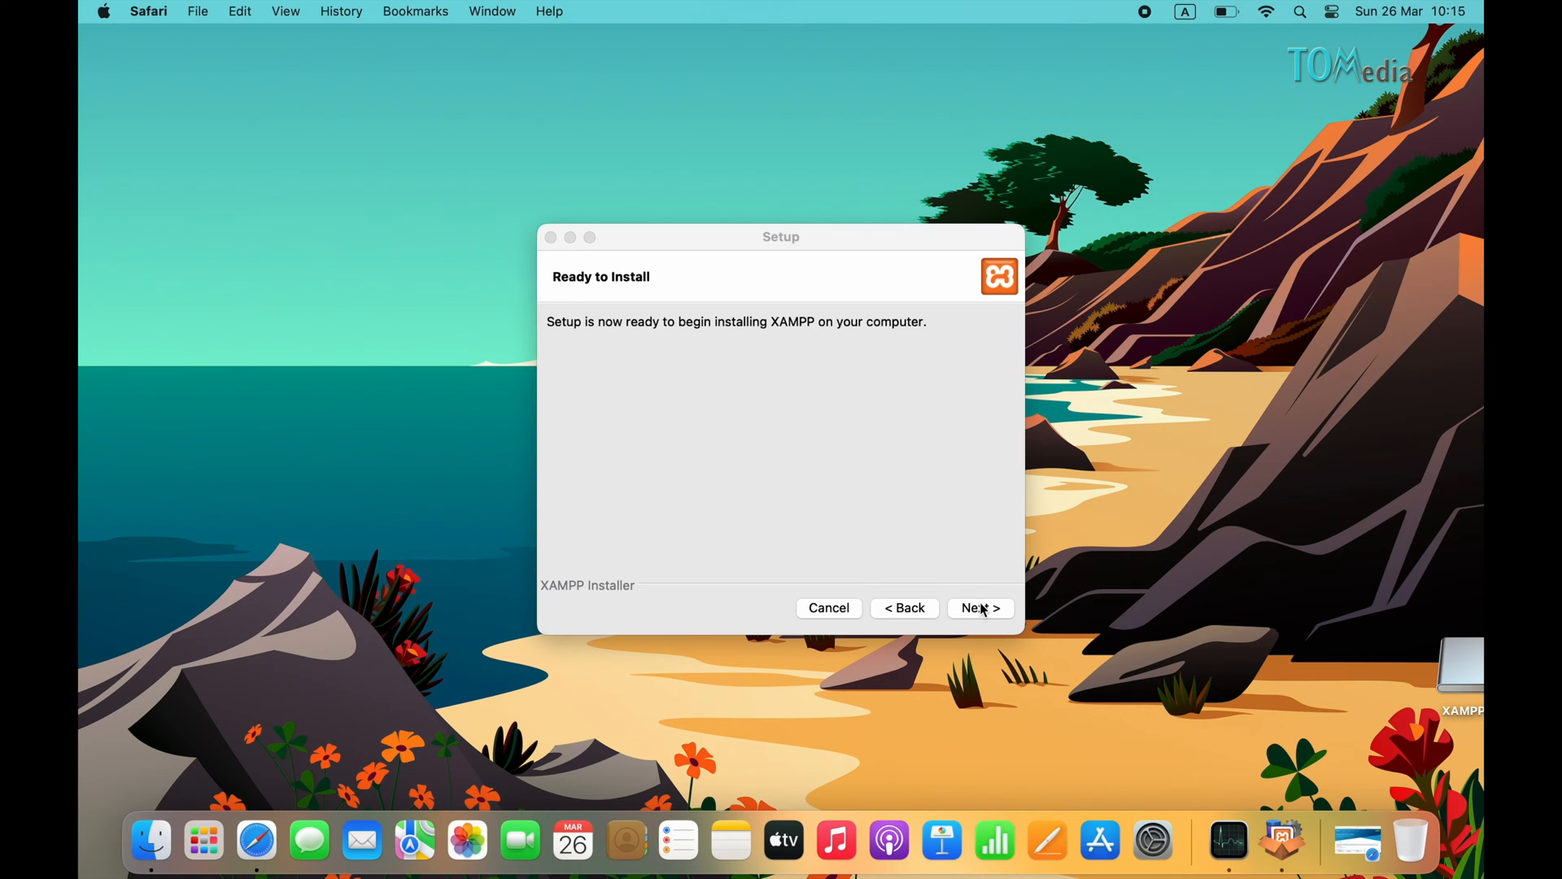
{"action": "left_click", "coordinate": [978, 607]}
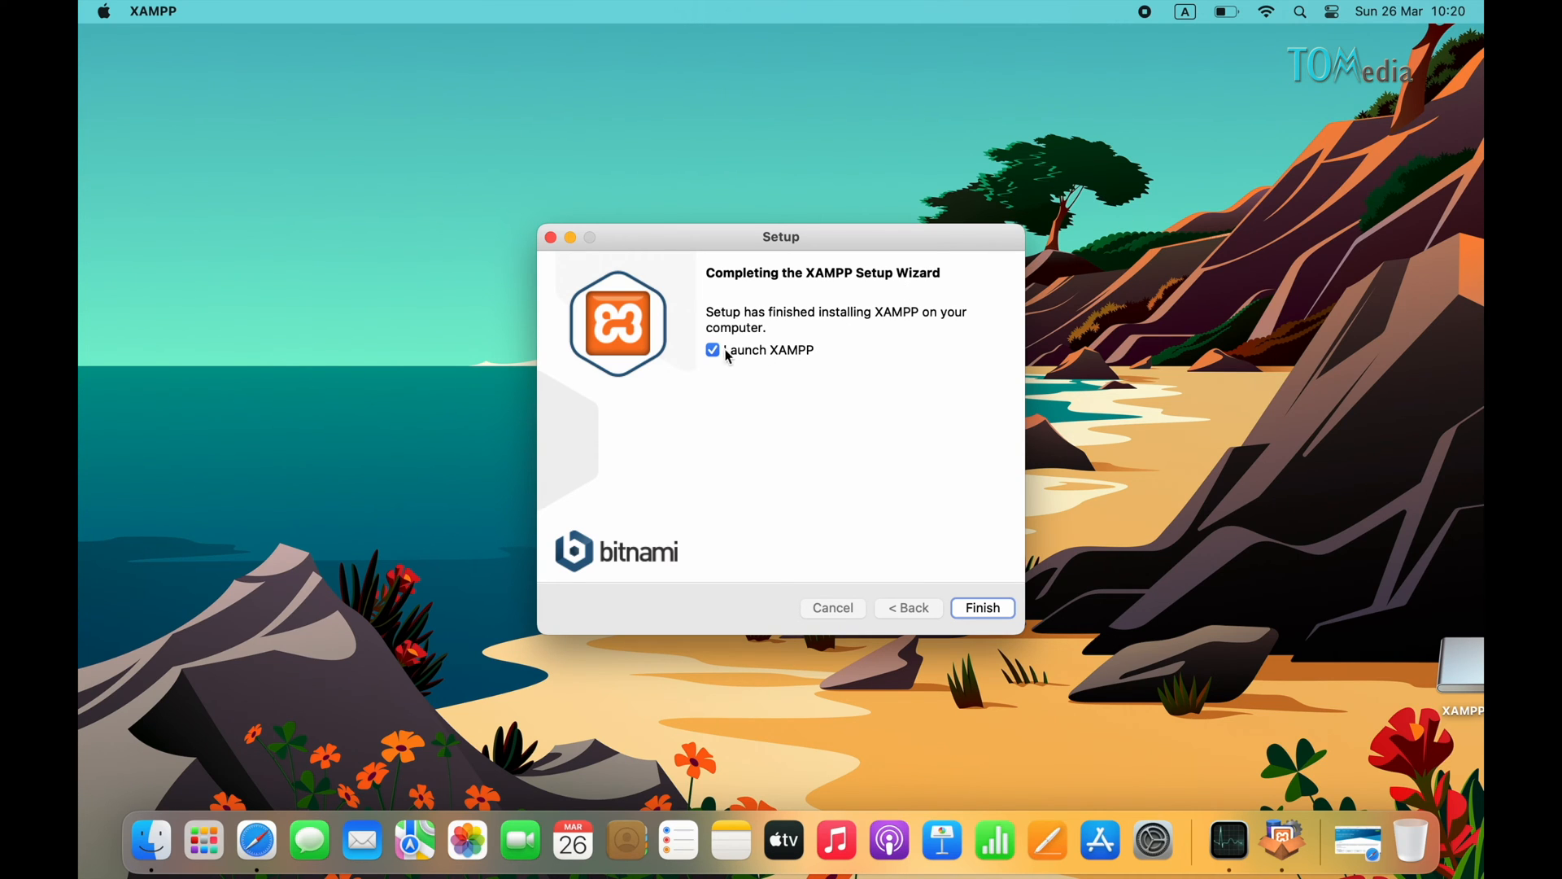
{"action": "left_click", "coordinate": [712, 349]}
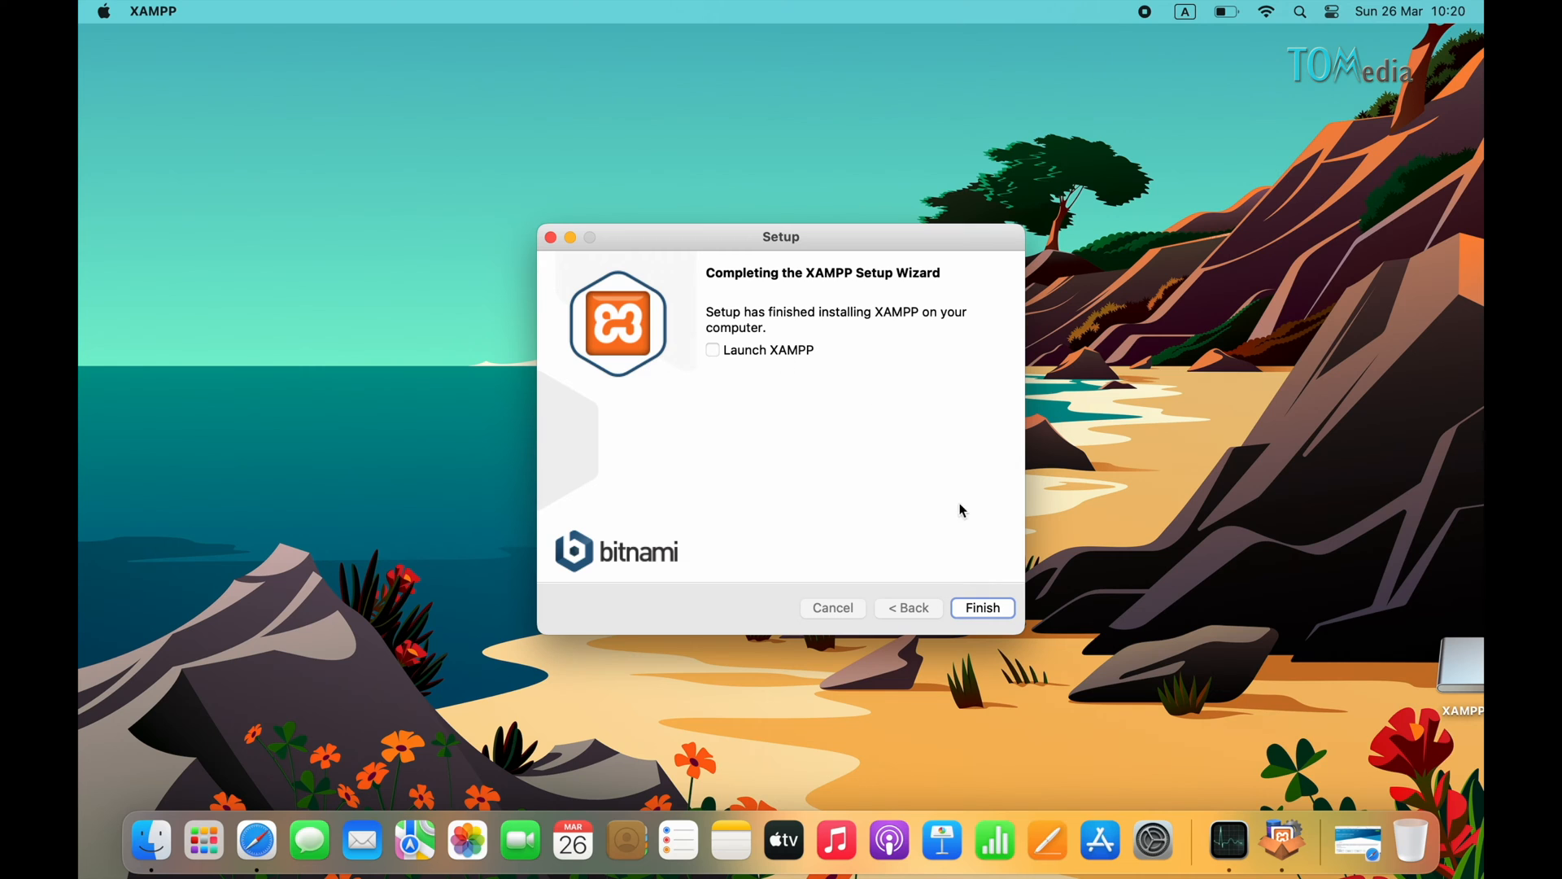
{"action": "left_click", "coordinate": [980, 607]}
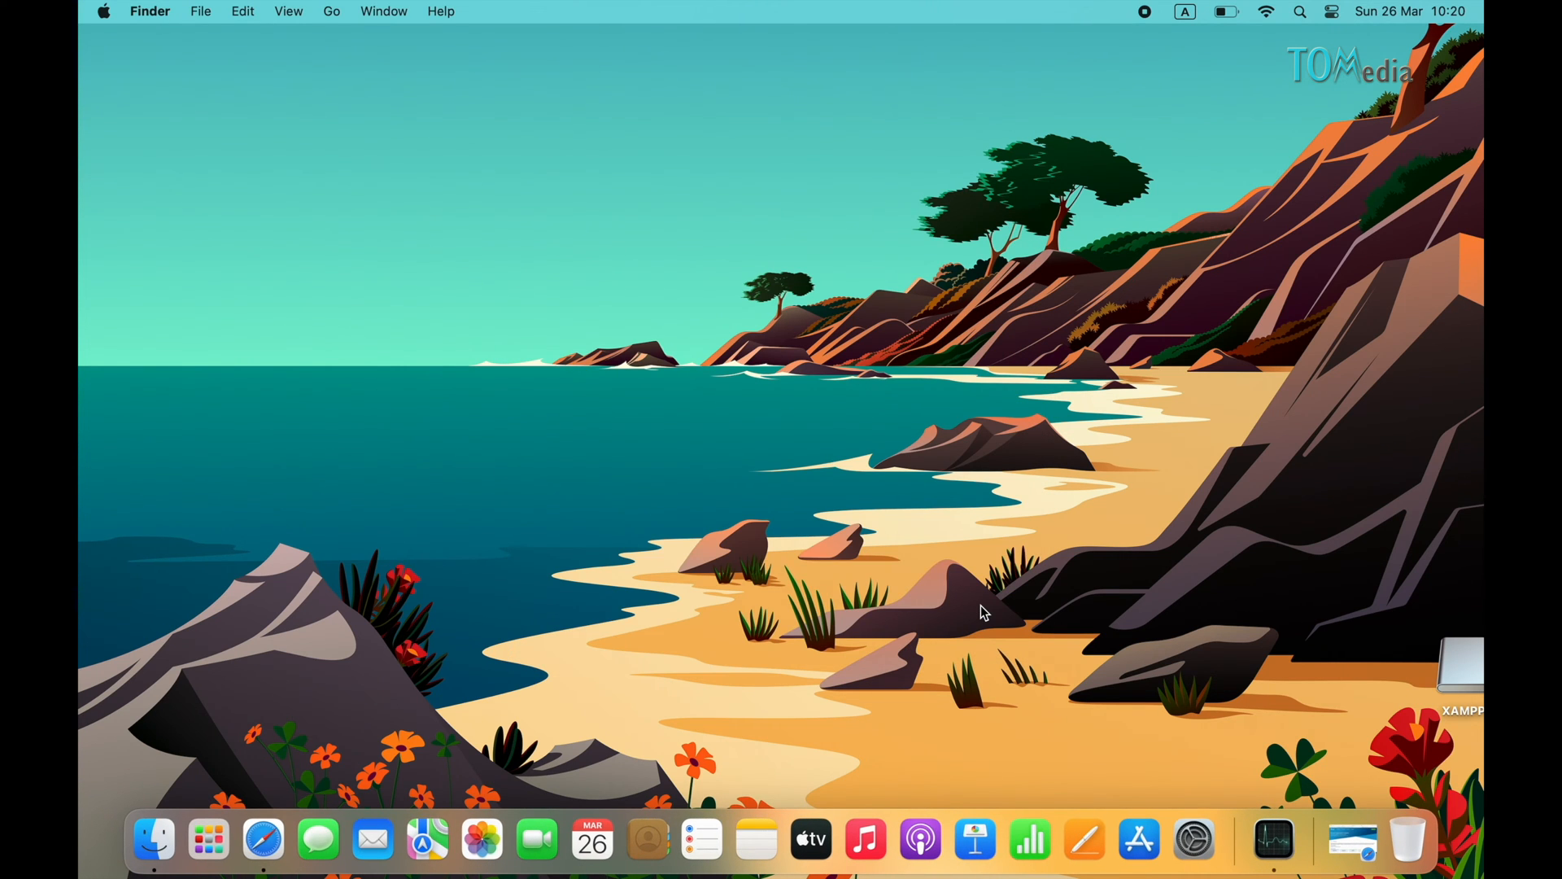
{"action": "mouse_move", "coordinate": [257, 725]}
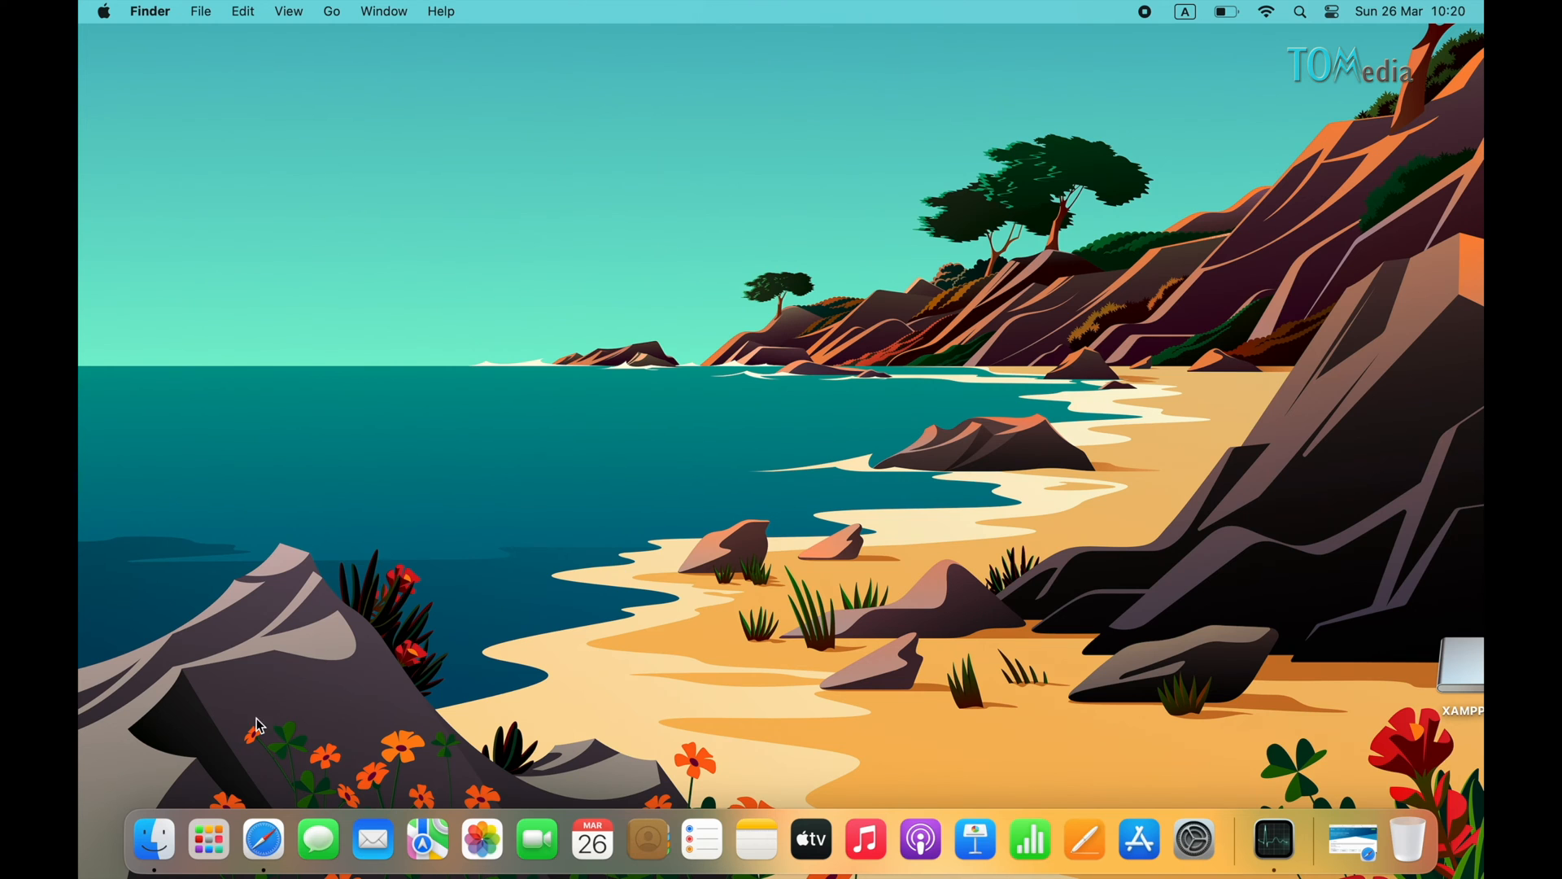
Bring Safari back to the front and start a new empty tab
{"action": "left_click", "coordinate": [262, 838]}
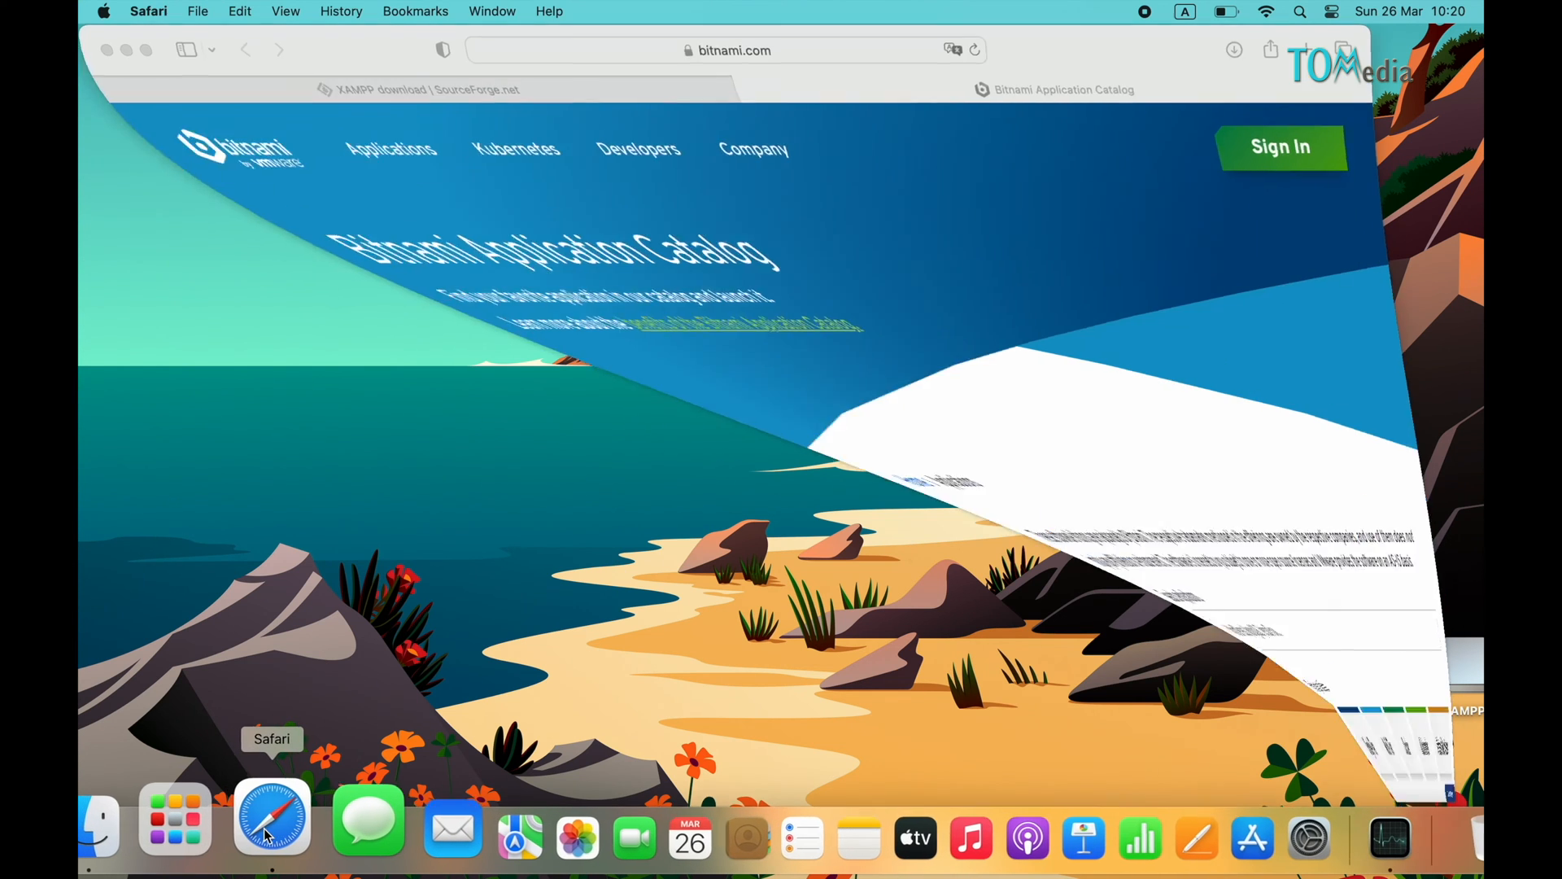
{"action": "left_click", "coordinate": [272, 818]}
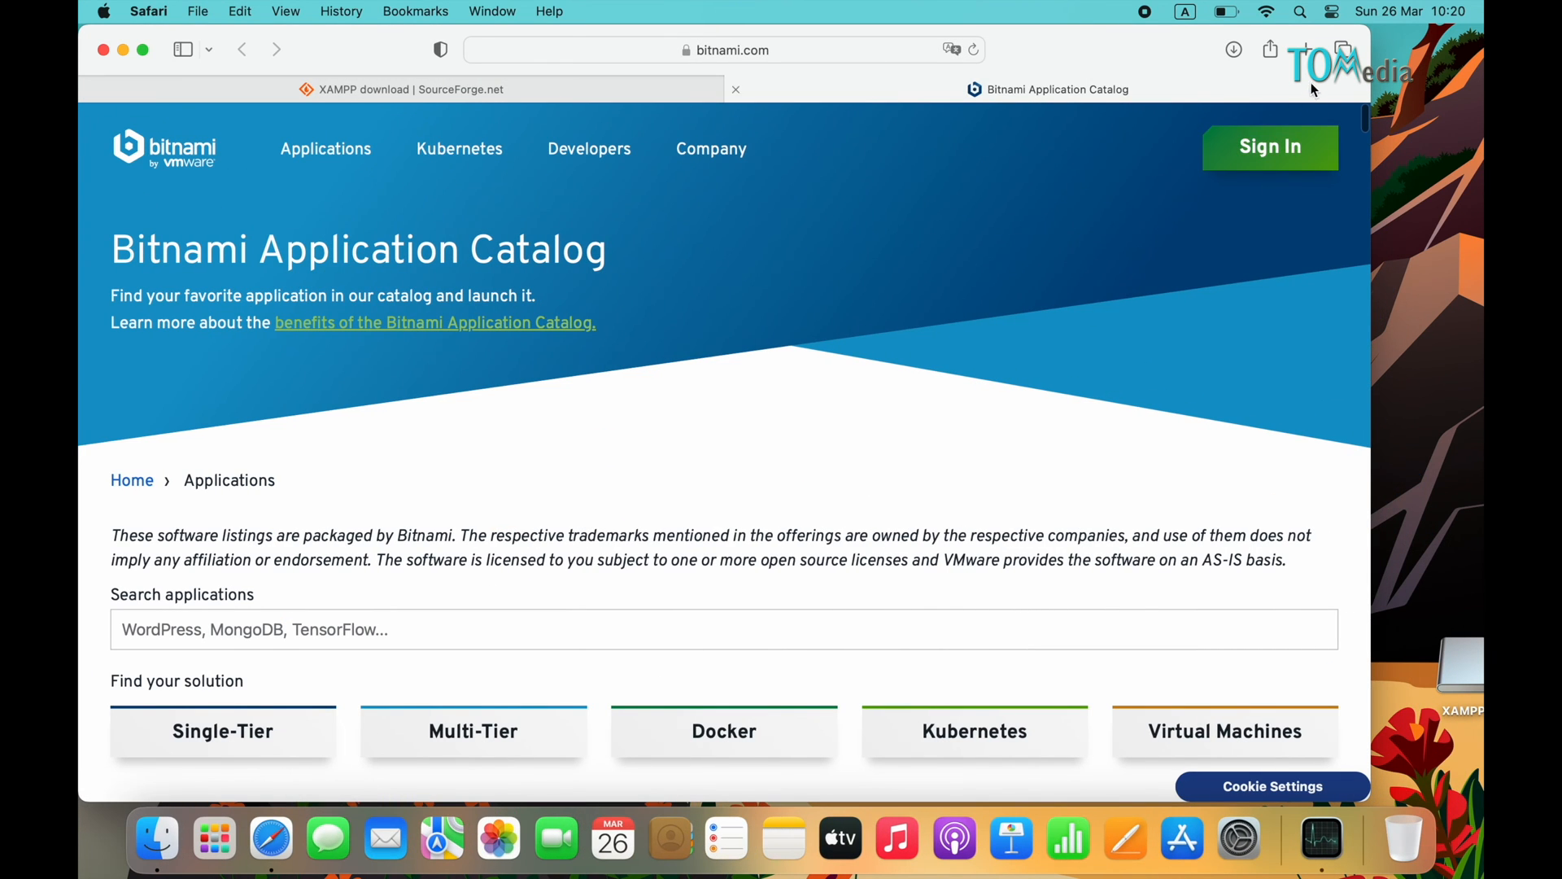
{"action": "left_click", "coordinate": [1308, 50]}
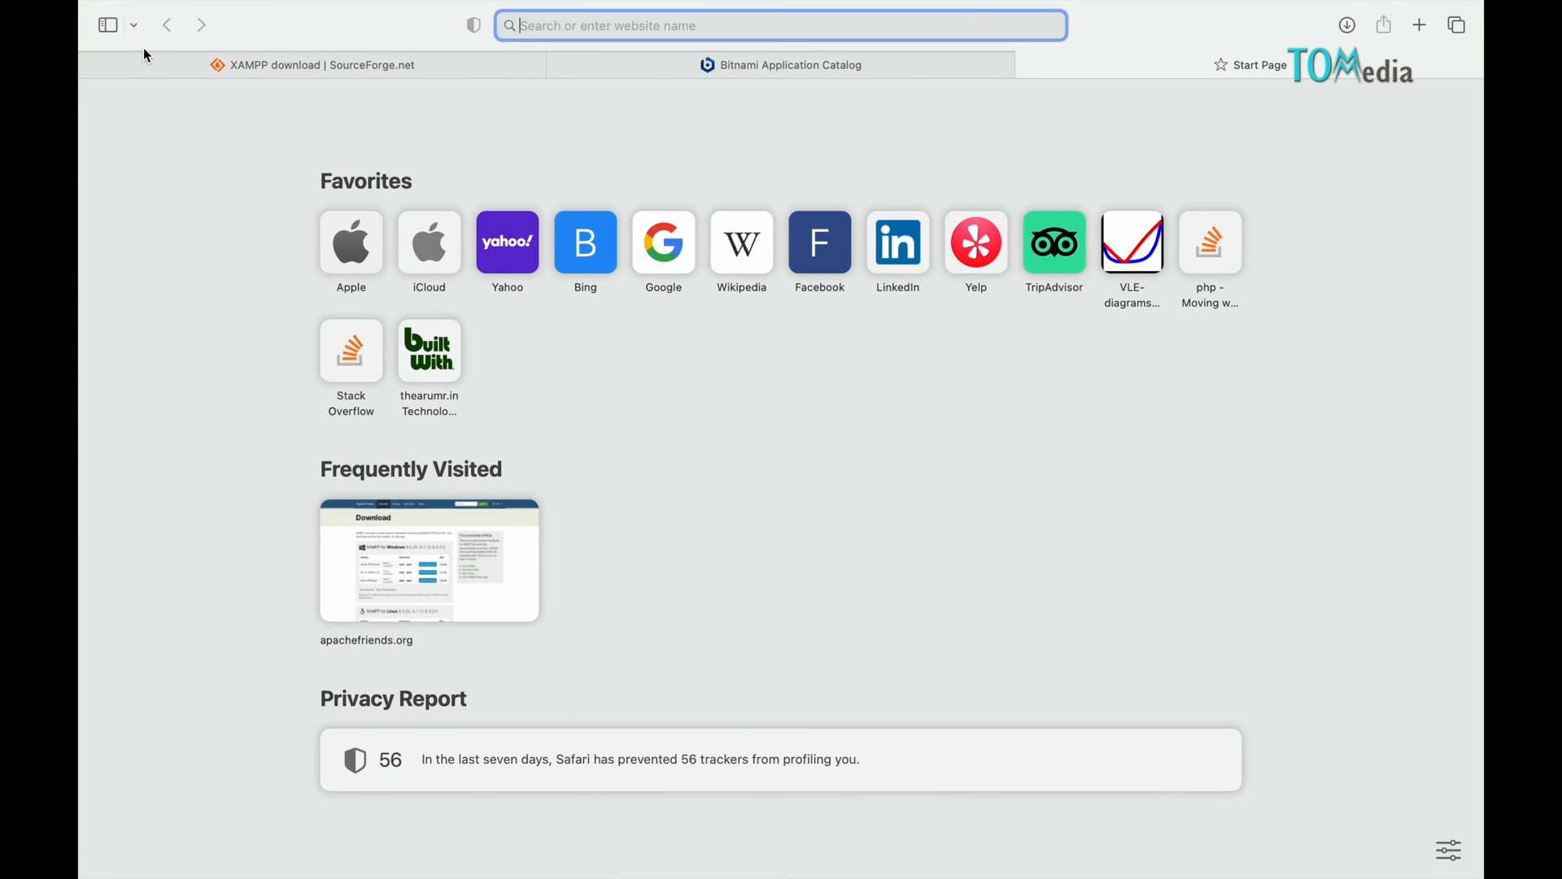
{"action": "mouse_move", "coordinate": [672, 259]}
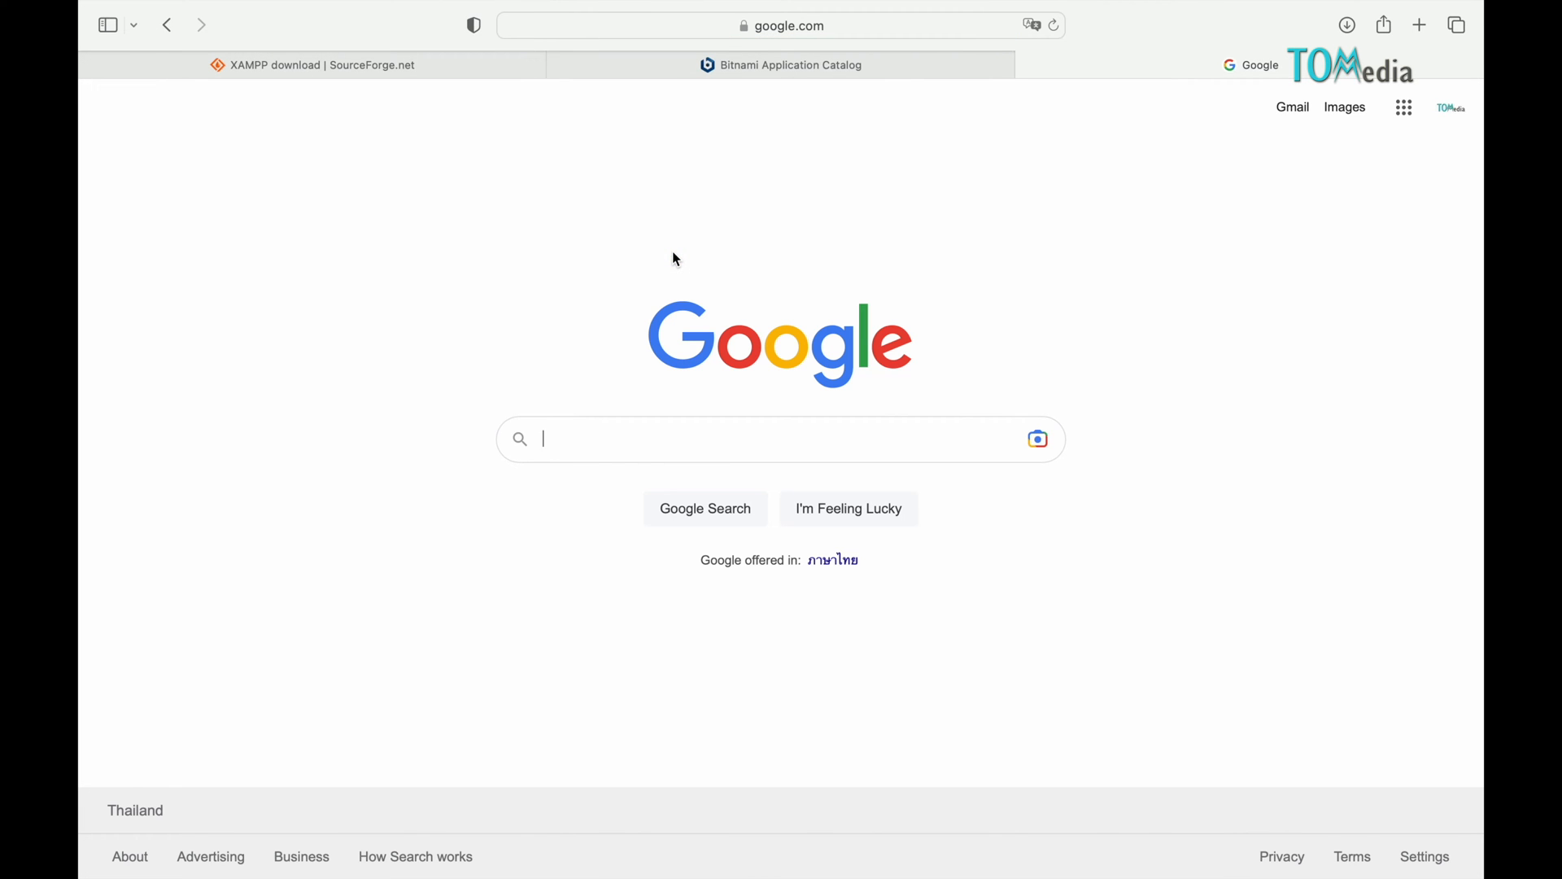
Search Google for 'wordpress download mac' and go to the WordPress.org download page
{"action": "type", "text": "wordpress"}
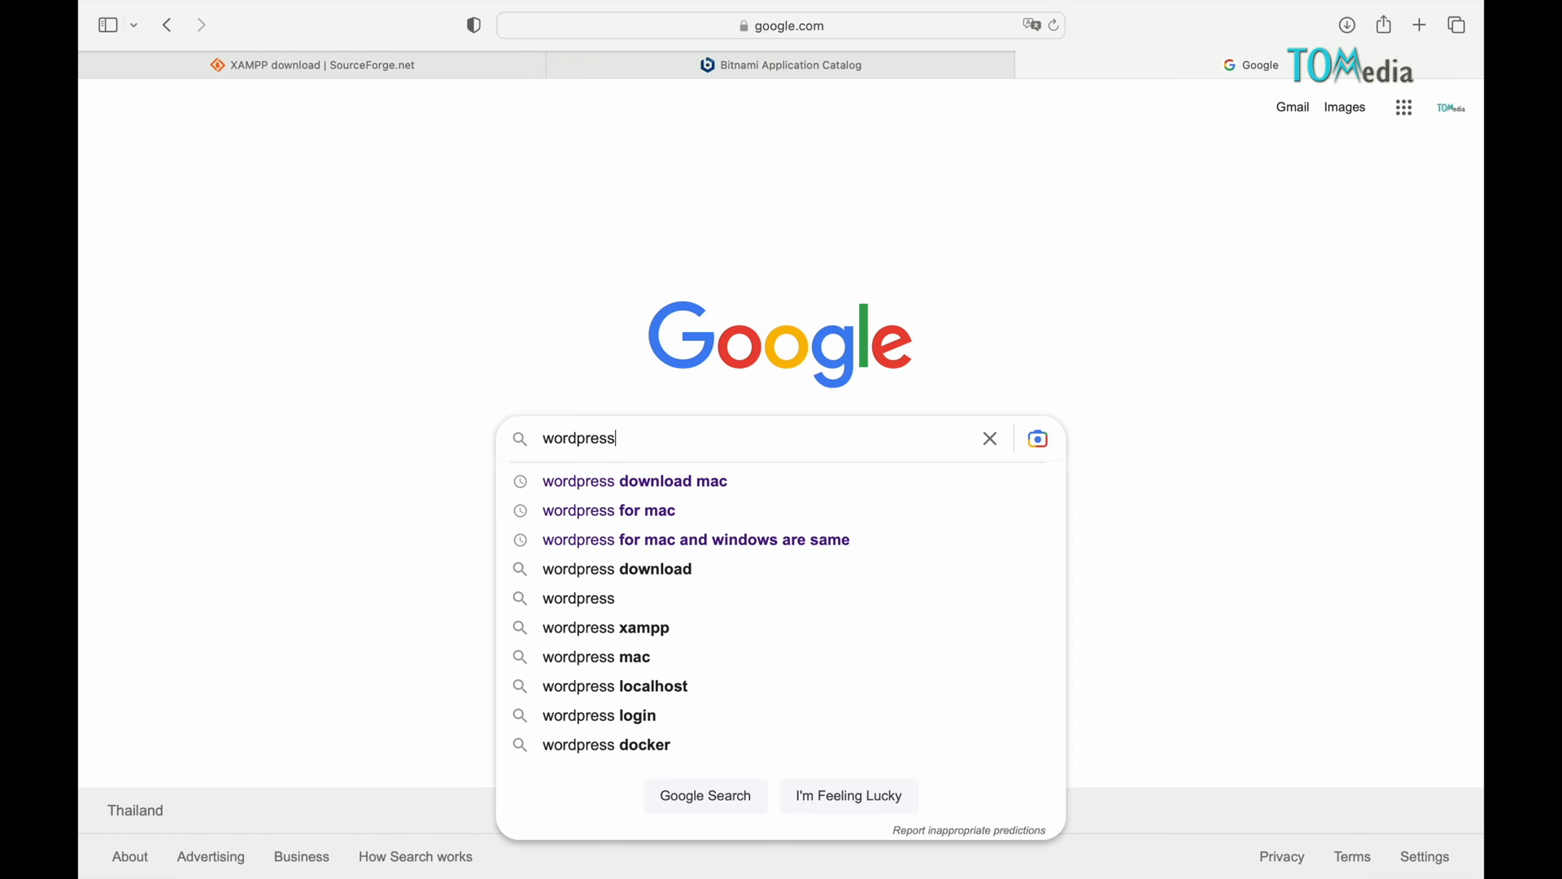
{"action": "left_click", "coordinate": [633, 480]}
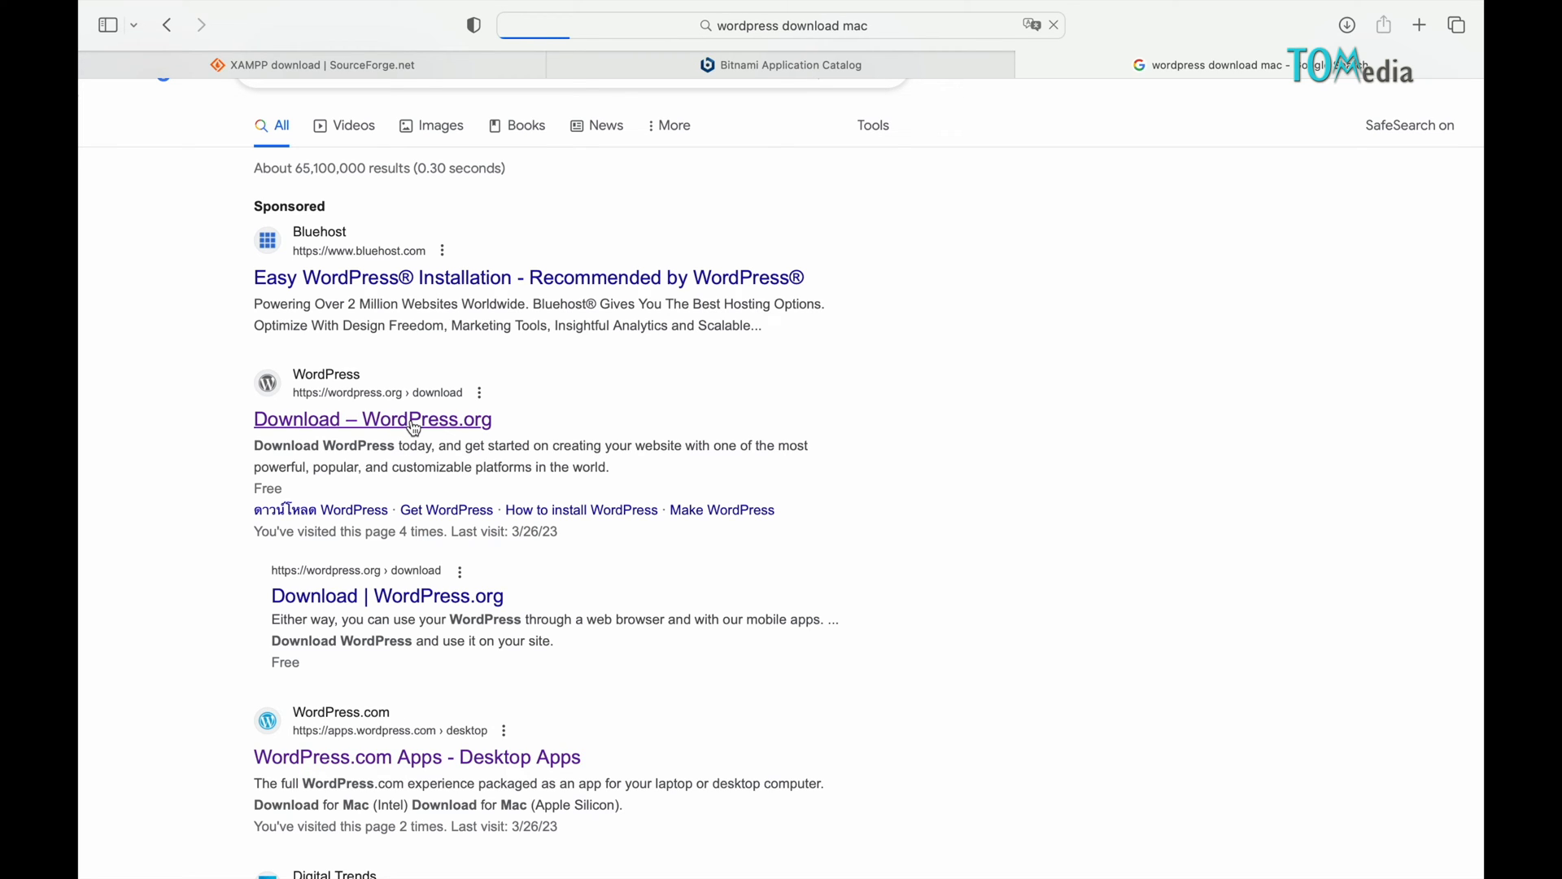
{"action": "left_click", "coordinate": [371, 418]}
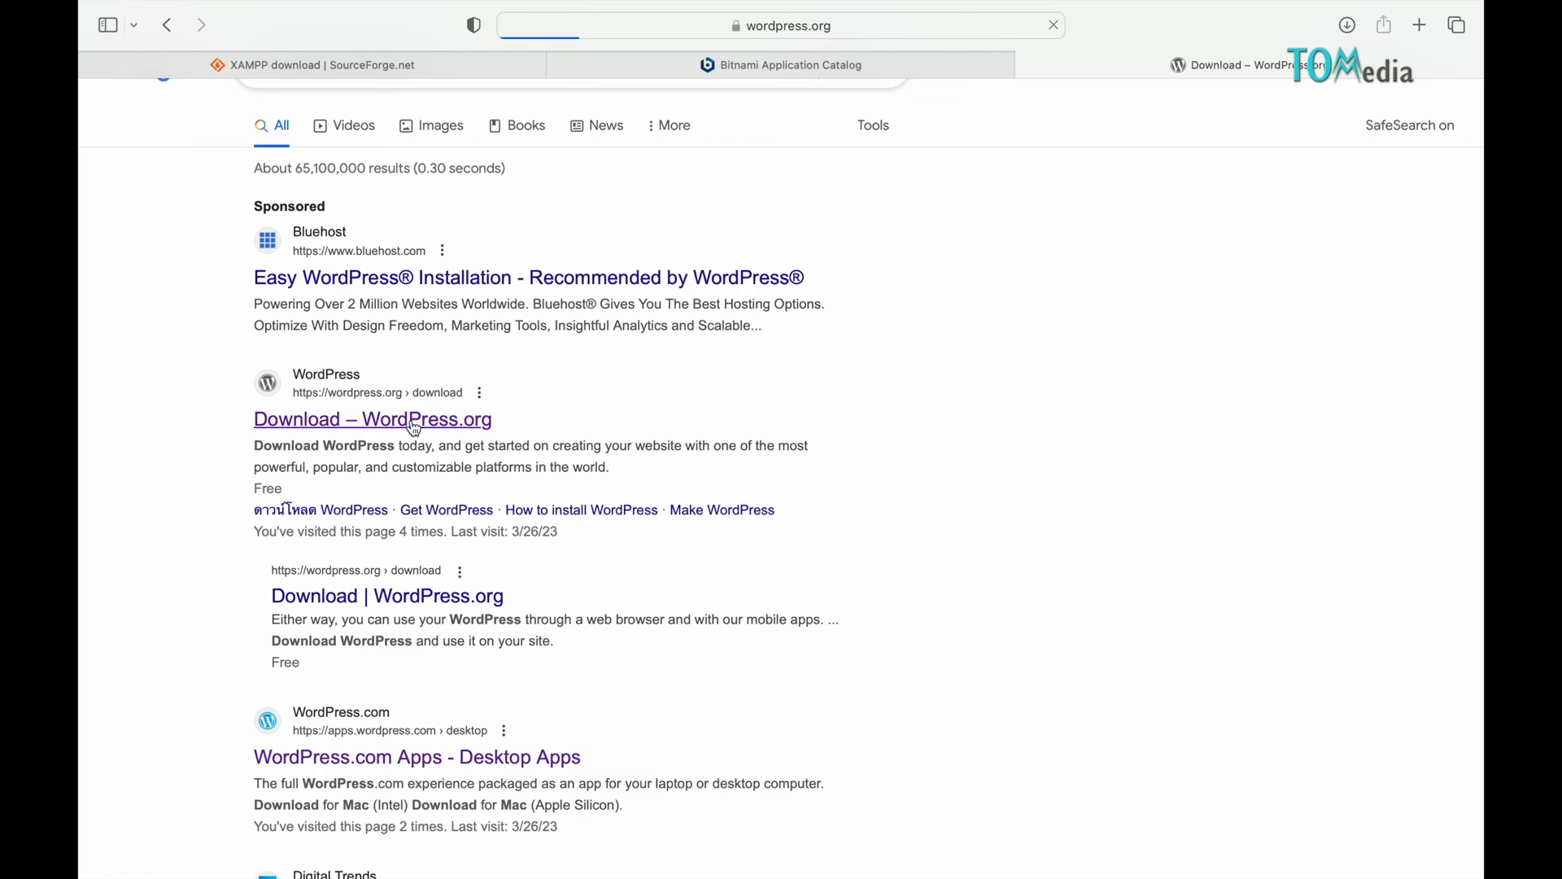
{"action": "left_click", "coordinate": [371, 418]}
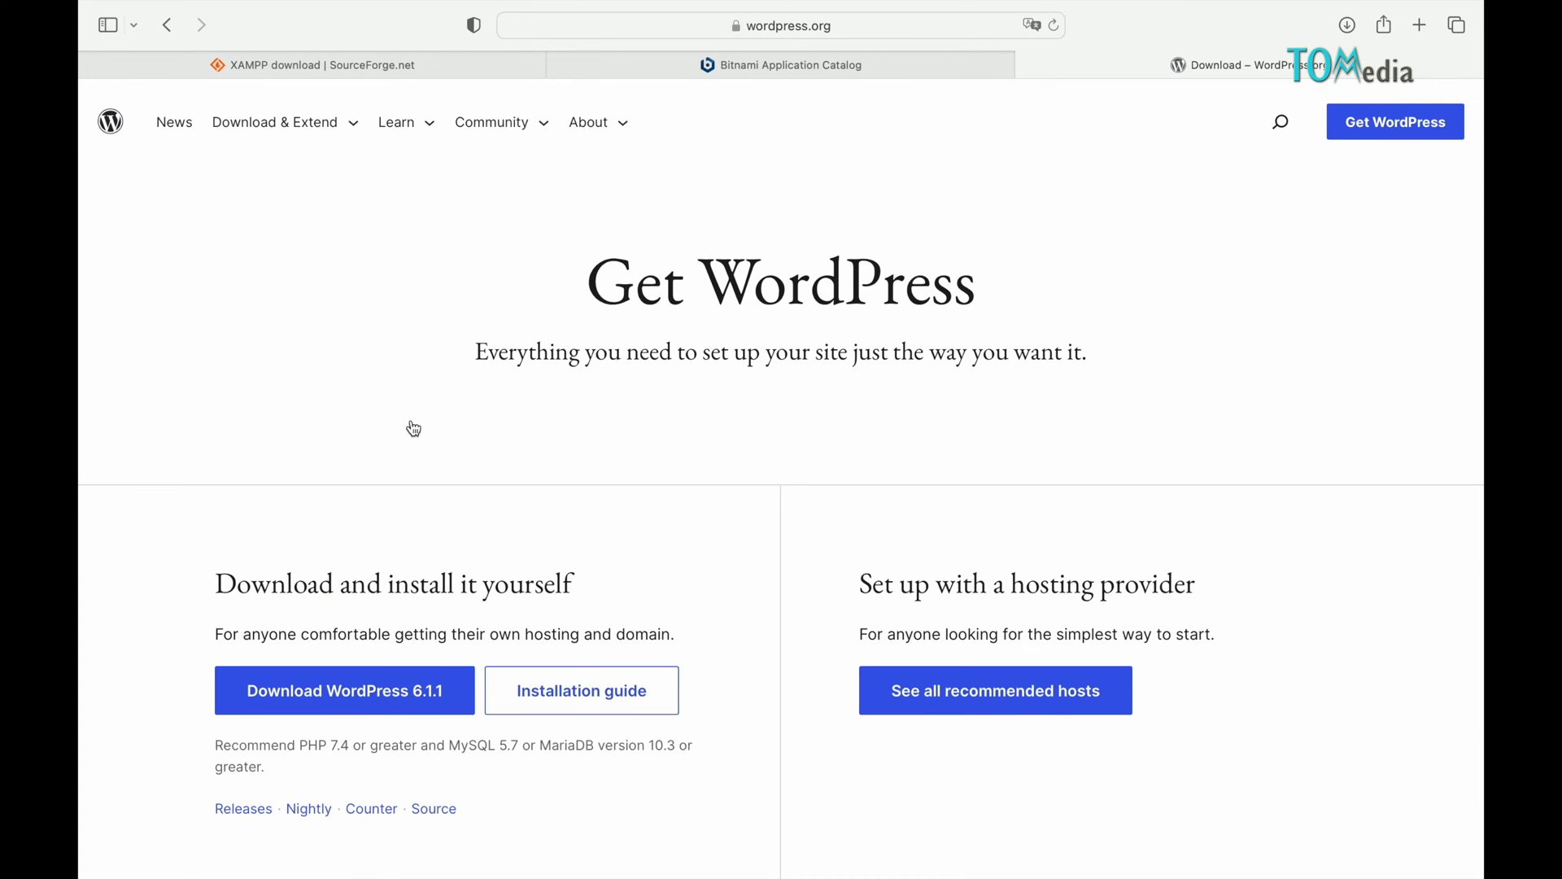
Download WordPress 6.1.1, dismiss the thank-you popup and check the finished downloads
{"action": "scroll", "scroll_direction": "down", "scroll_amount": 3}
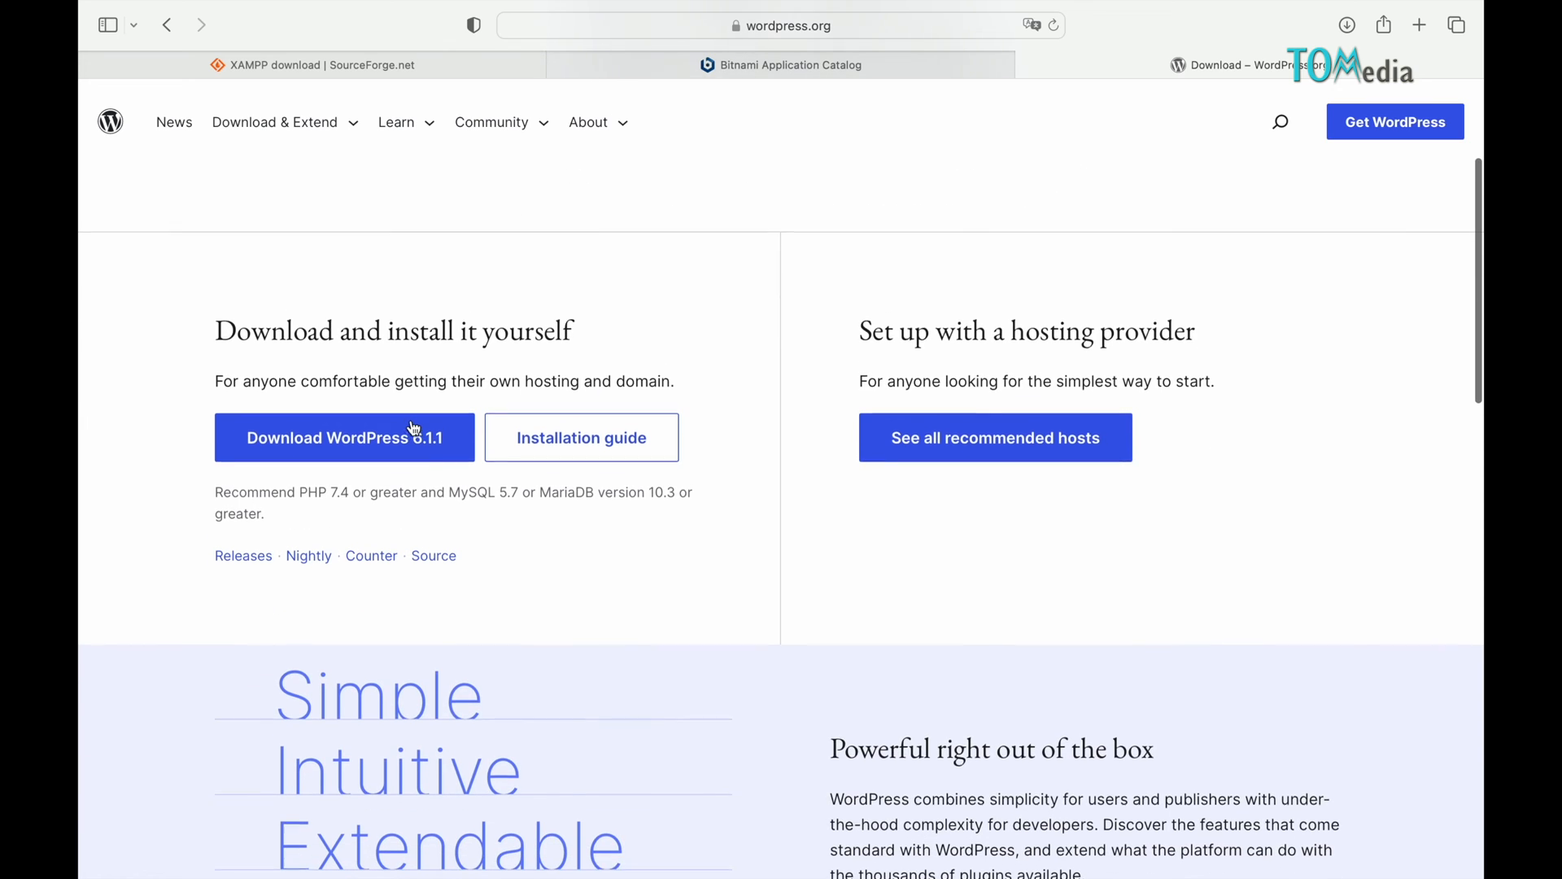
{"action": "scroll", "scroll_direction": "down", "scroll_amount": 3}
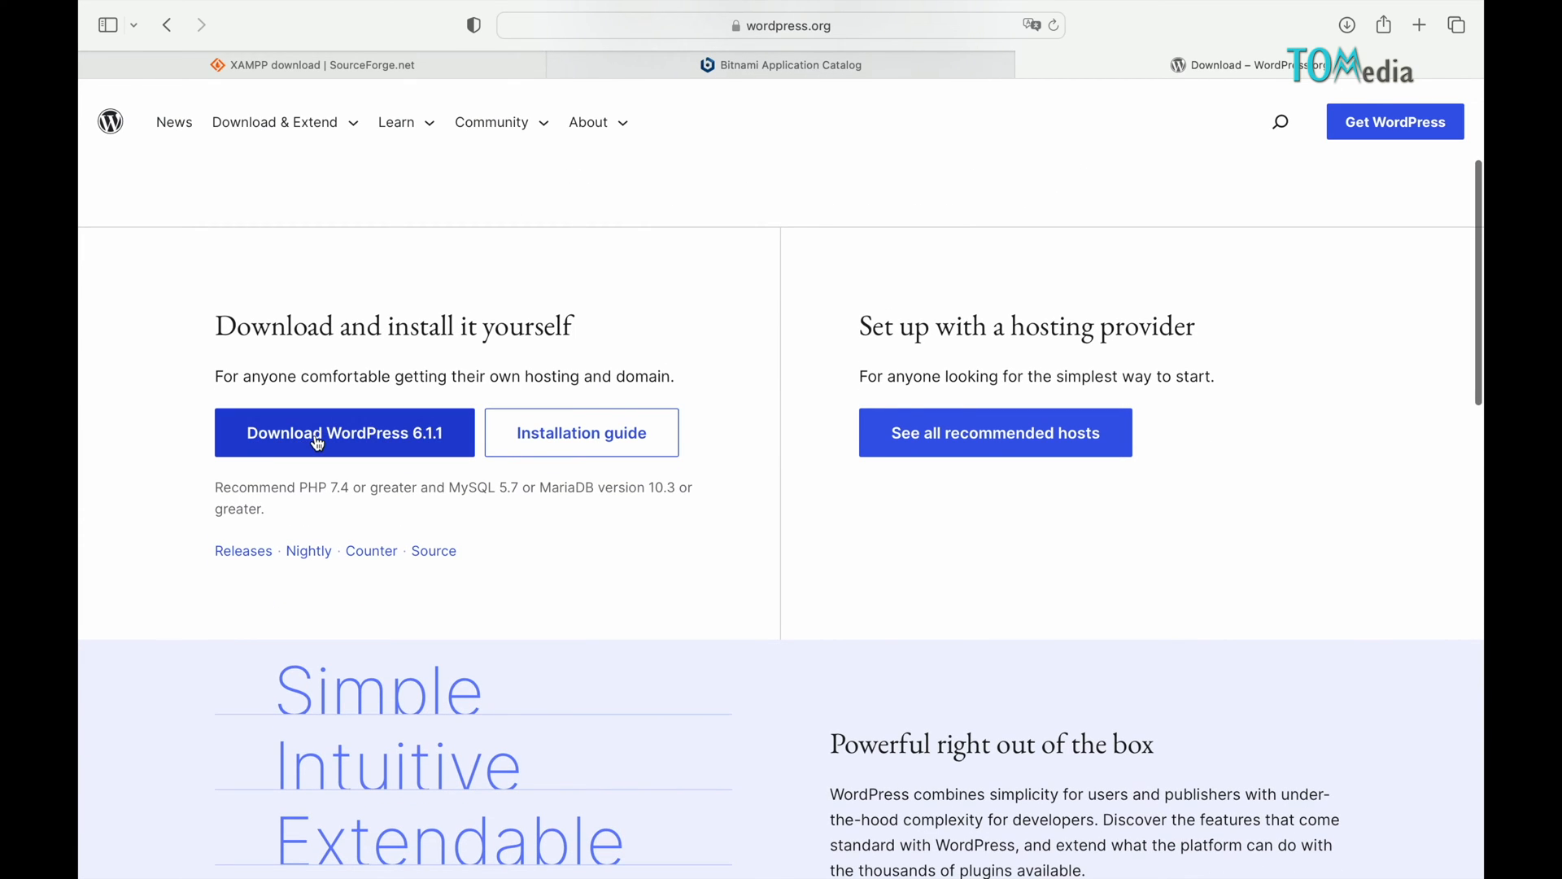
{"action": "left_click", "coordinate": [343, 433]}
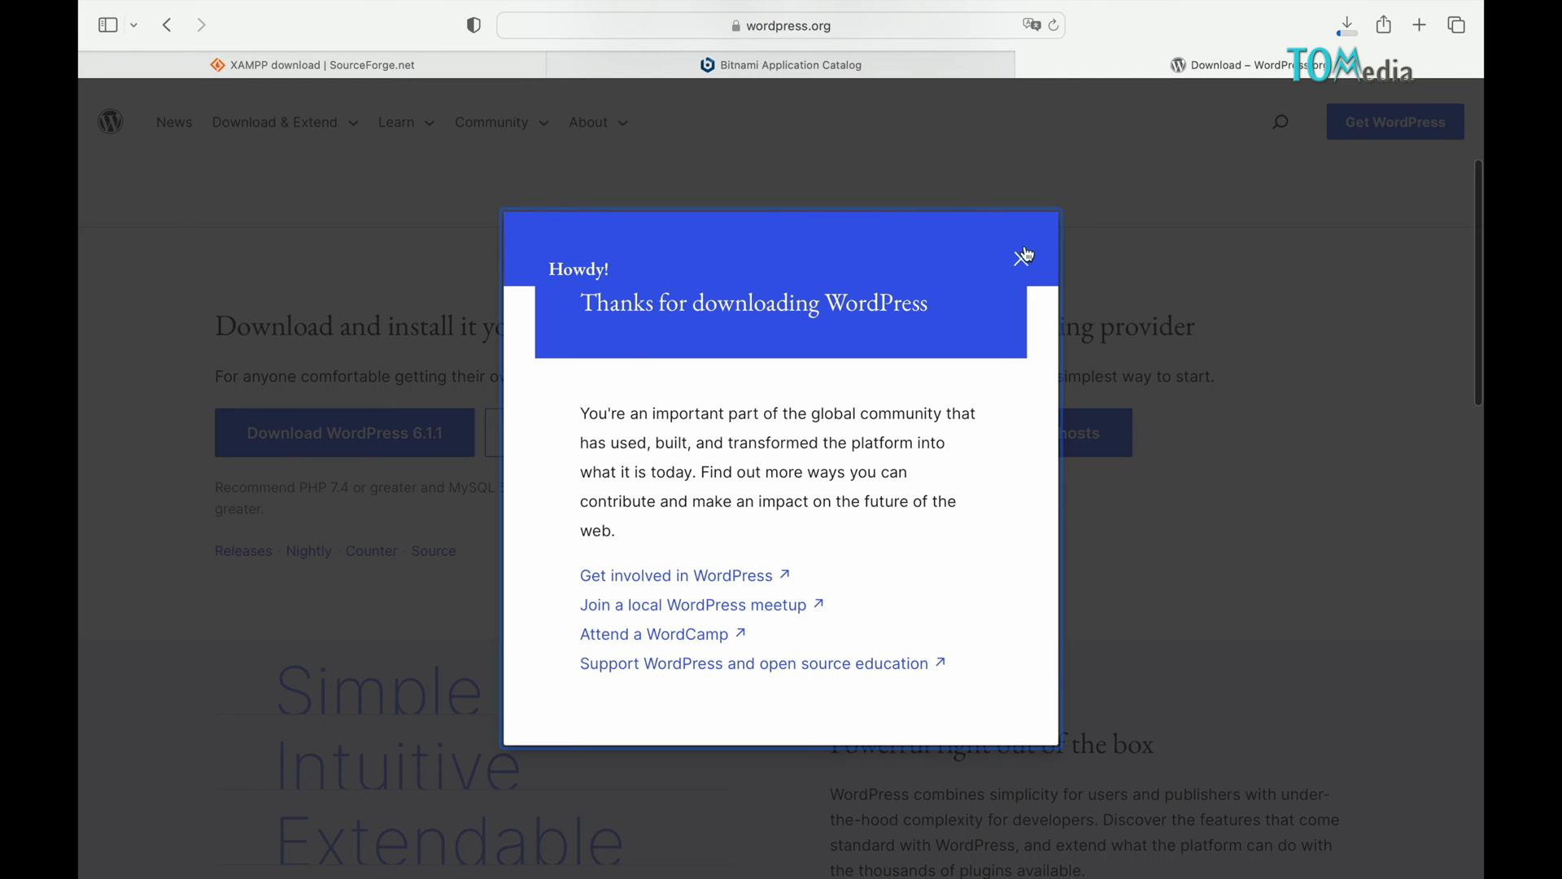
{"action": "left_click", "coordinate": [1024, 255]}
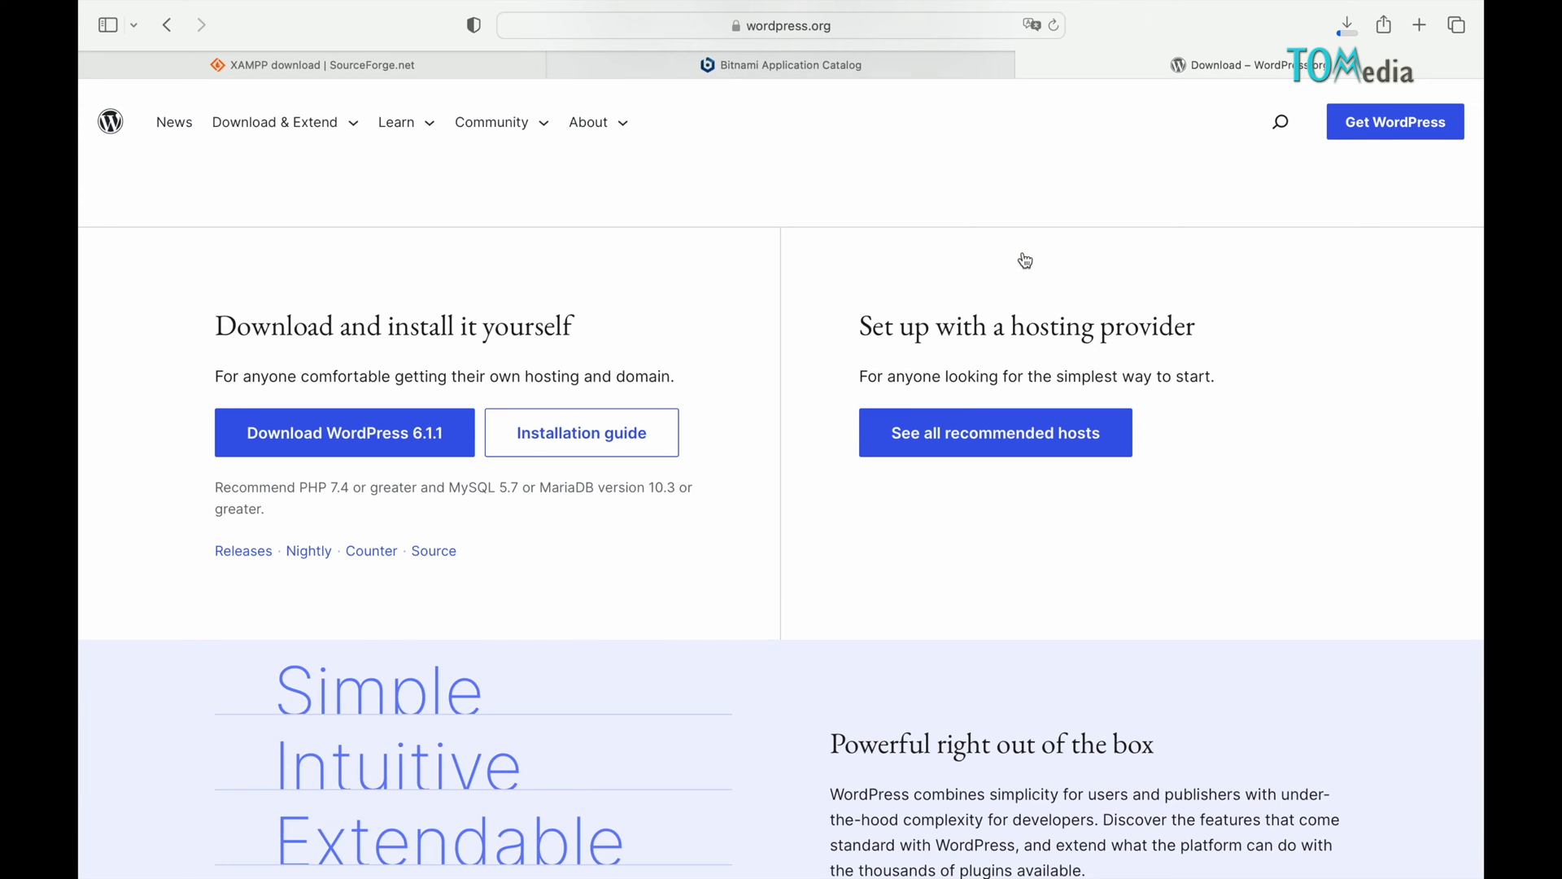
{"action": "mouse_move", "coordinate": [971, 202]}
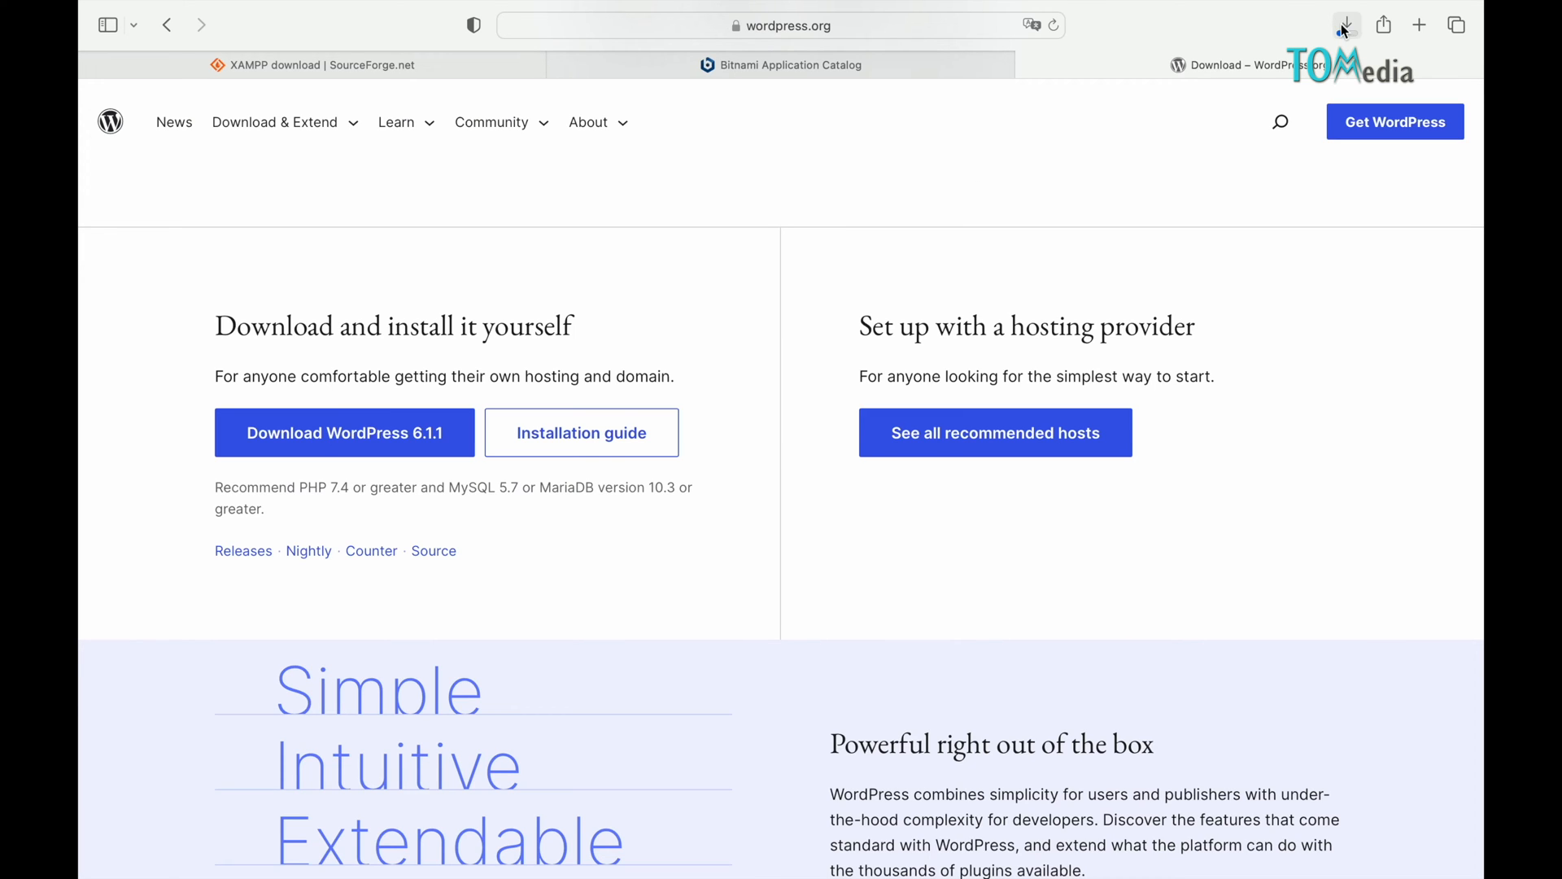
{"action": "left_click", "coordinate": [1346, 24]}
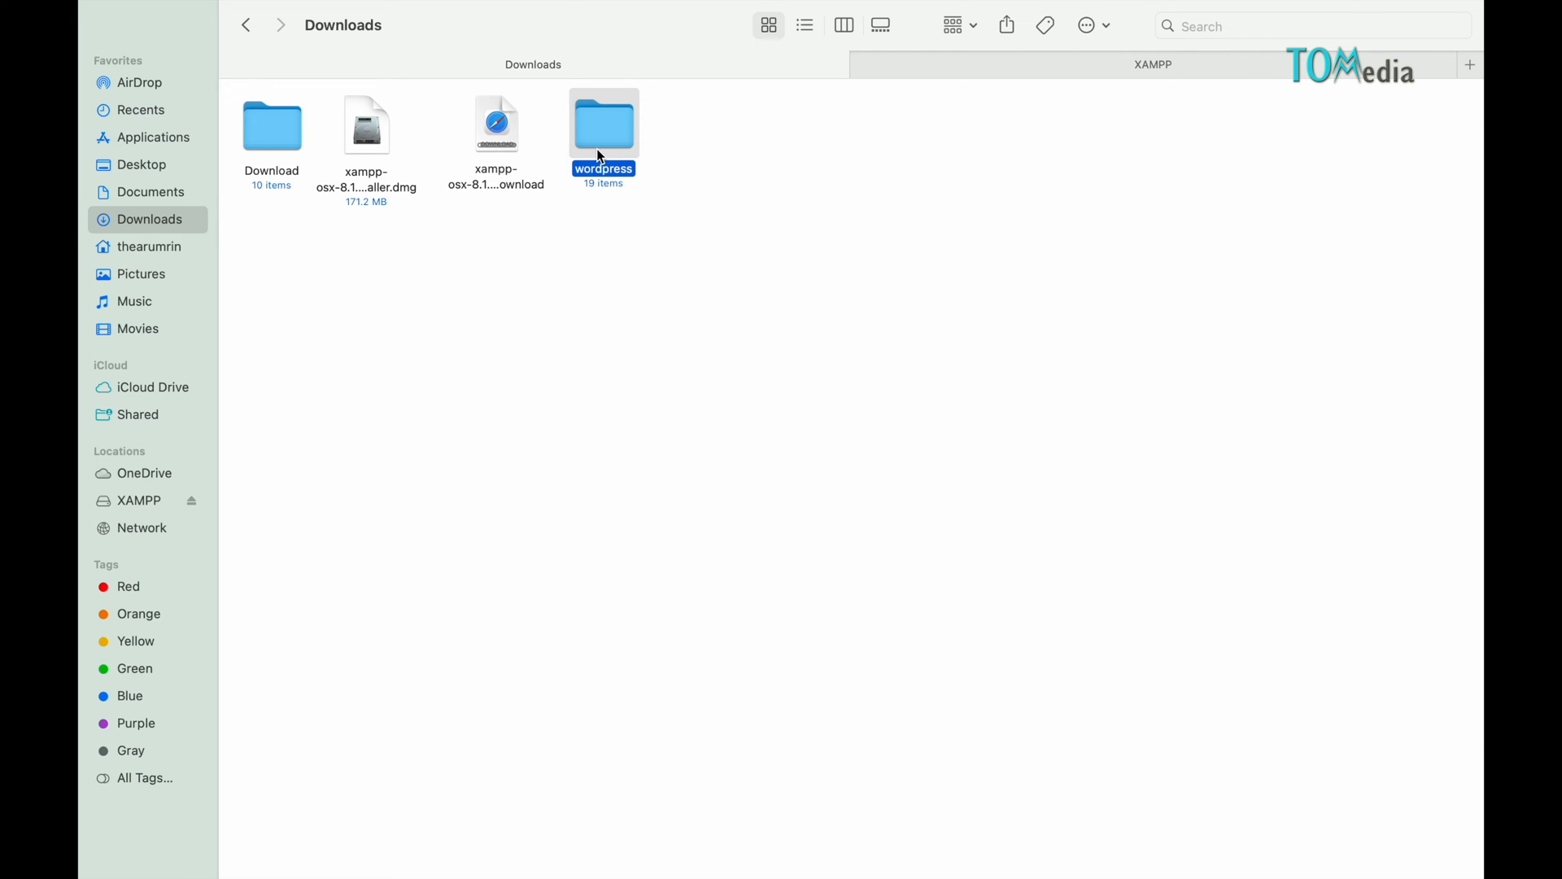
{"action": "mouse_move", "coordinate": [601, 147]}
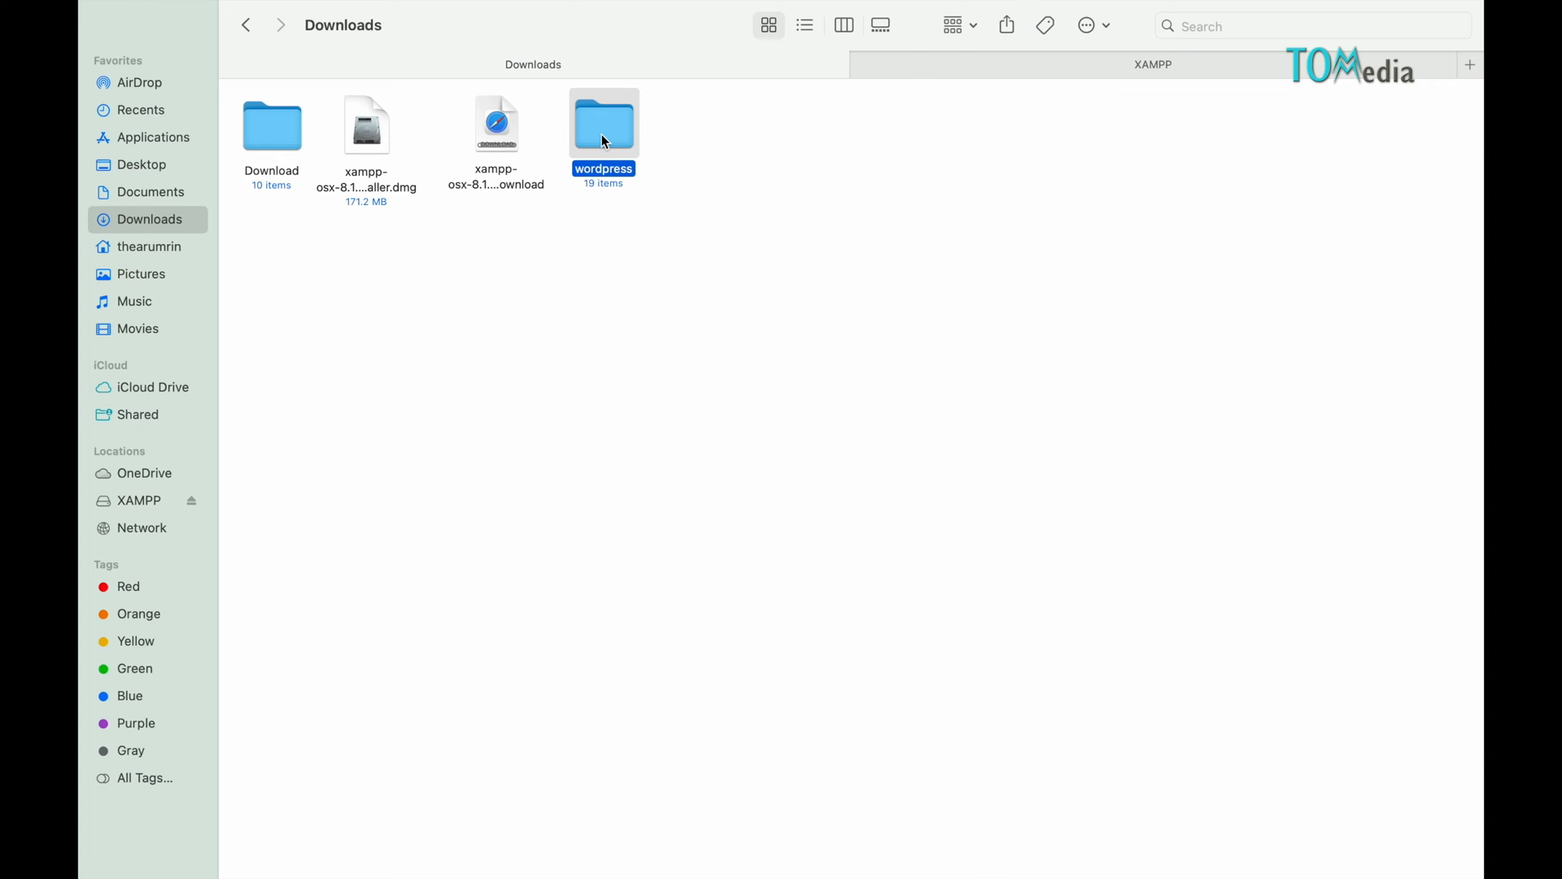
Copy the extracted wordpress folder in Downloads and restore the Finder window size
{"action": "right_click", "coordinate": [602, 140]}
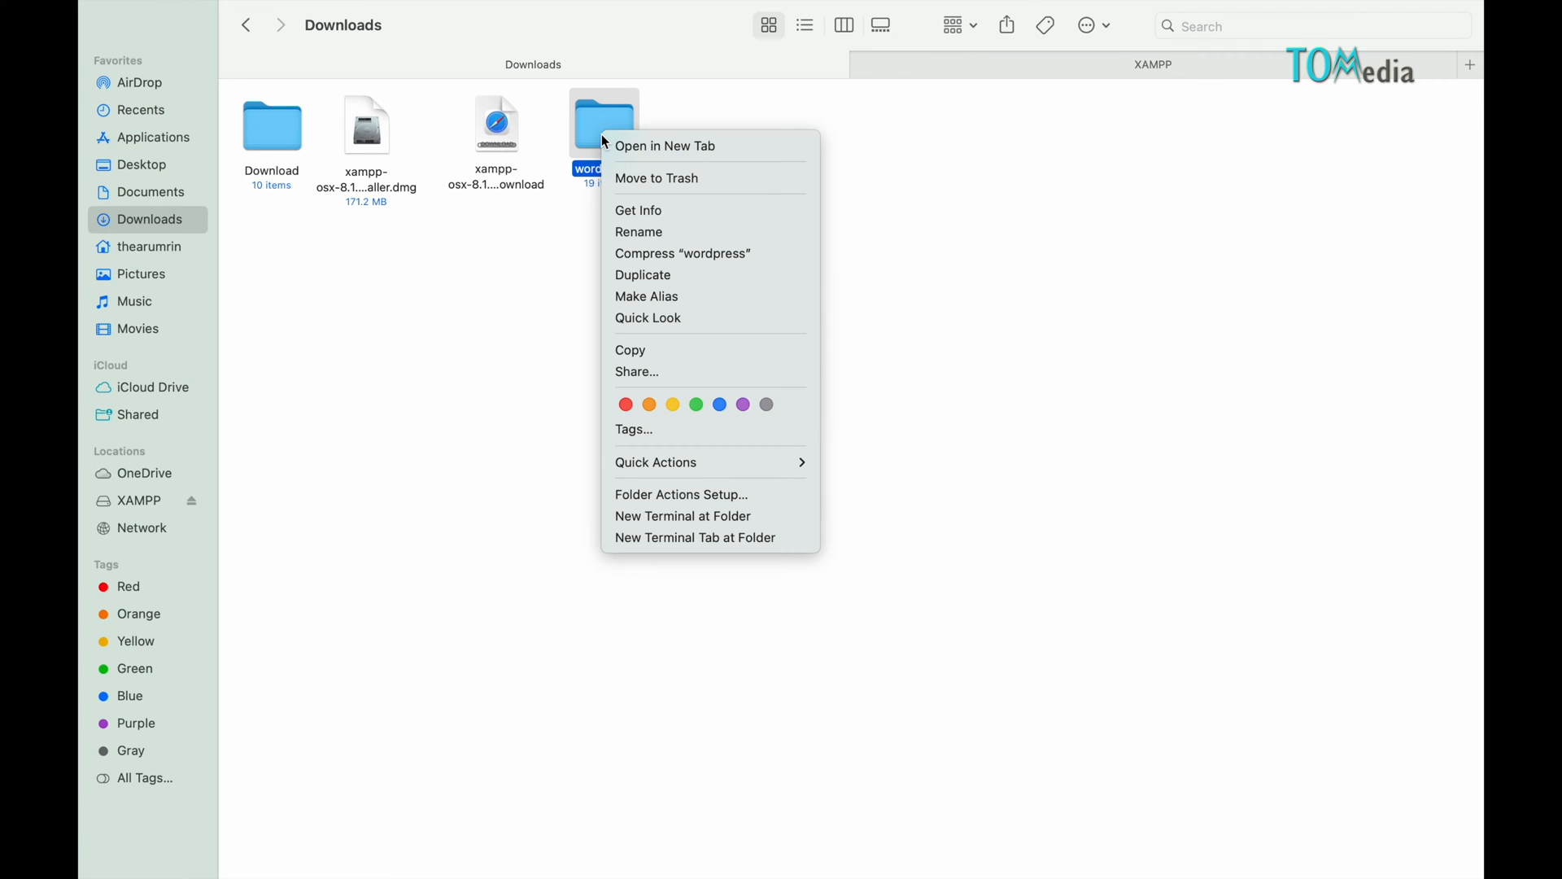
{"action": "mouse_move", "coordinate": [637, 350]}
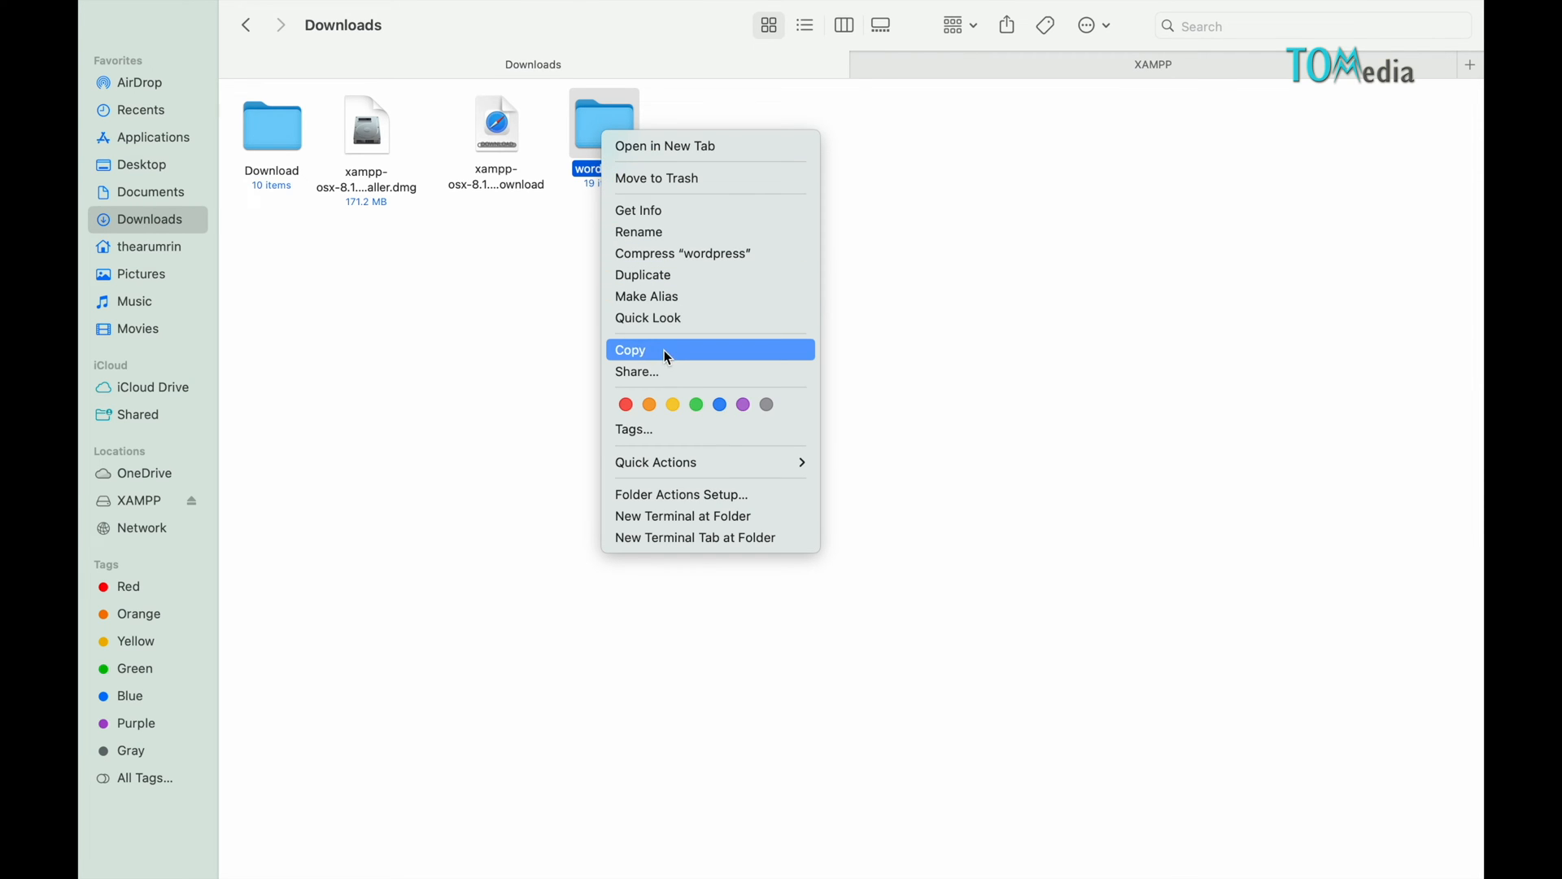
{"action": "left_click", "coordinate": [629, 350]}
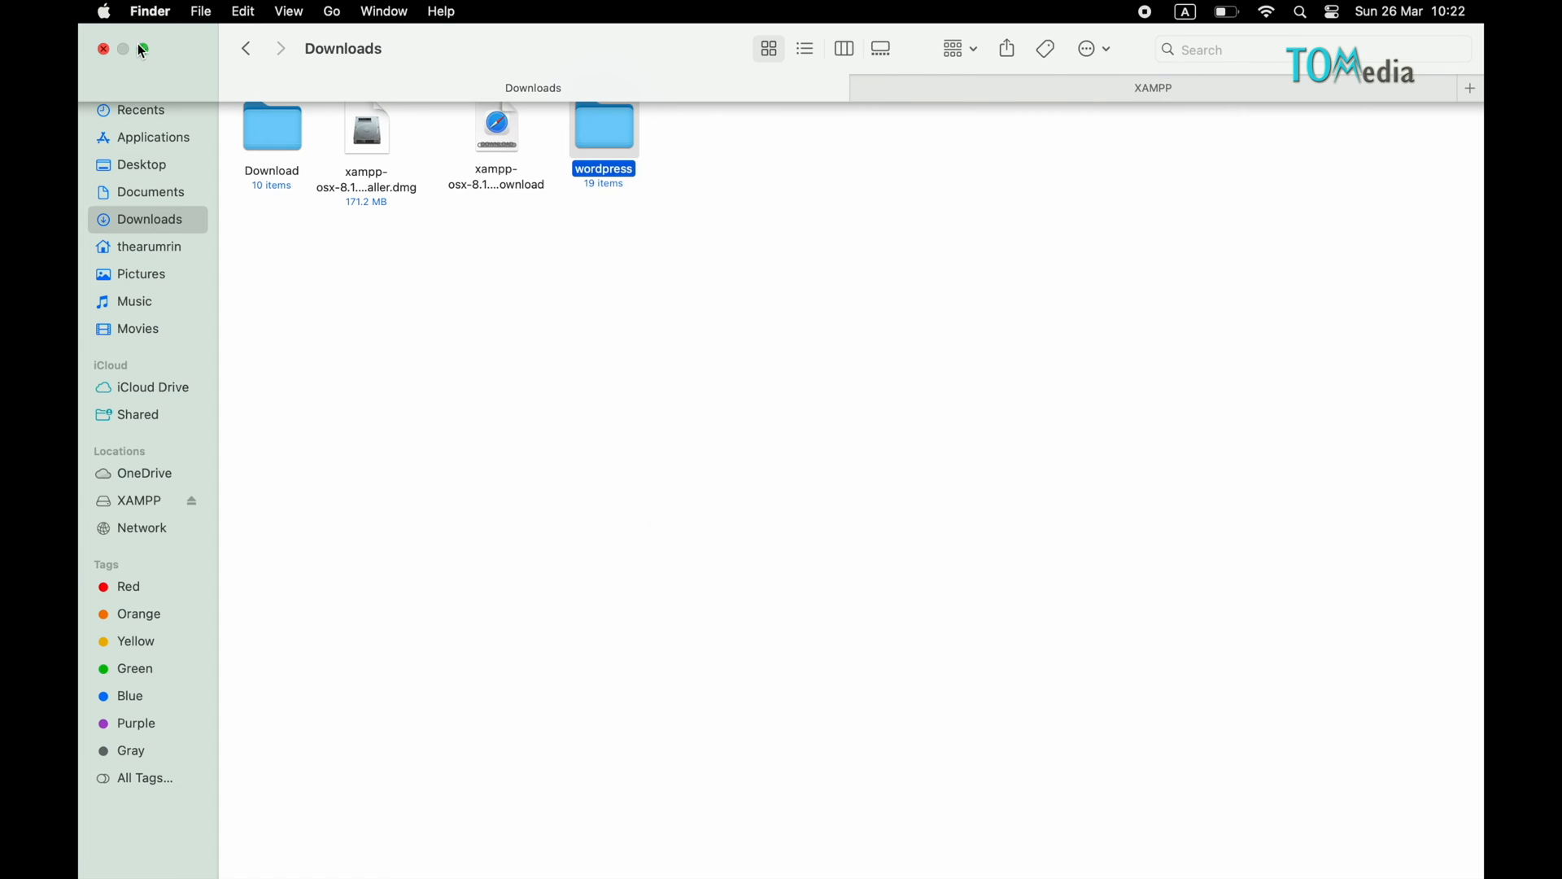
{"action": "left_click", "coordinate": [142, 48]}
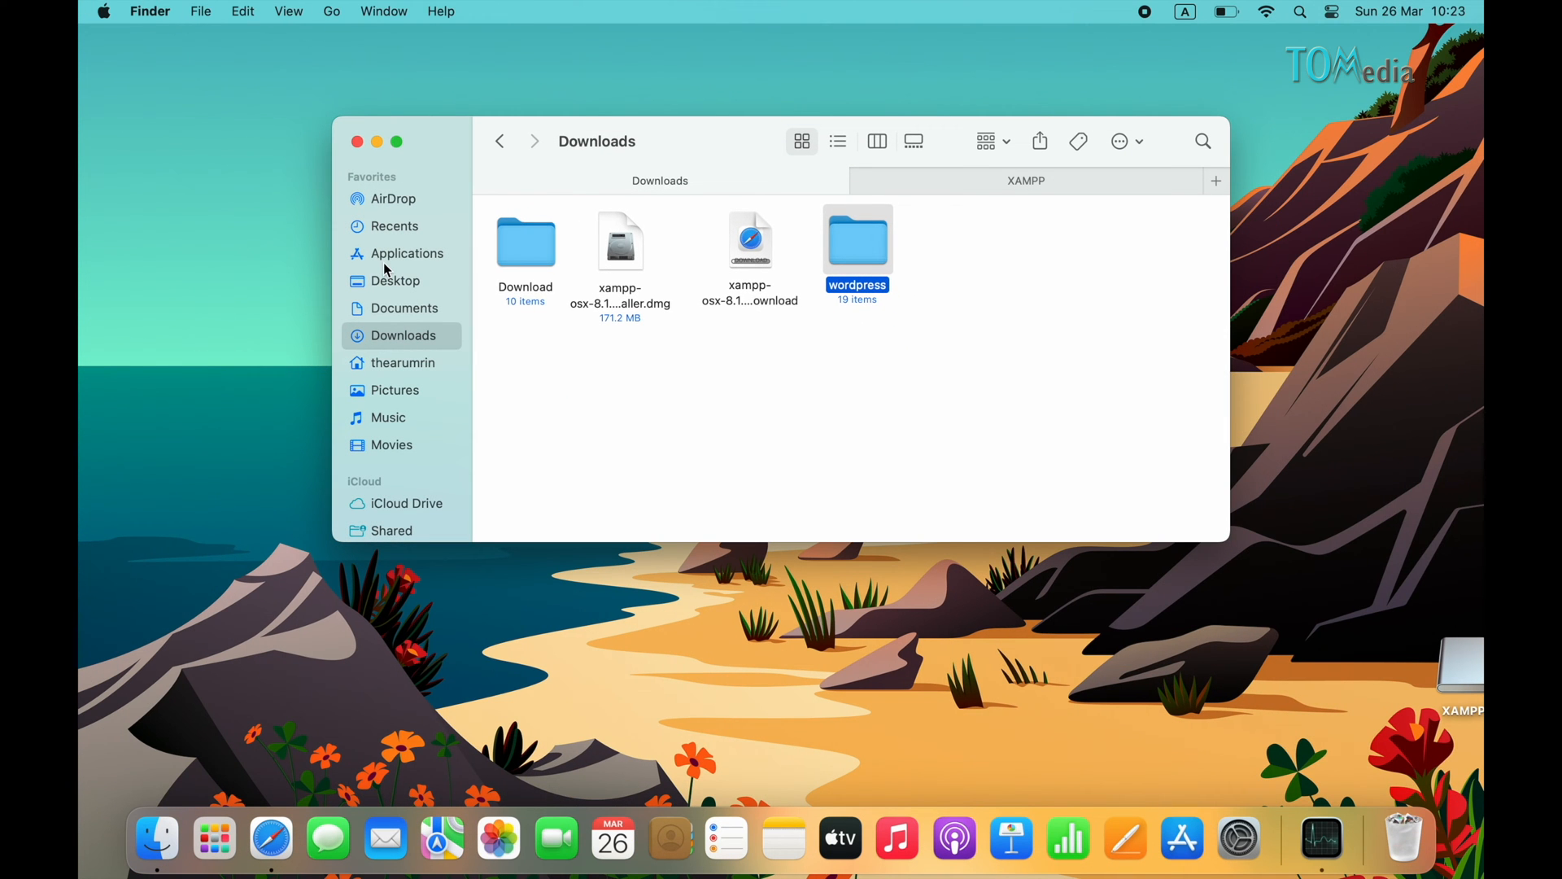
{"action": "mouse_move", "coordinate": [408, 262]}
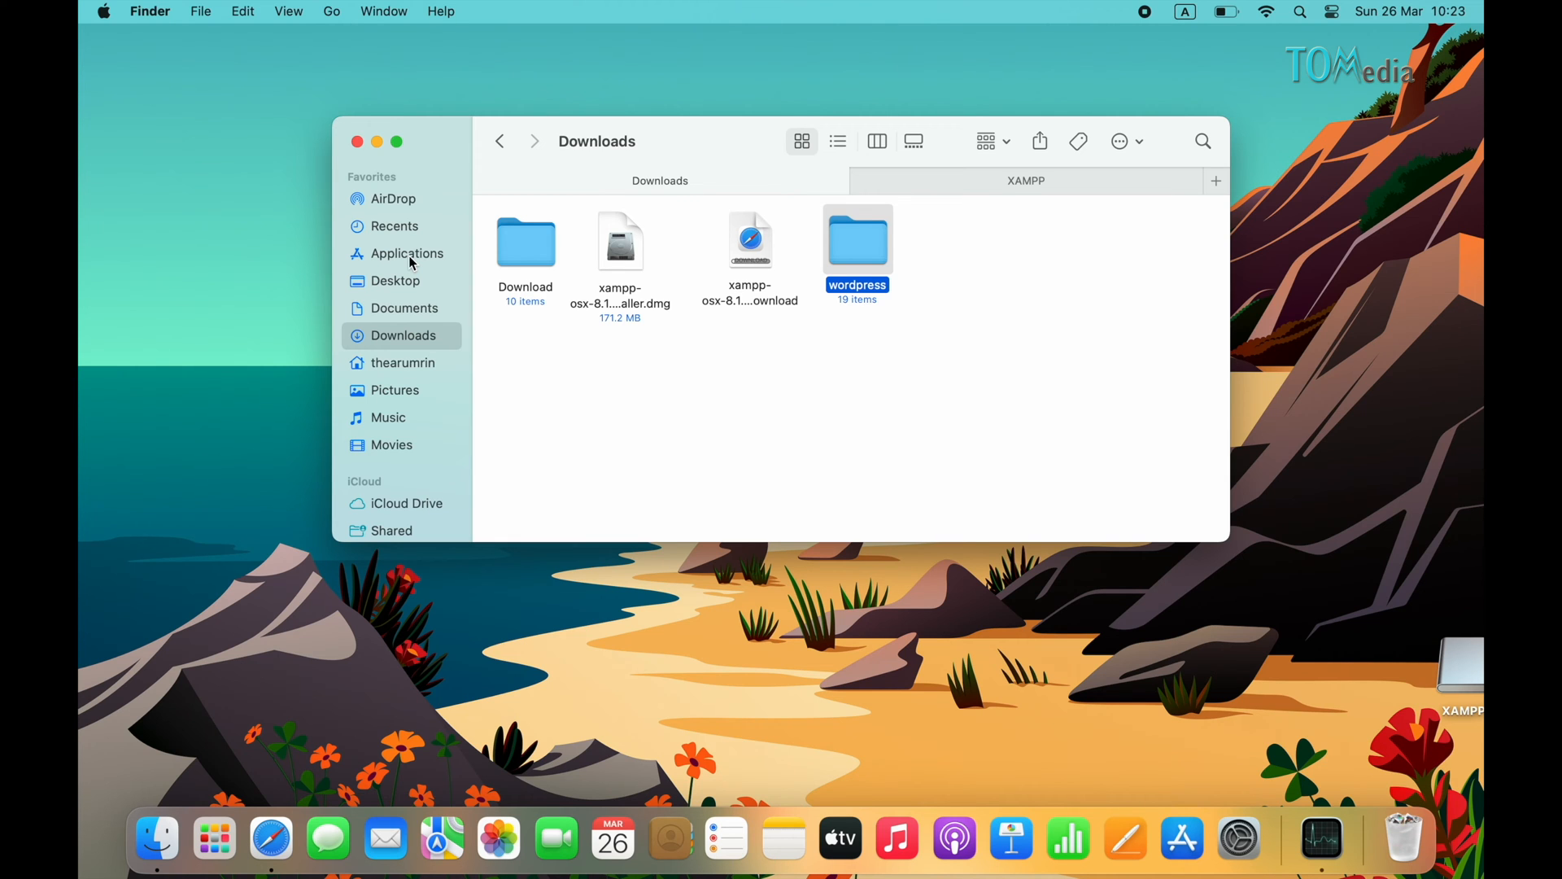
Go to Applications and enter the XAMPP folder
{"action": "left_click", "coordinate": [408, 254]}
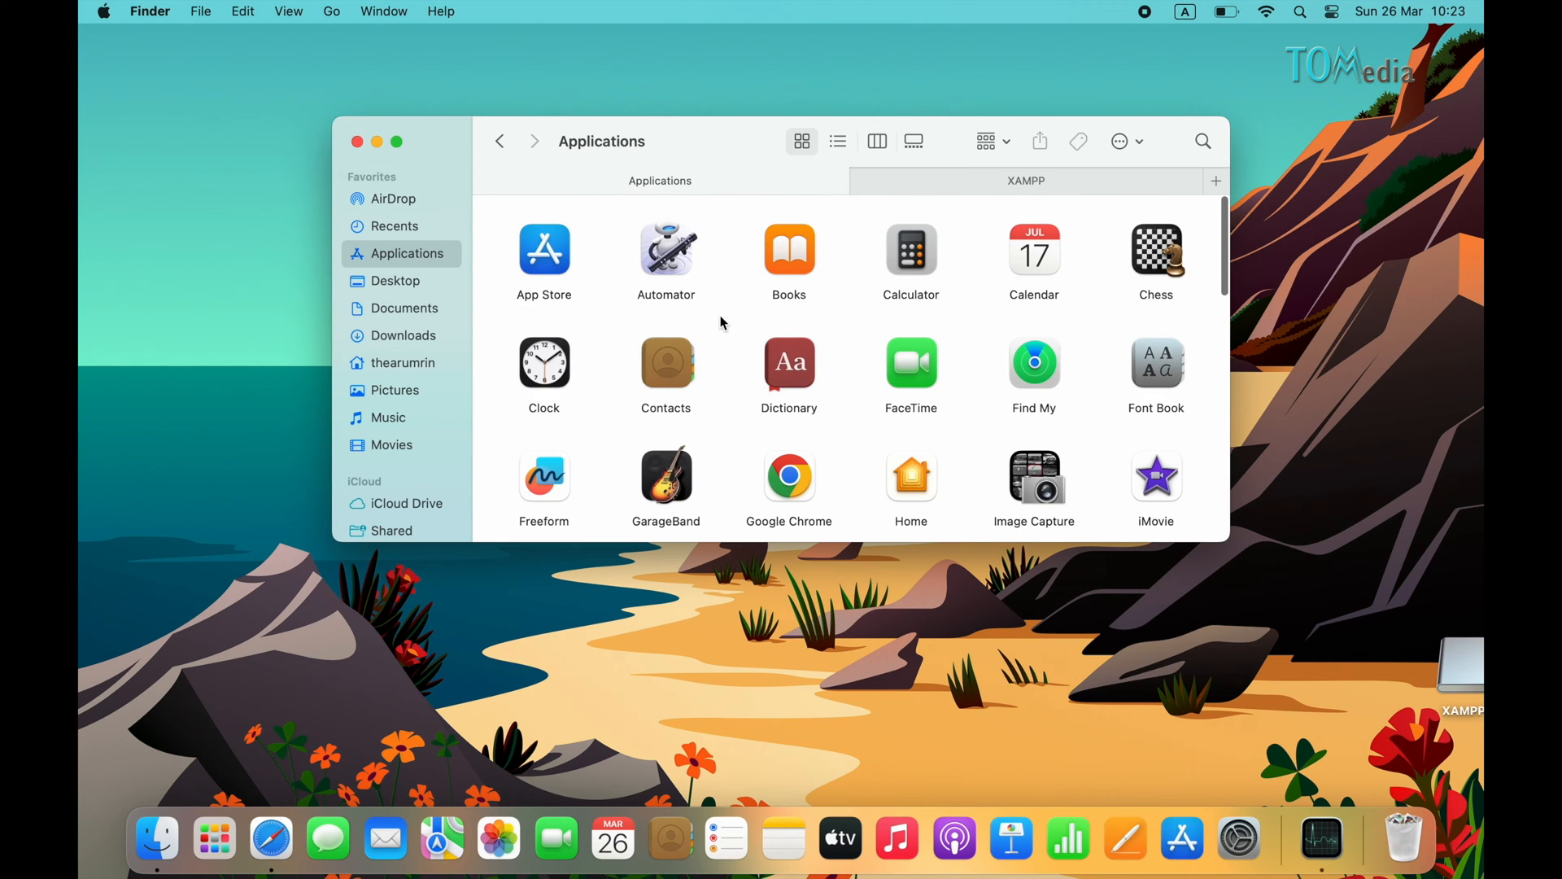
{"action": "scroll", "scroll_direction": "down", "scroll_amount": 3}
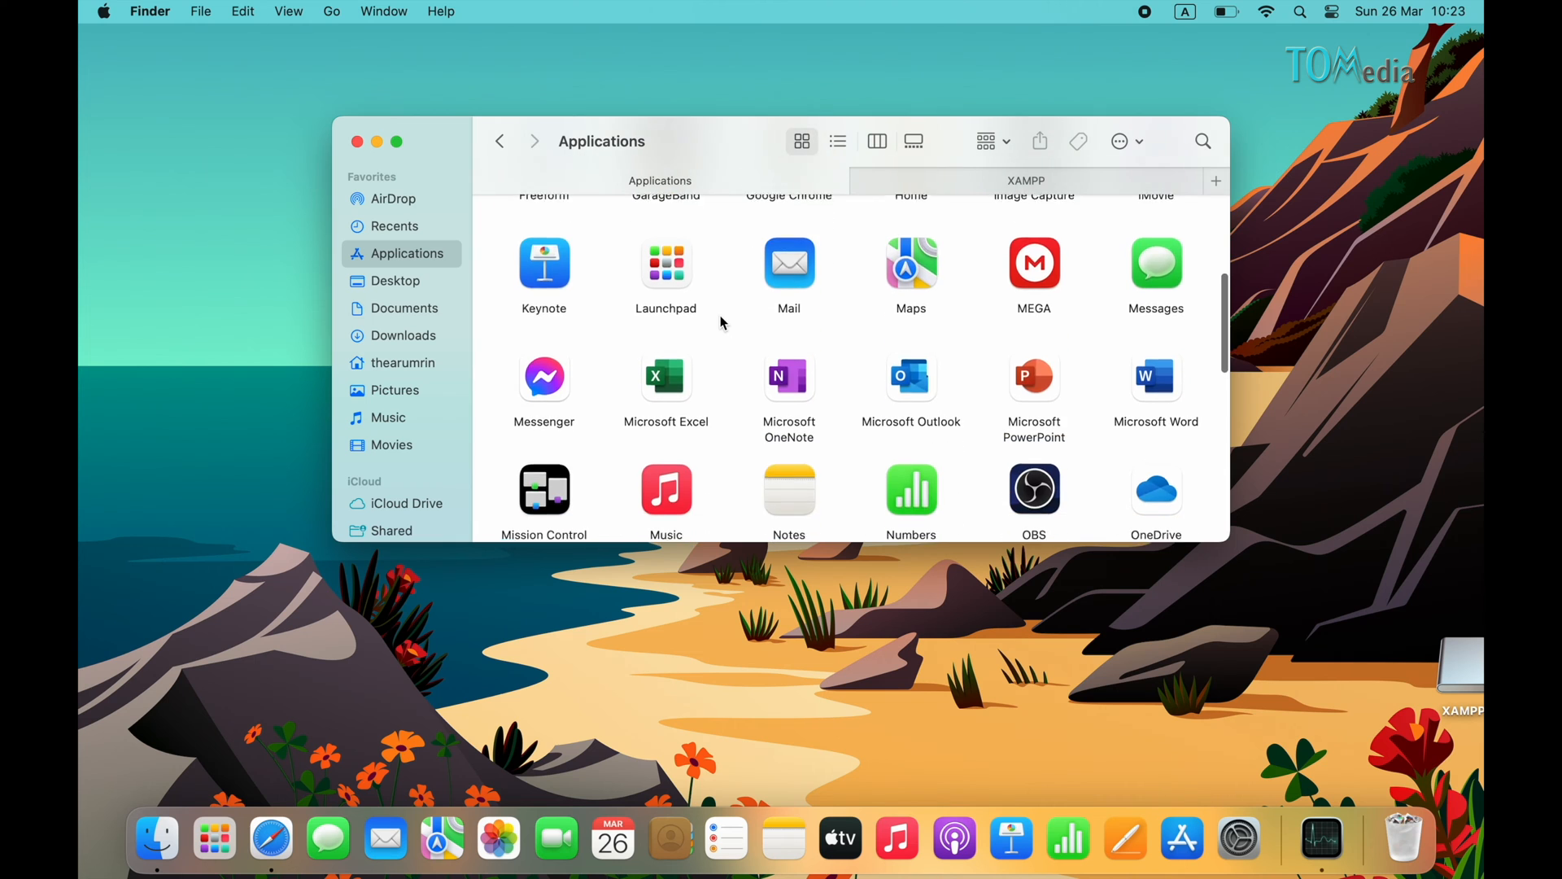
{"action": "scroll", "scroll_direction": "down", "scroll_amount": 3}
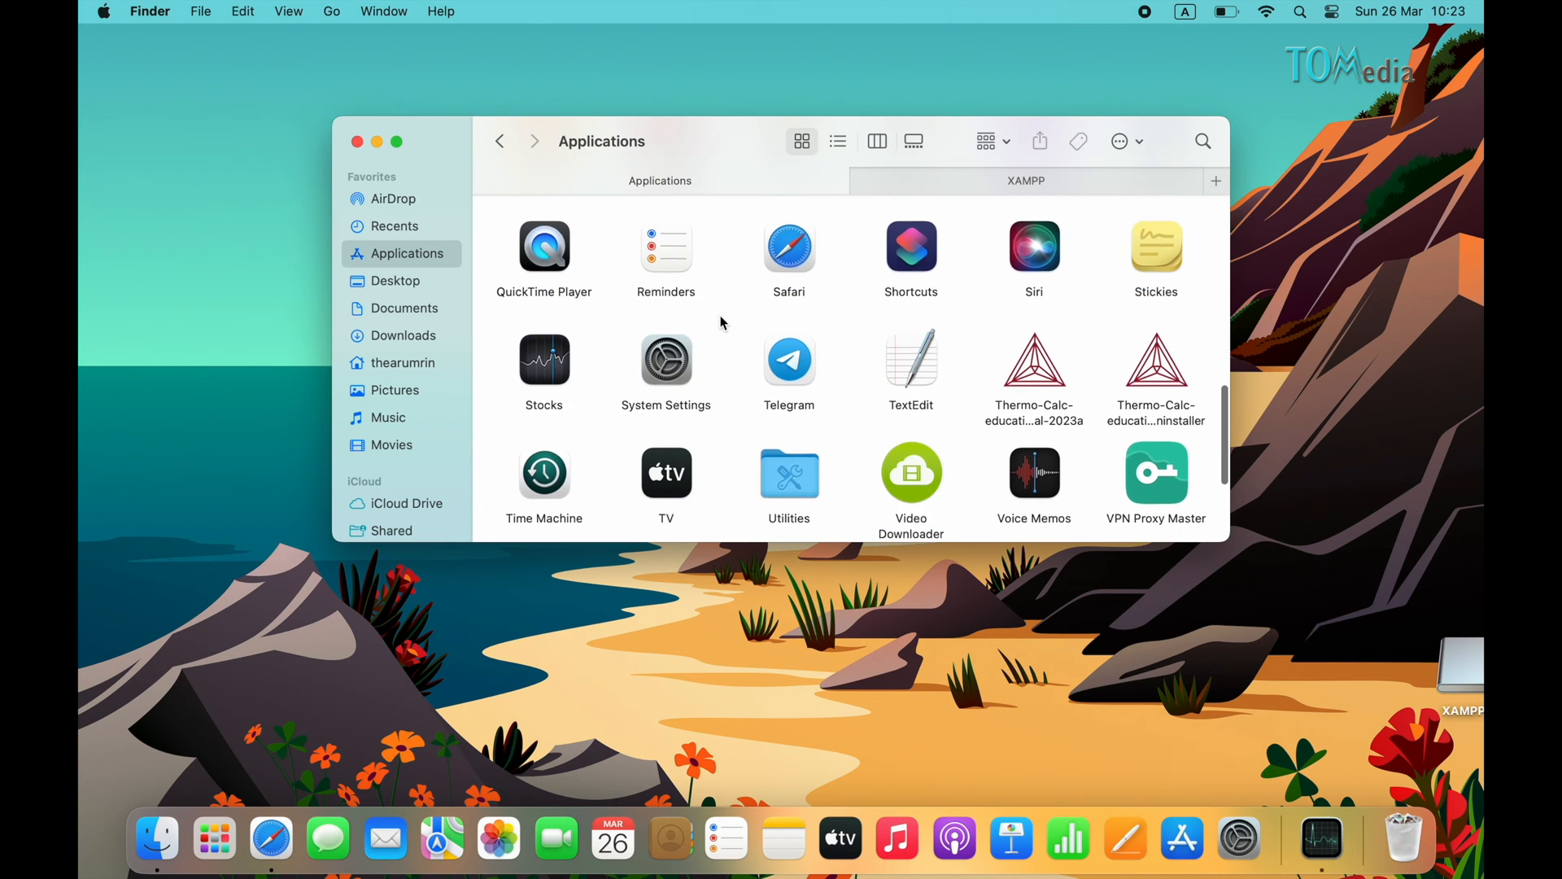
{"action": "scroll", "scroll_direction": "down", "scroll_amount": 3}
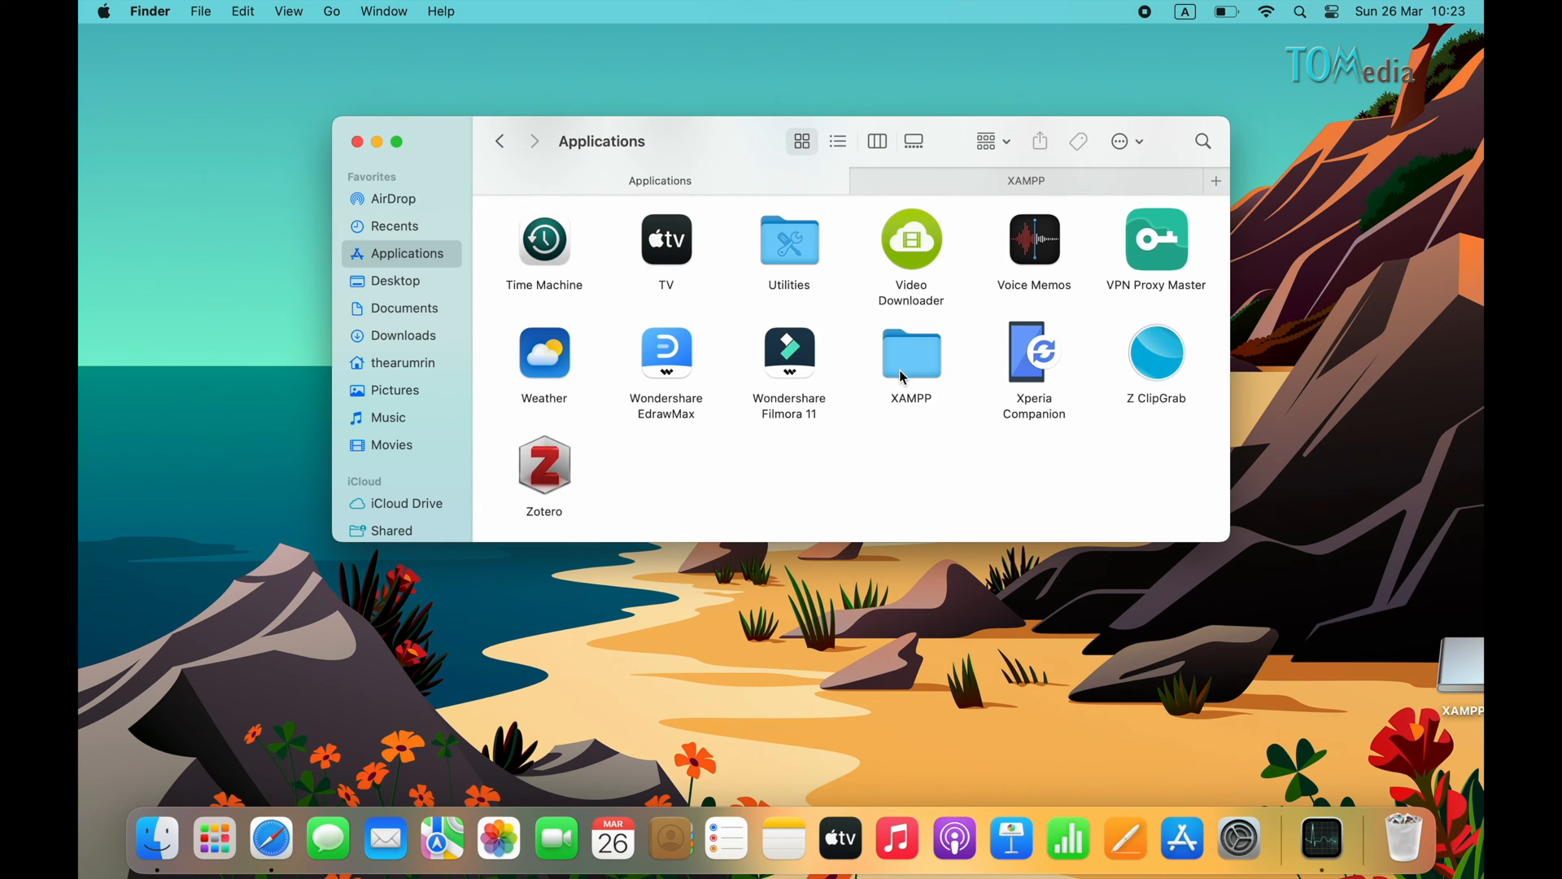
{"action": "double_click", "coordinate": [910, 351]}
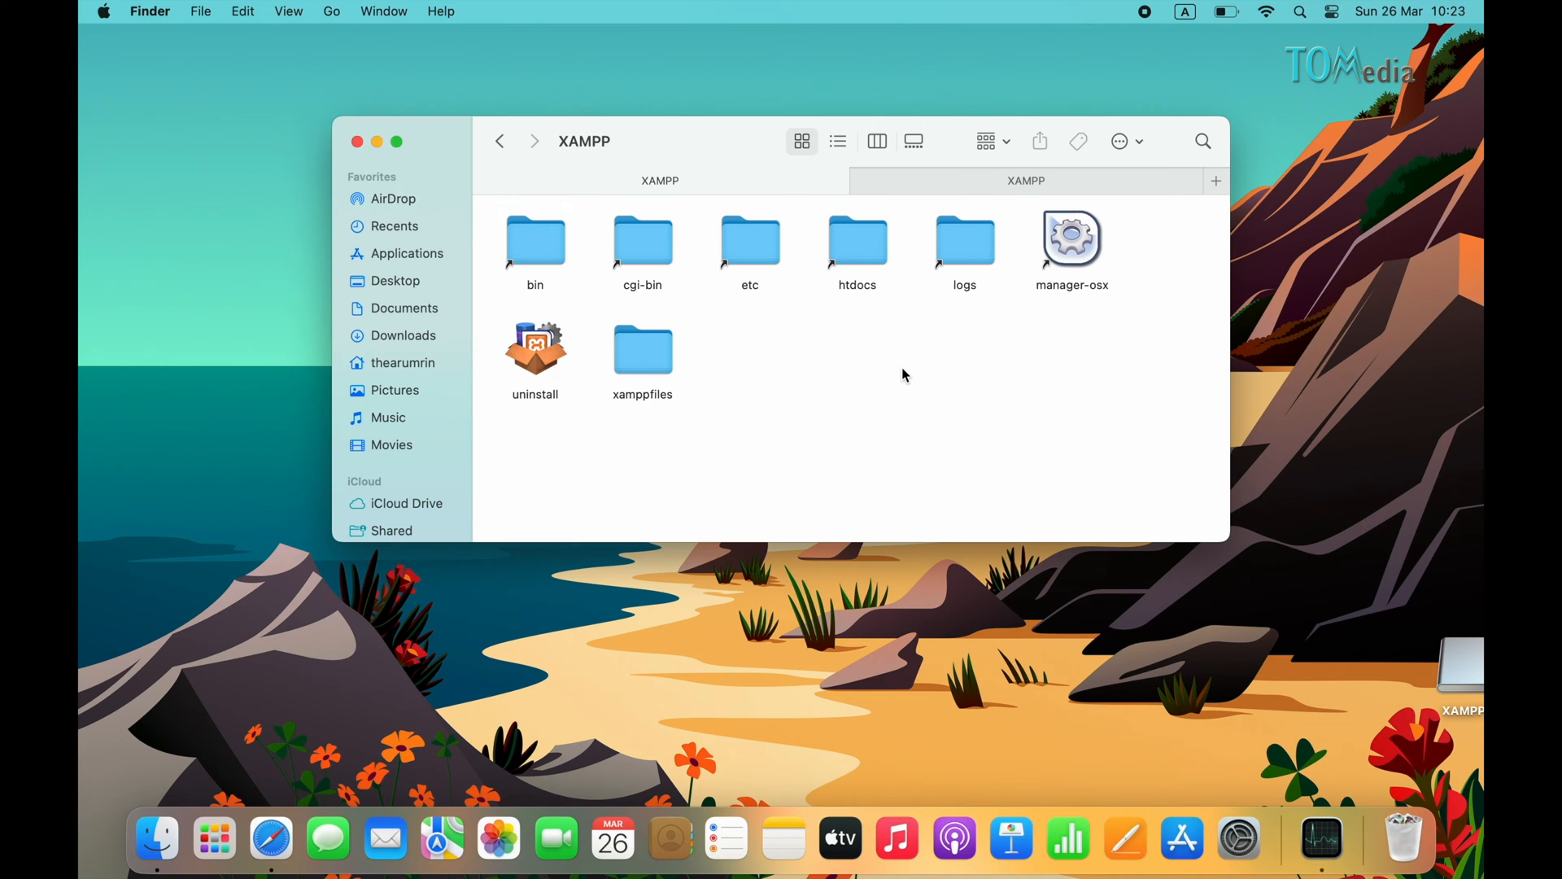
{"action": "mouse_move", "coordinate": [625, 369]}
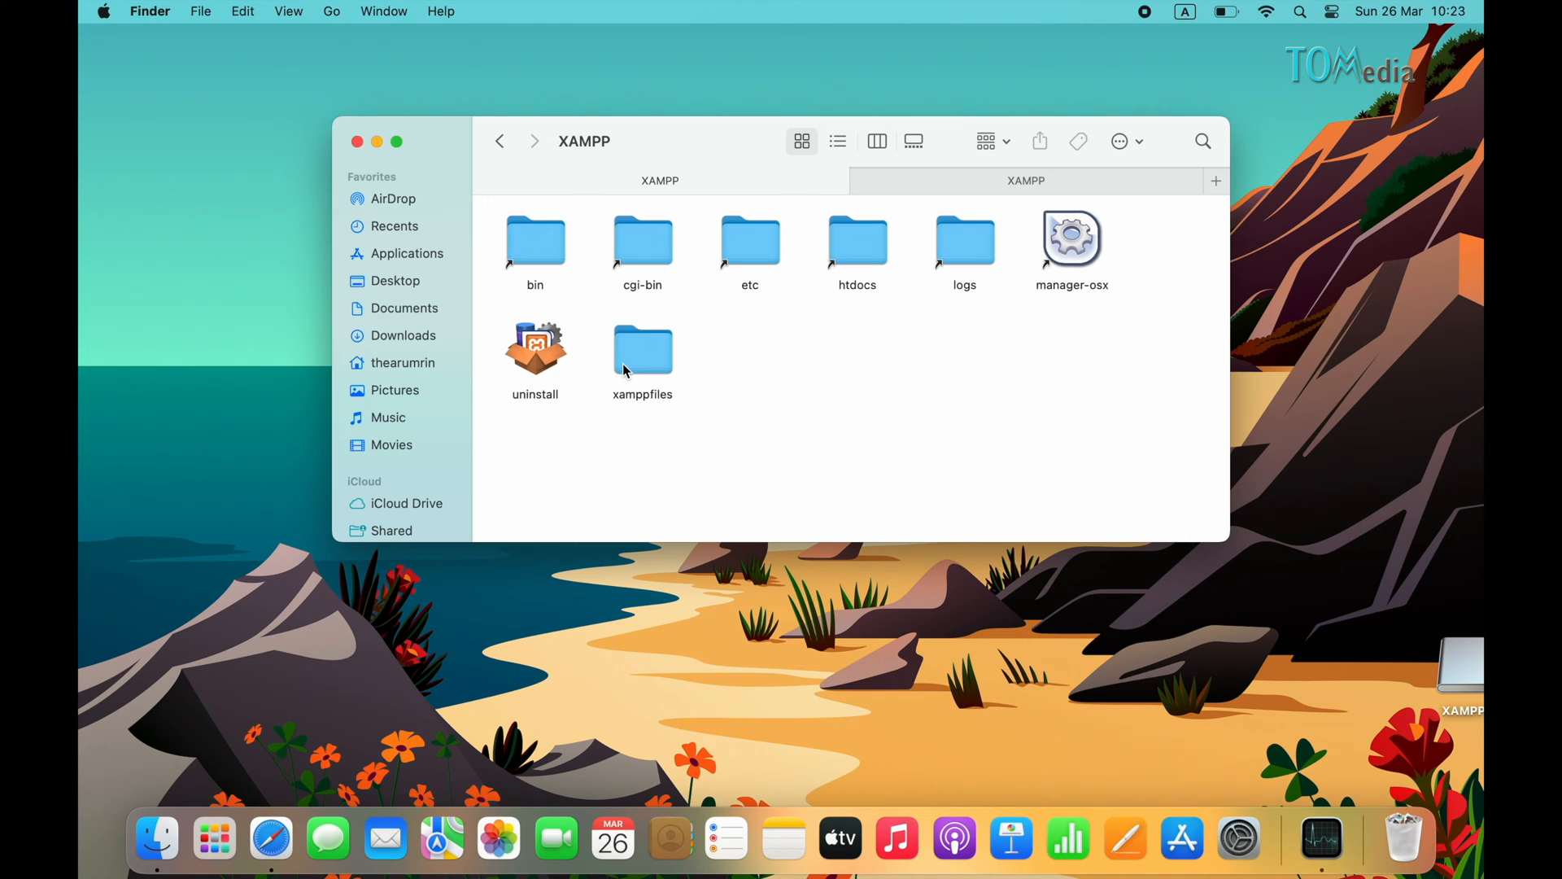
Enter xamppfiles and then its htdocs folder with the default index.php and dashboard files
{"action": "left_click", "coordinate": [643, 351]}
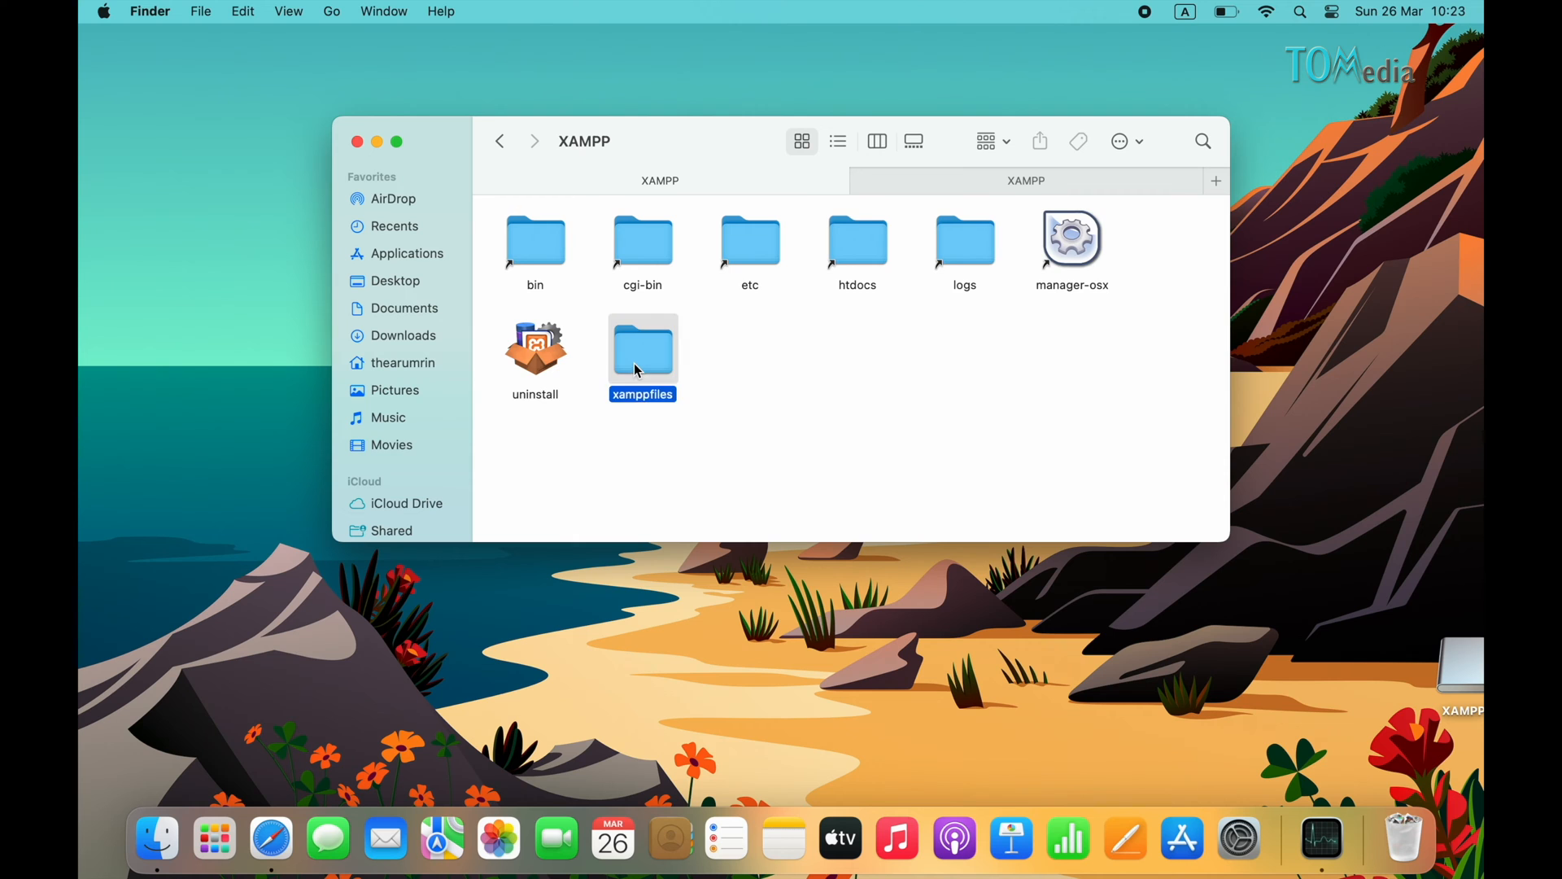
{"action": "double_click", "coordinate": [643, 348]}
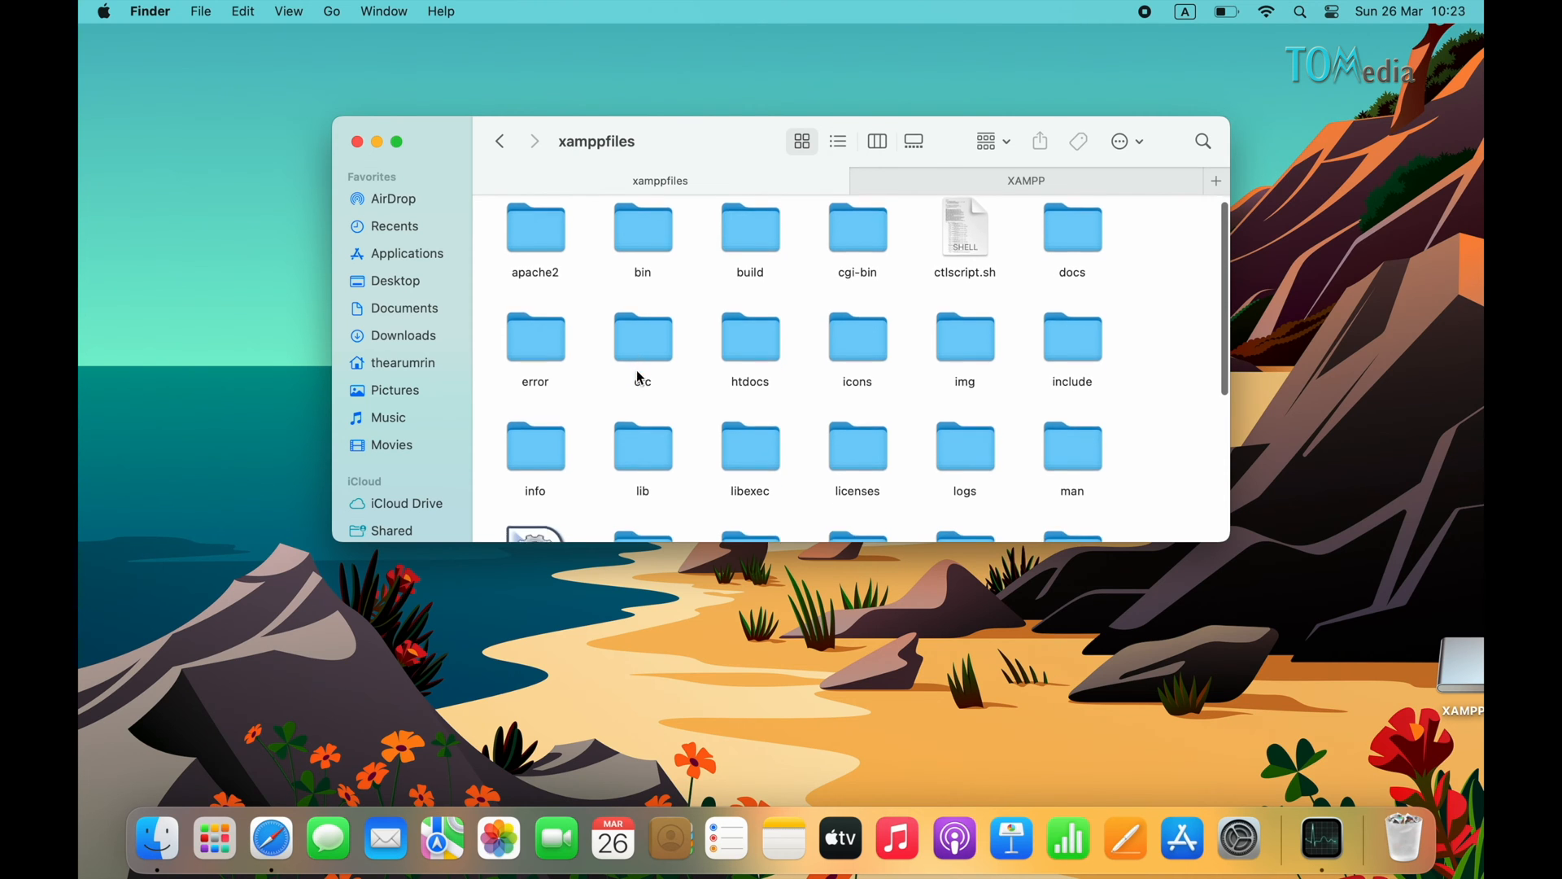
{"action": "scroll", "scroll_direction": "down", "scroll_amount": 3}
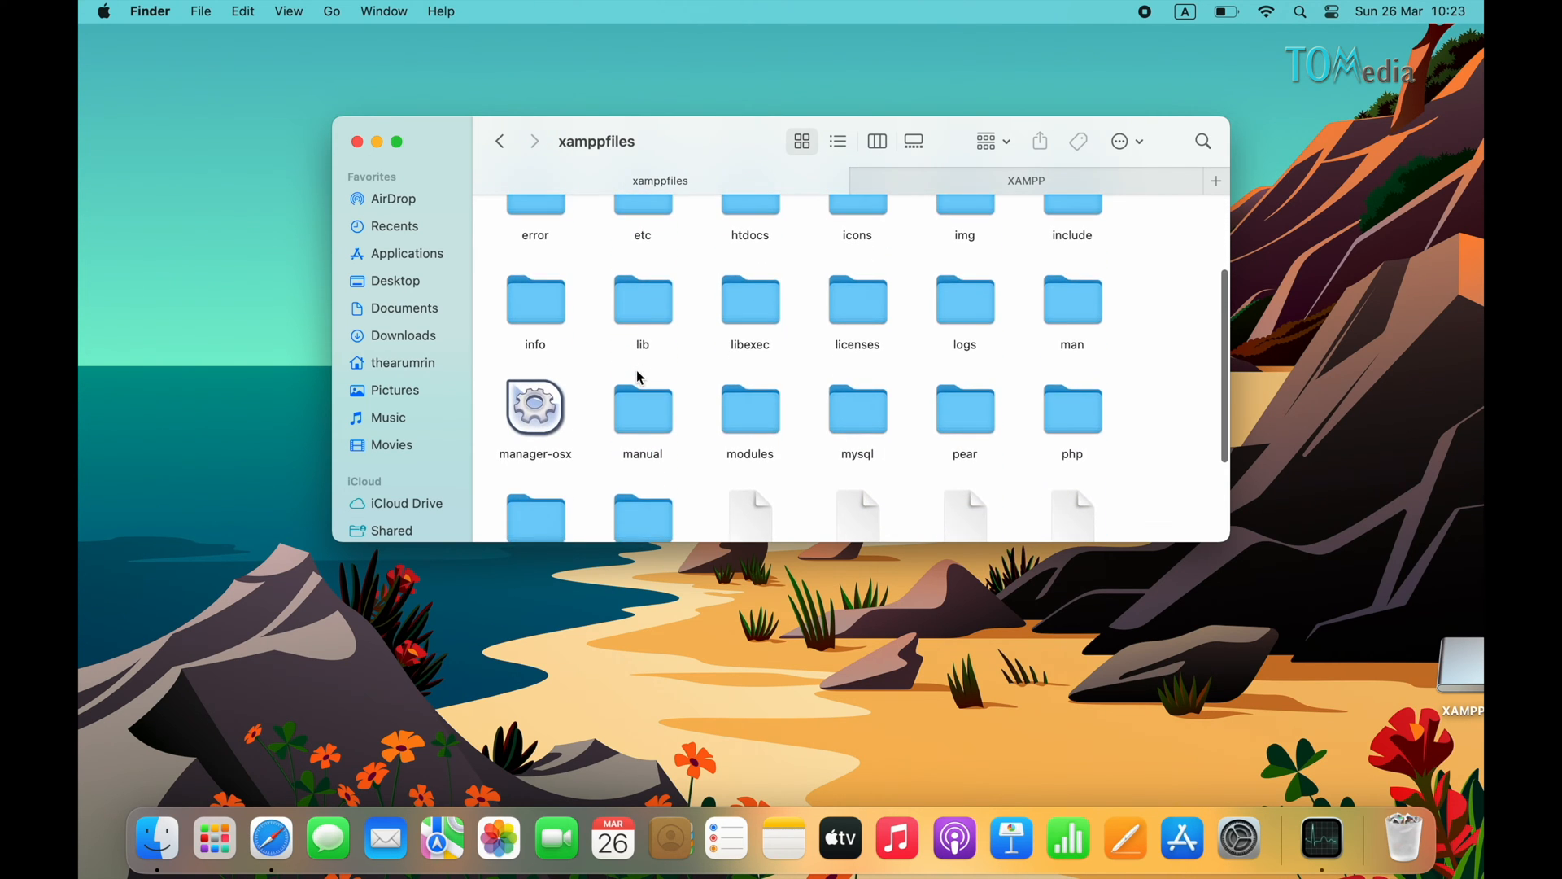
{"action": "scroll", "scroll_direction": "down", "scroll_amount": 3}
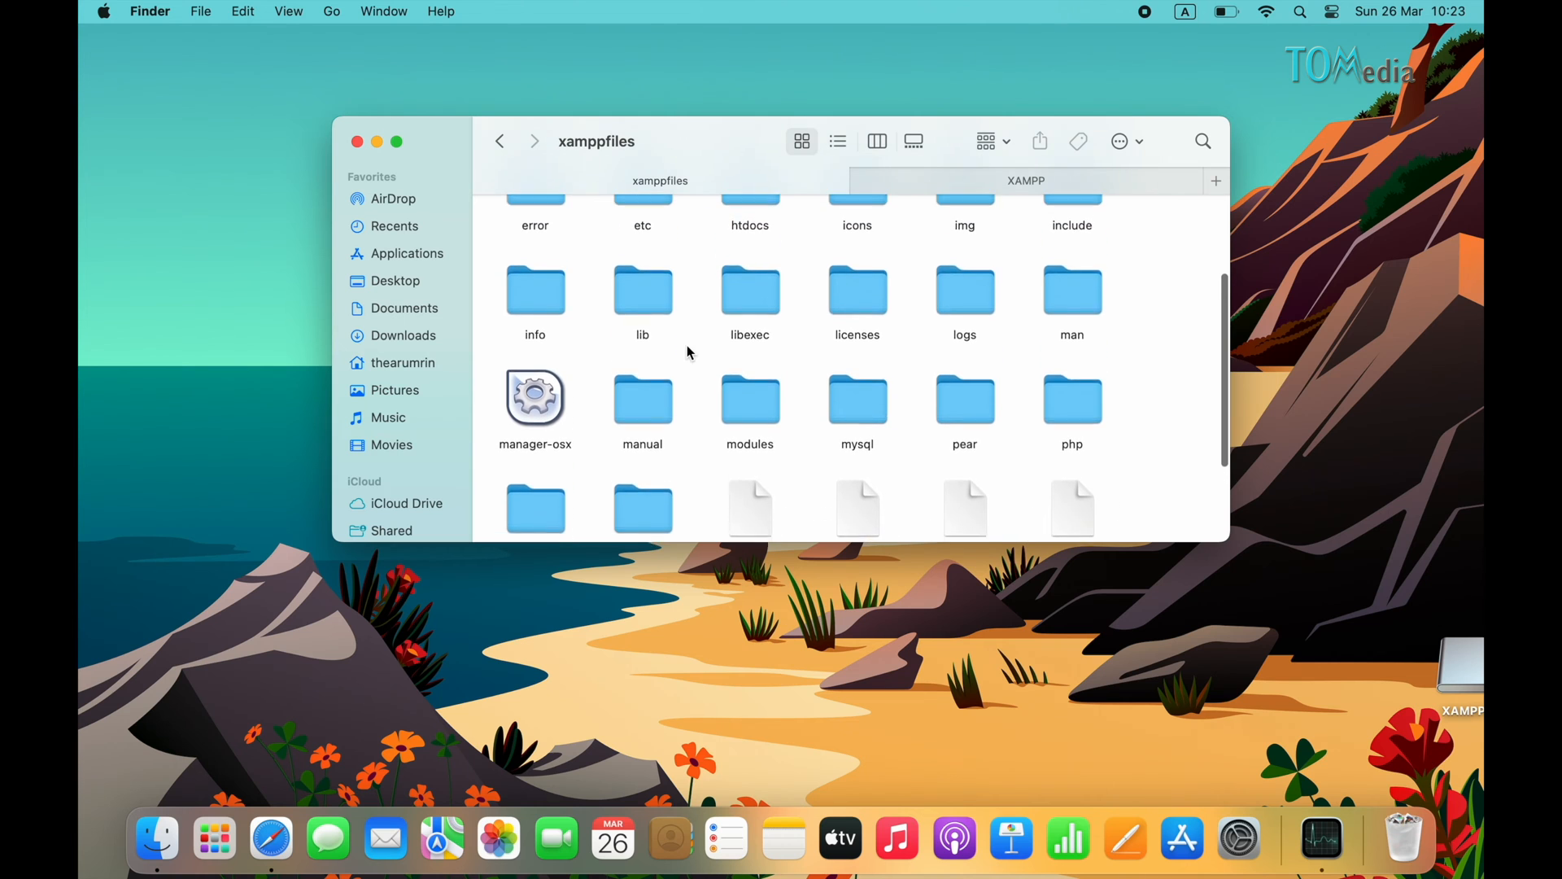
{"action": "scroll", "scroll_direction": "up", "scroll_amount": 3}
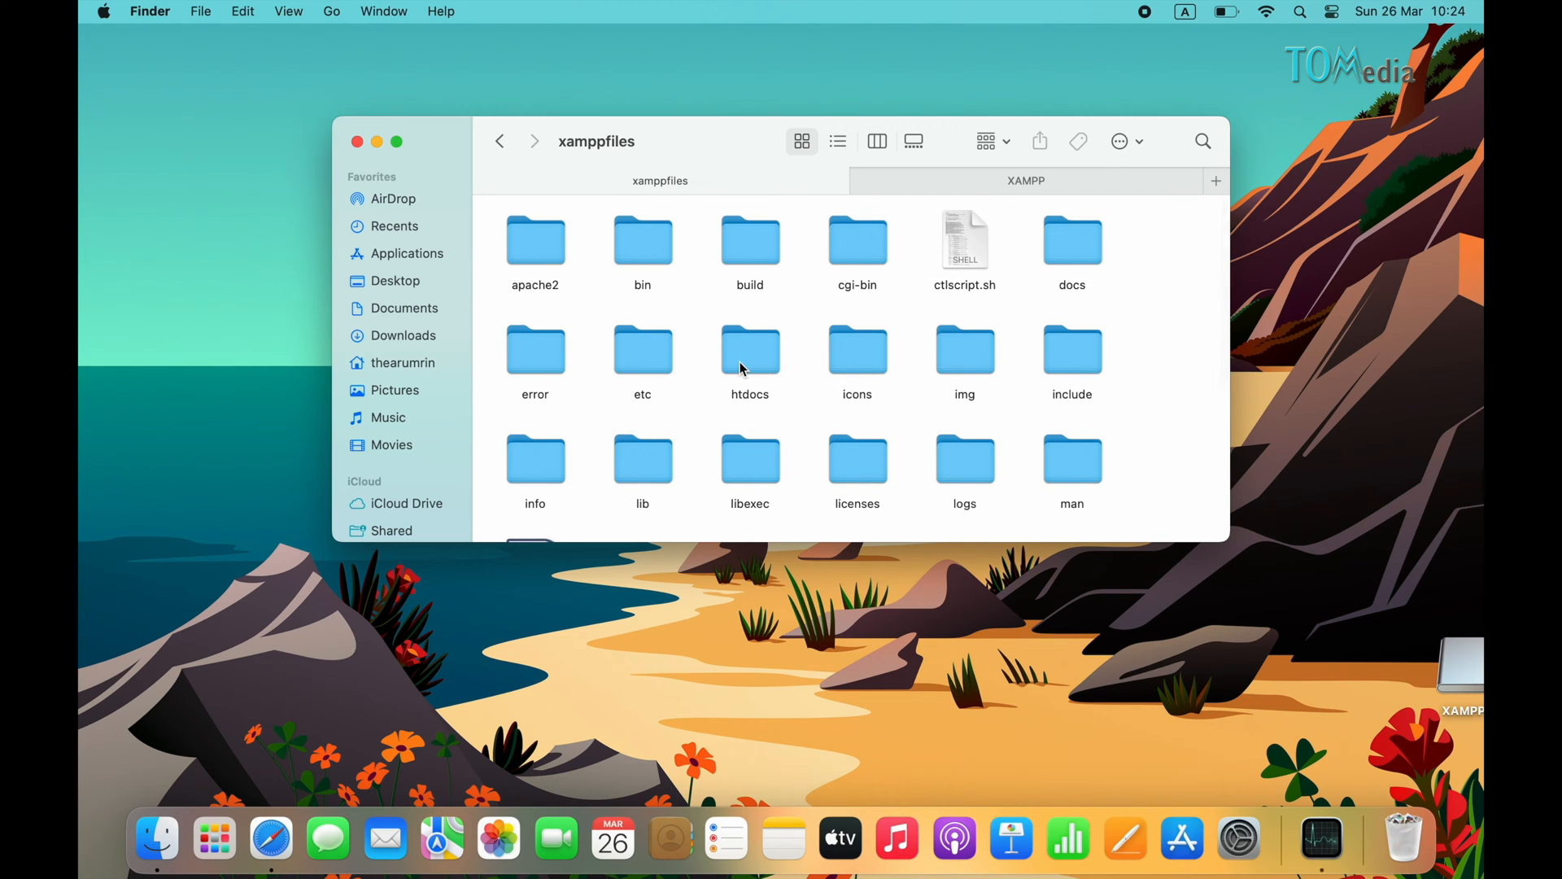
{"action": "double_click", "coordinate": [748, 349]}
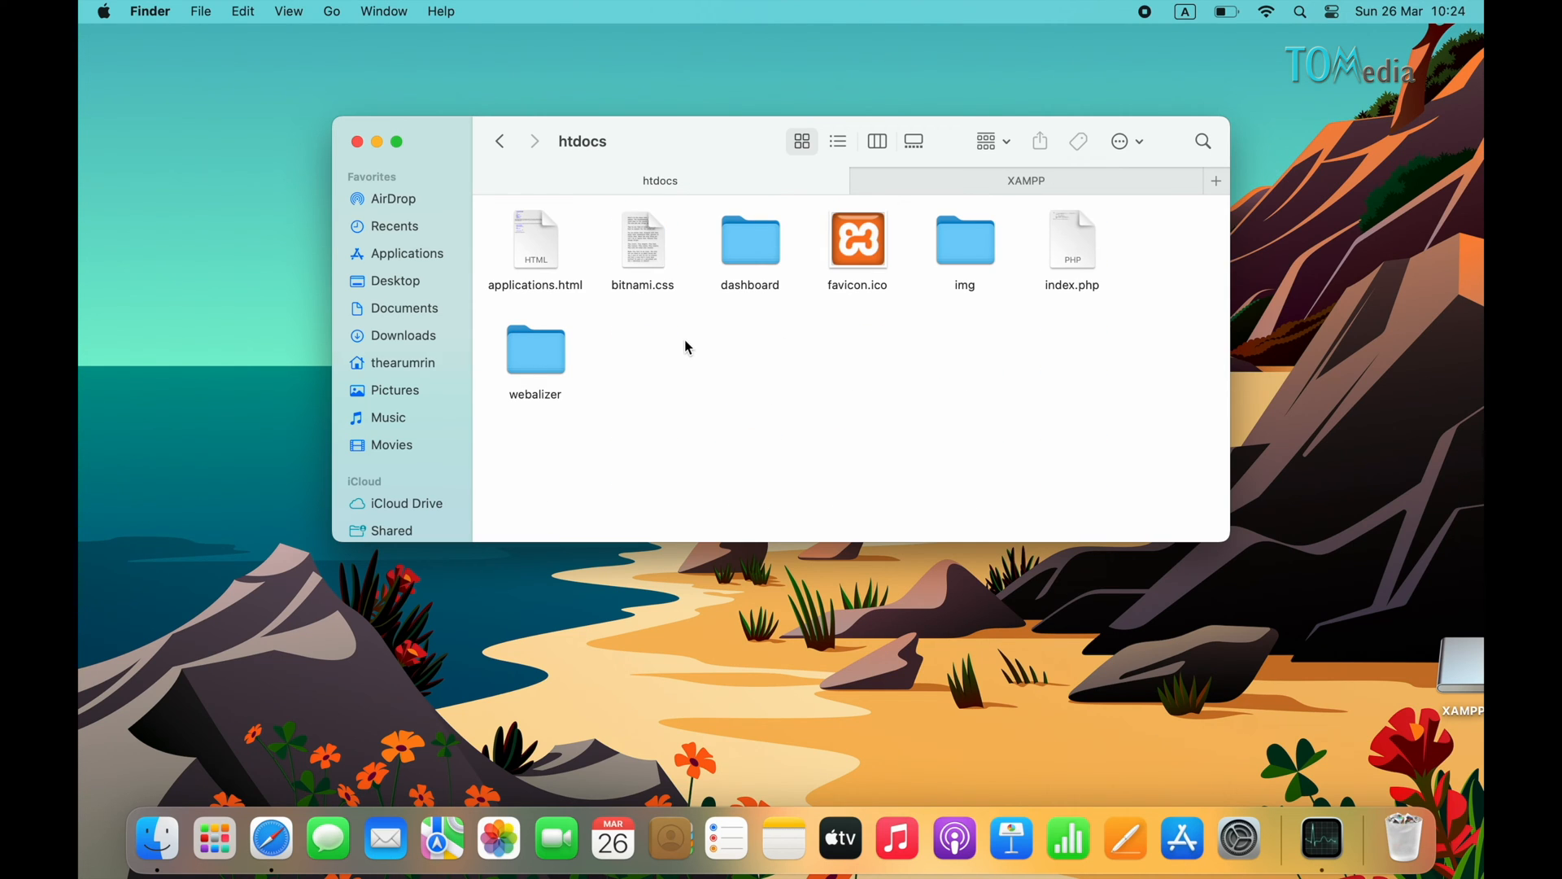
Paste the copied wordpress folder into htdocs and go inside it to see its files
{"action": "right_click", "coordinate": [685, 345]}
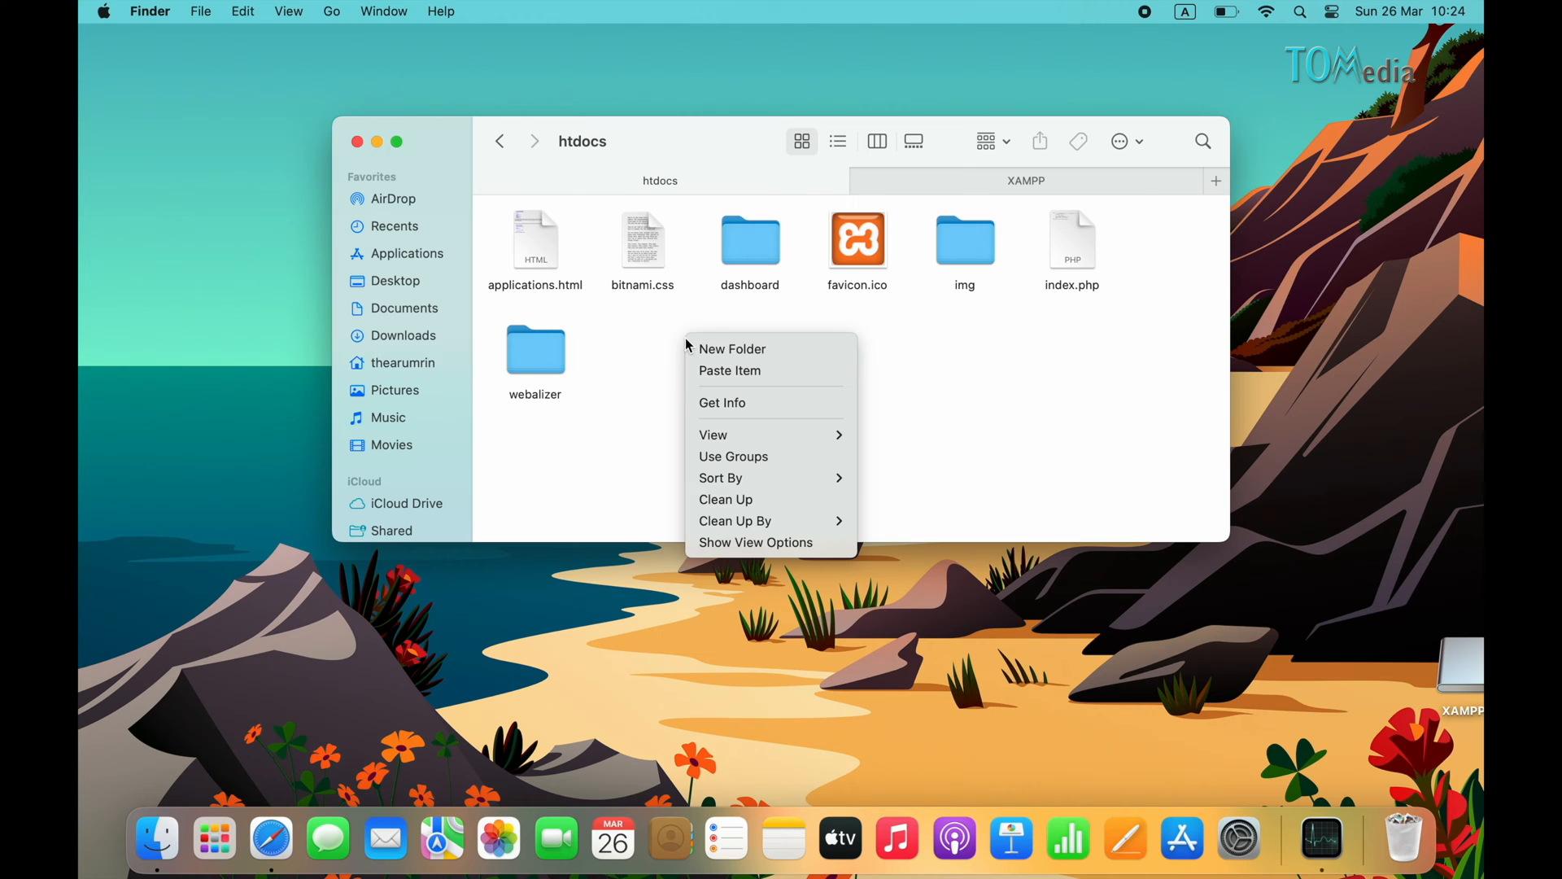
{"action": "left_click", "coordinate": [732, 348]}
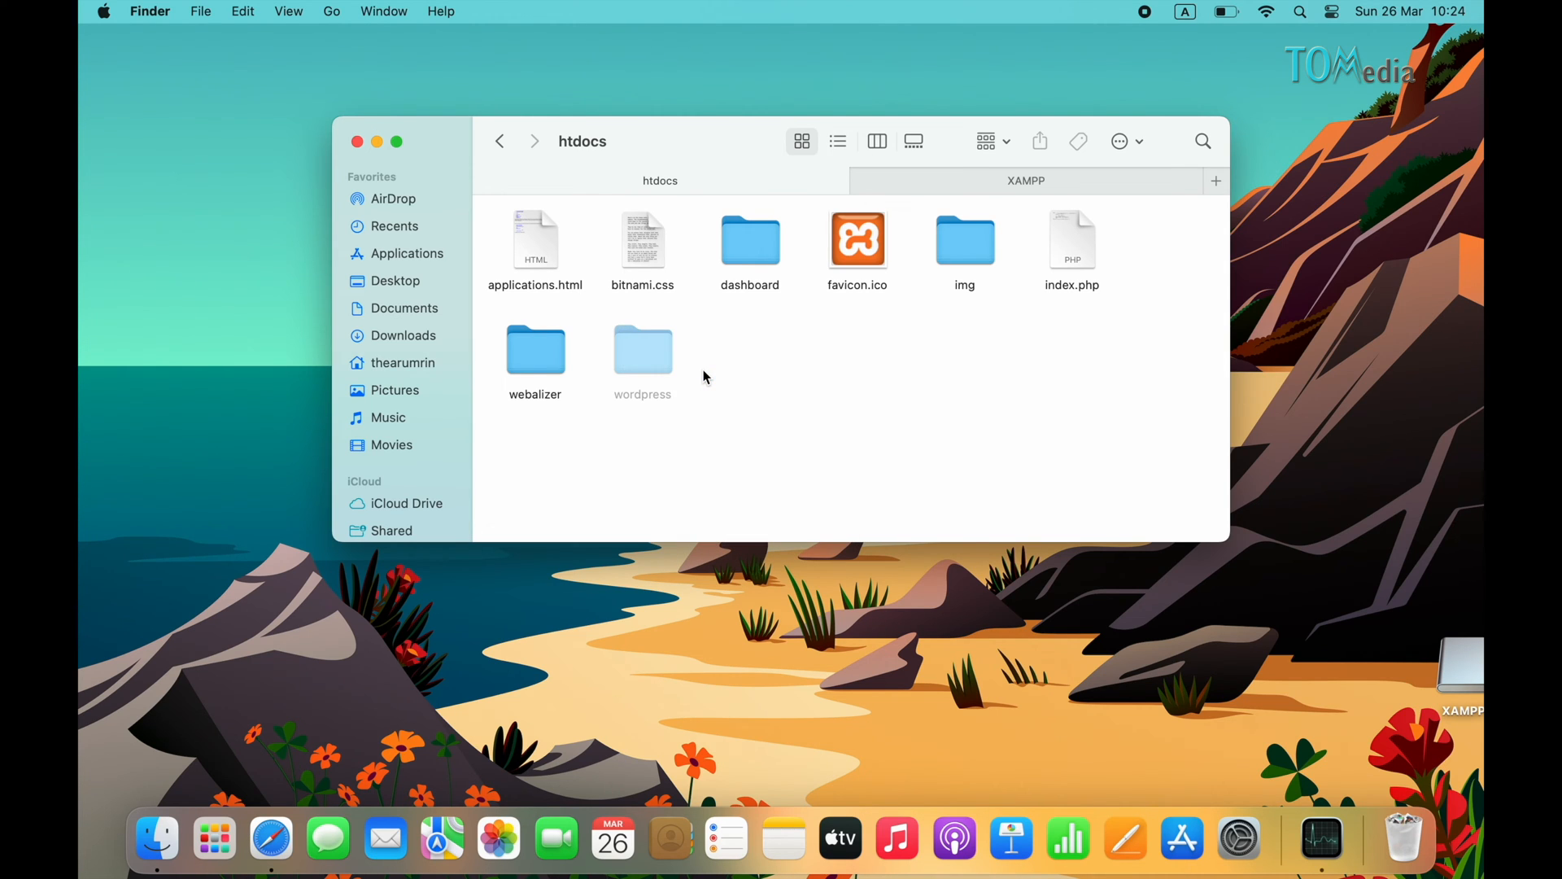
{"action": "left_click", "coordinate": [643, 351]}
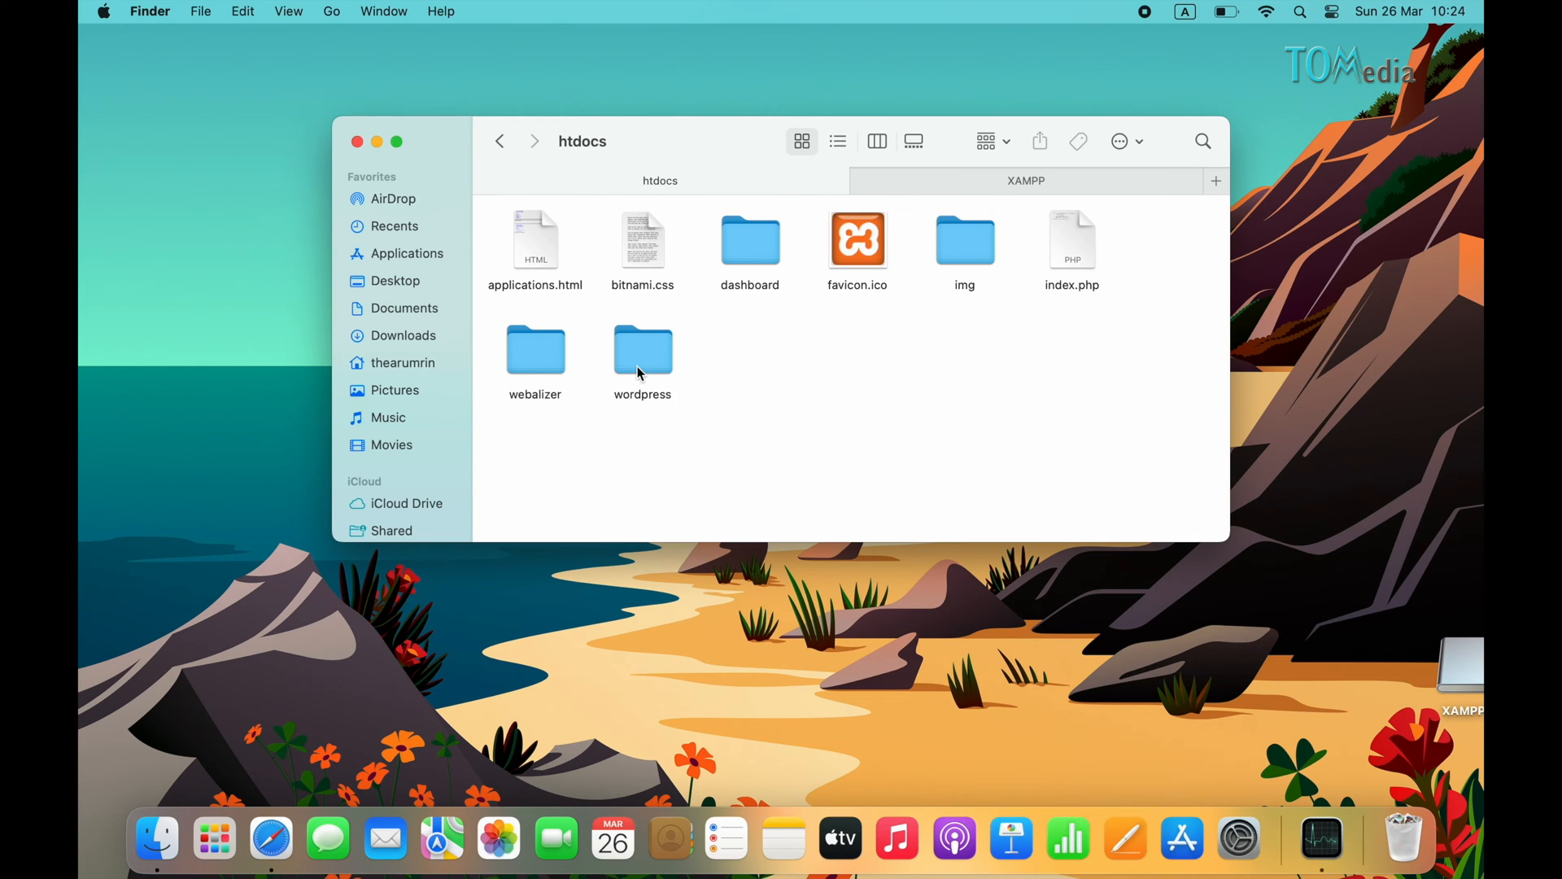
{"action": "left_click", "coordinate": [642, 353]}
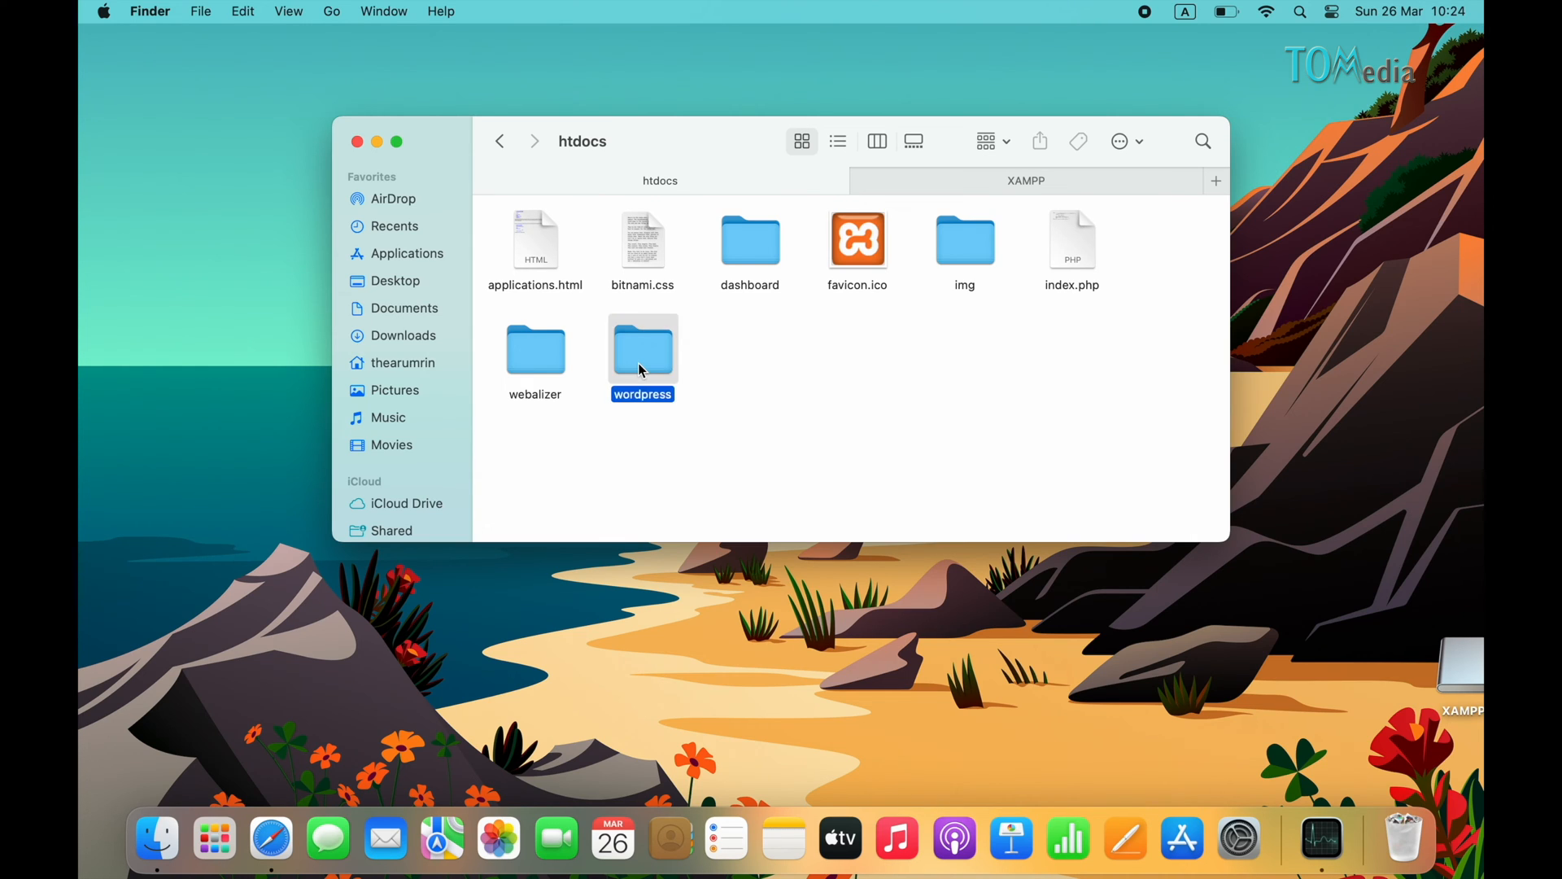
{"action": "double_click", "coordinate": [643, 348]}
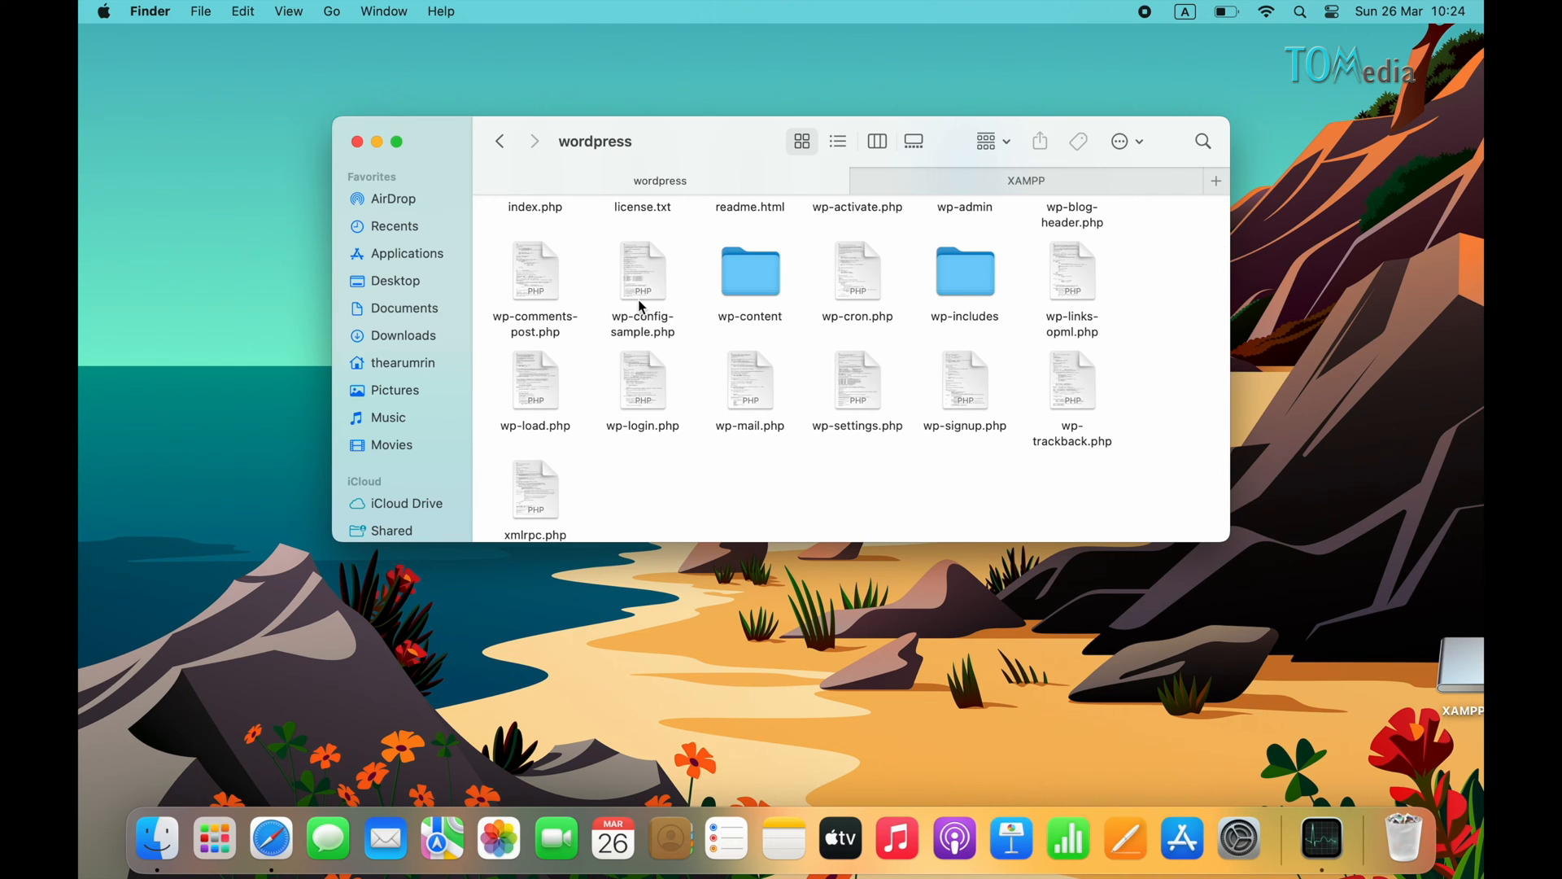
Open wp-config-sample.php from the wordpress folder with TextEdit
{"action": "left_click", "coordinate": [642, 270]}
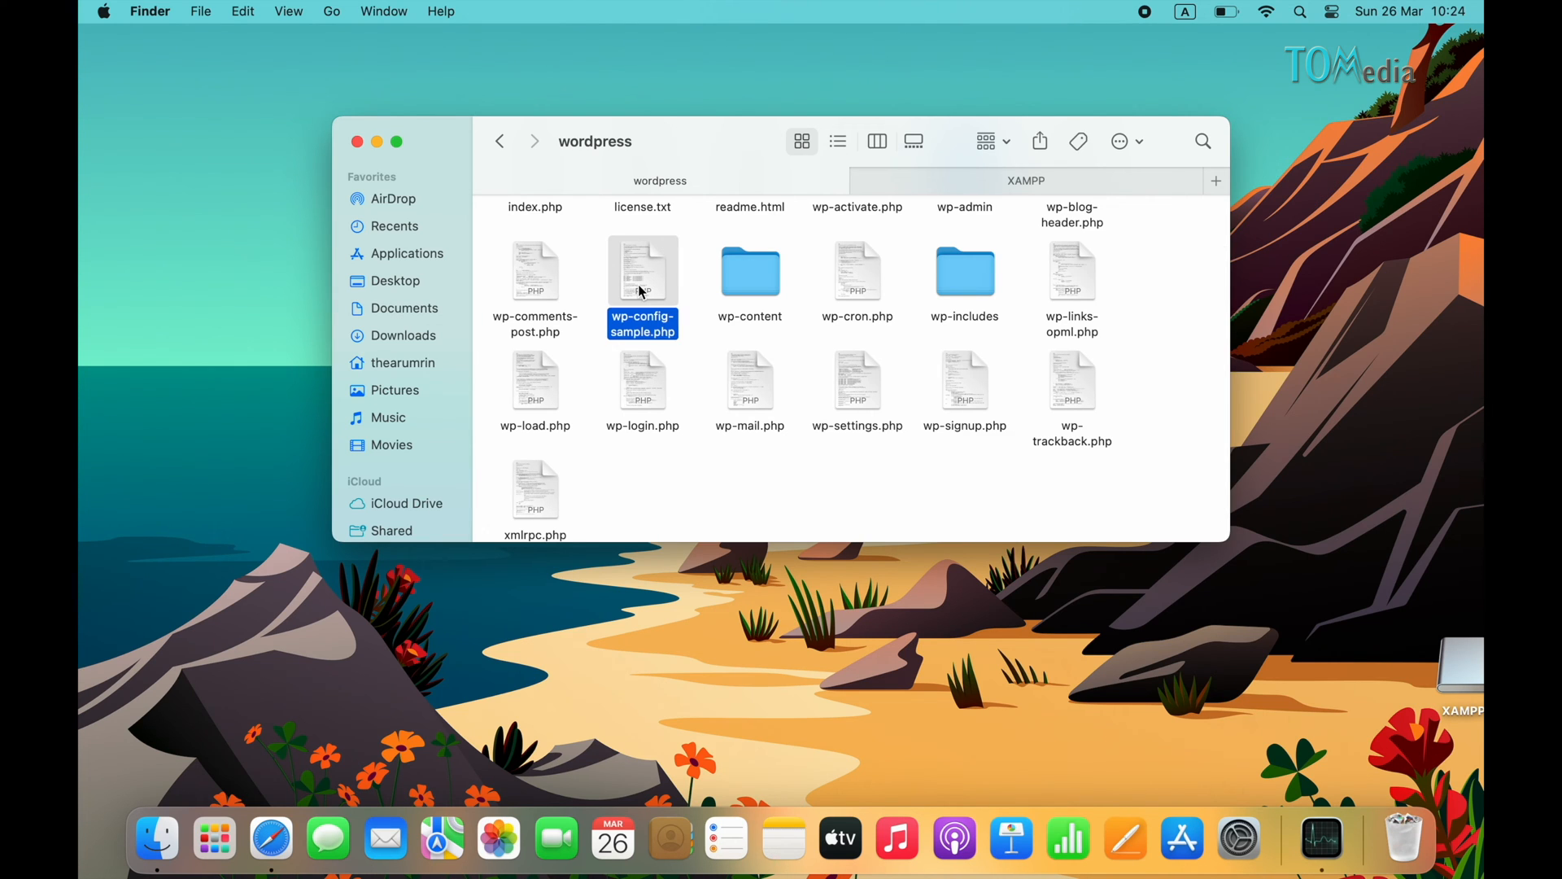
{"action": "right_click", "coordinate": [642, 274]}
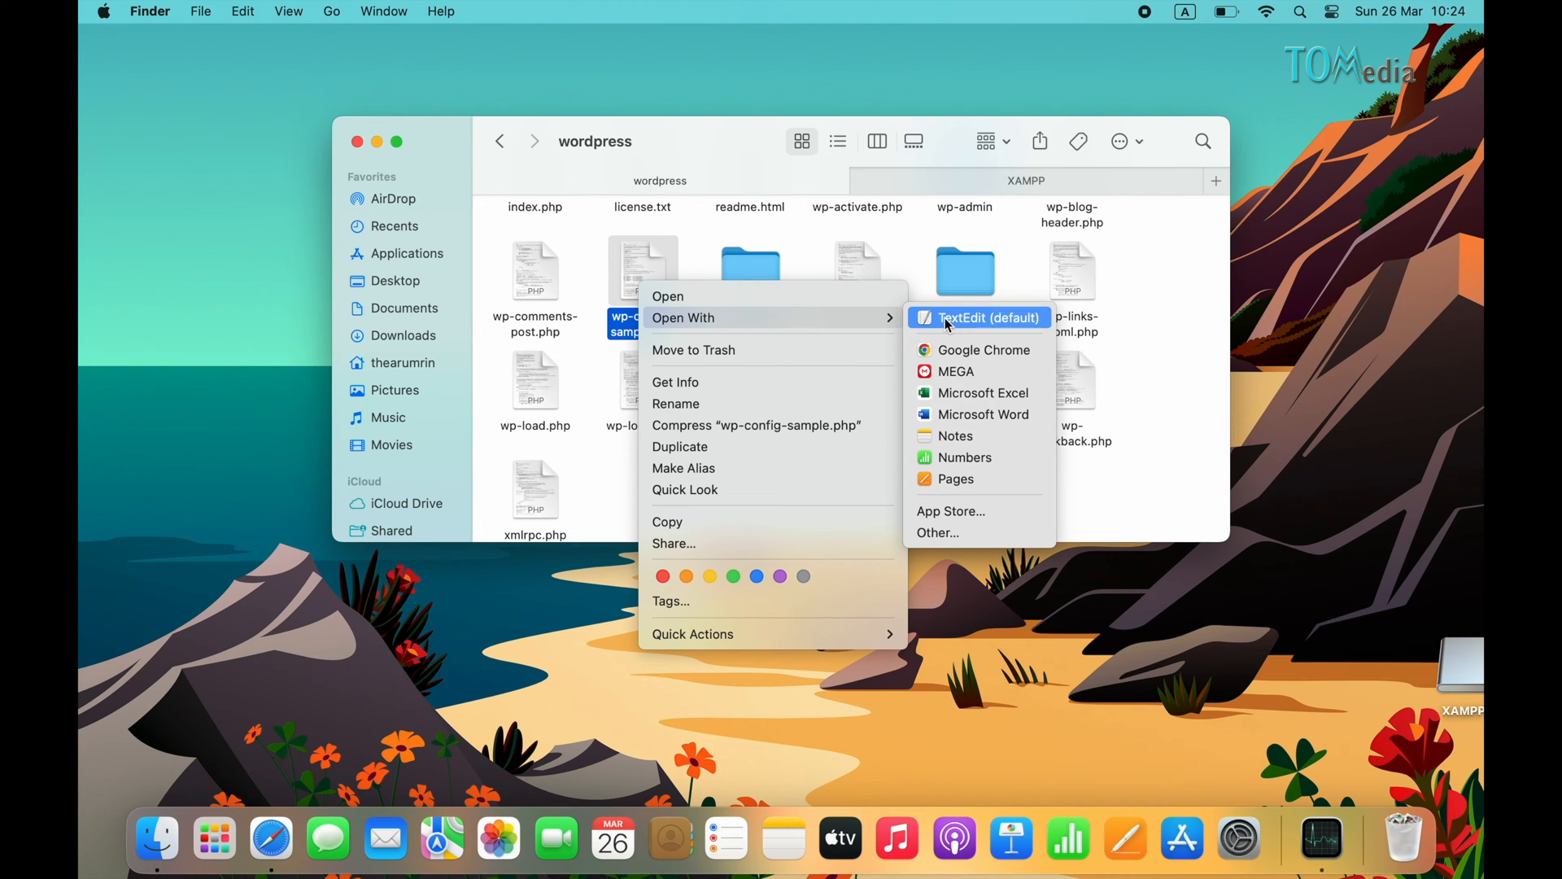
{"action": "left_click", "coordinate": [978, 317]}
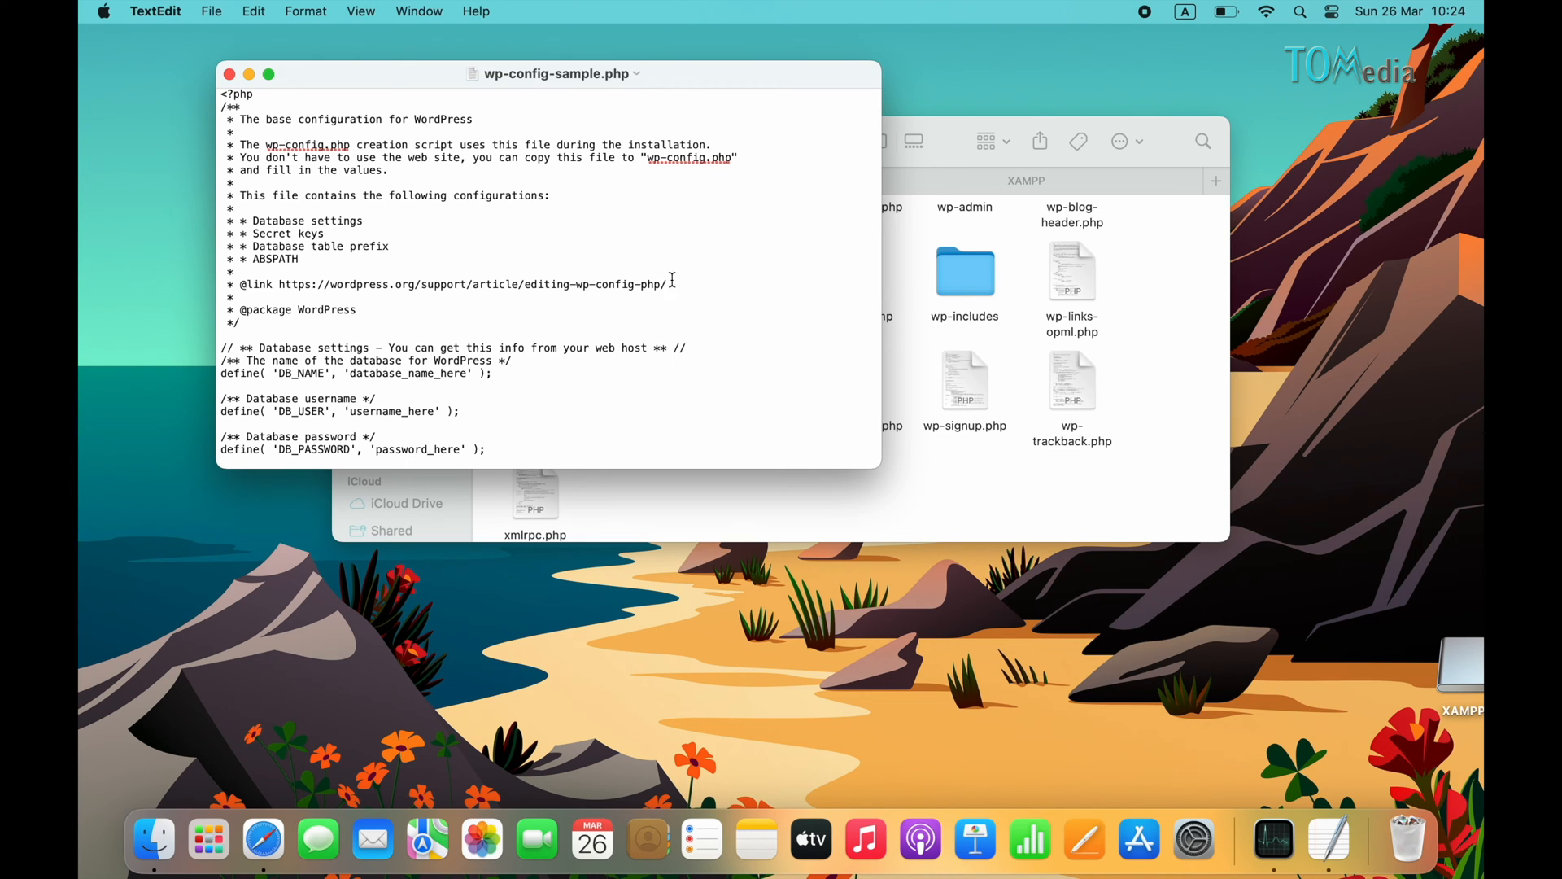
Set DB_NAME to 'wordpress', DB_USER to 'root', an empty DB_PASSWORD, and save the file
{"action": "scroll", "scroll_direction": "down", "scroll_amount": 3}
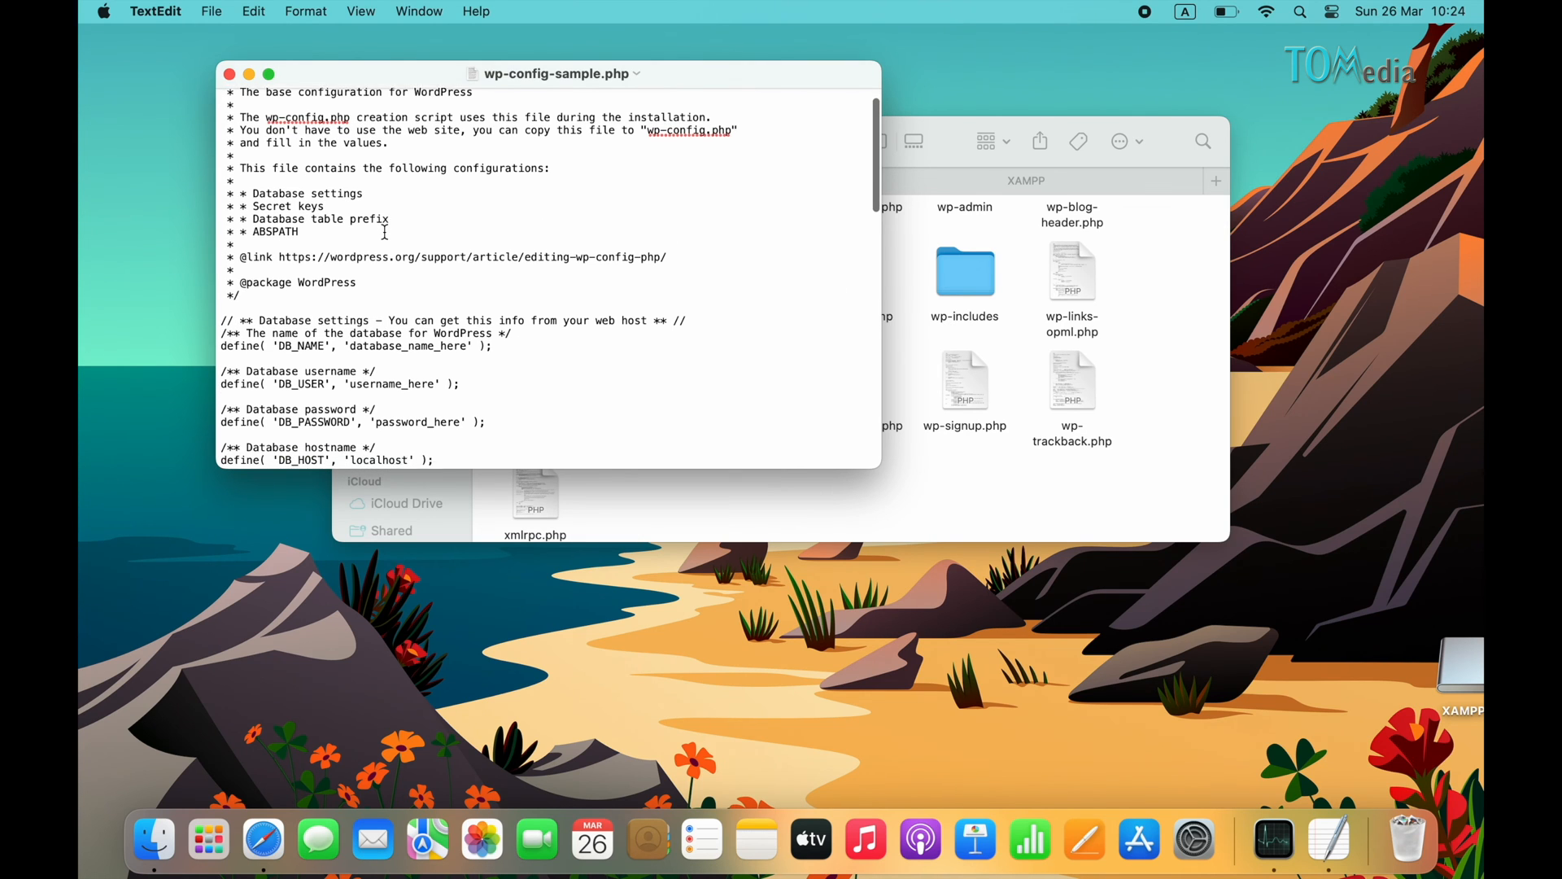
{"action": "scroll", "scroll_direction": "down", "scroll_amount": 3}
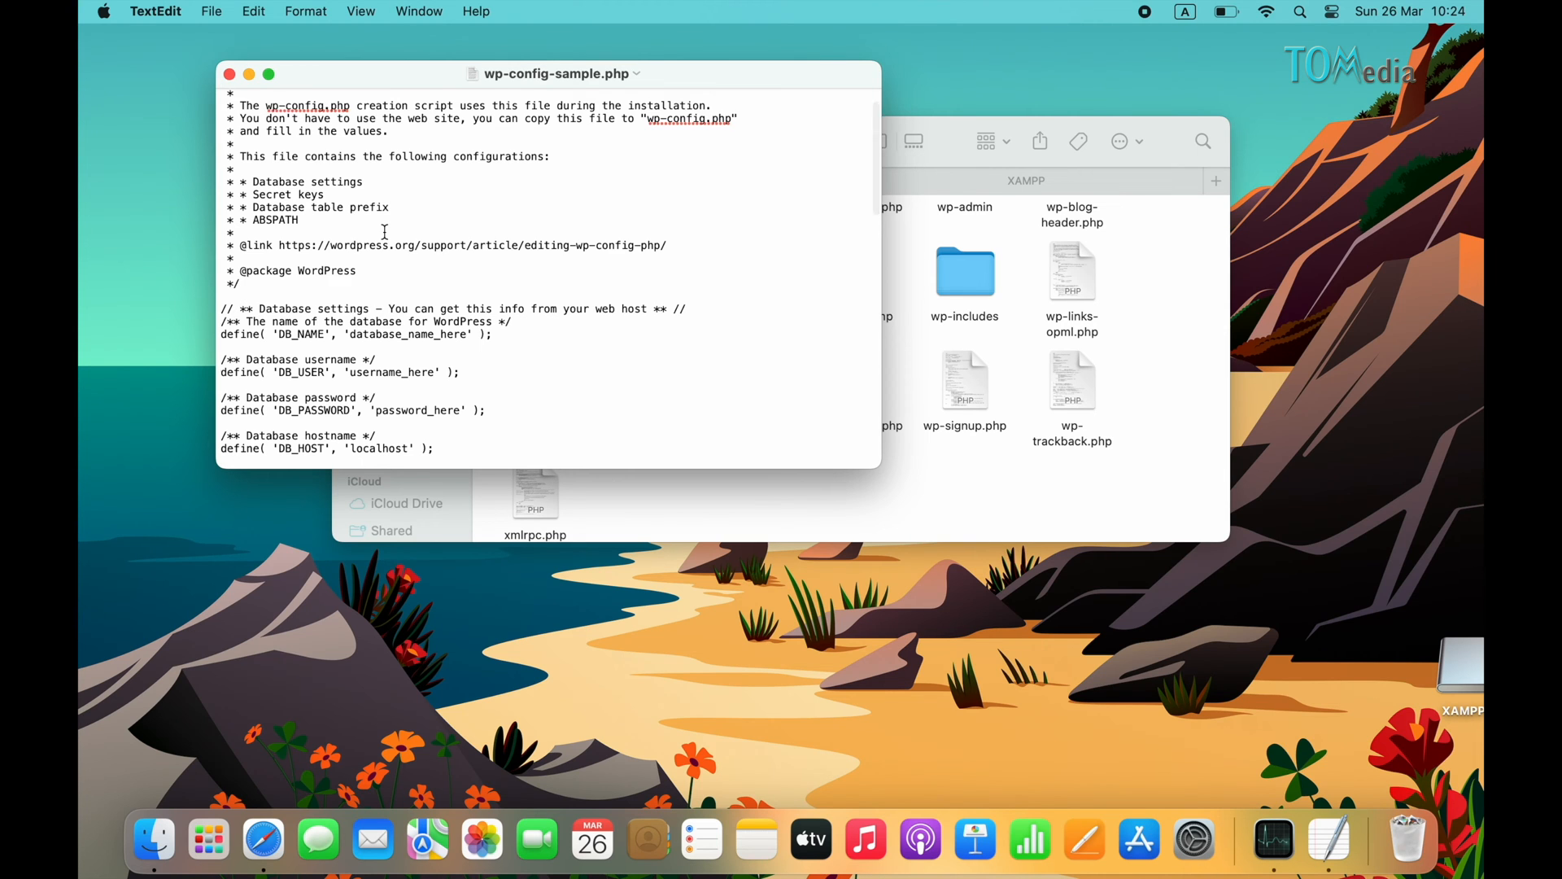
{"action": "scroll", "scroll_direction": "down", "scroll_amount": 3}
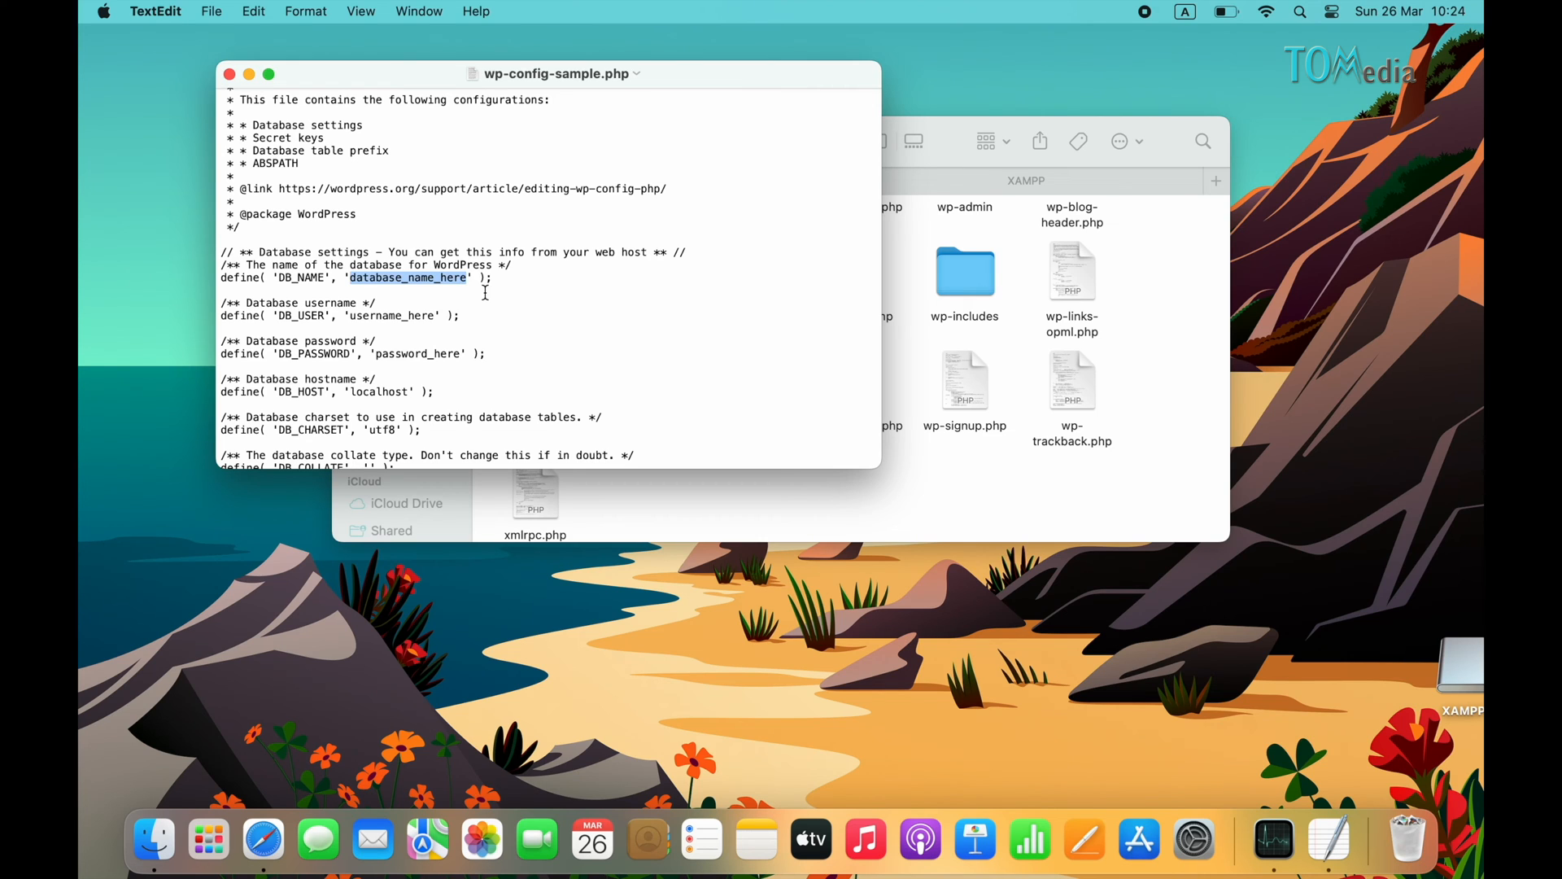
{"action": "type", "text": "wordpr"}
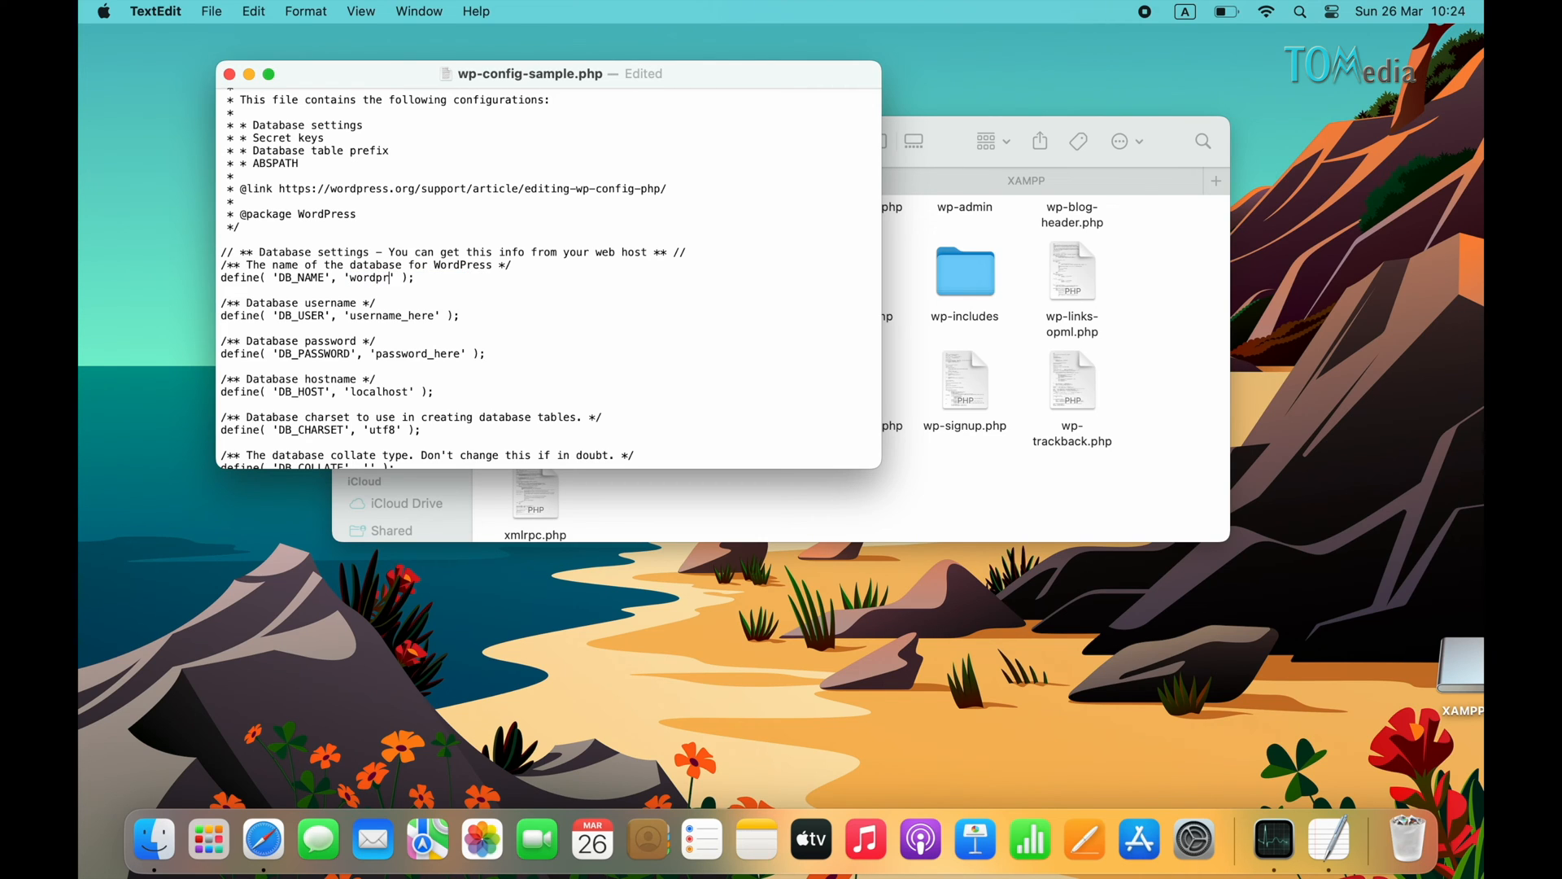
{"action": "type", "text": "ess"}
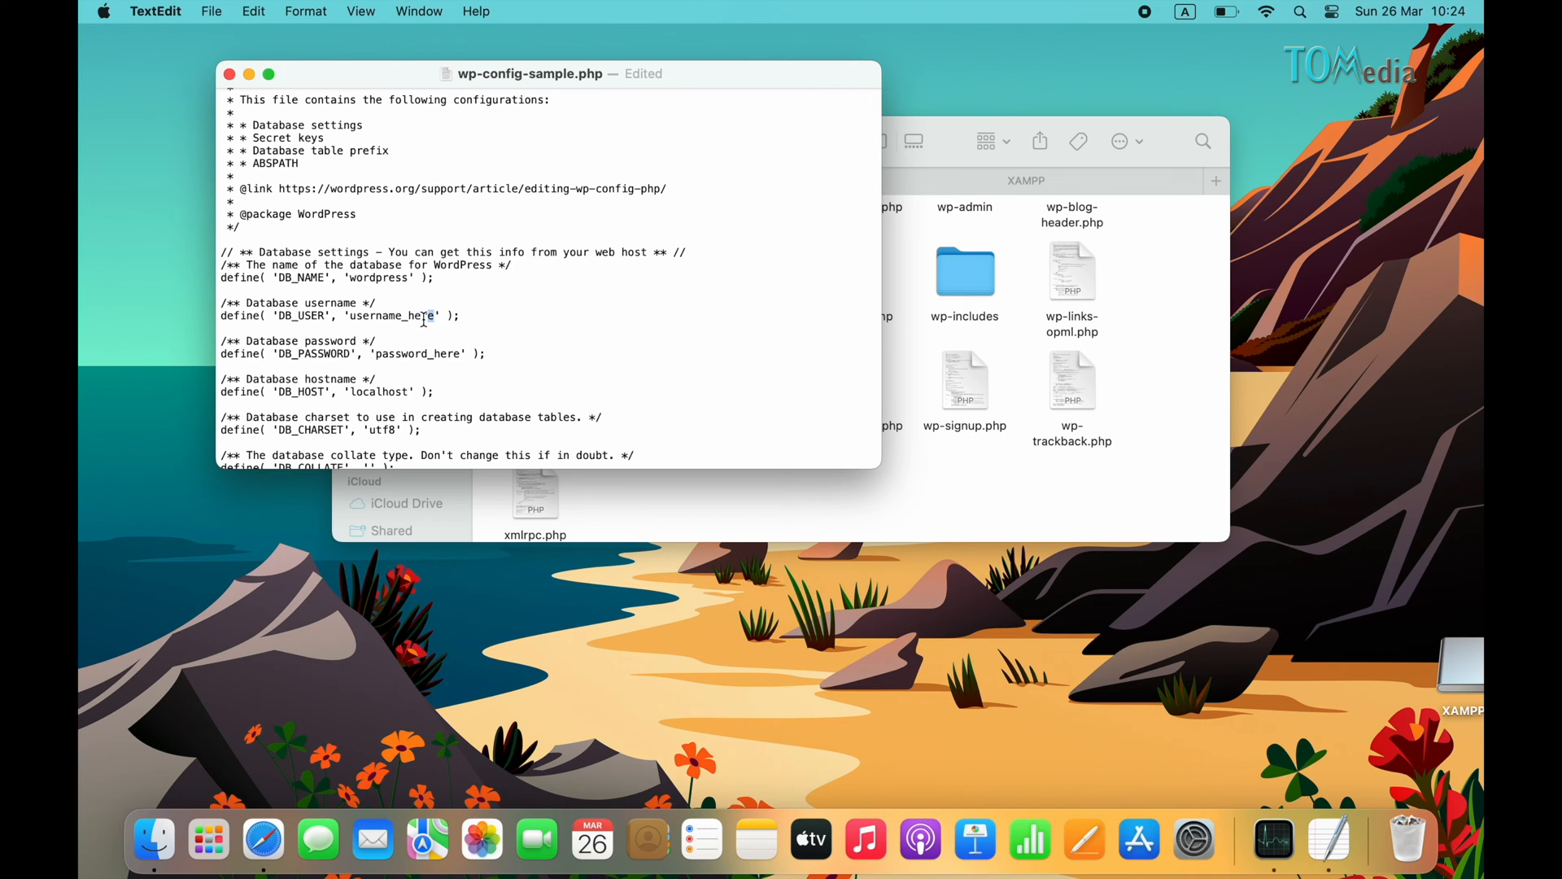
{"action": "double_click", "coordinate": [394, 315]}
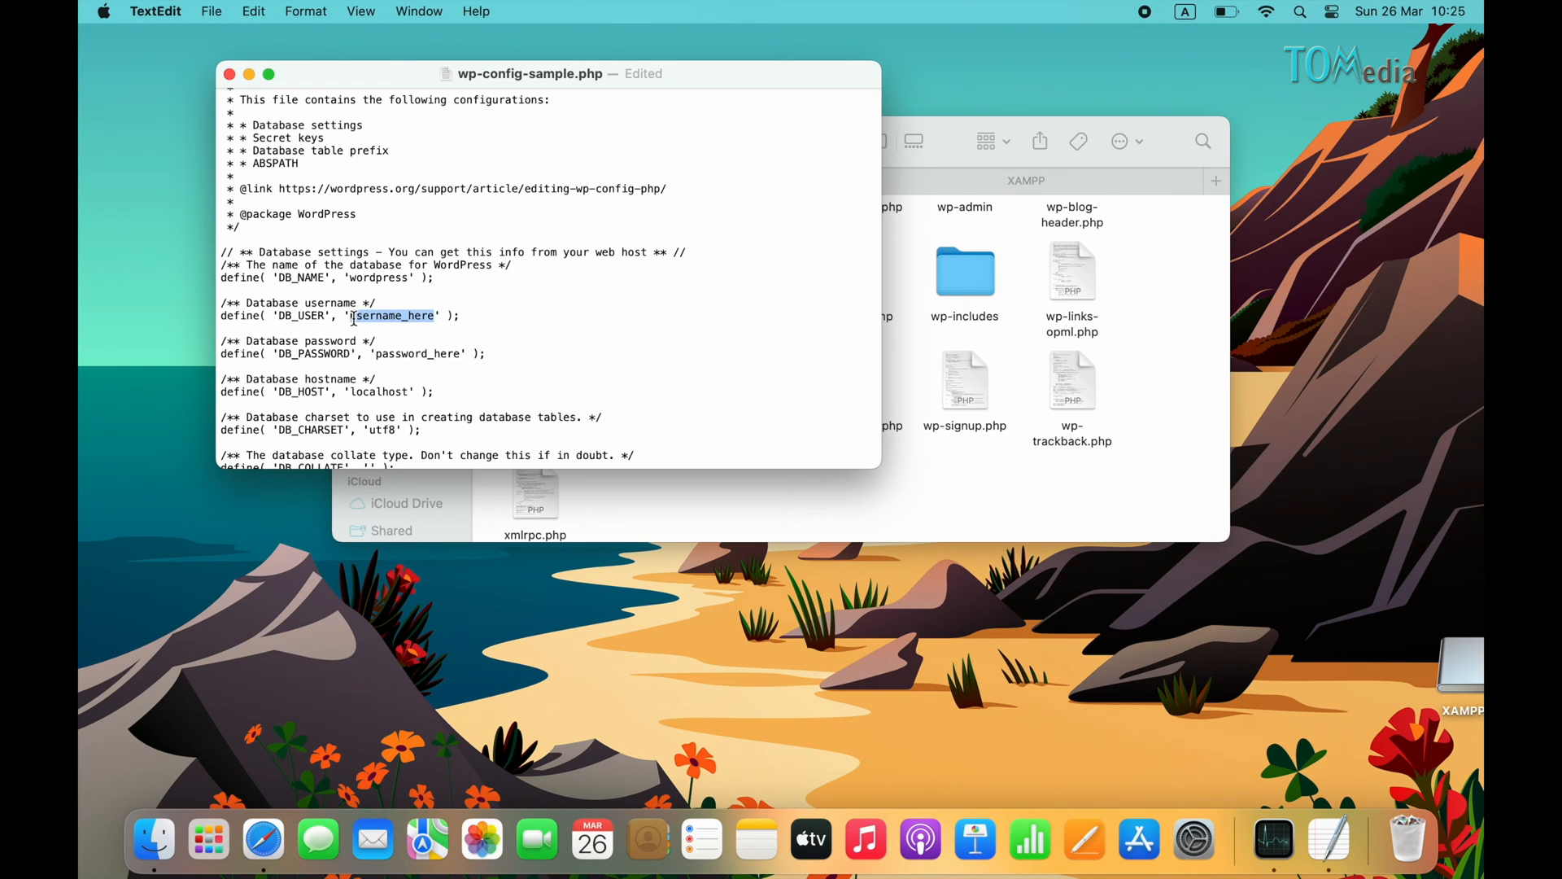
{"action": "type", "text": "root"}
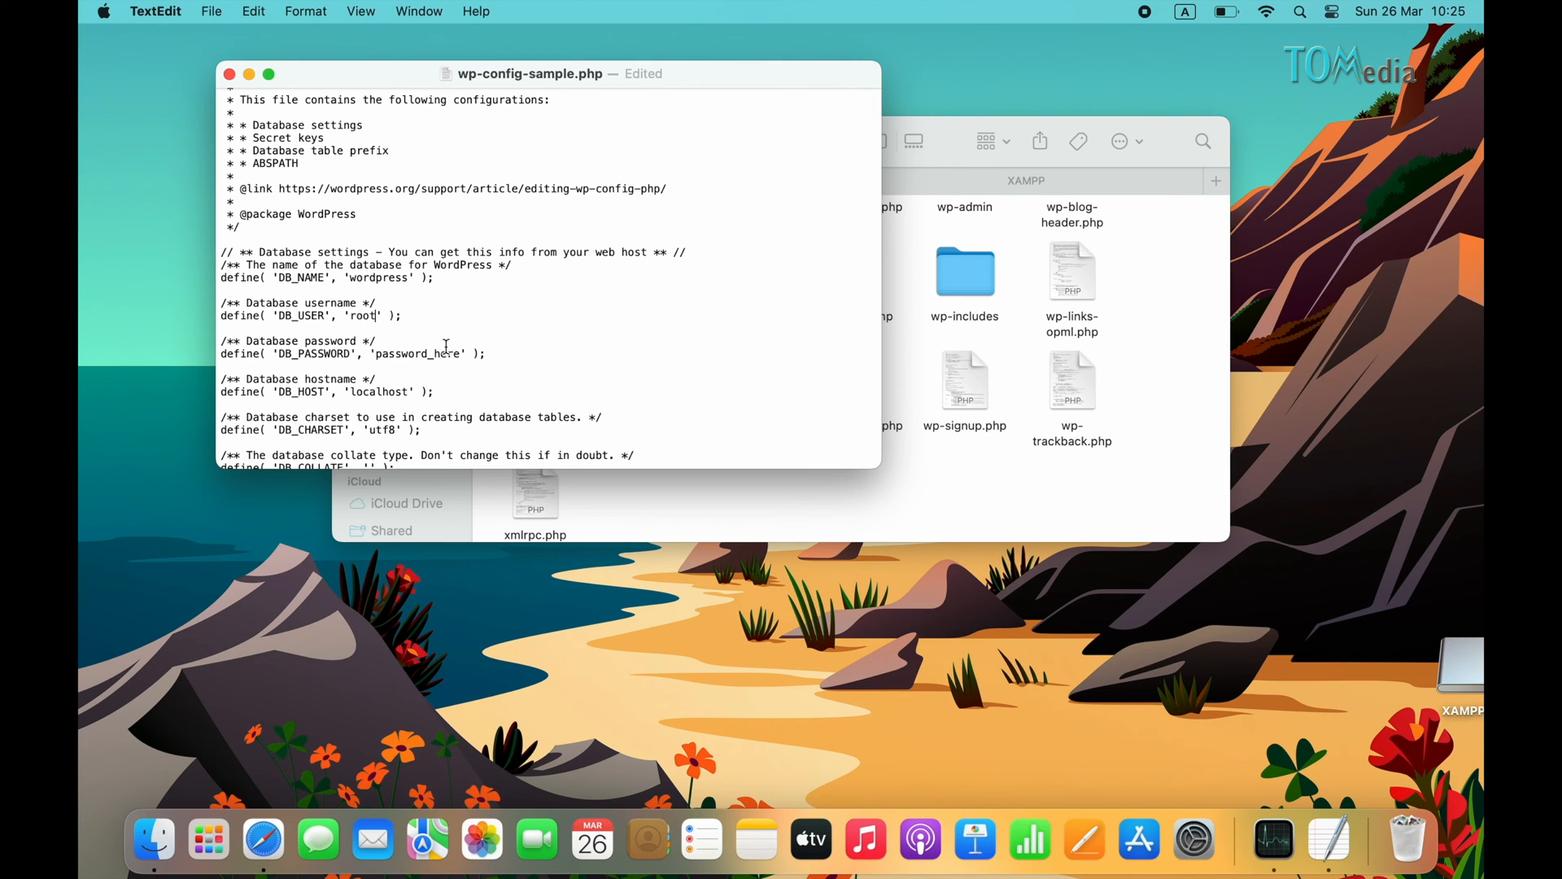
{"action": "double_click", "coordinate": [420, 354]}
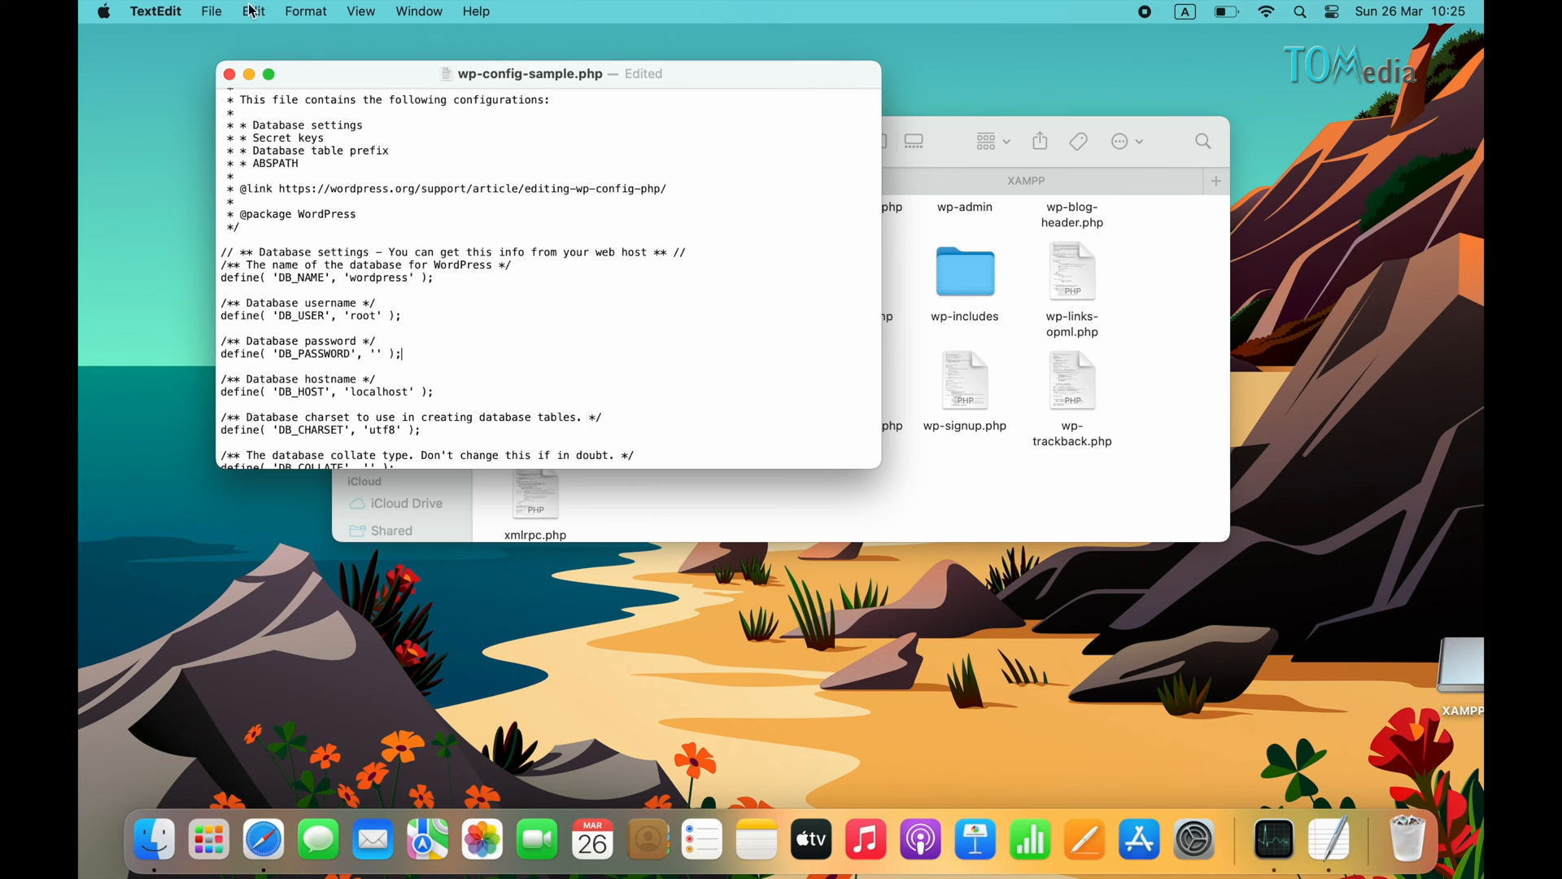
{"action": "left_click", "coordinate": [212, 12]}
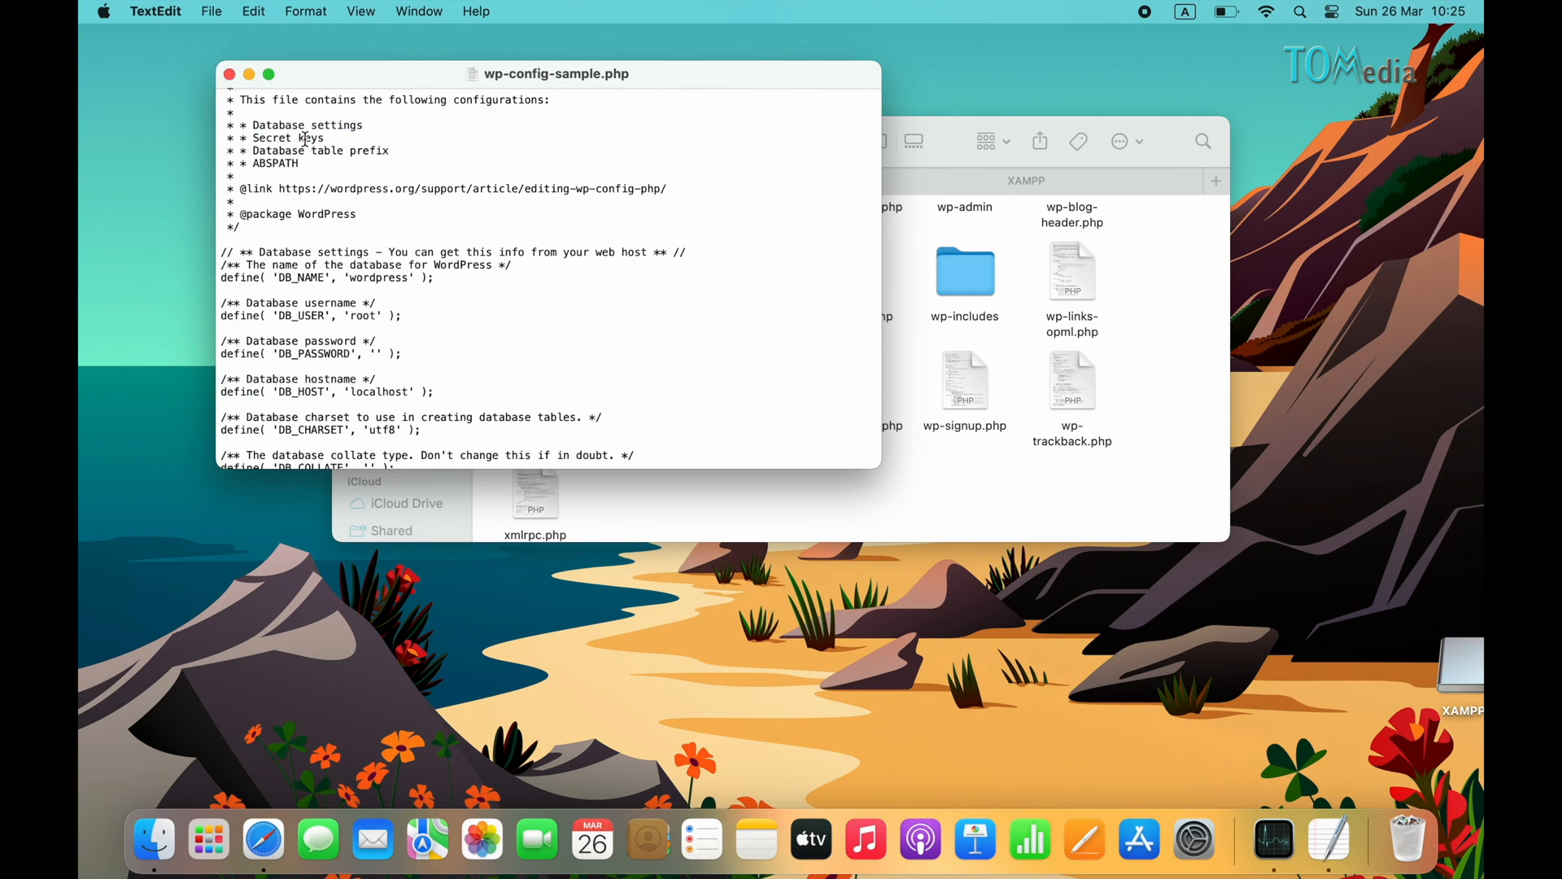
{"action": "mouse_move", "coordinate": [475, 161]}
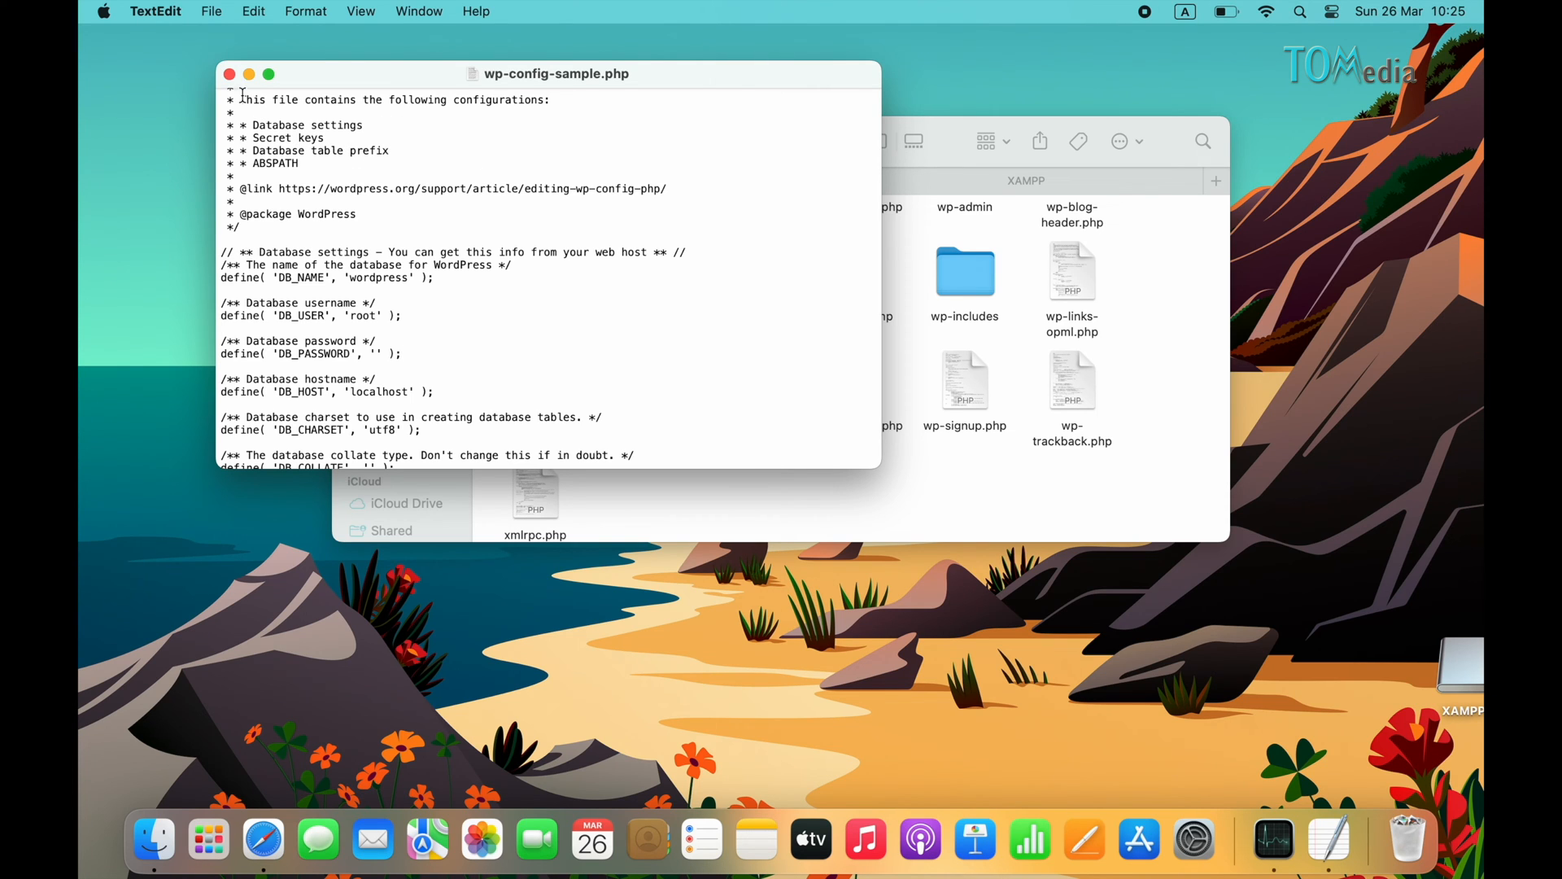
Close TextEdit, duplicate wp-config-sample.php and name the copy wp-config.php
{"action": "left_click", "coordinate": [229, 73]}
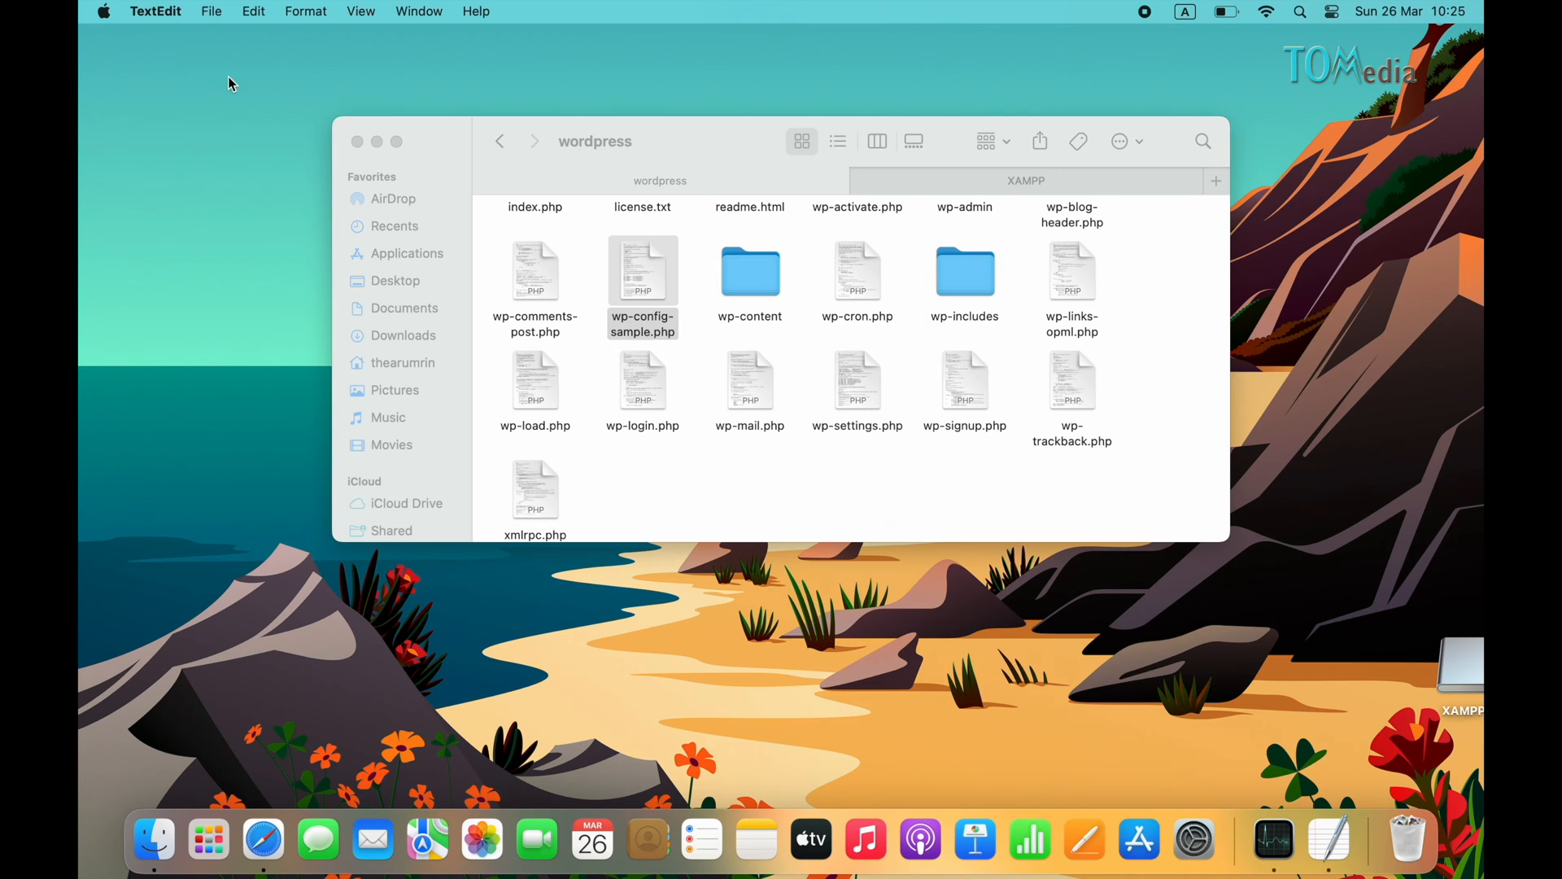
{"action": "mouse_move", "coordinate": [640, 277]}
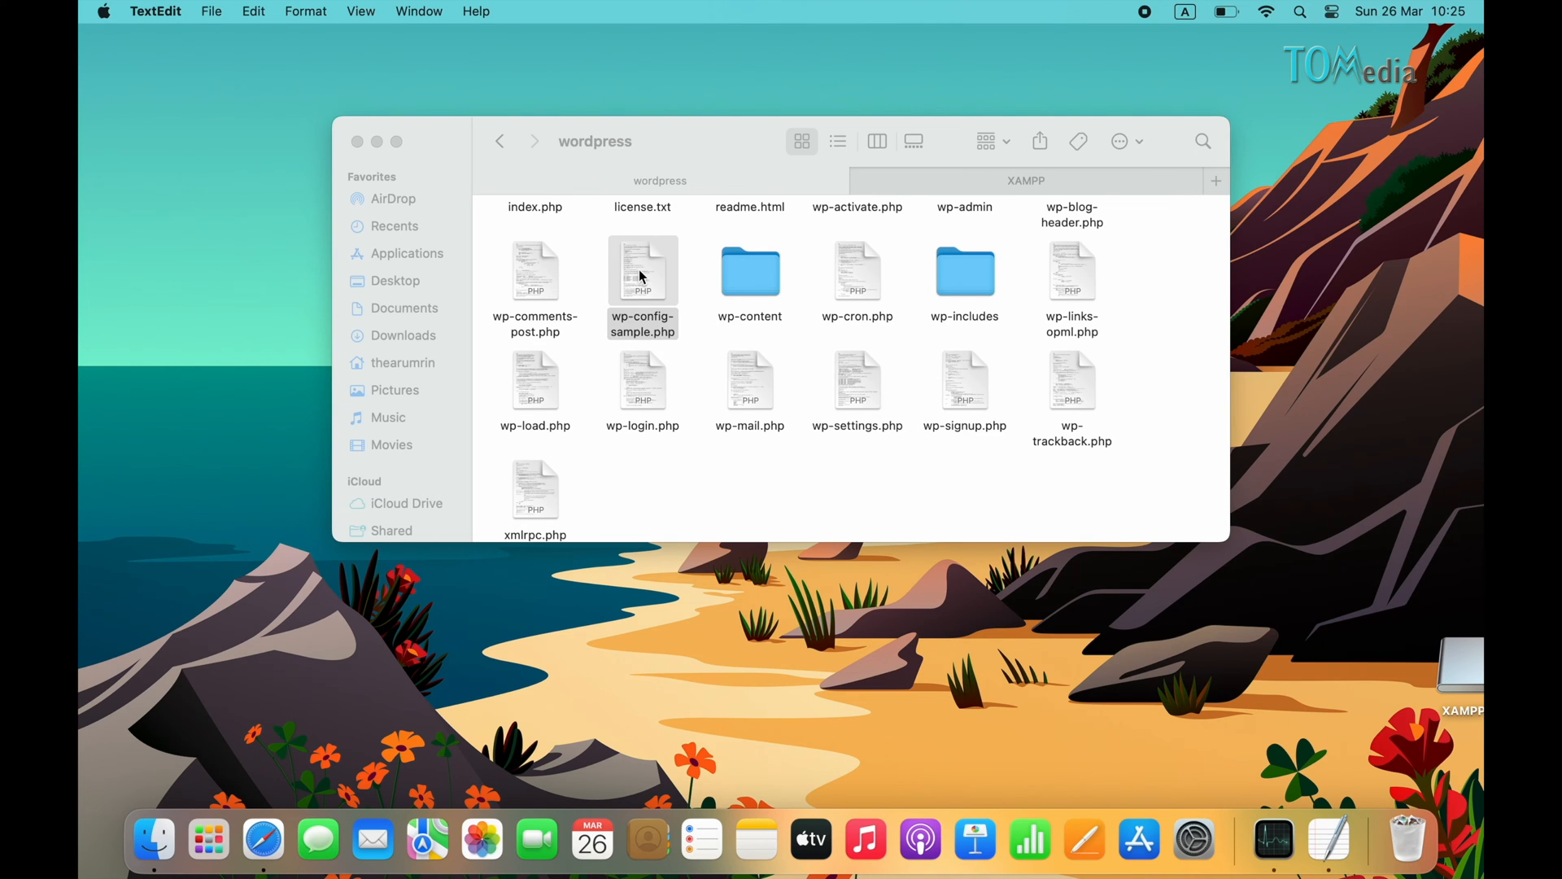
{"action": "right_click", "coordinate": [641, 273]}
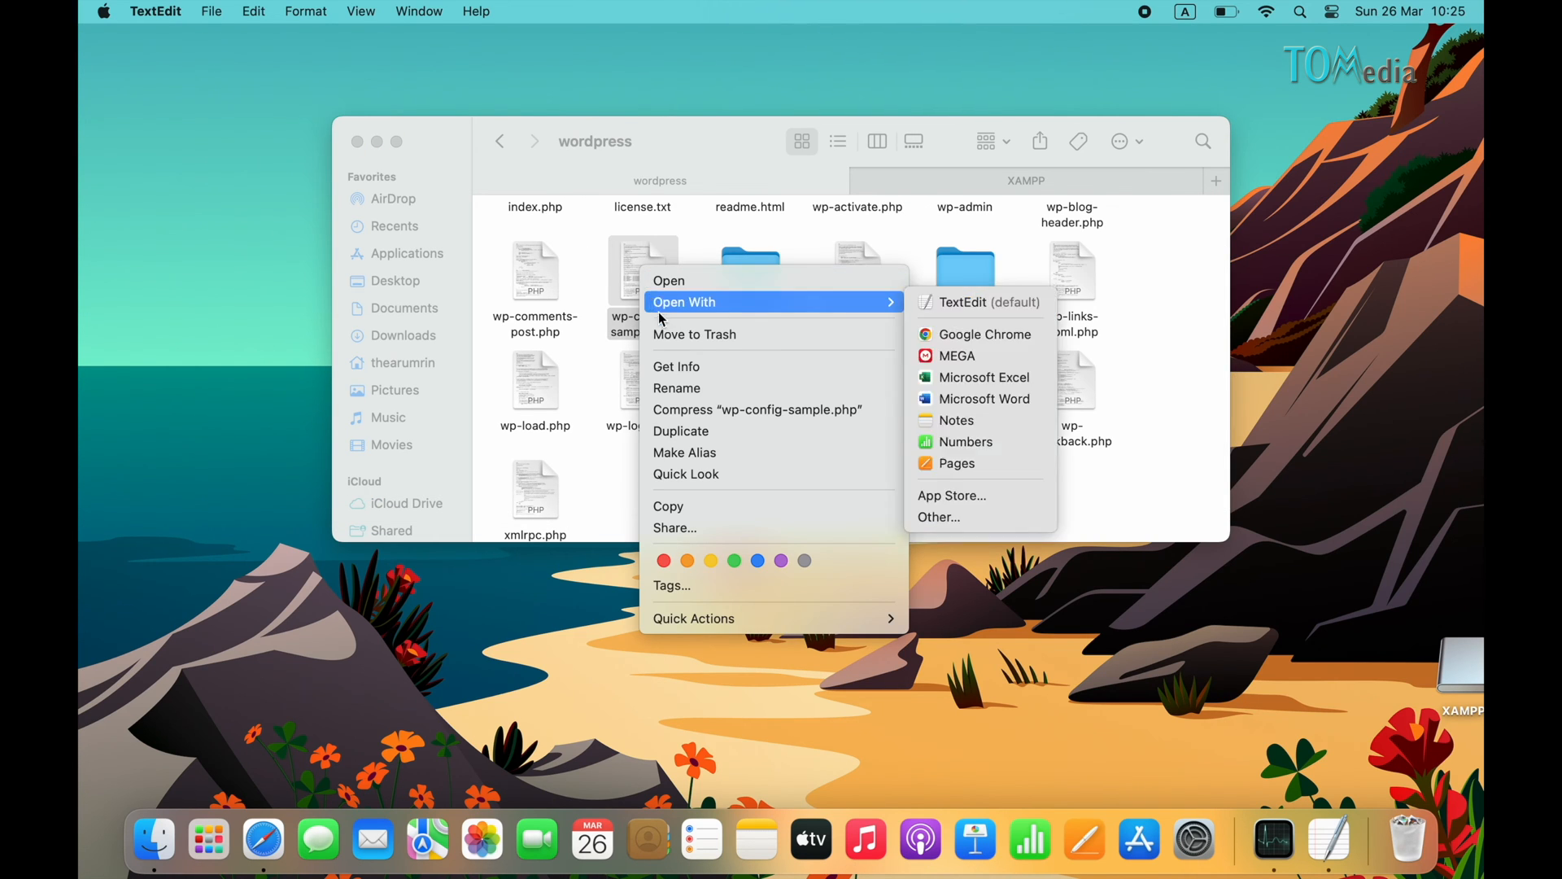
{"action": "mouse_move", "coordinate": [703, 435]}
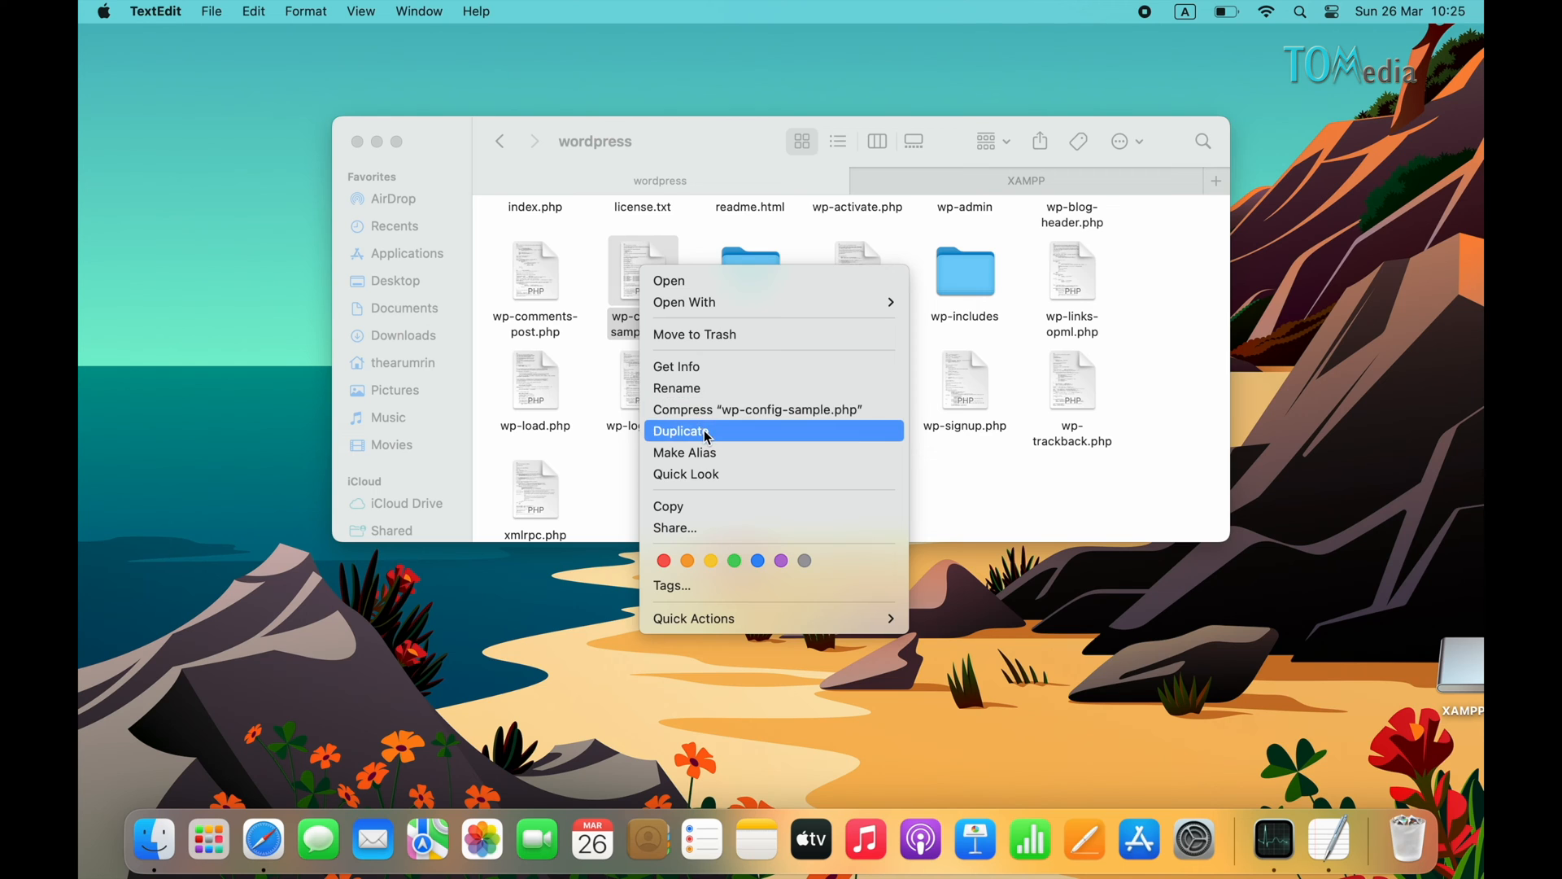
{"action": "left_click", "coordinate": [681, 429]}
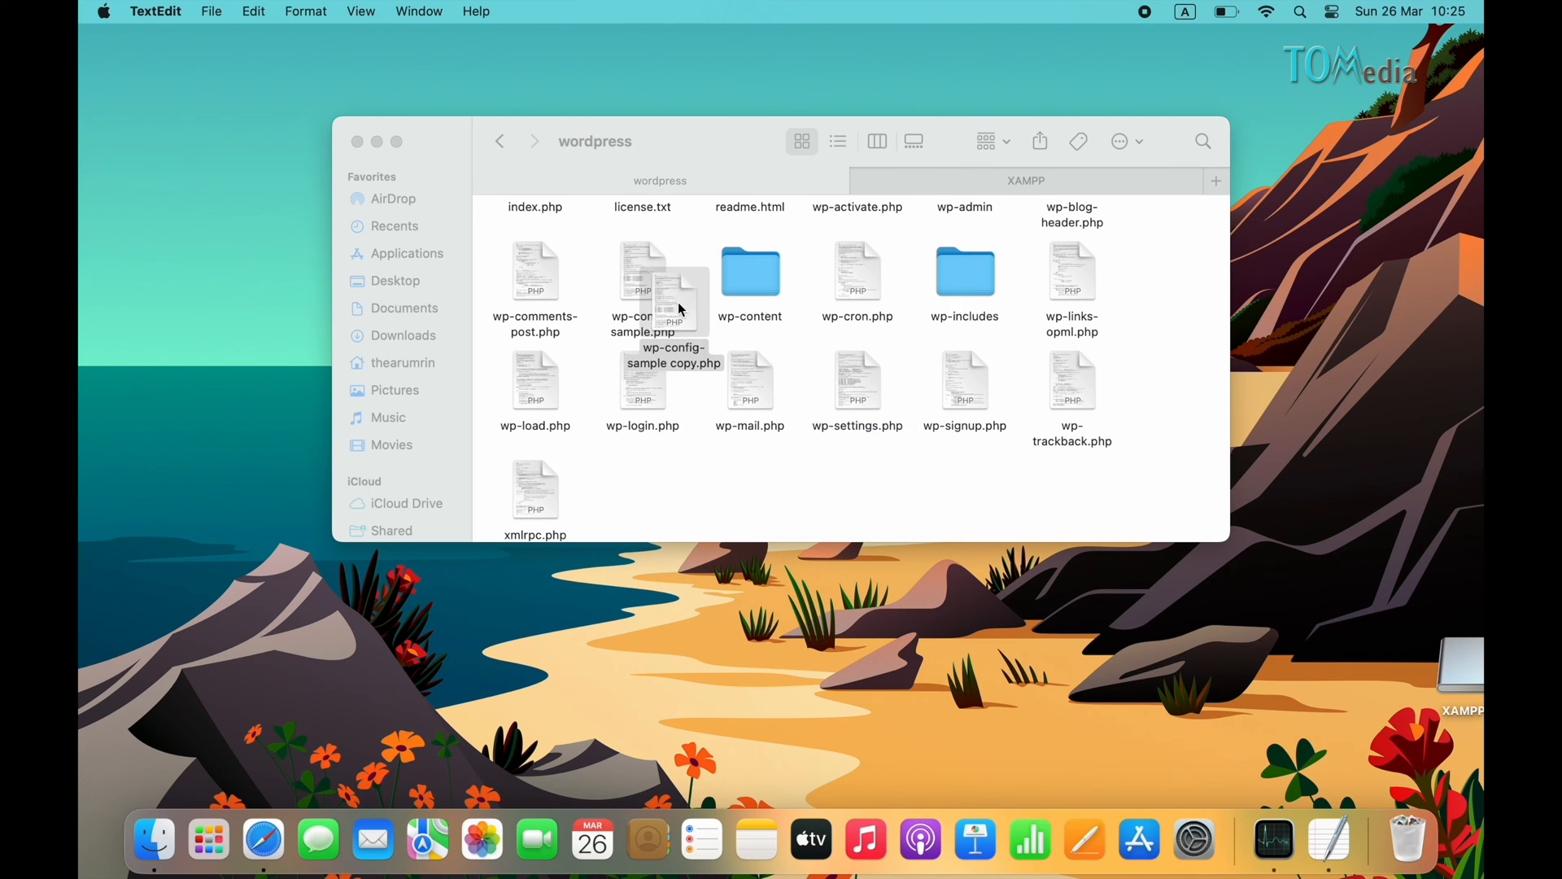
{"action": "left_click_drag", "start_coordinate": [672, 300], "coordinate": [790, 469]}
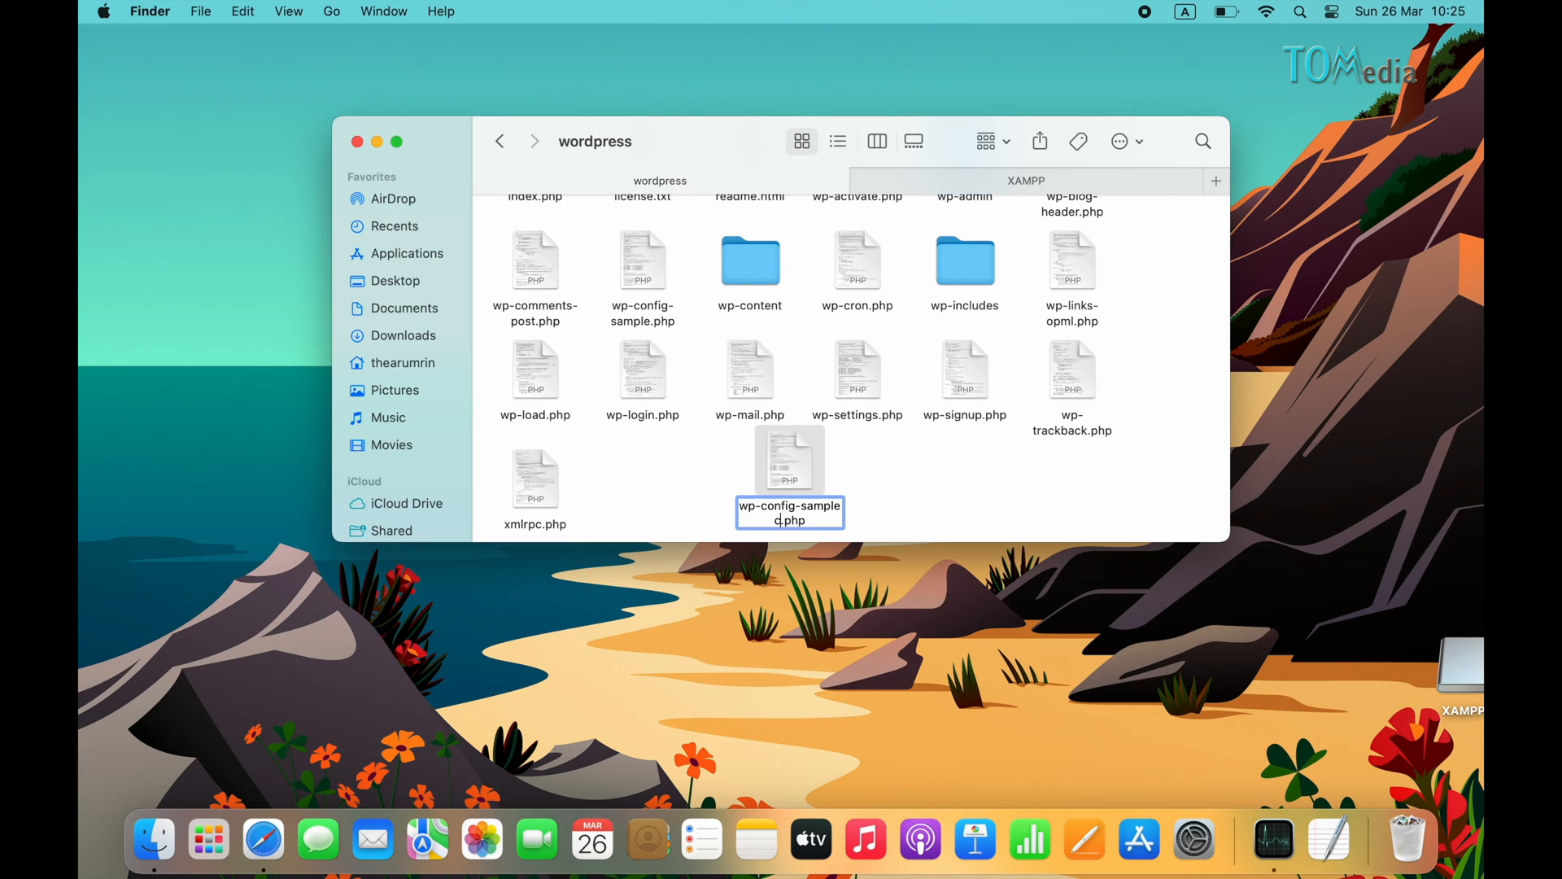
{"action": "type", "text": "wp-config.php"}
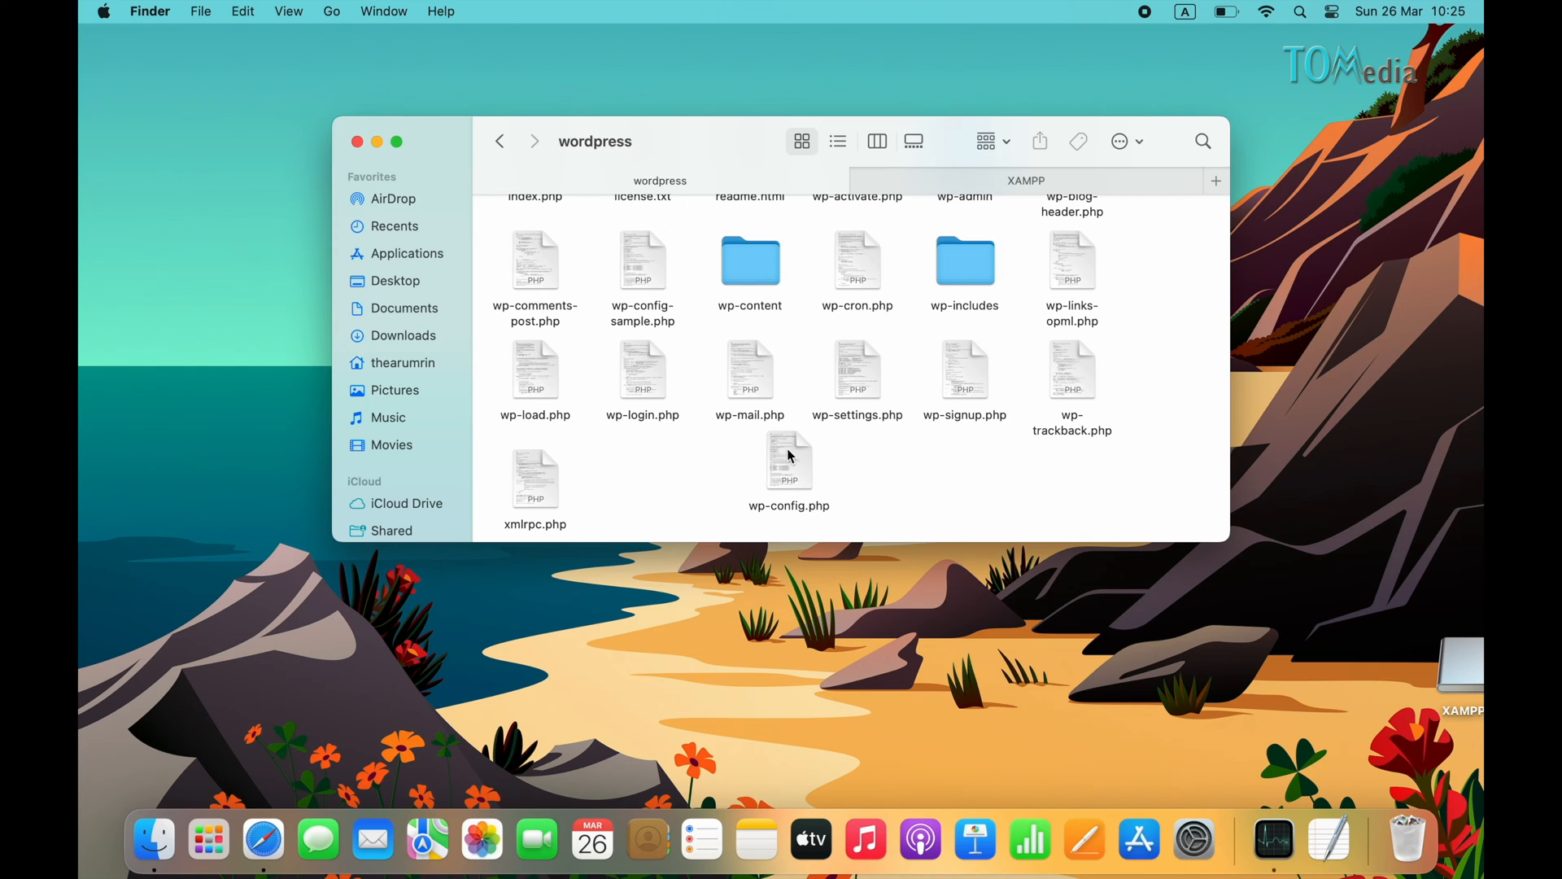
{"action": "mouse_move", "coordinate": [760, 455]}
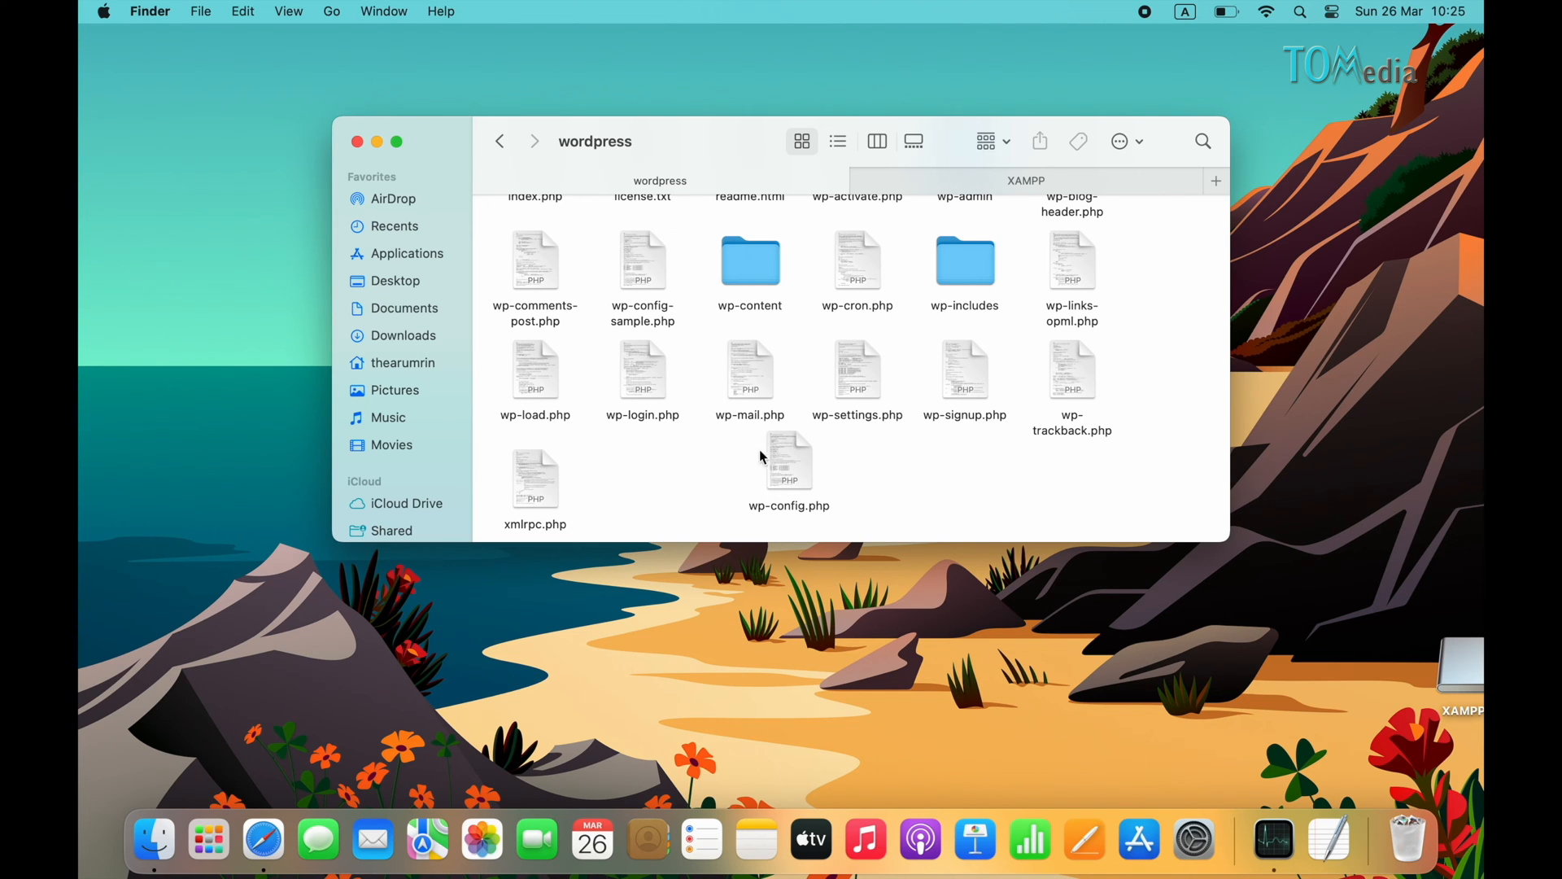
{"action": "mouse_move", "coordinate": [572, 374]}
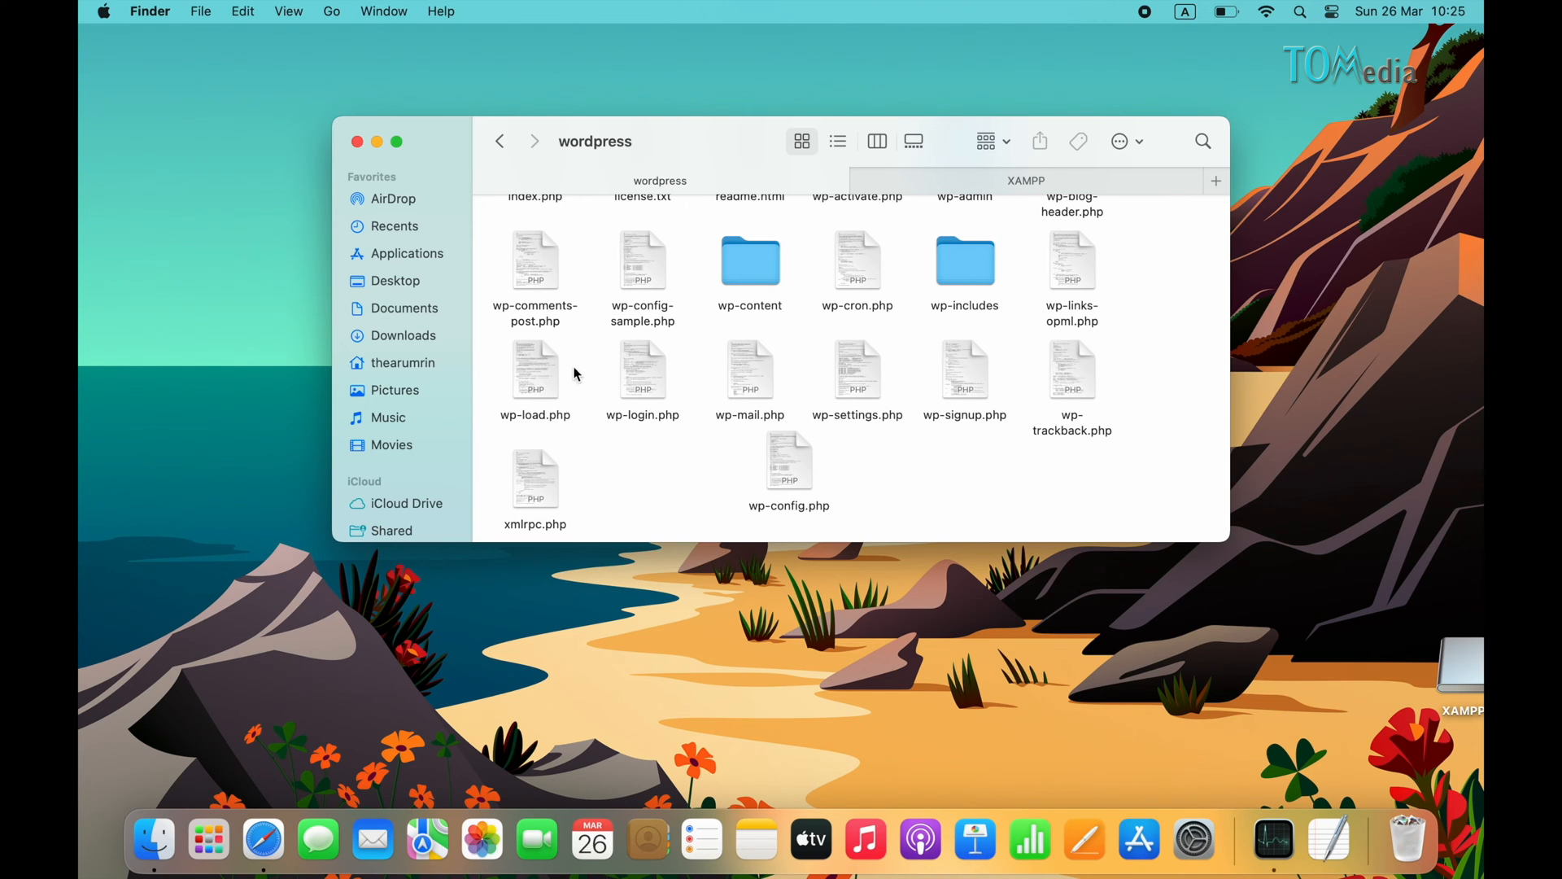
{"action": "mouse_move", "coordinate": [811, 457]}
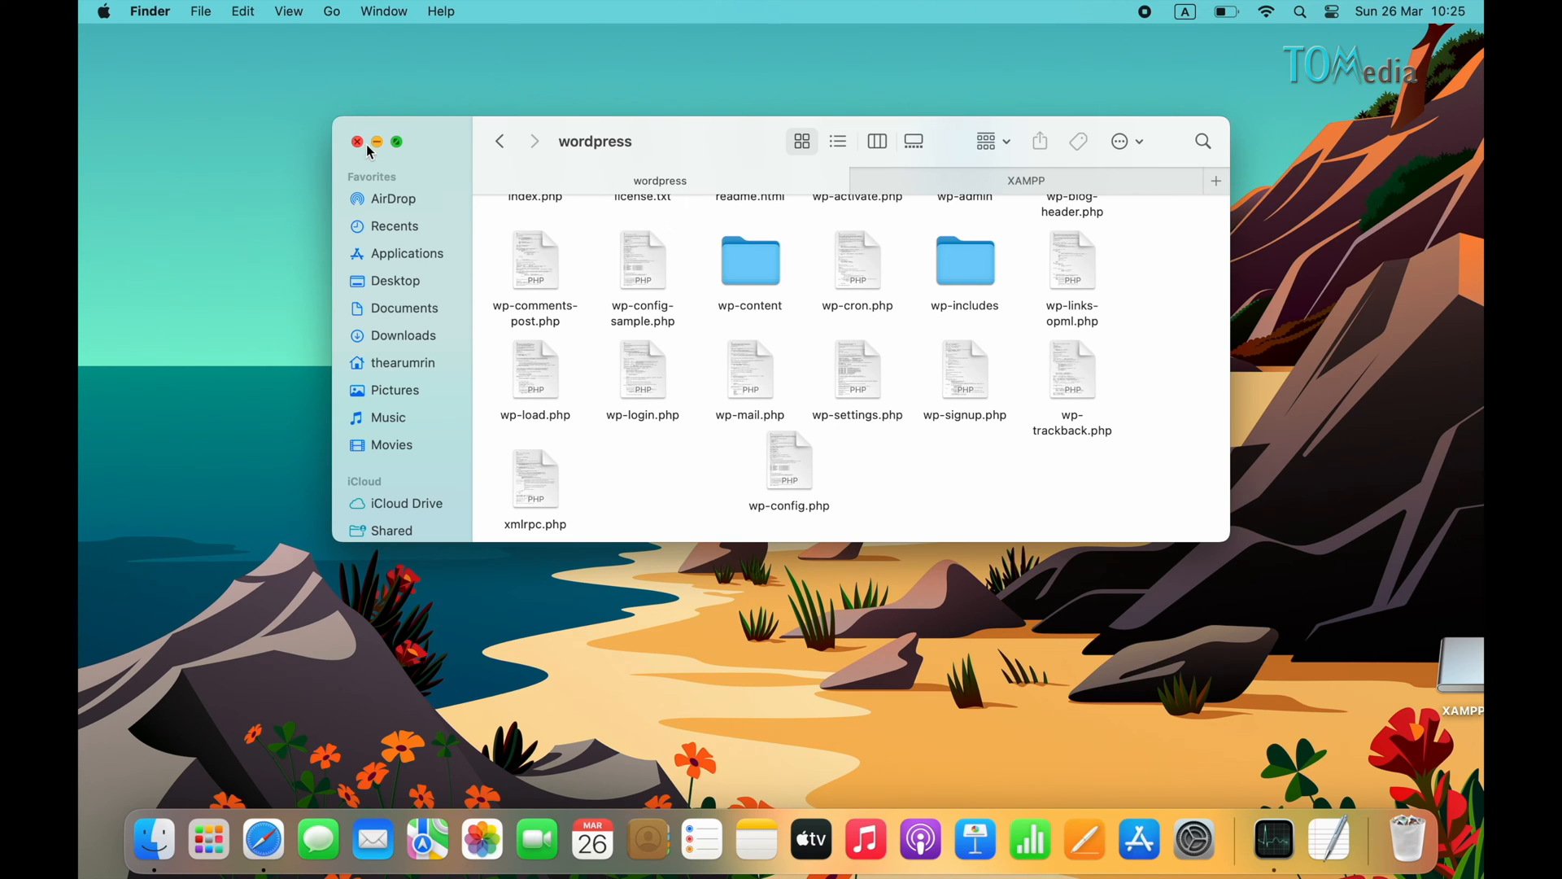
Close the wordpress folder and launch manager-osx from Launchpad's XAMPP (Other) group
{"action": "left_click", "coordinate": [357, 141]}
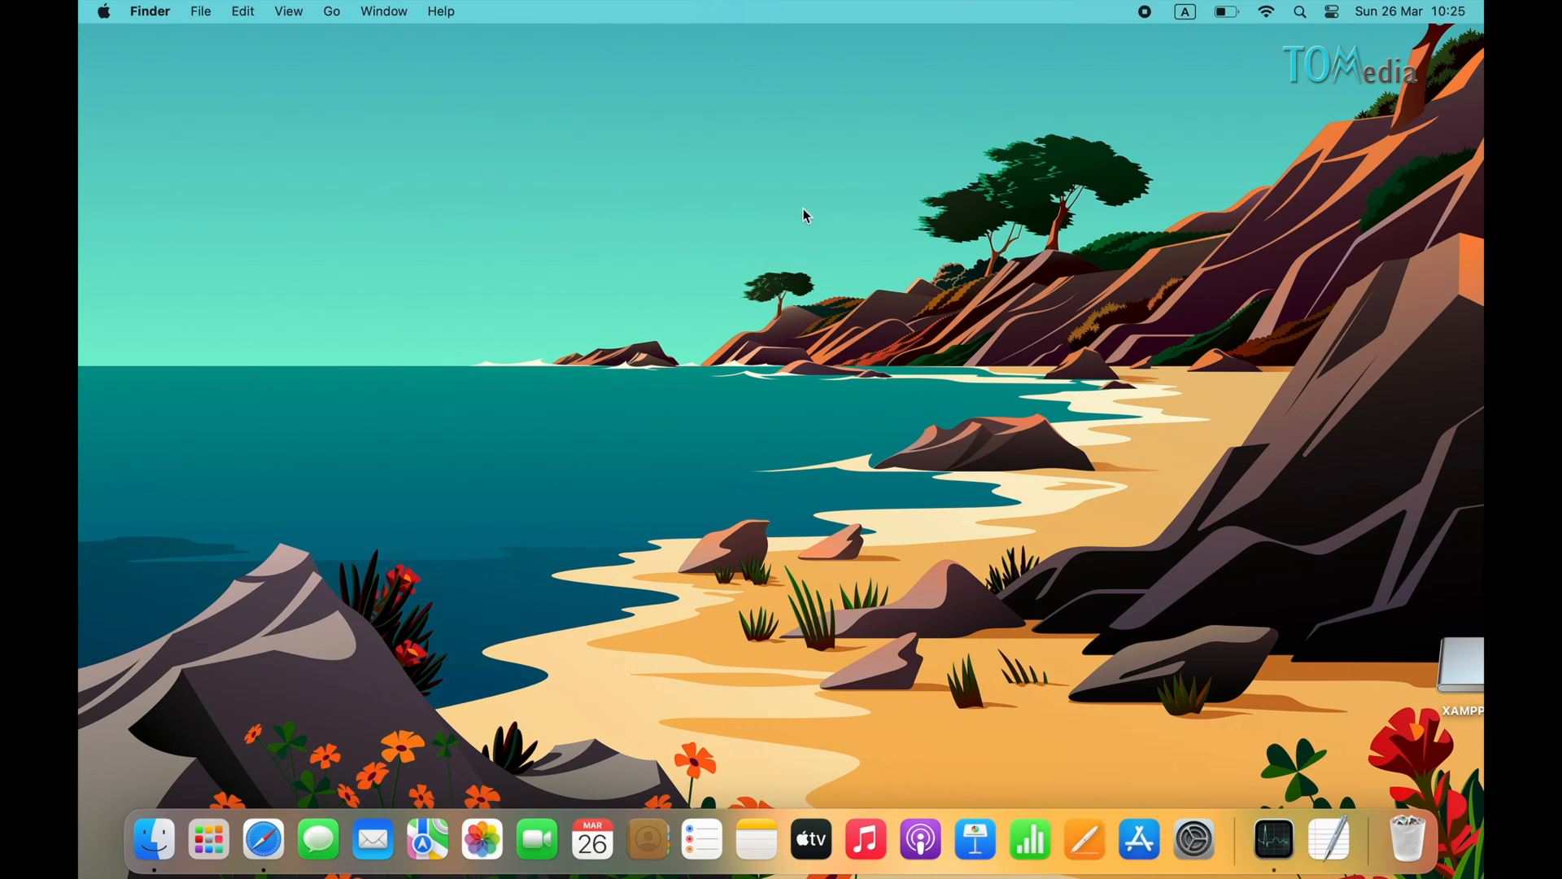
{"action": "mouse_move", "coordinate": [255, 591]}
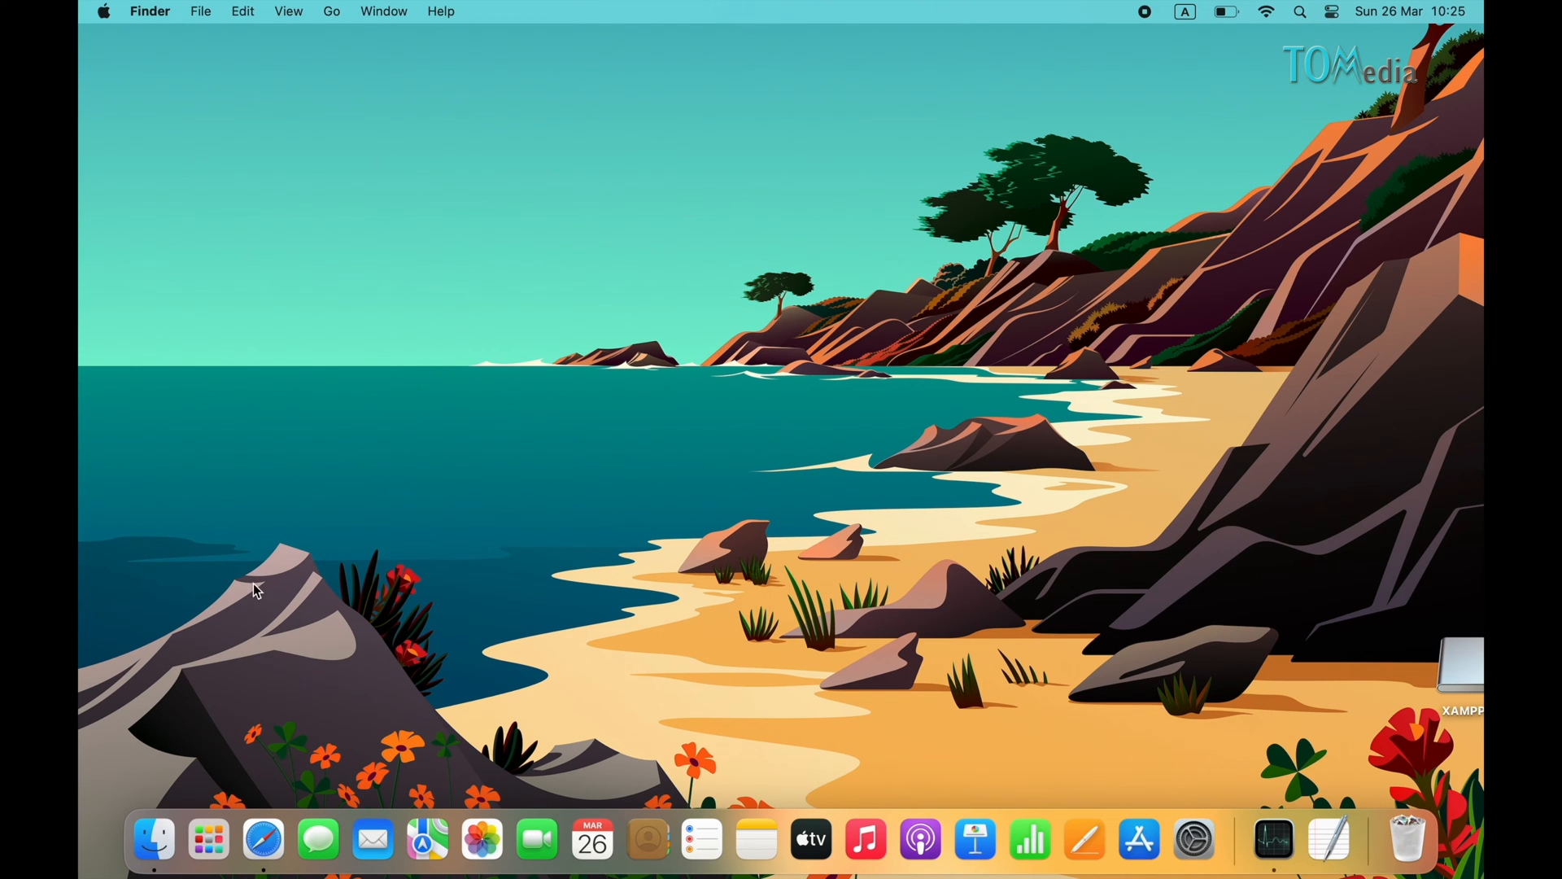
{"action": "mouse_move", "coordinate": [206, 817]}
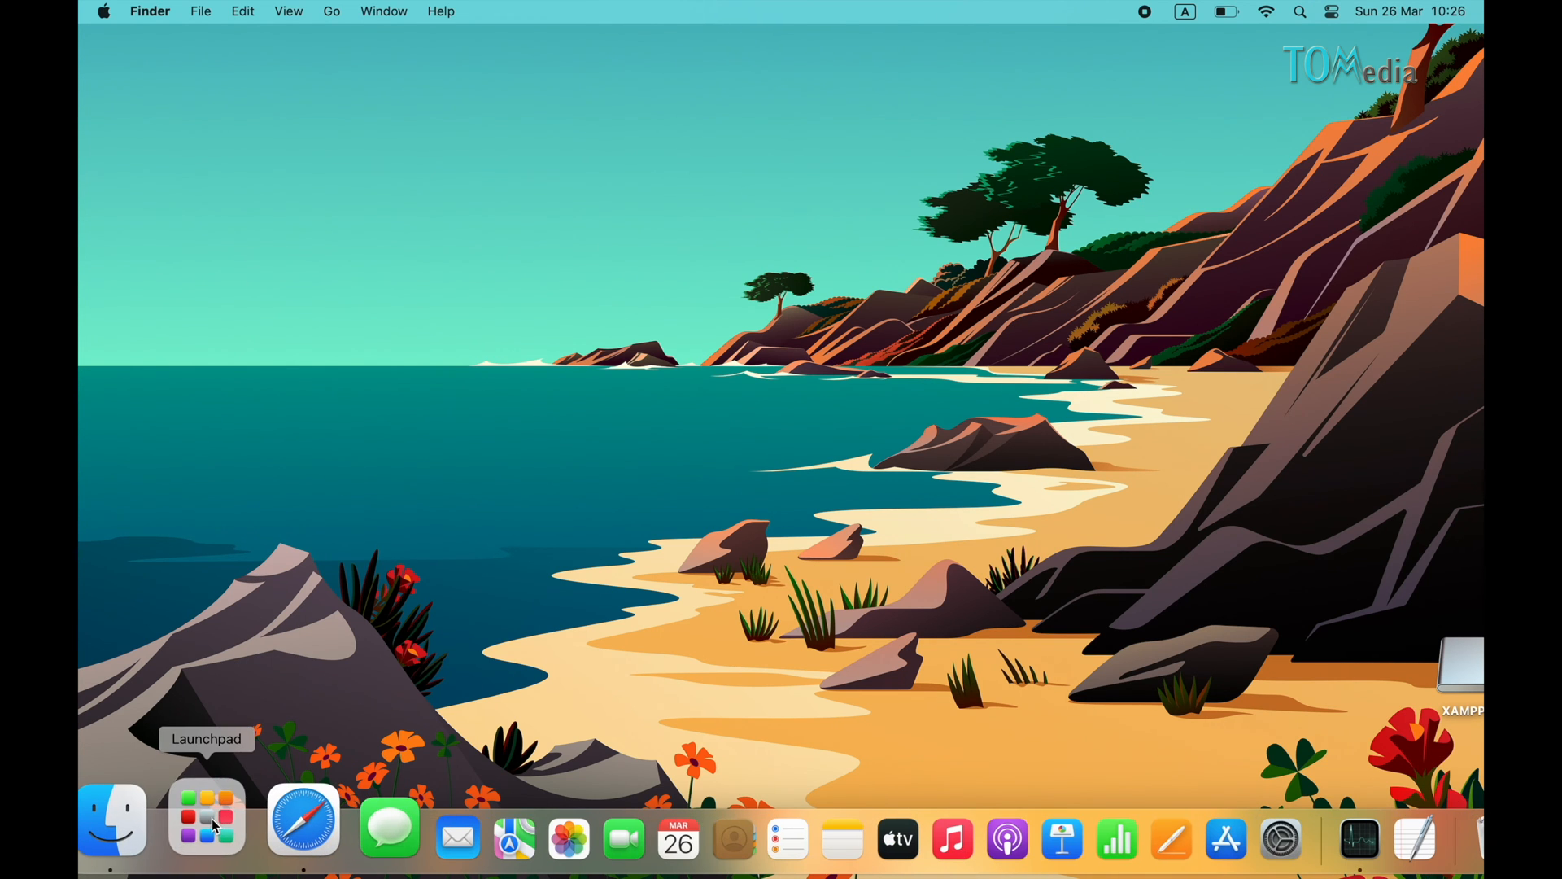
{"action": "left_click", "coordinate": [206, 818]}
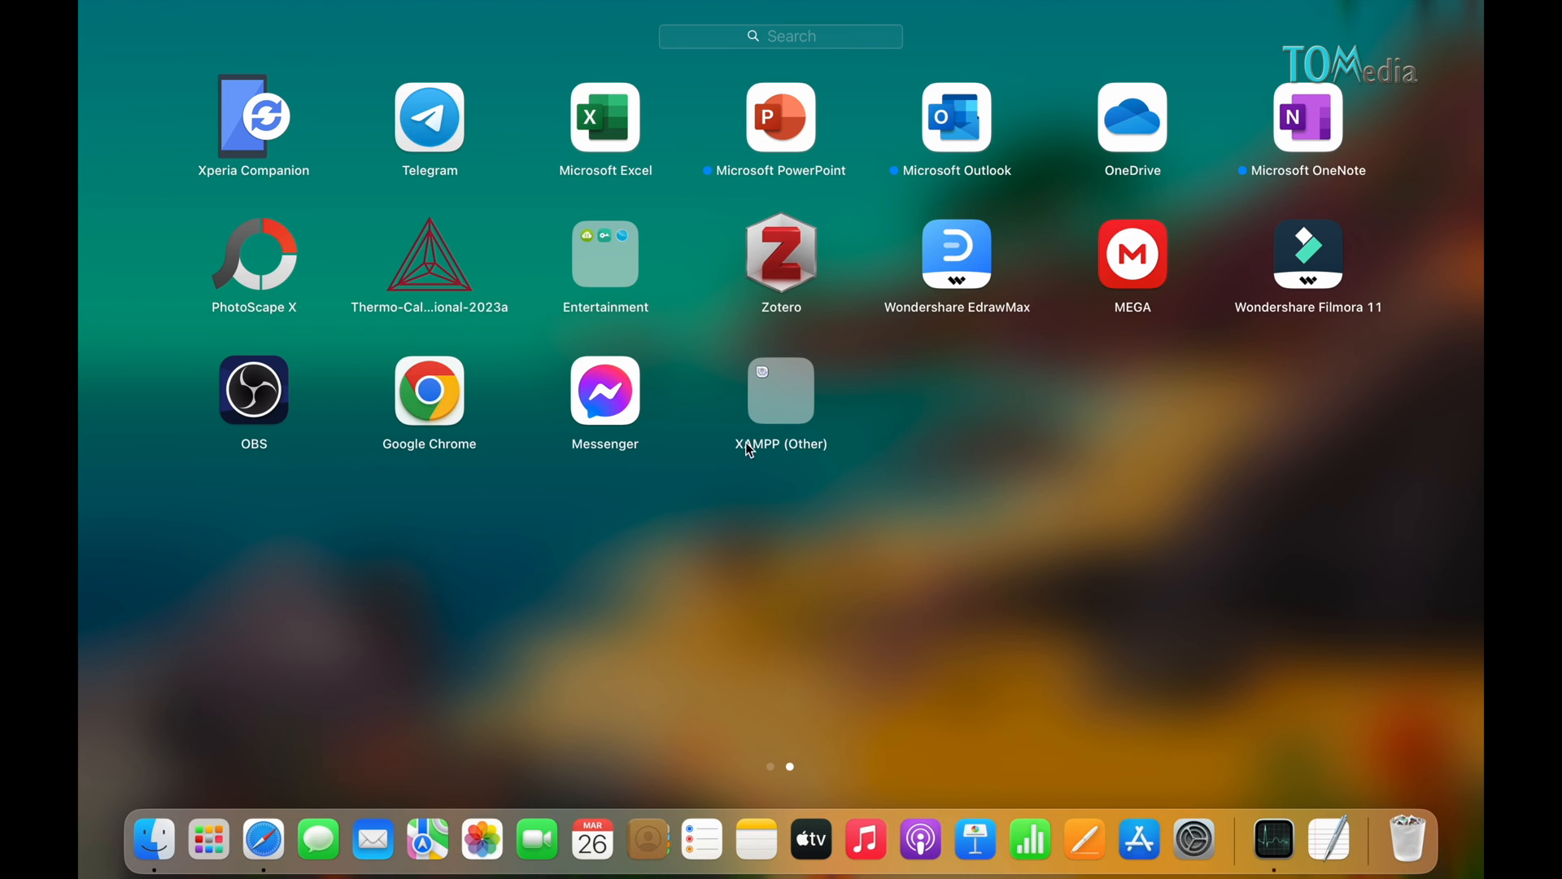
{"action": "left_click", "coordinate": [781, 389]}
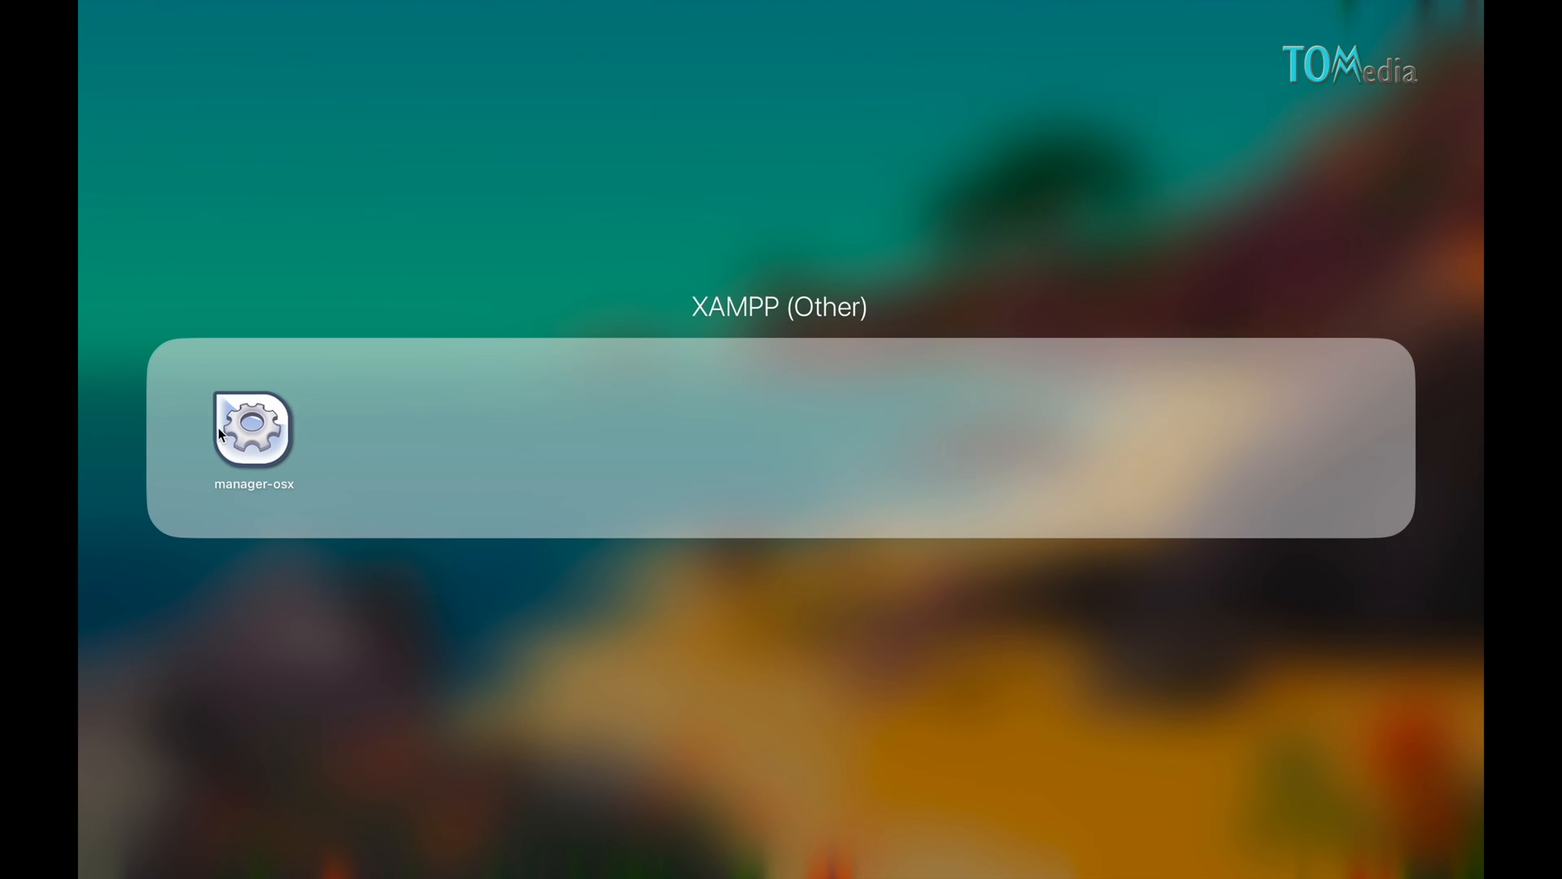
{"action": "double_click", "coordinate": [252, 428]}
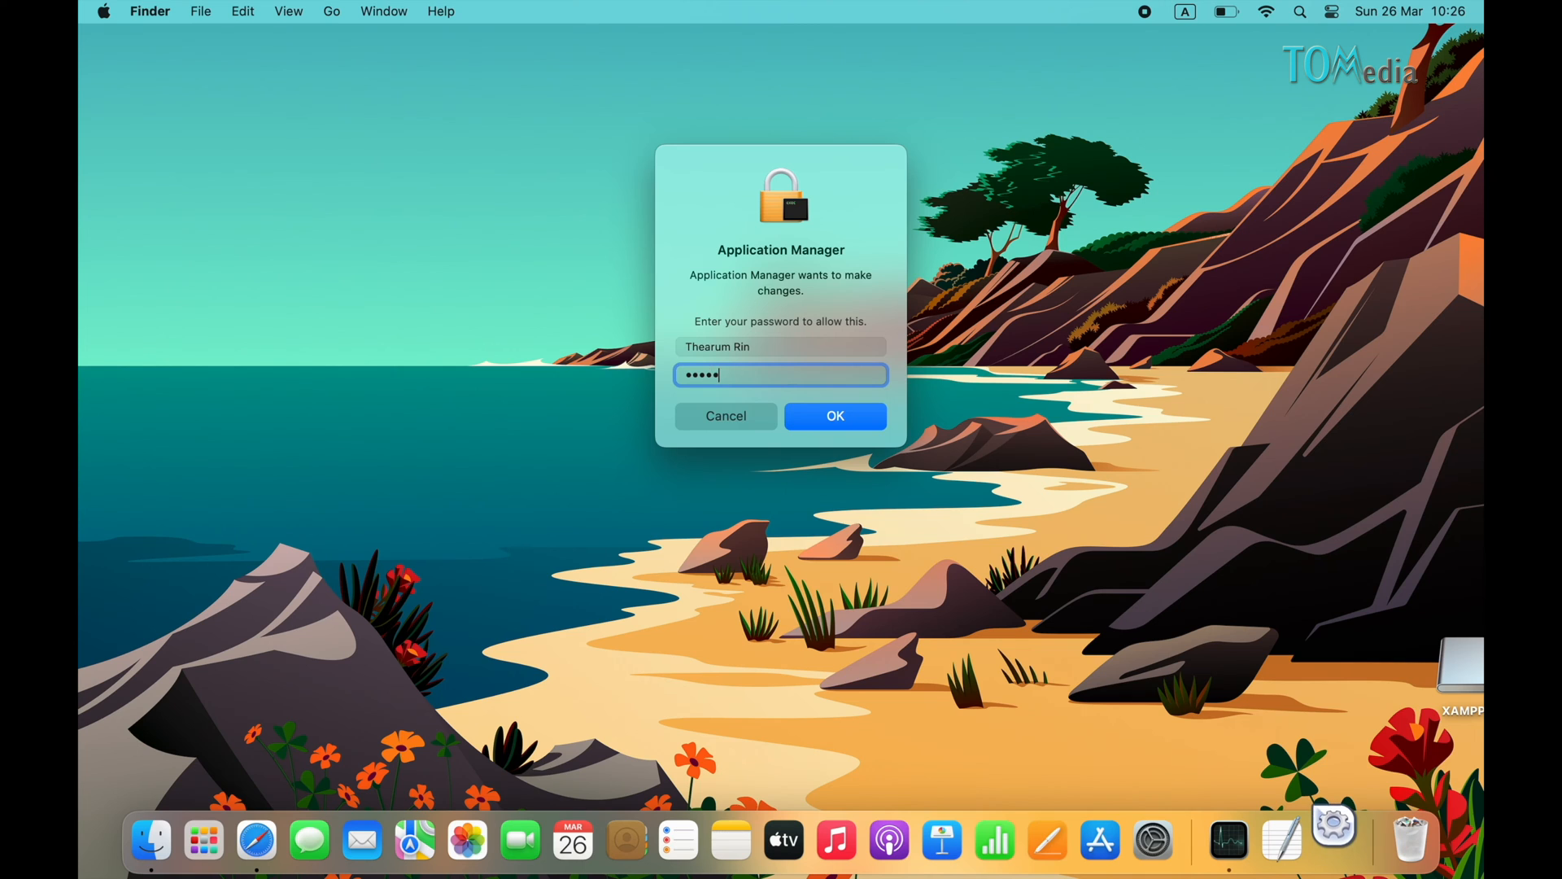
Authorise the XAMPP manager with the administrator password so its Welcome window appears
{"action": "type", "text": "password"}
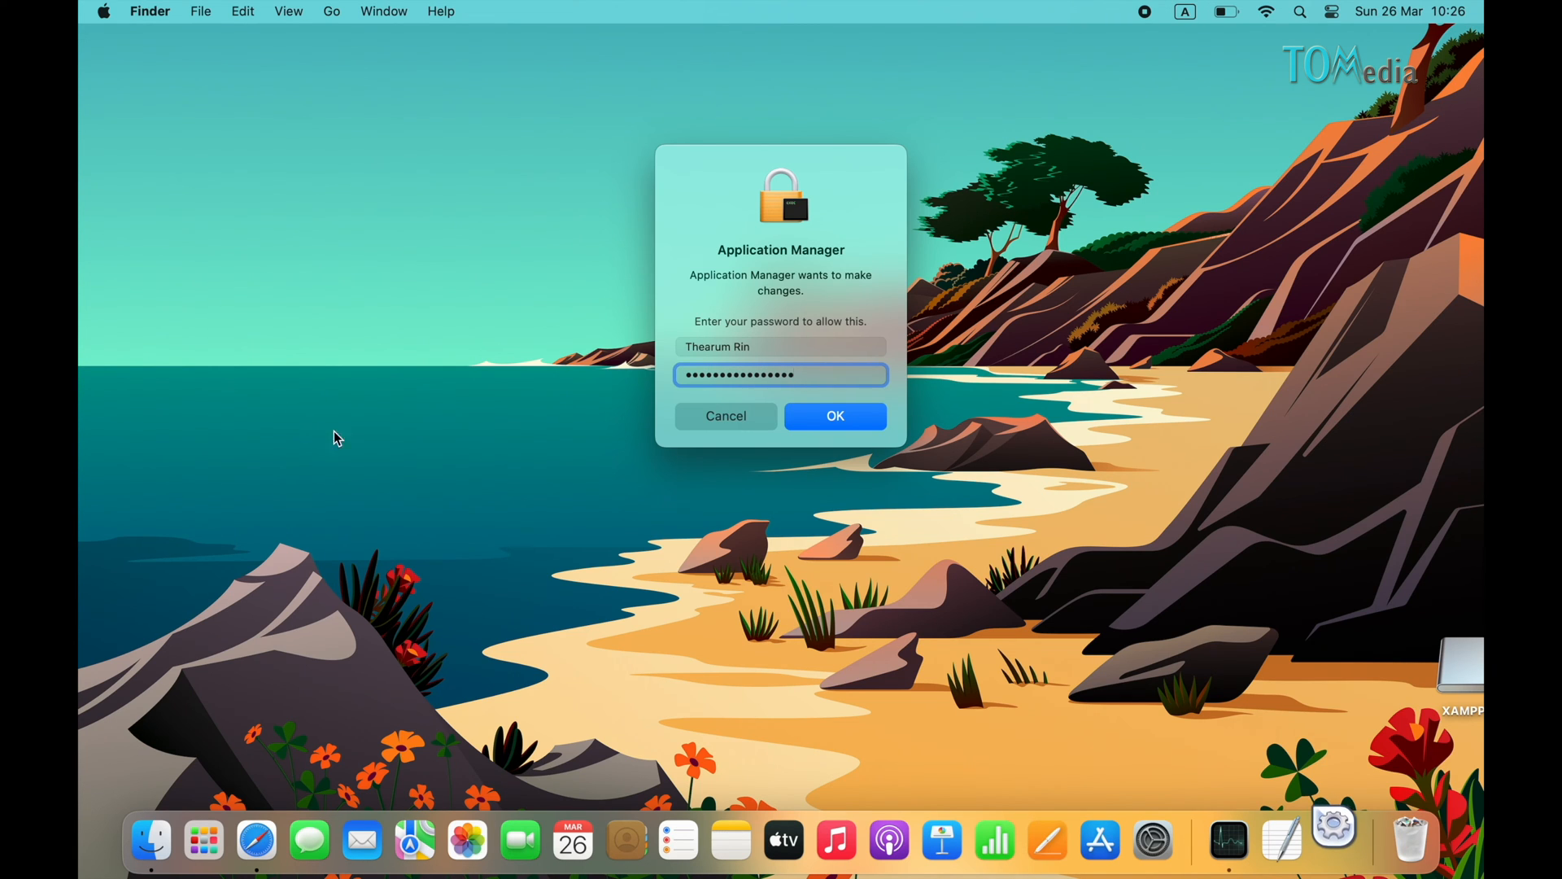
{"action": "left_click", "coordinate": [833, 415]}
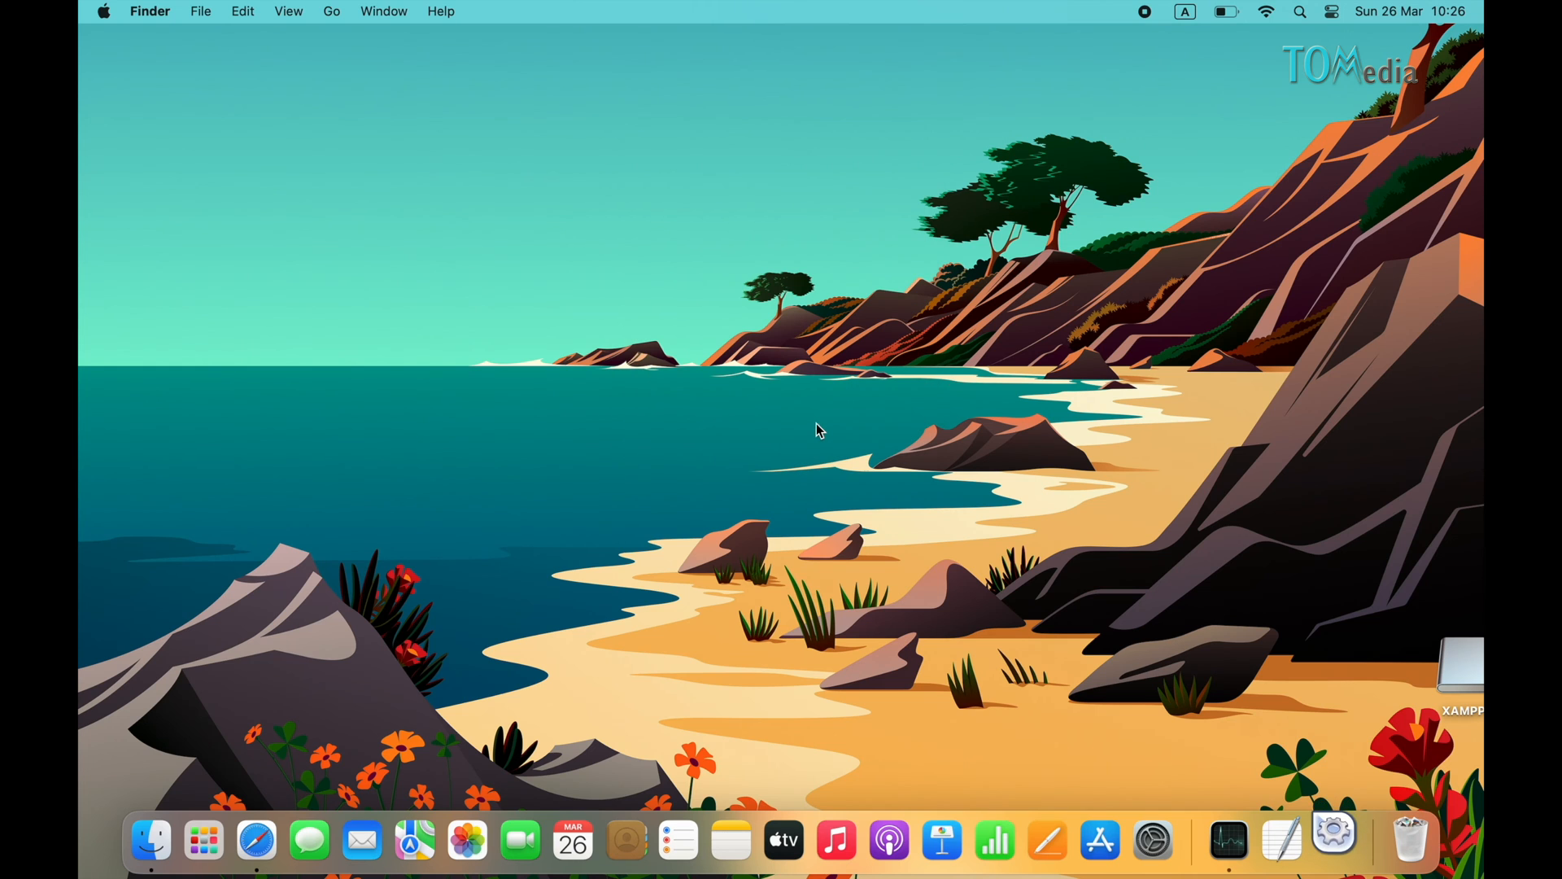
{"action": "double_click", "coordinate": [1459, 667]}
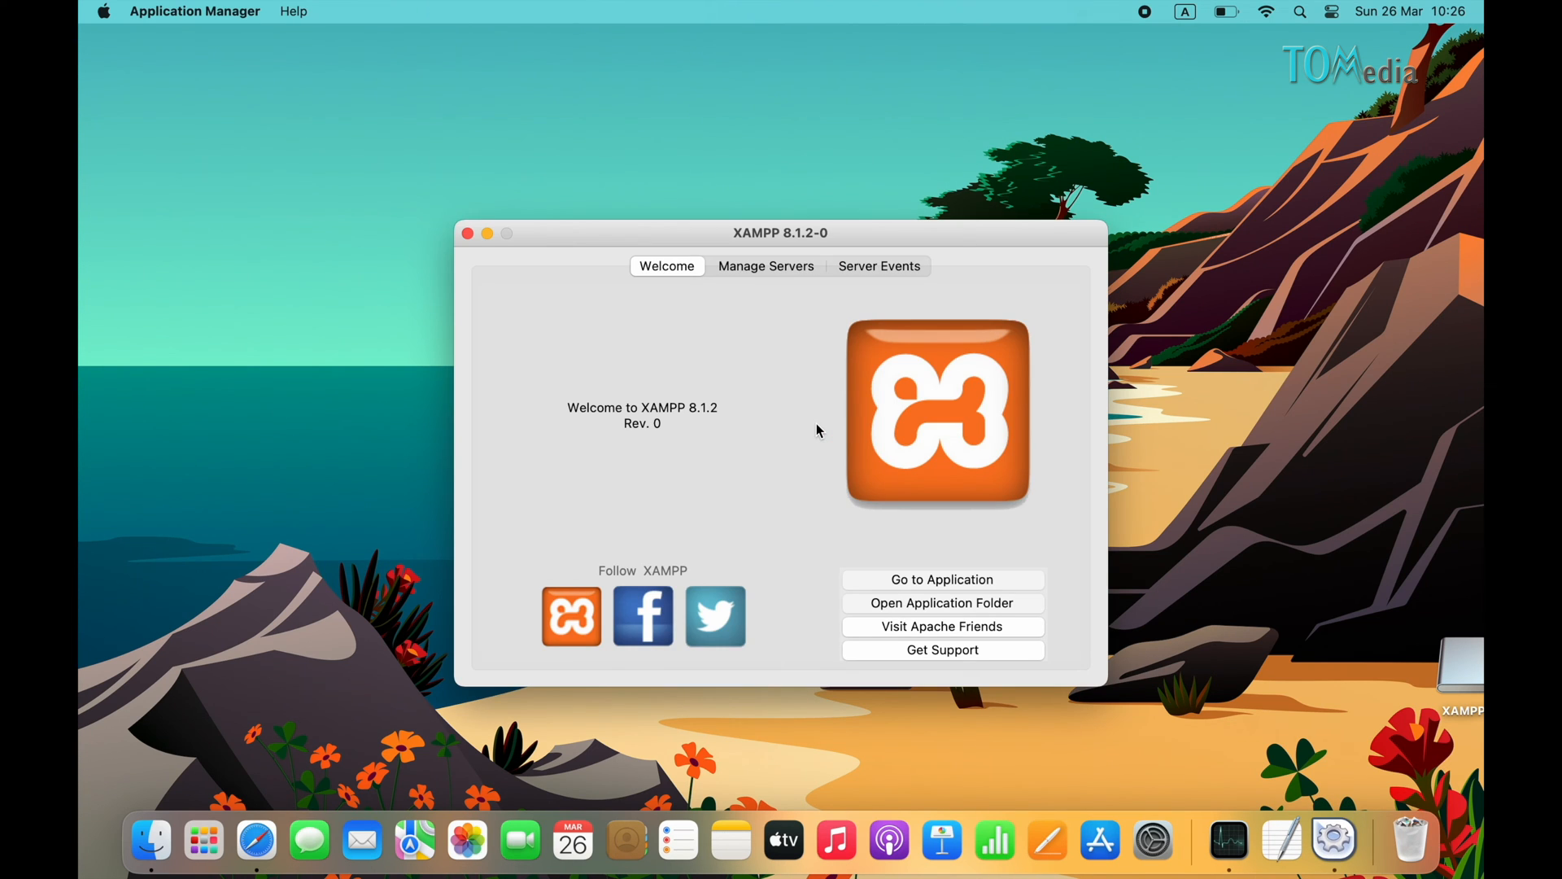
{"action": "mouse_move", "coordinate": [788, 388]}
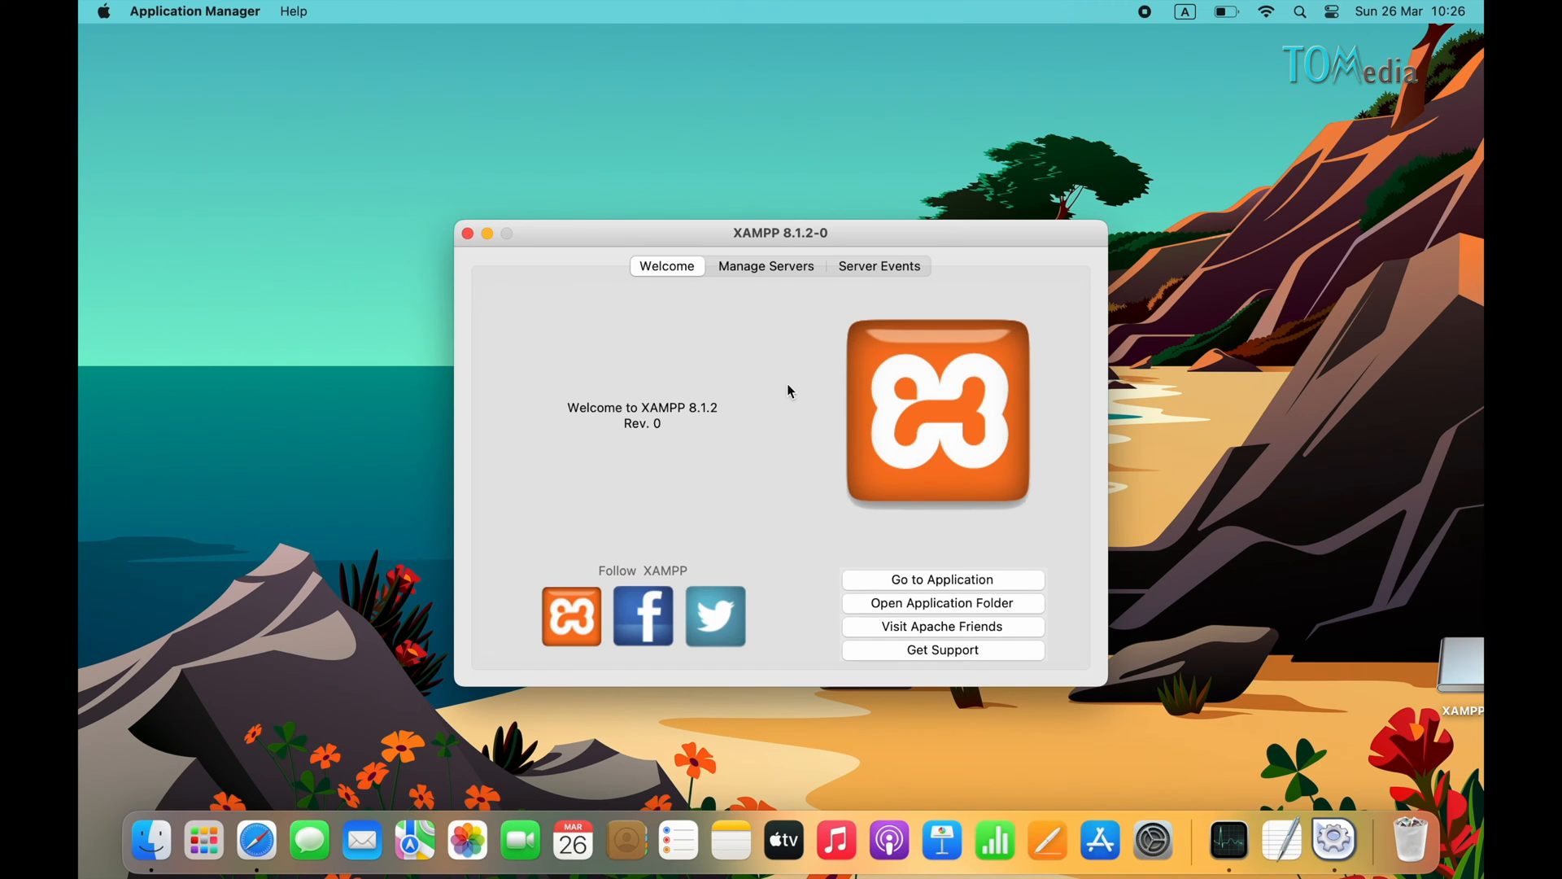
{"action": "mouse_move", "coordinate": [761, 275]}
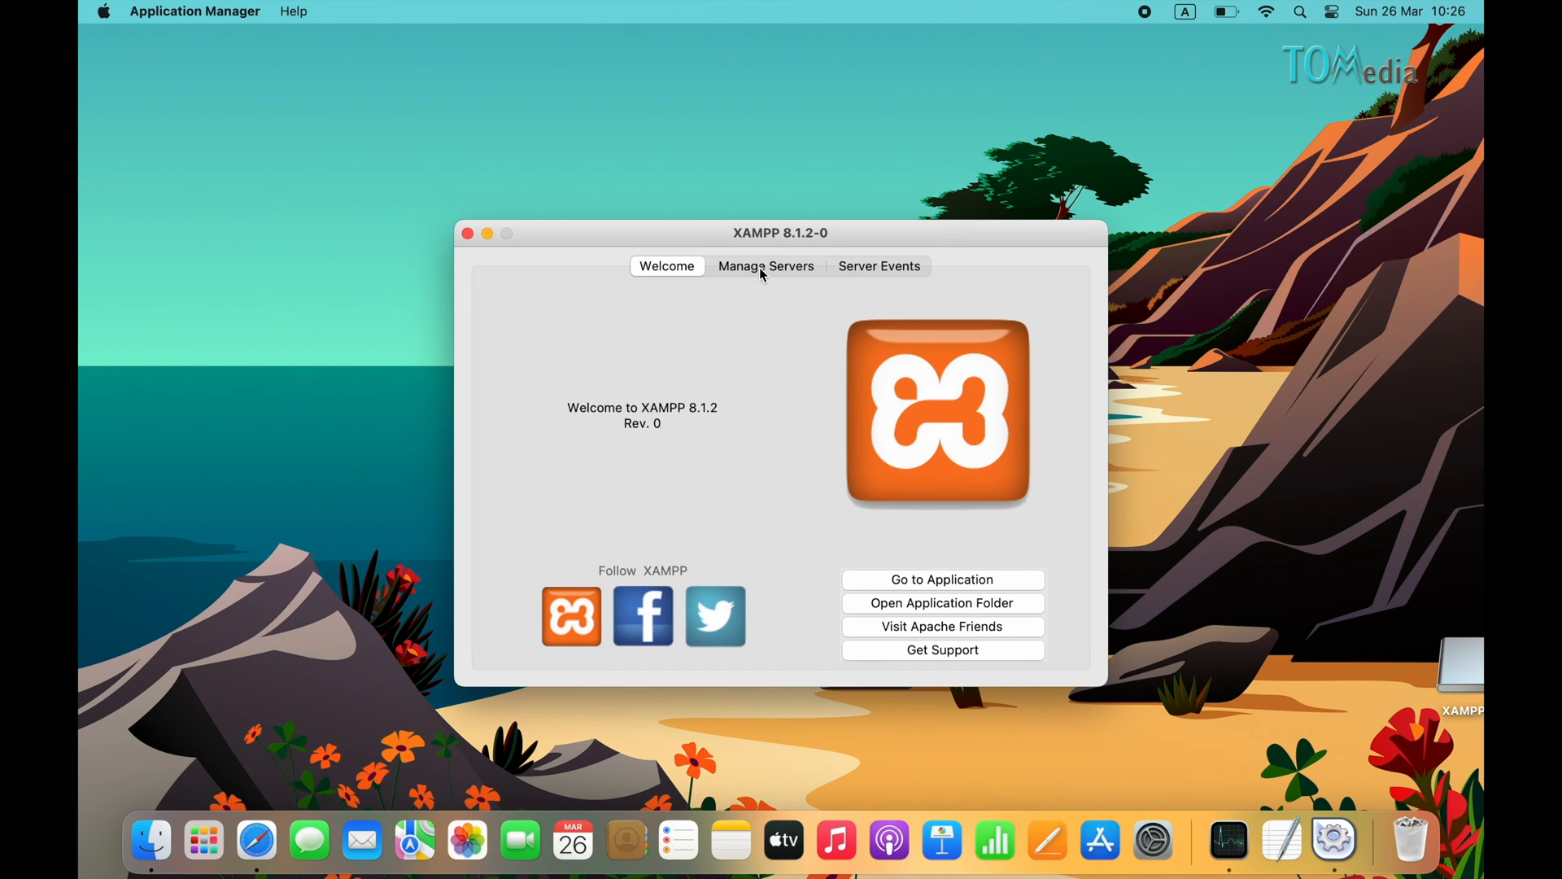
Start All on Manage Servers so MySQL, ProFTPD and Apache are running
{"action": "left_click", "coordinate": [765, 265]}
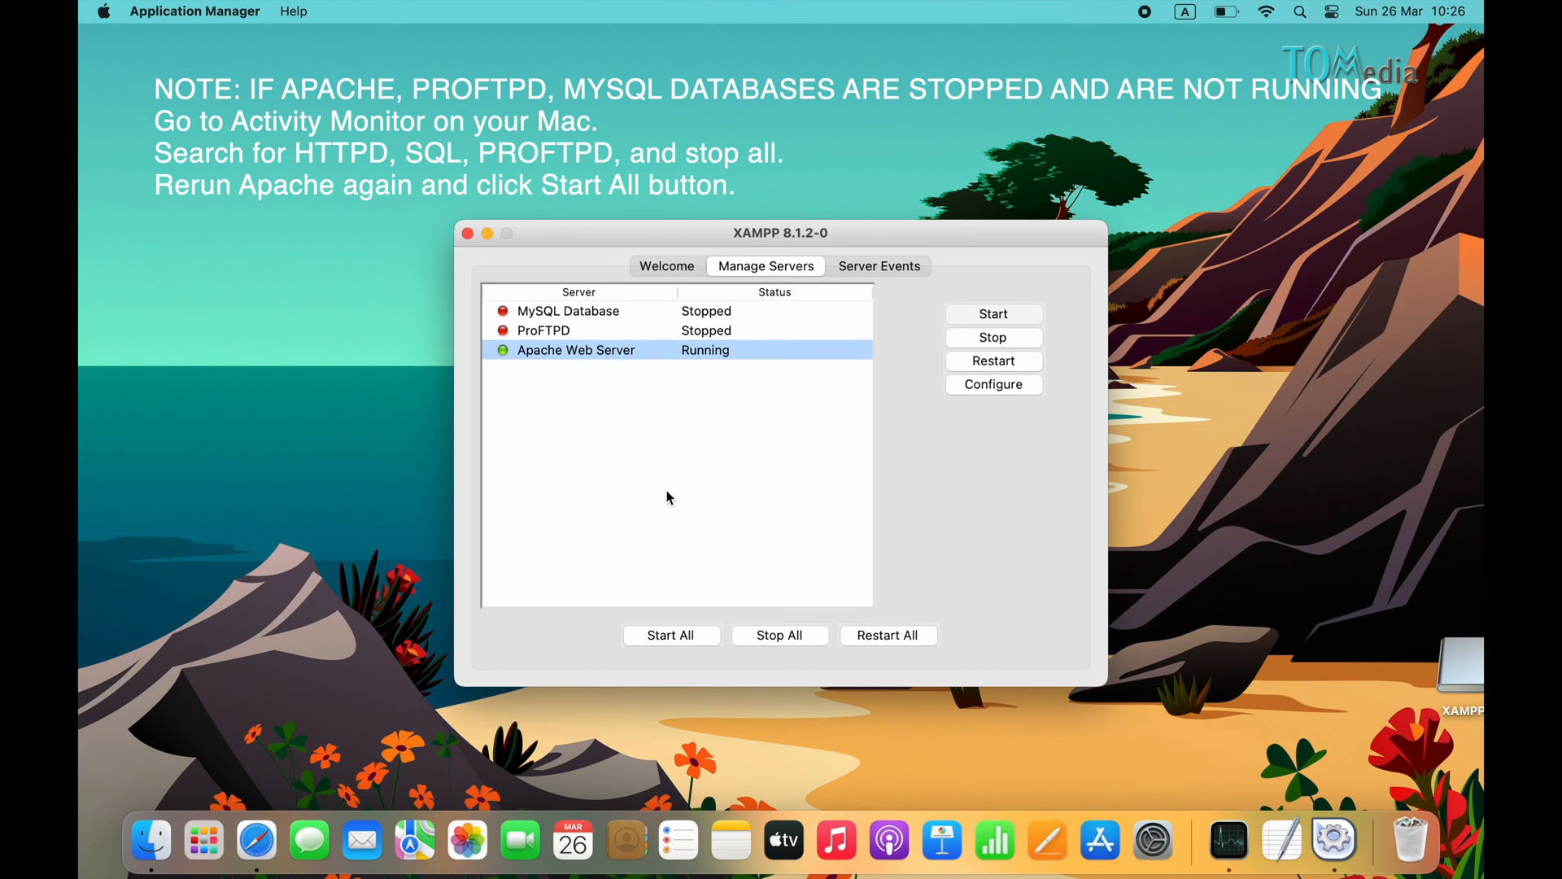
{"action": "left_click", "coordinate": [673, 635]}
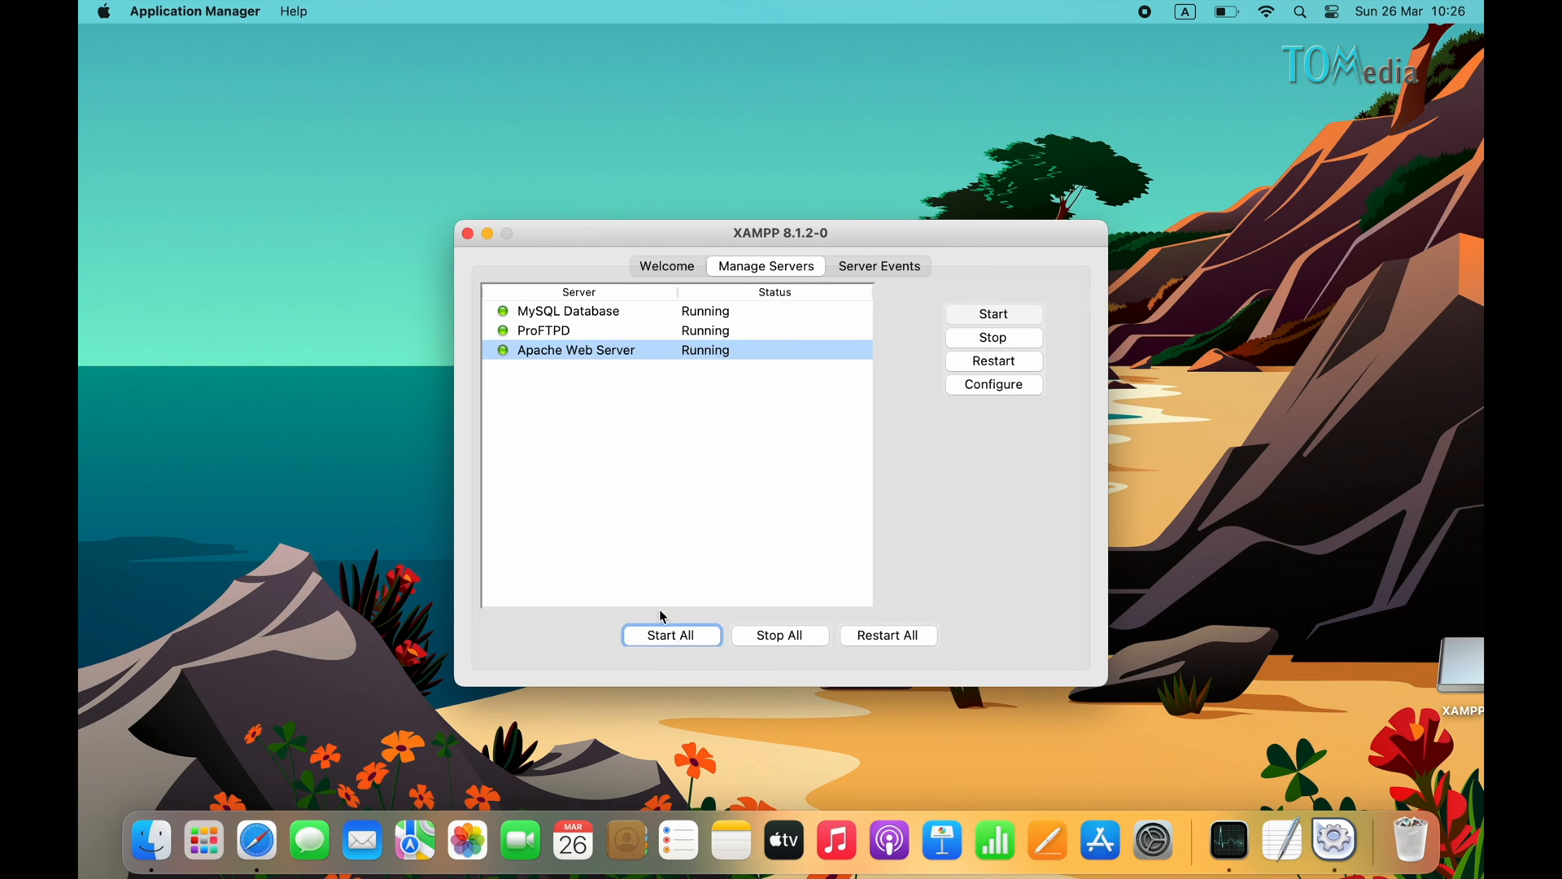
{"action": "mouse_move", "coordinate": [584, 380]}
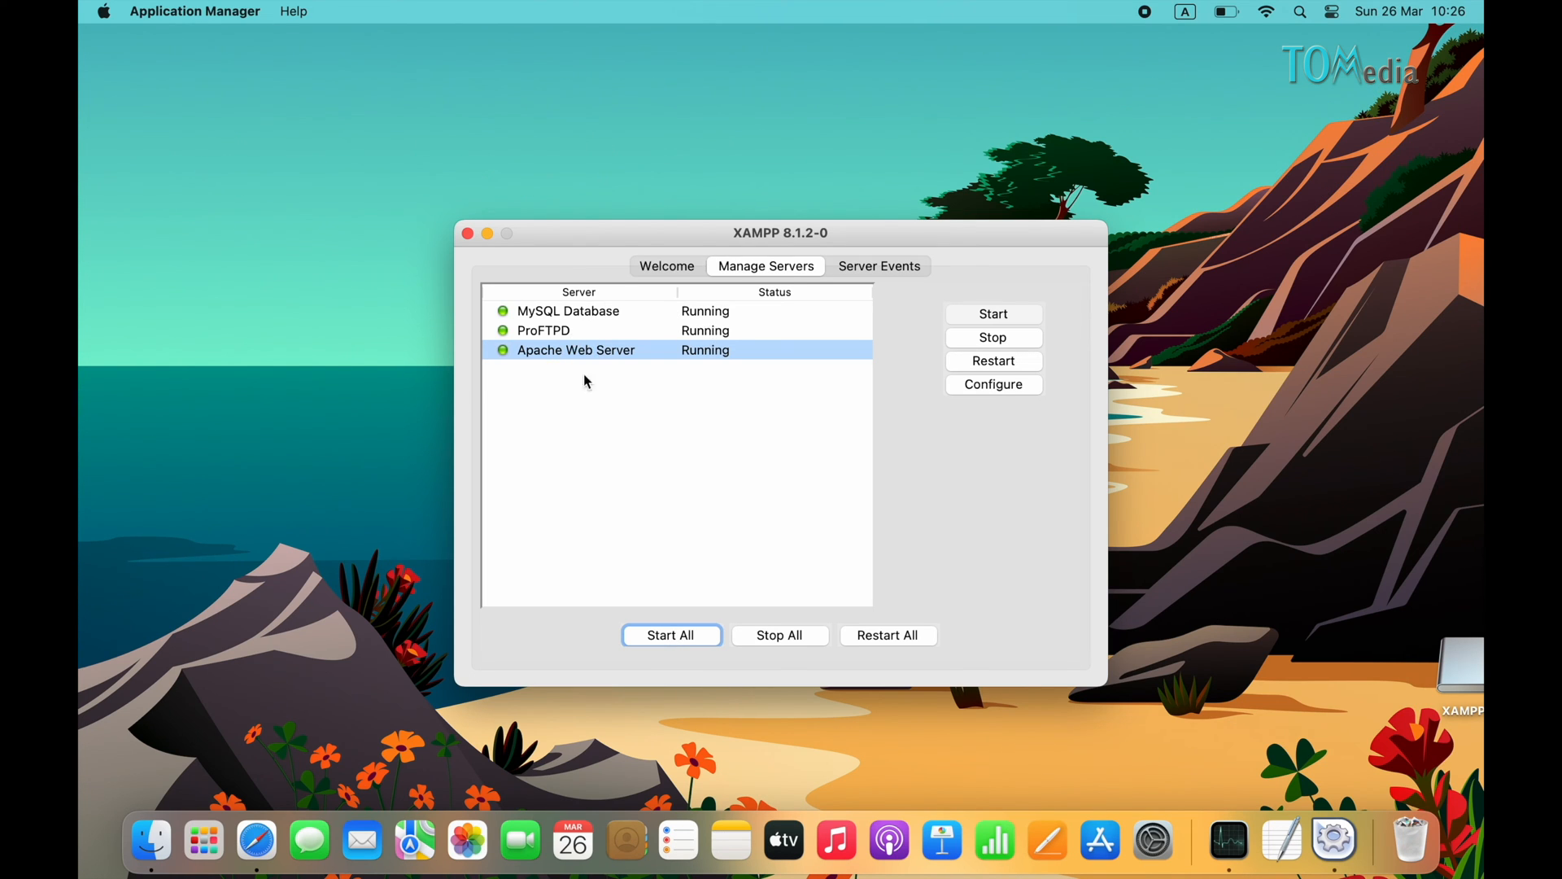
{"action": "mouse_move", "coordinate": [698, 325]}
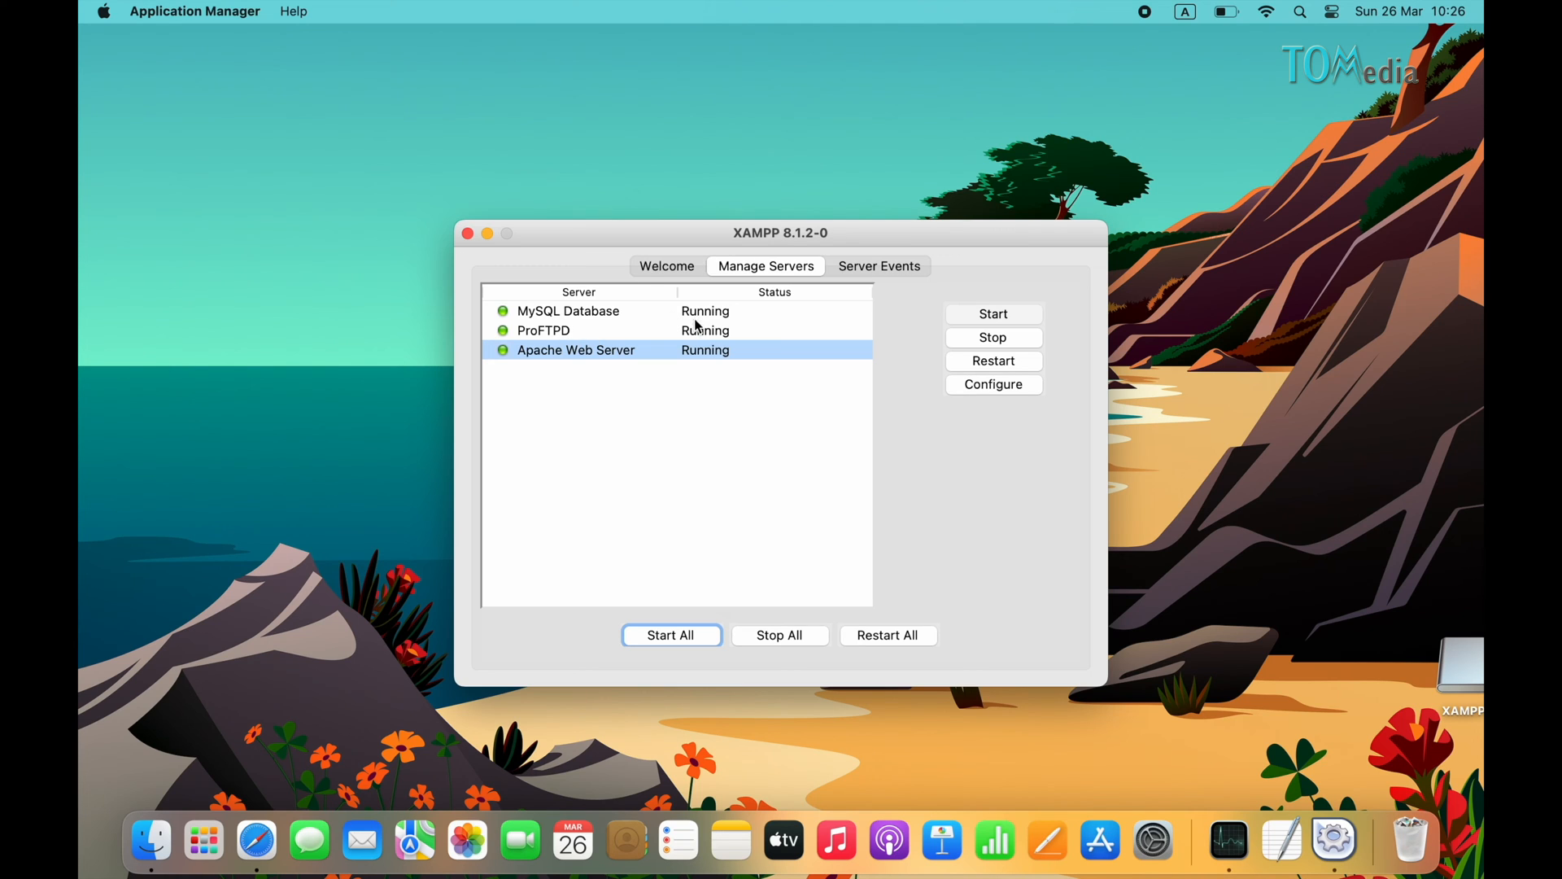
{"action": "mouse_move", "coordinate": [756, 415]}
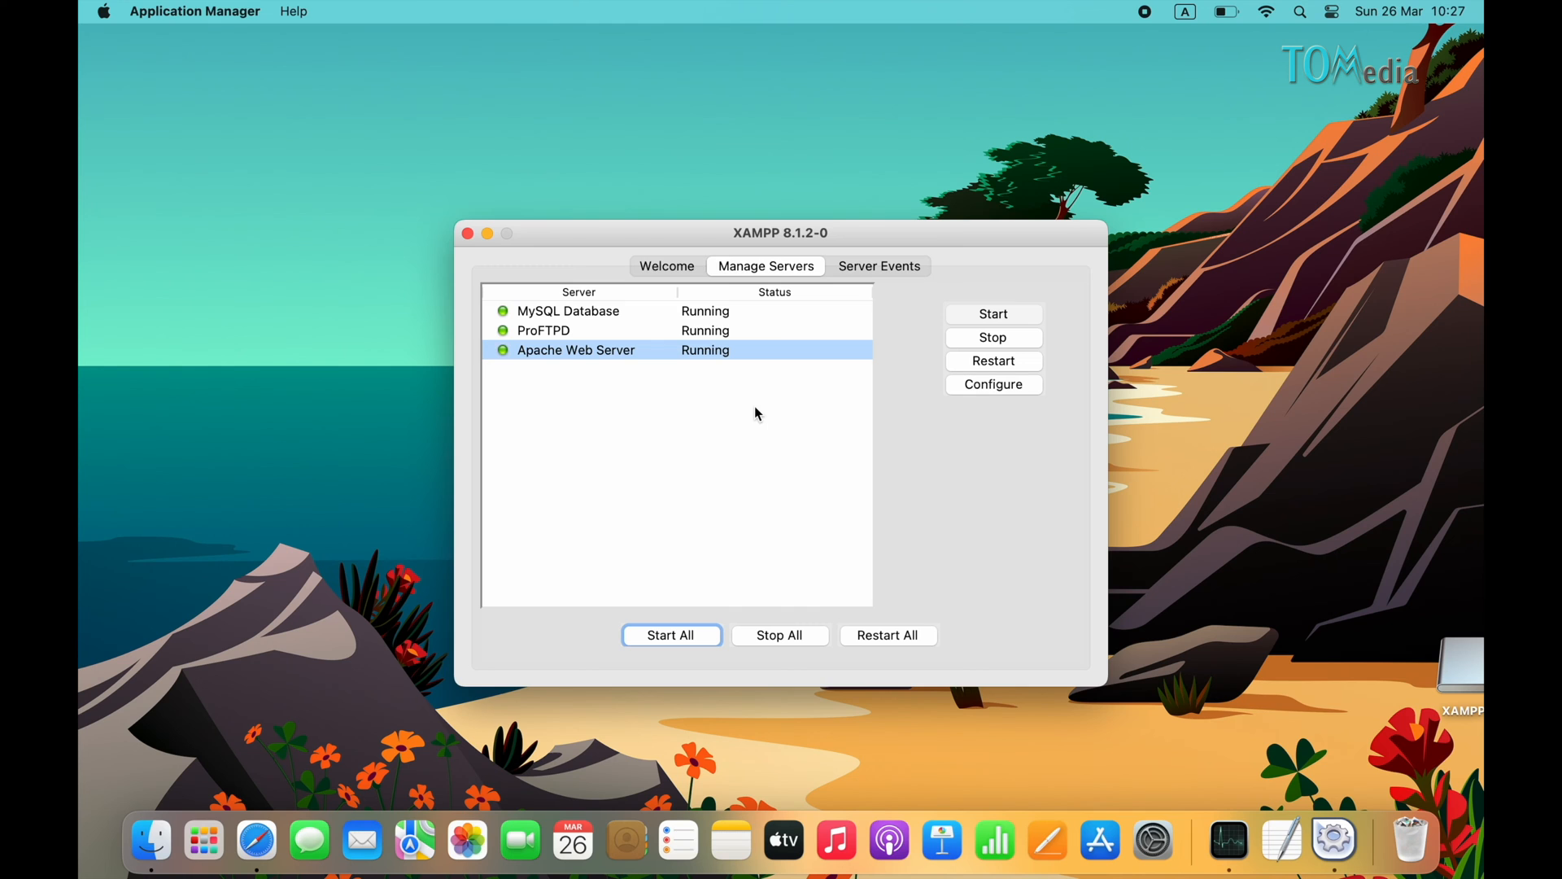
{"action": "mouse_move", "coordinate": [545, 262]}
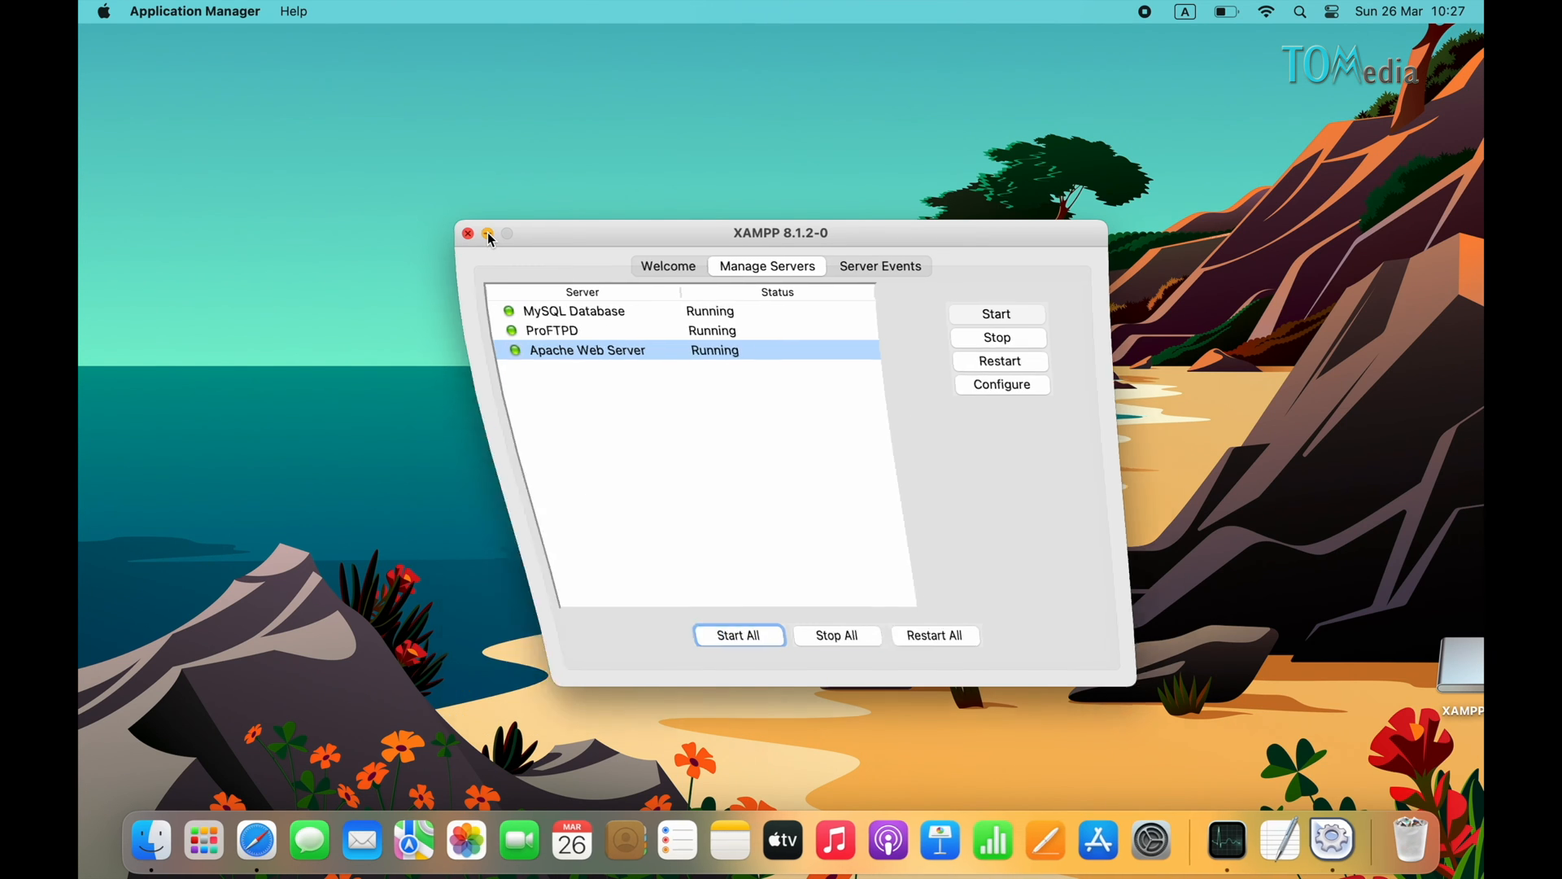
Minimise the manager and load localhost in Safari to reach the Welcome to XAMPP page
{"action": "left_click", "coordinate": [488, 233]}
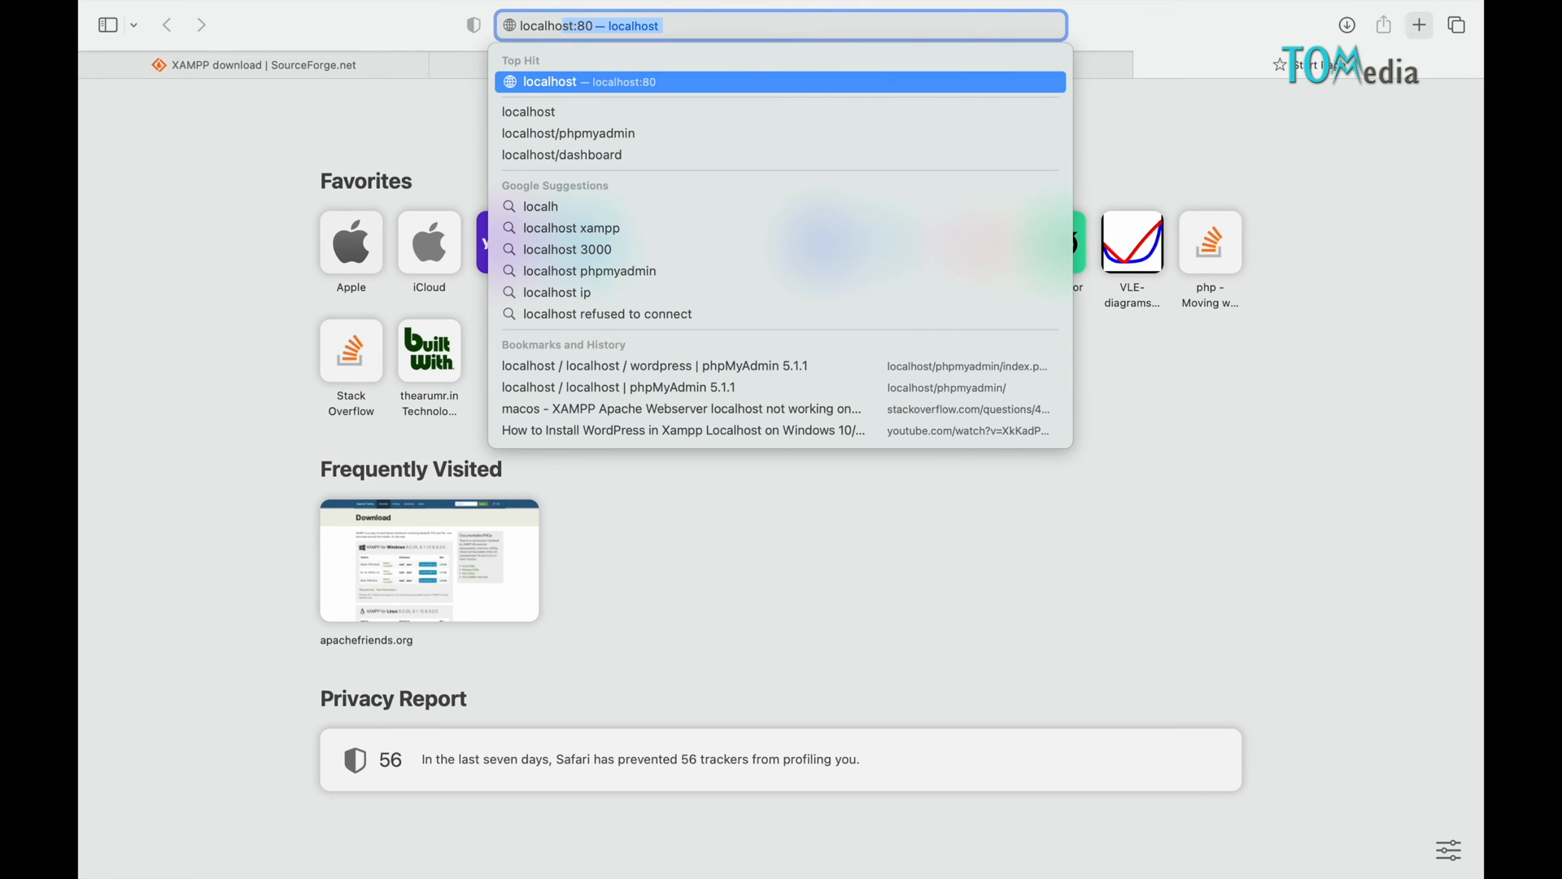
{"action": "key", "text": "backspace"}
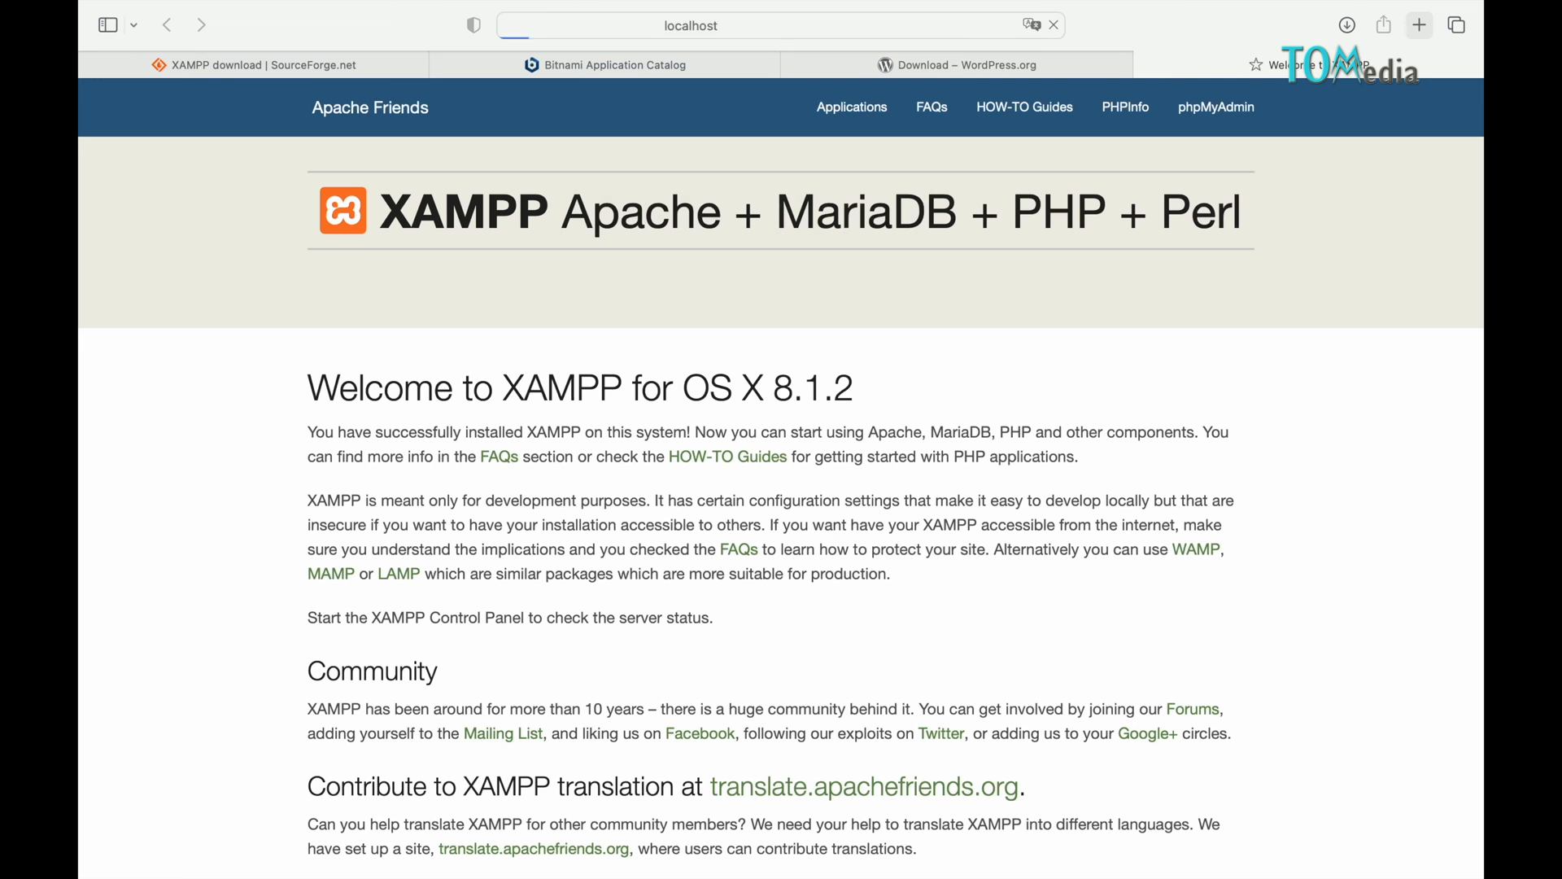
{"action": "left_click", "coordinate": [1052, 24]}
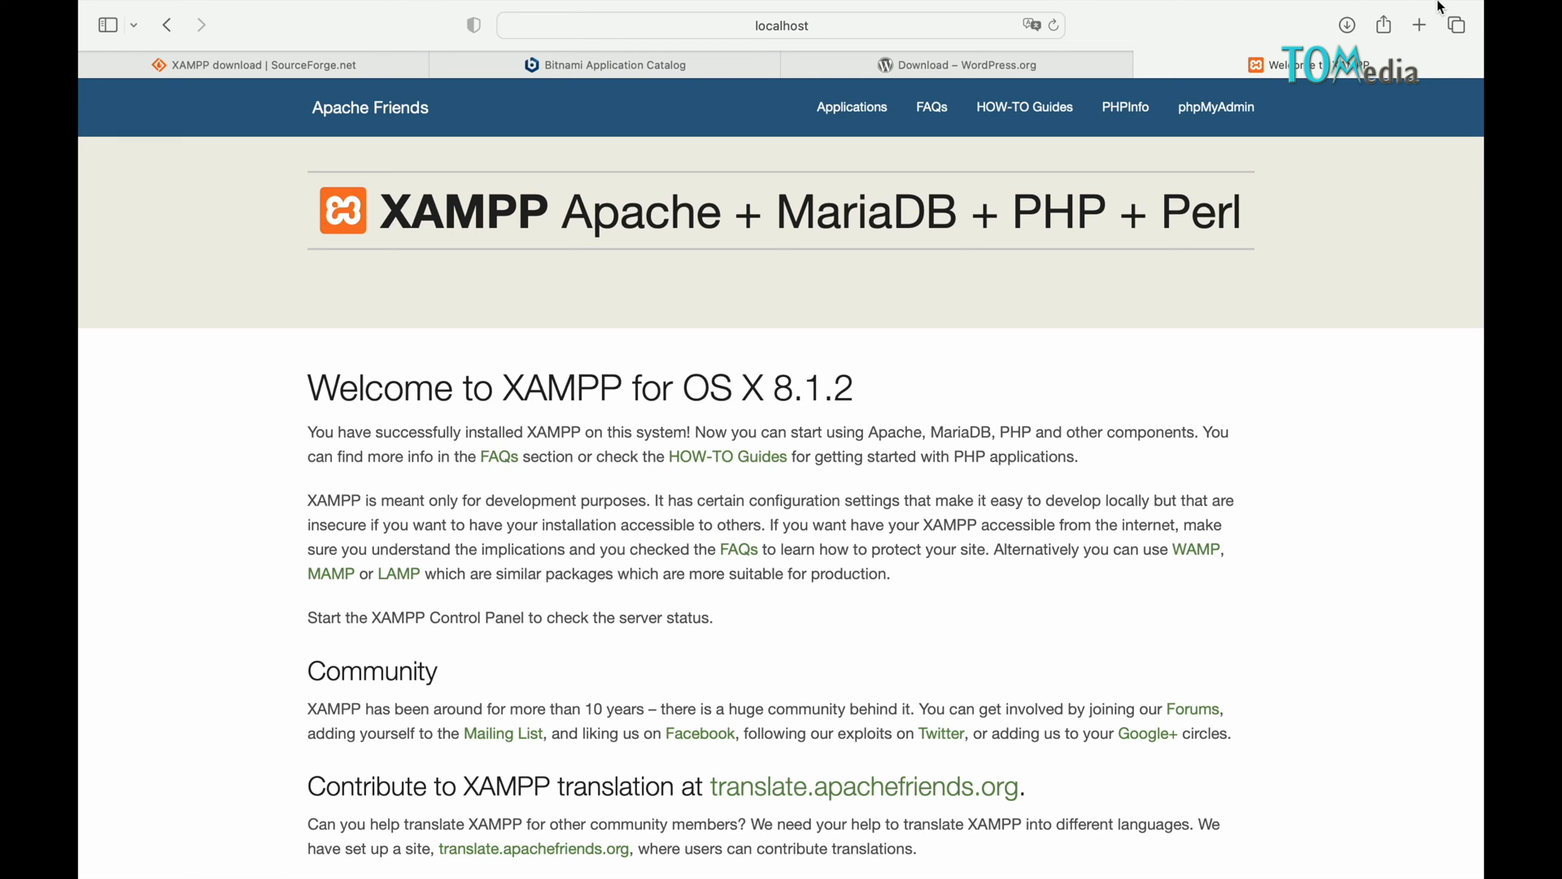
{"action": "left_click", "coordinate": [781, 25]}
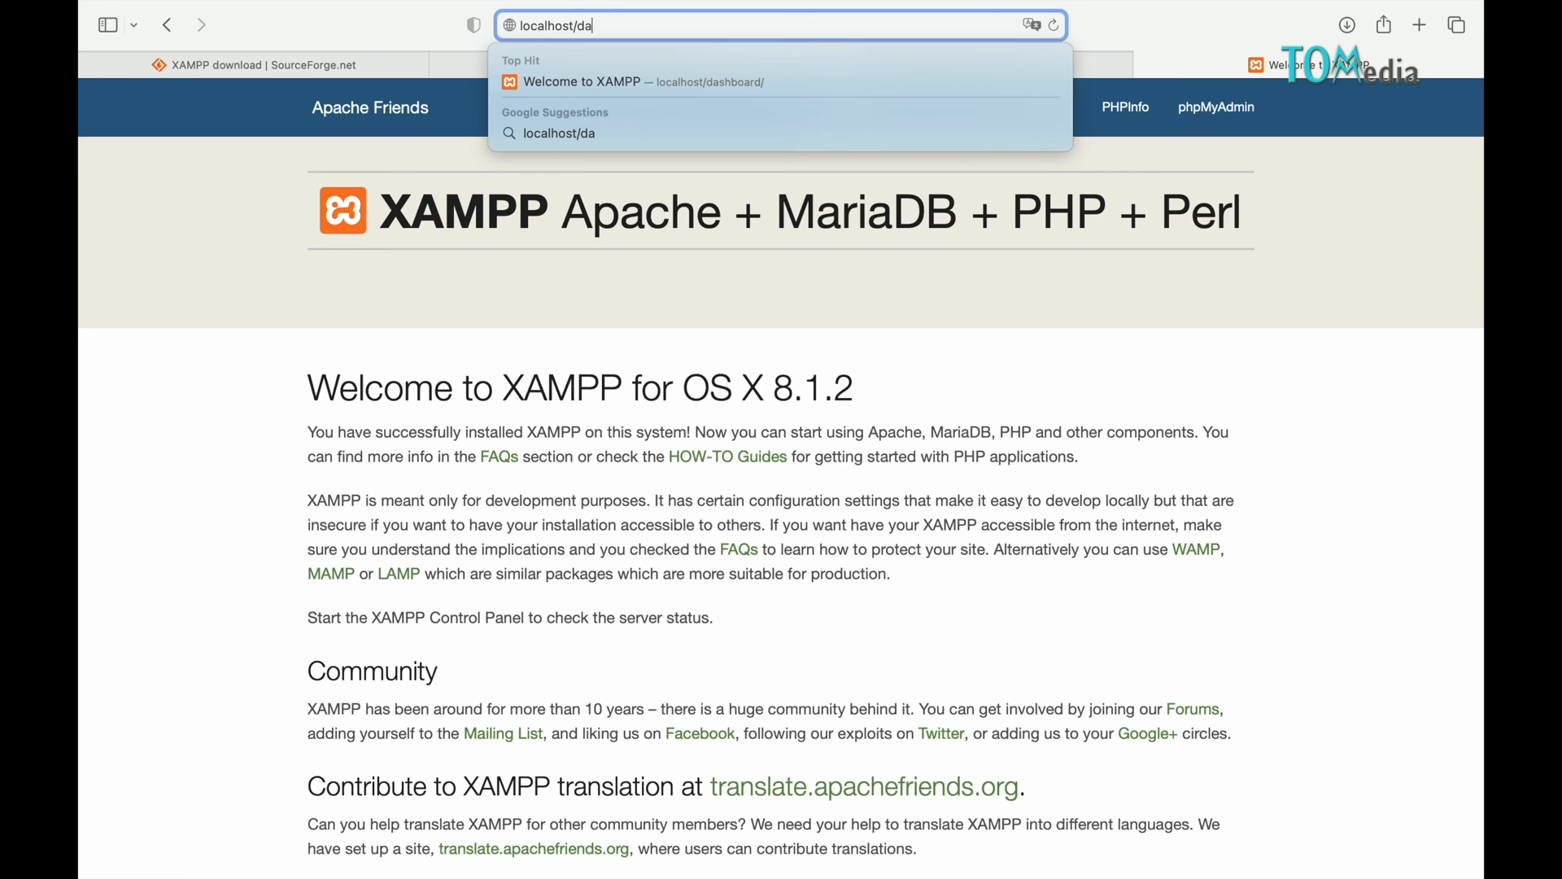
Go to localhost/phpmyadmin to load the local phpMyAdmin home page
{"action": "key", "text": "backspace"}
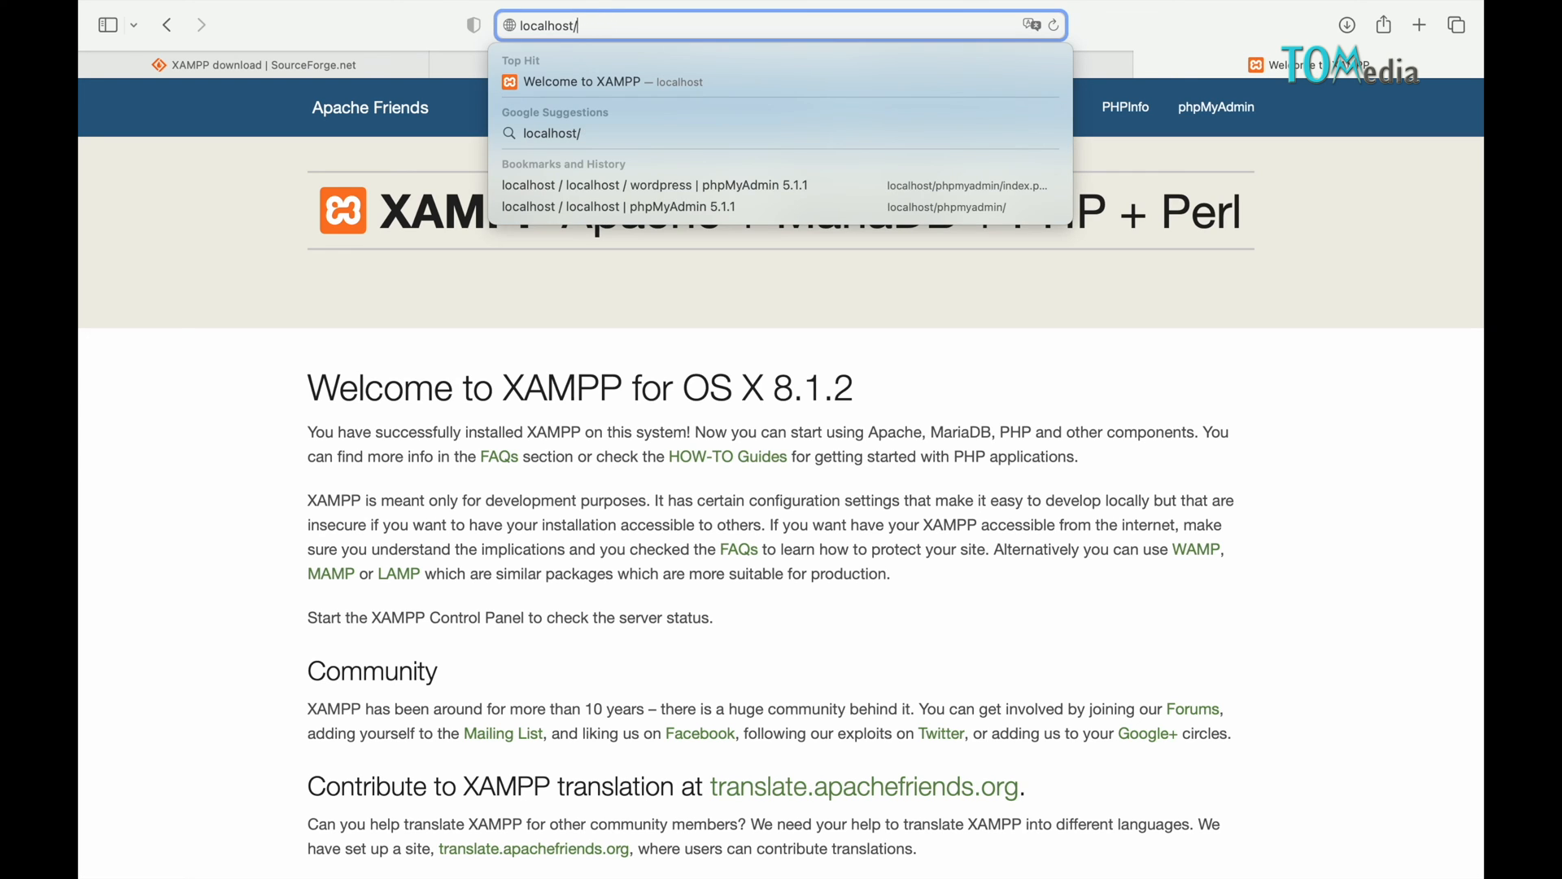
{"action": "type", "text": "phpmyadmin"}
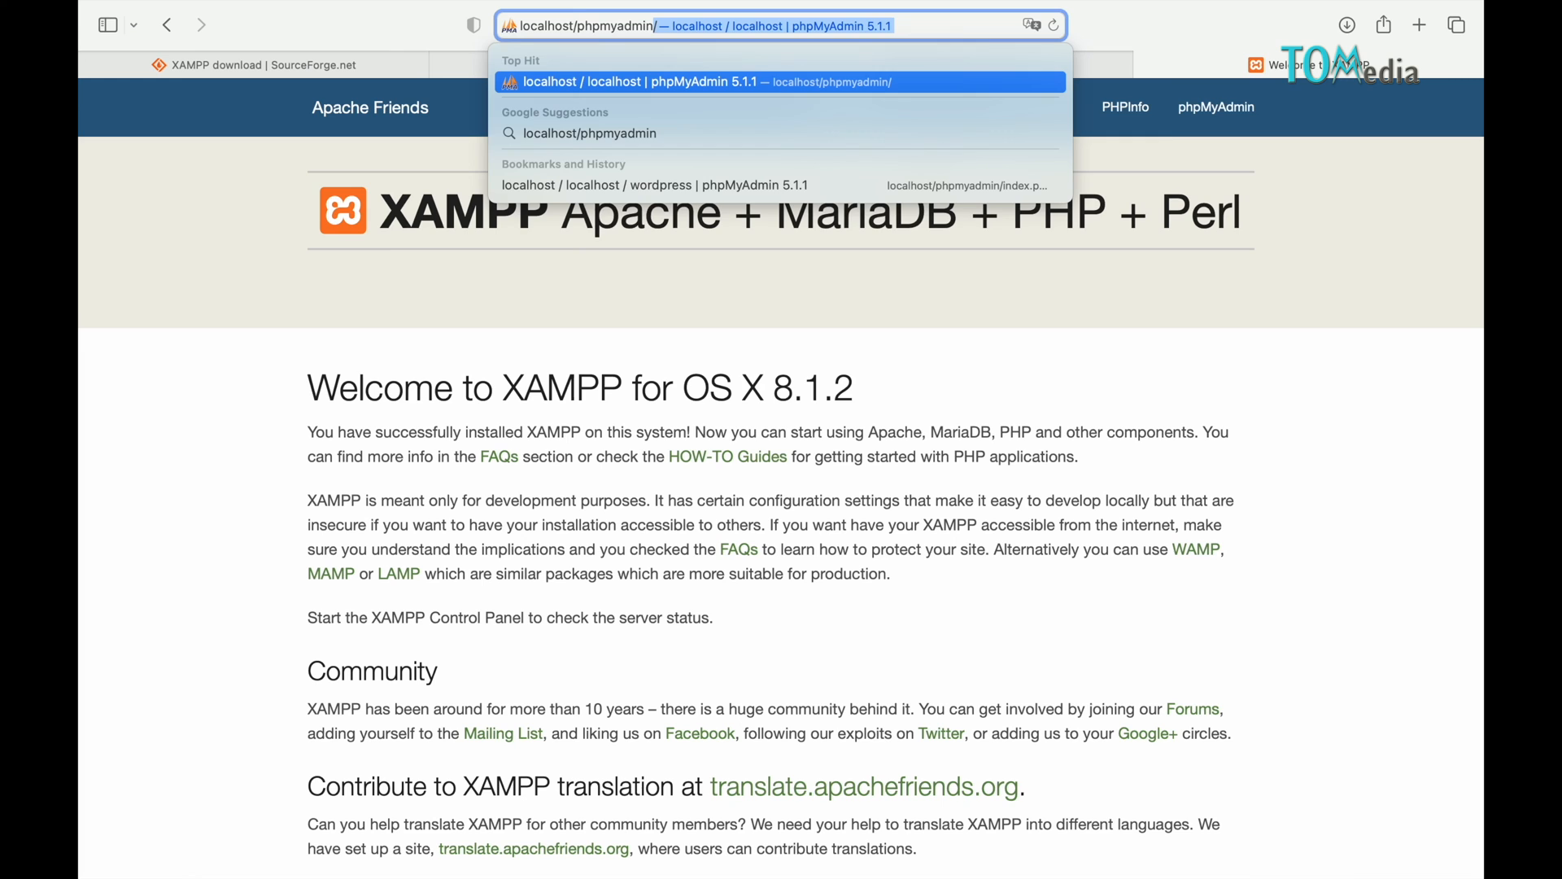
{"action": "type", "text": "/"}
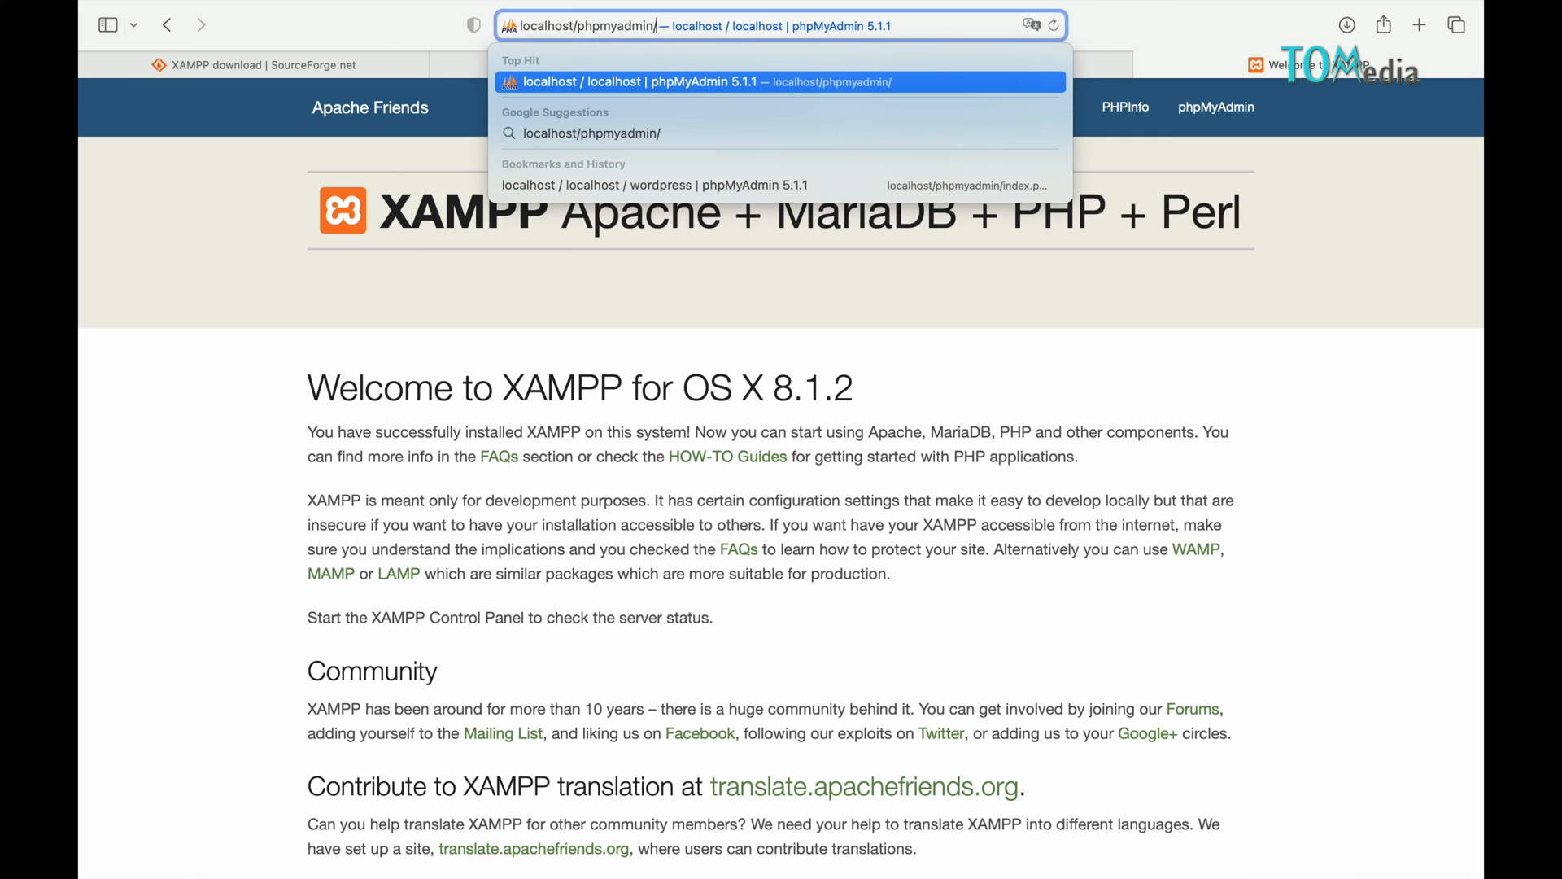
{"action": "left_click", "coordinate": [779, 81]}
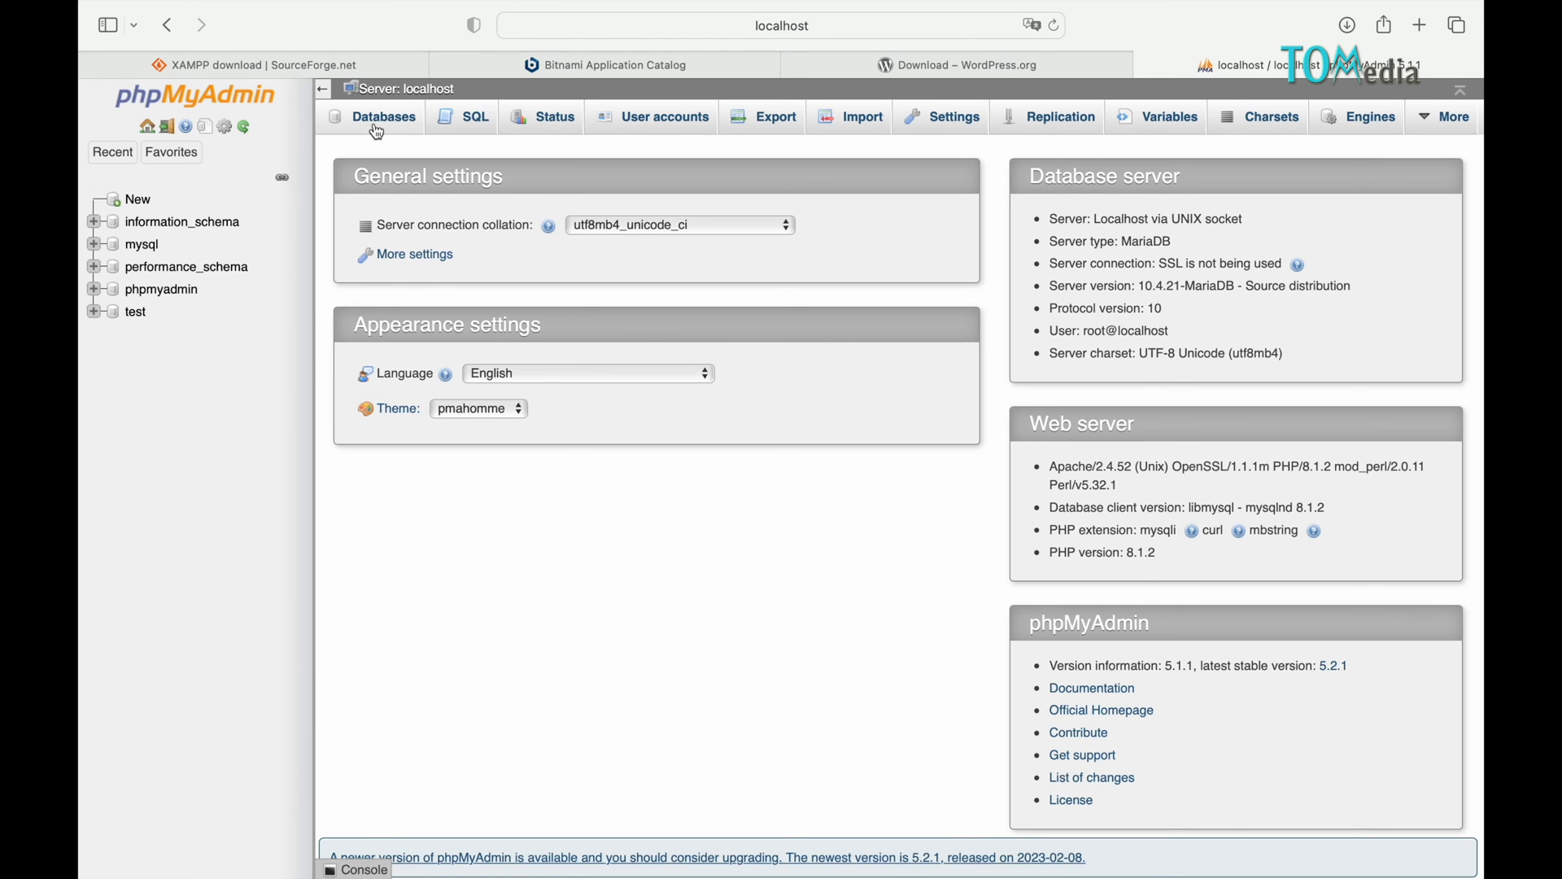
Create a new empty database named wordpress from the Databases list
{"action": "left_click", "coordinate": [384, 117]}
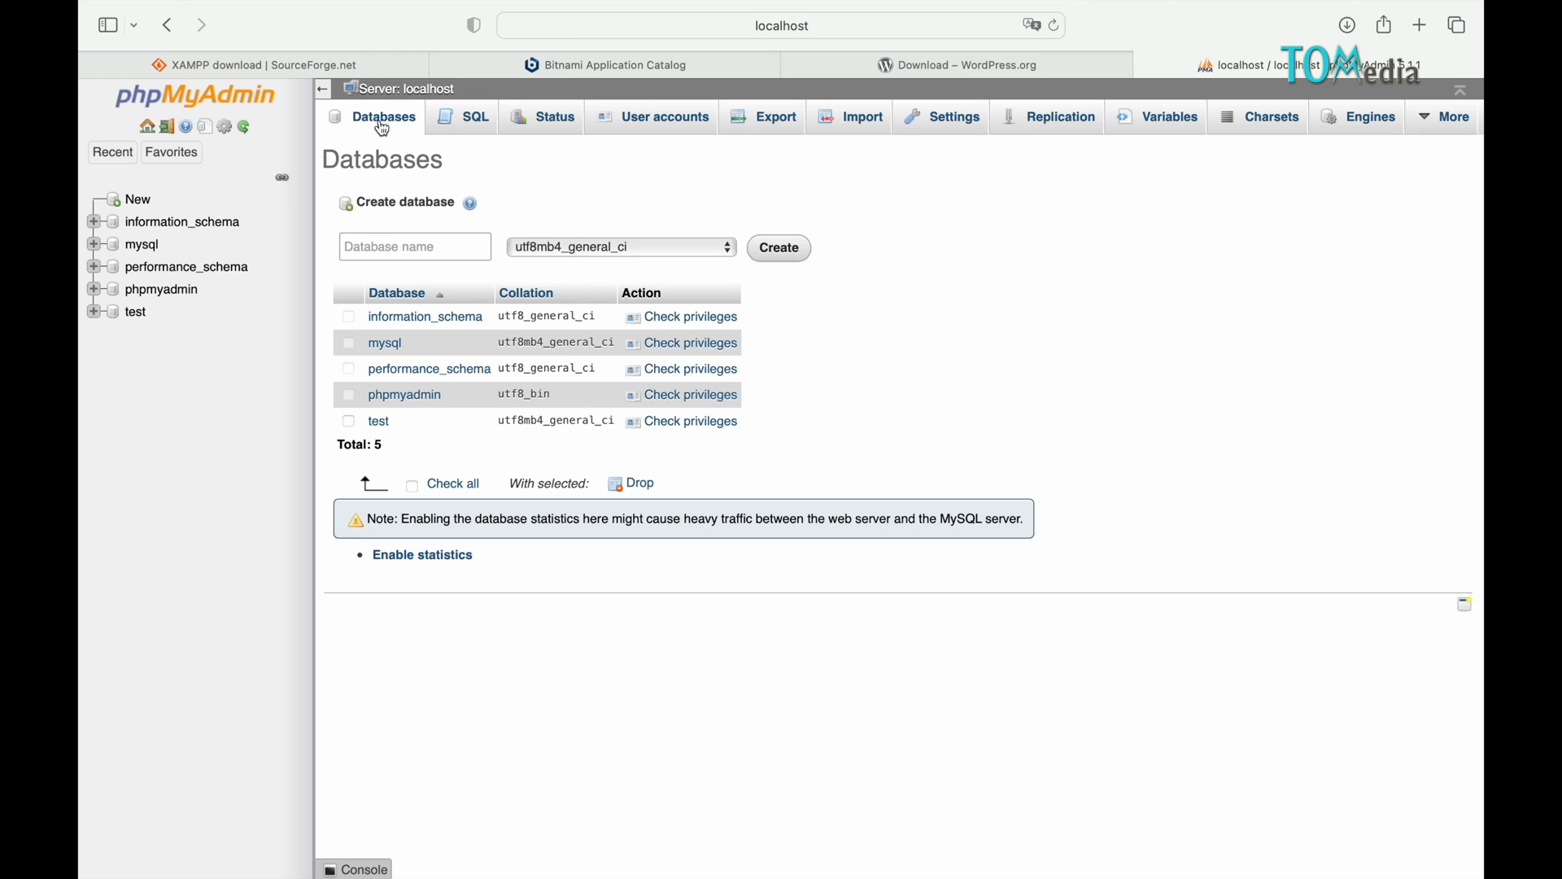
{"action": "left_click", "coordinate": [415, 245]}
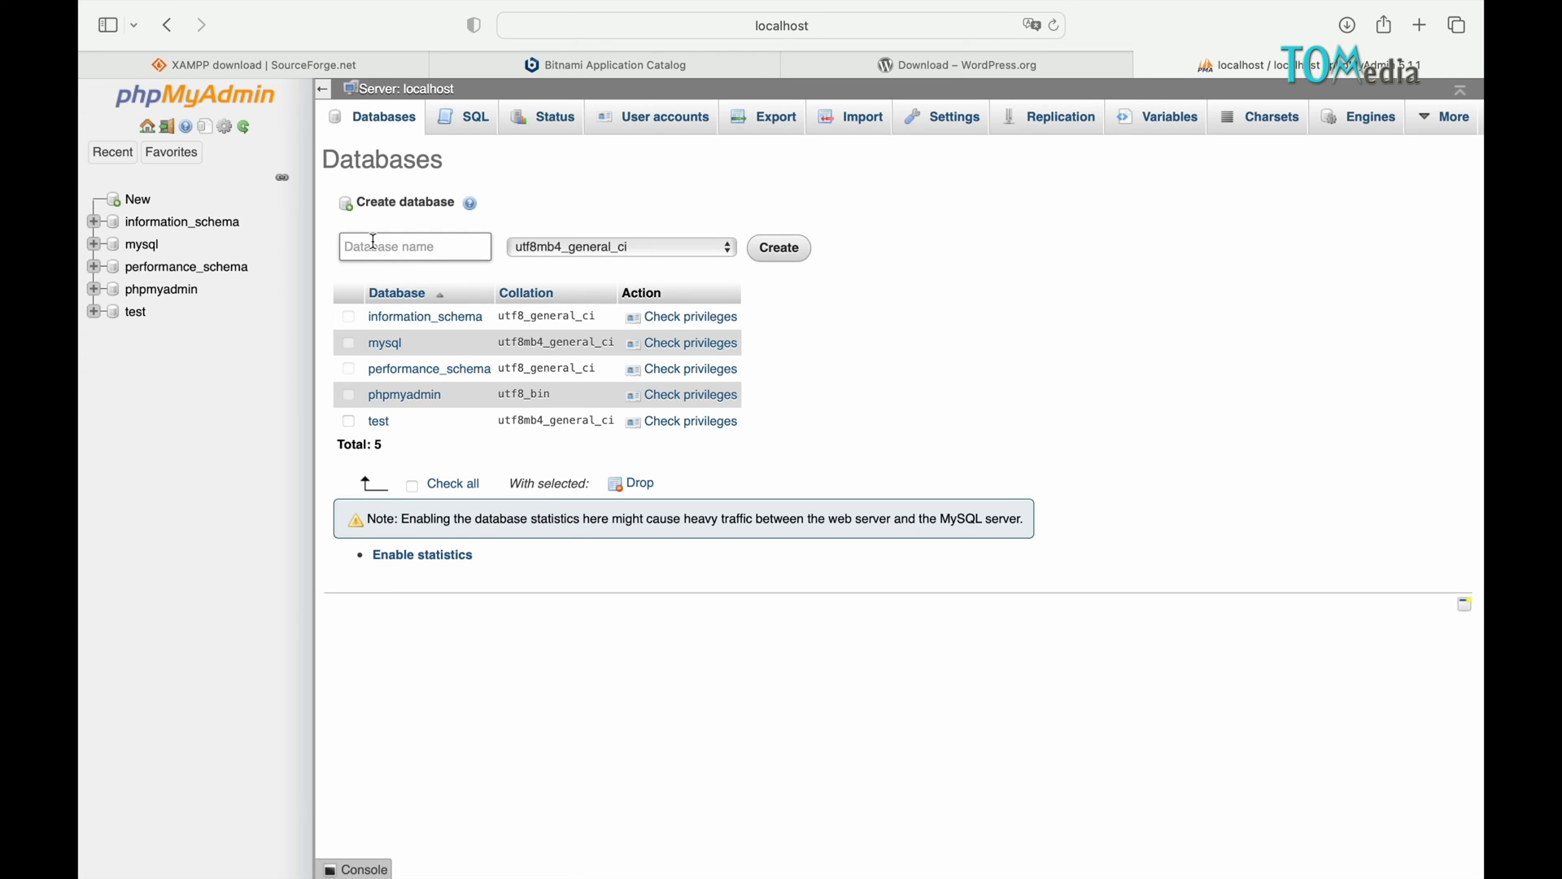
{"action": "type", "text": "wordpre"}
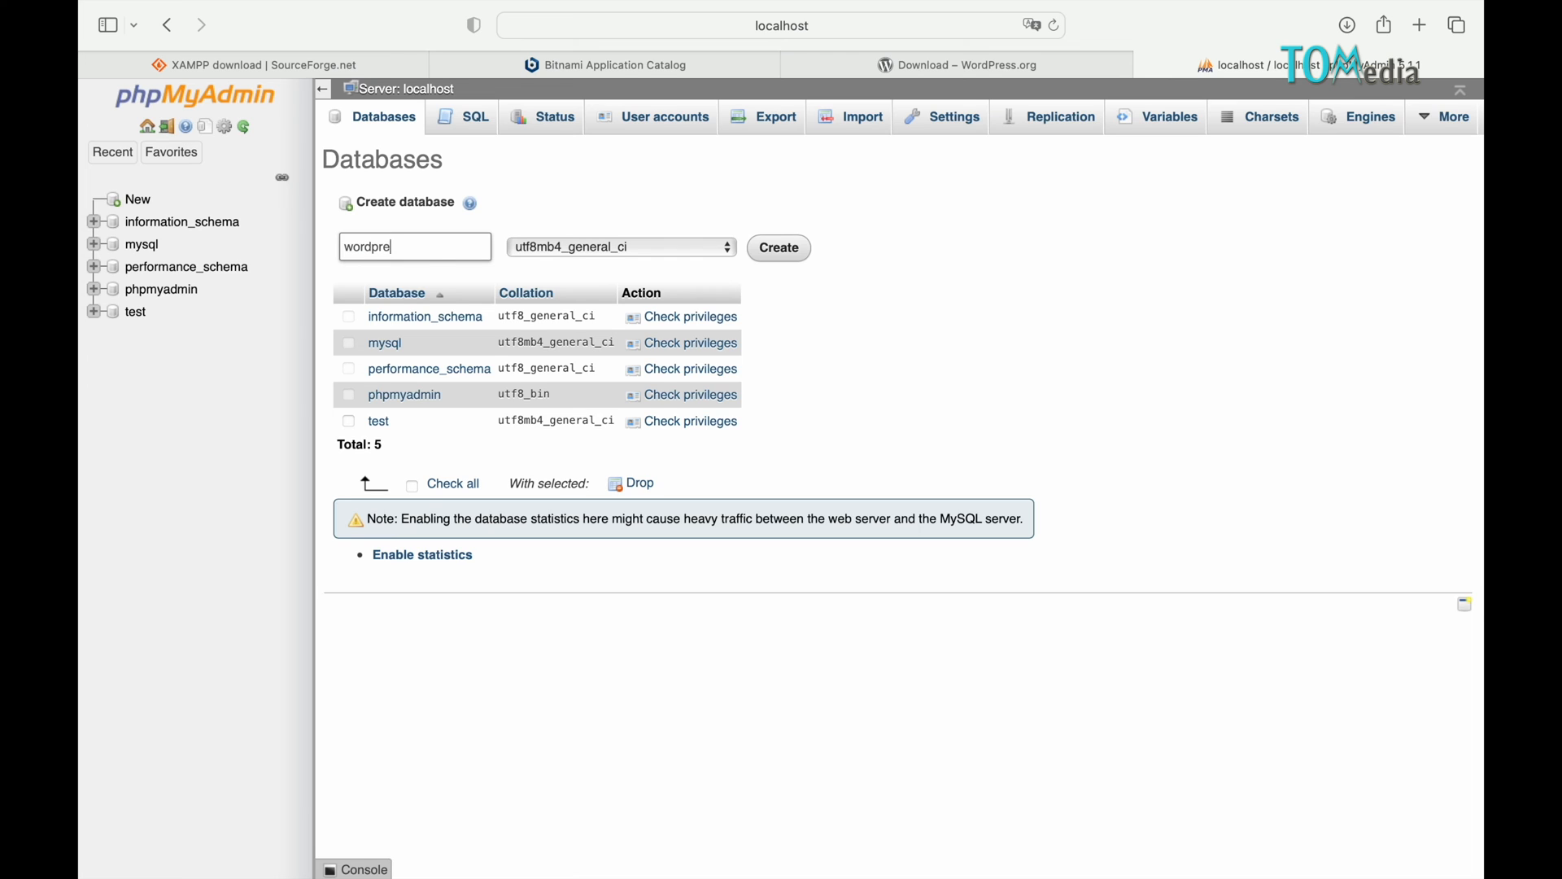
{"action": "type", "text": "ss"}
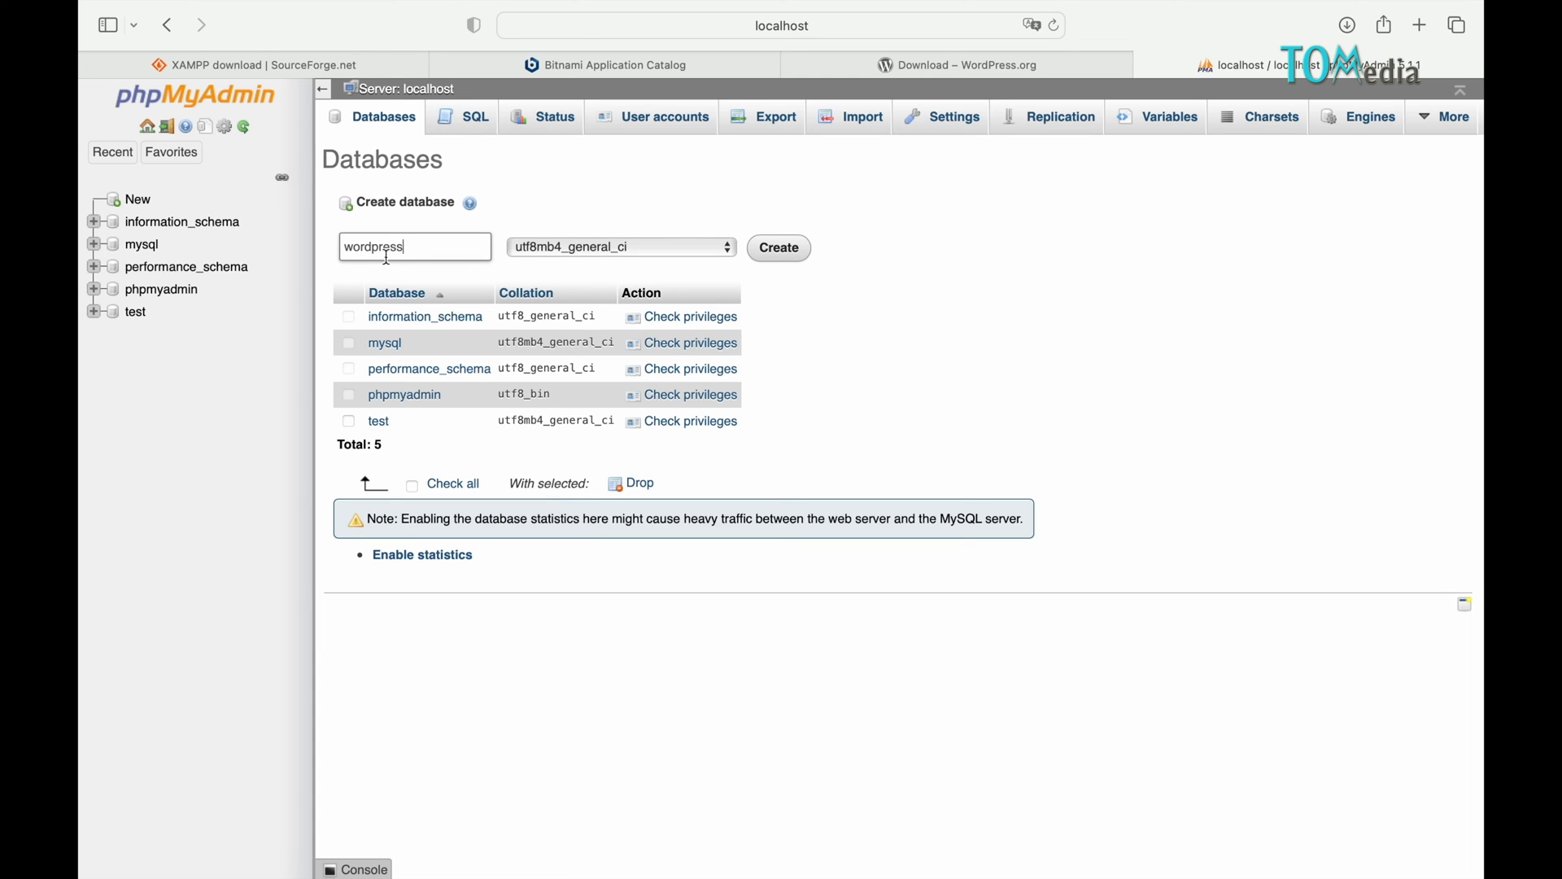
{"action": "mouse_move", "coordinate": [415, 252]}
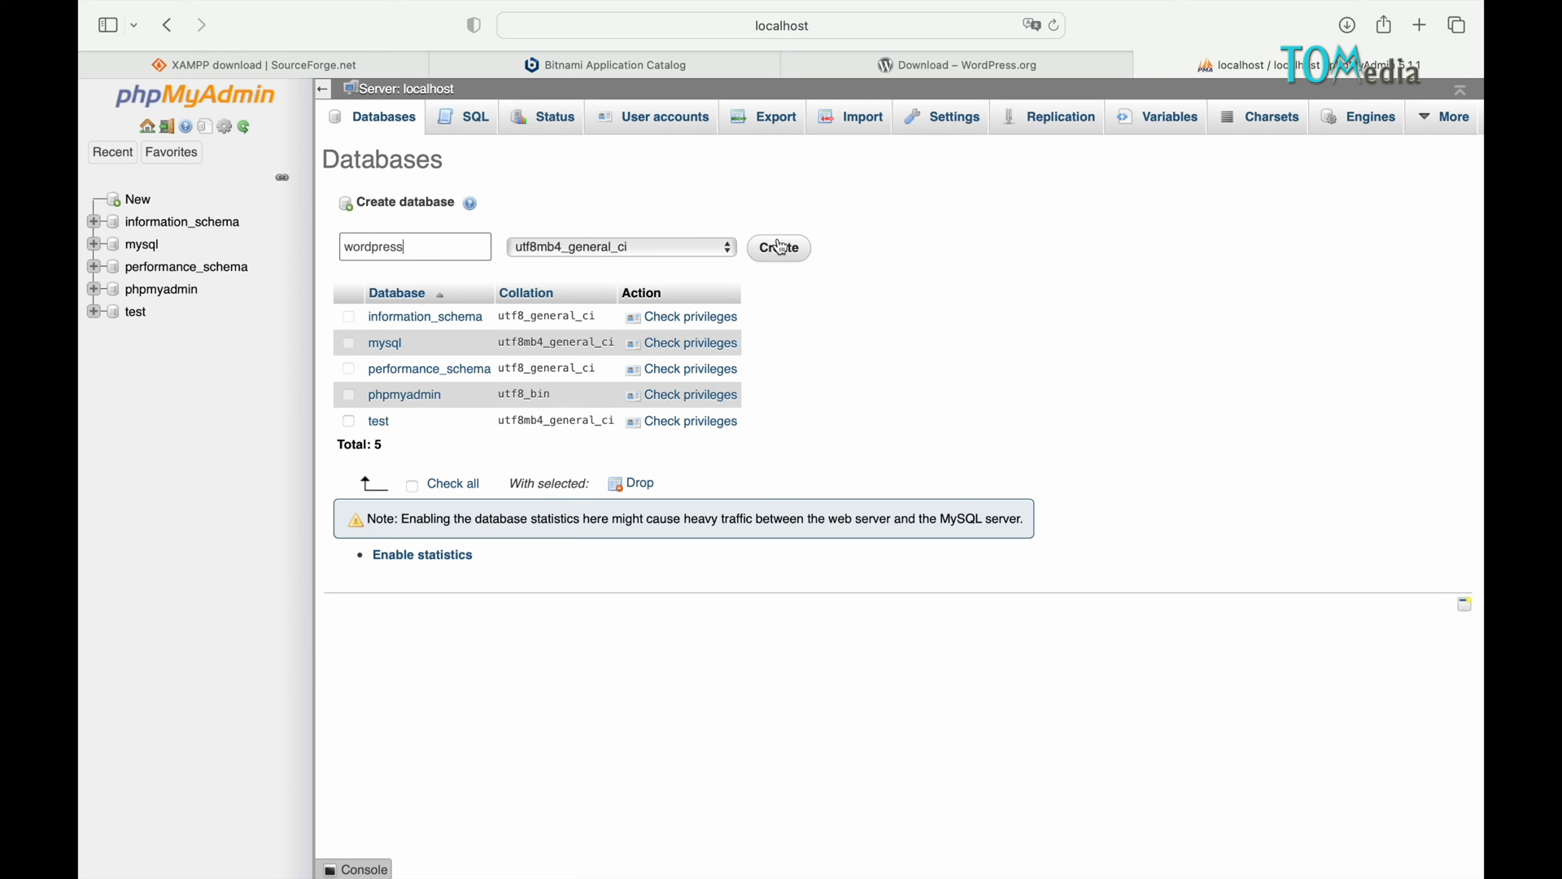
{"action": "left_click", "coordinate": [778, 248]}
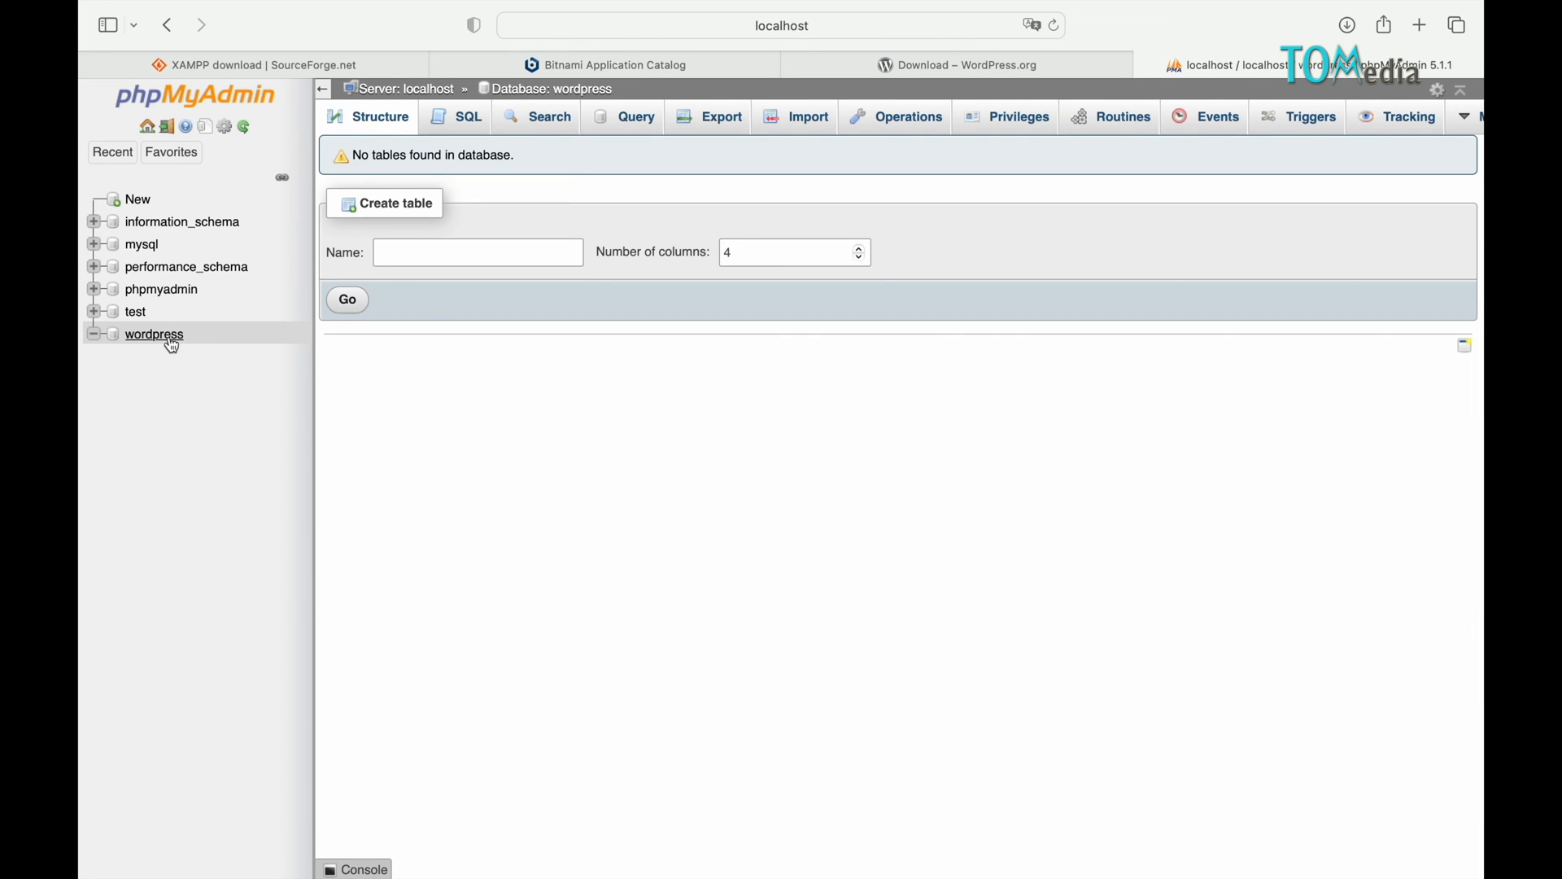
{"action": "mouse_move", "coordinate": [174, 343]}
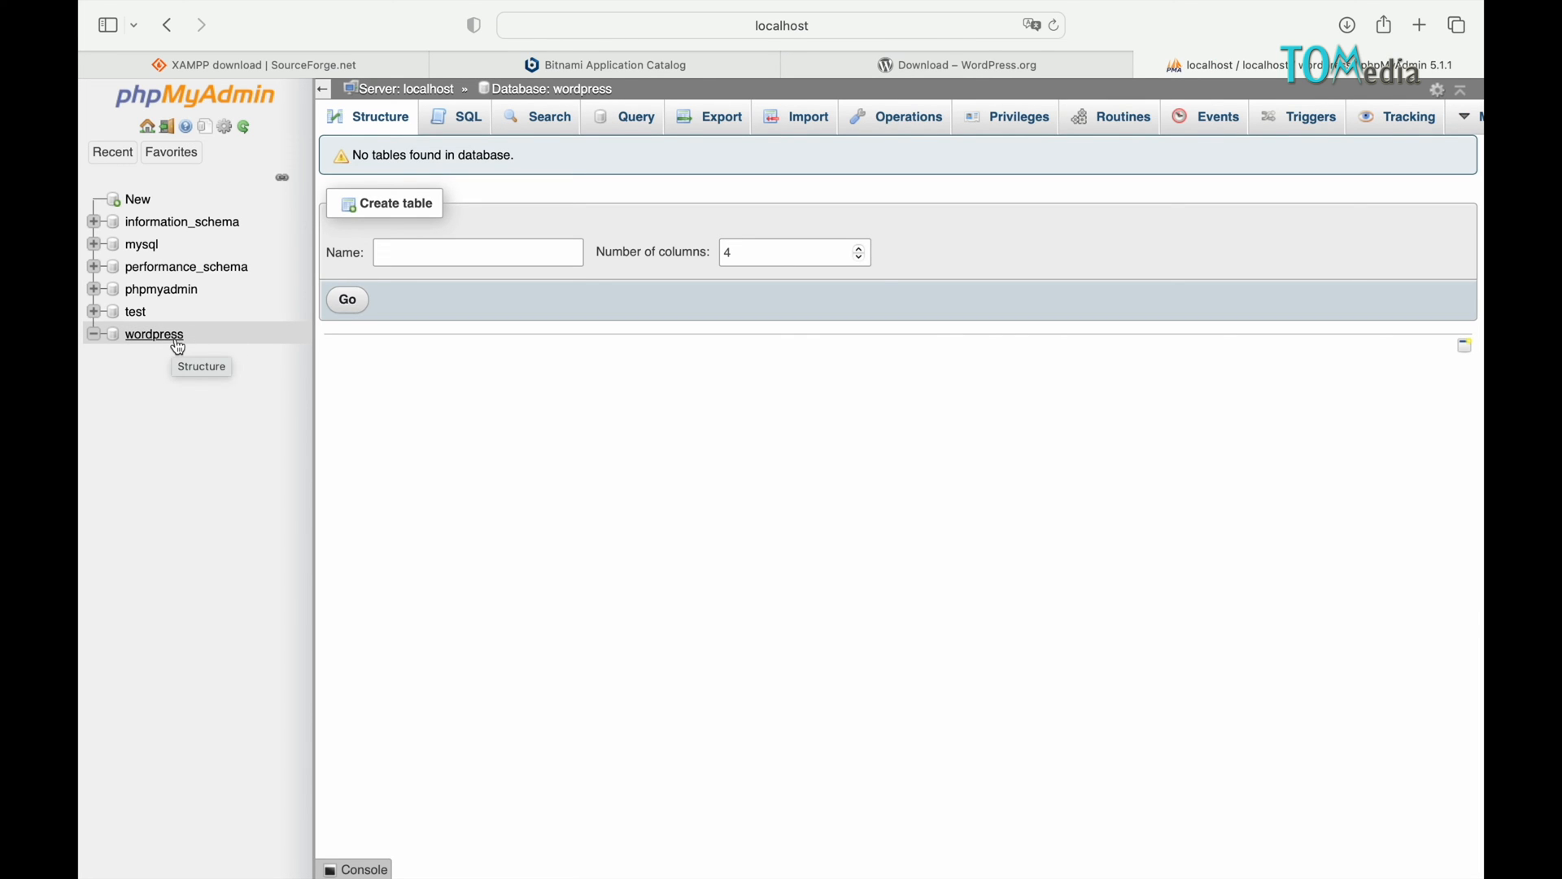
{"action": "mouse_move", "coordinate": [184, 343]}
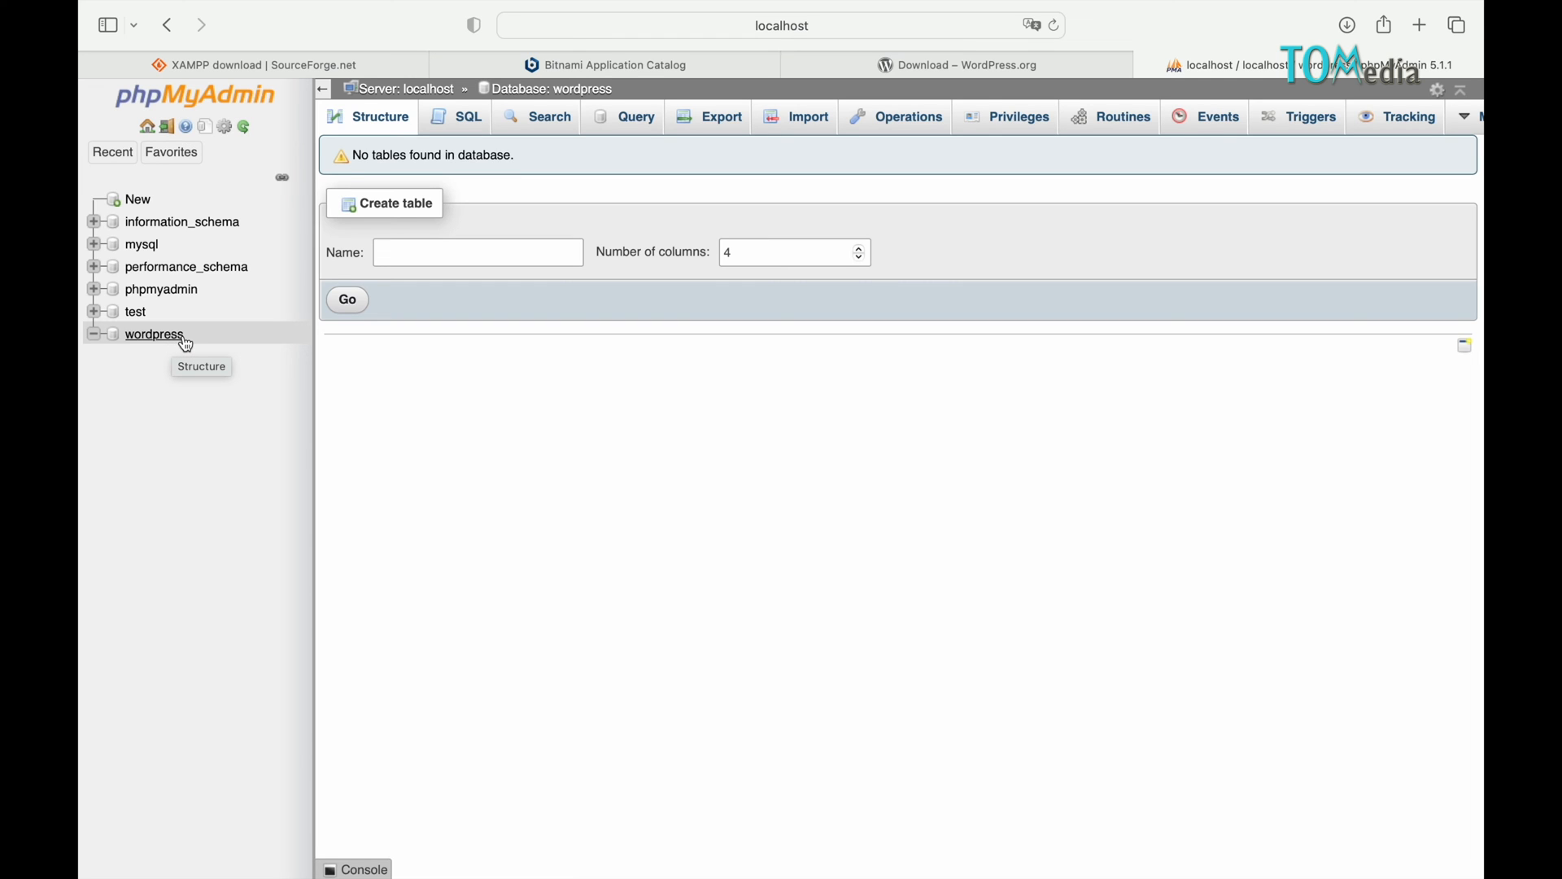
{"action": "mouse_move", "coordinate": [206, 339]}
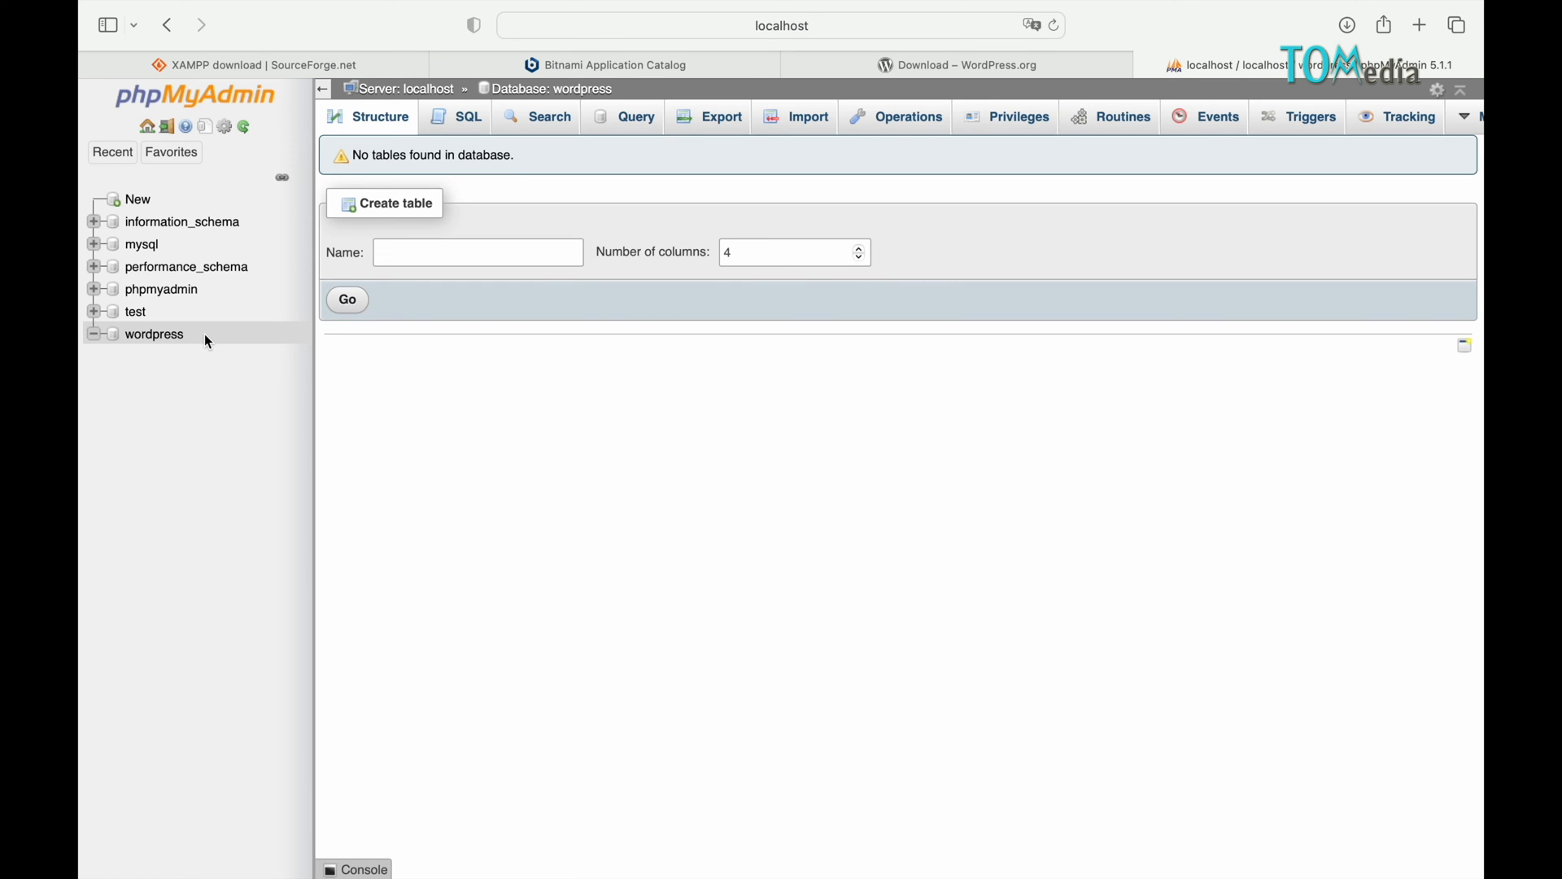
{"action": "mouse_move", "coordinate": [266, 345]}
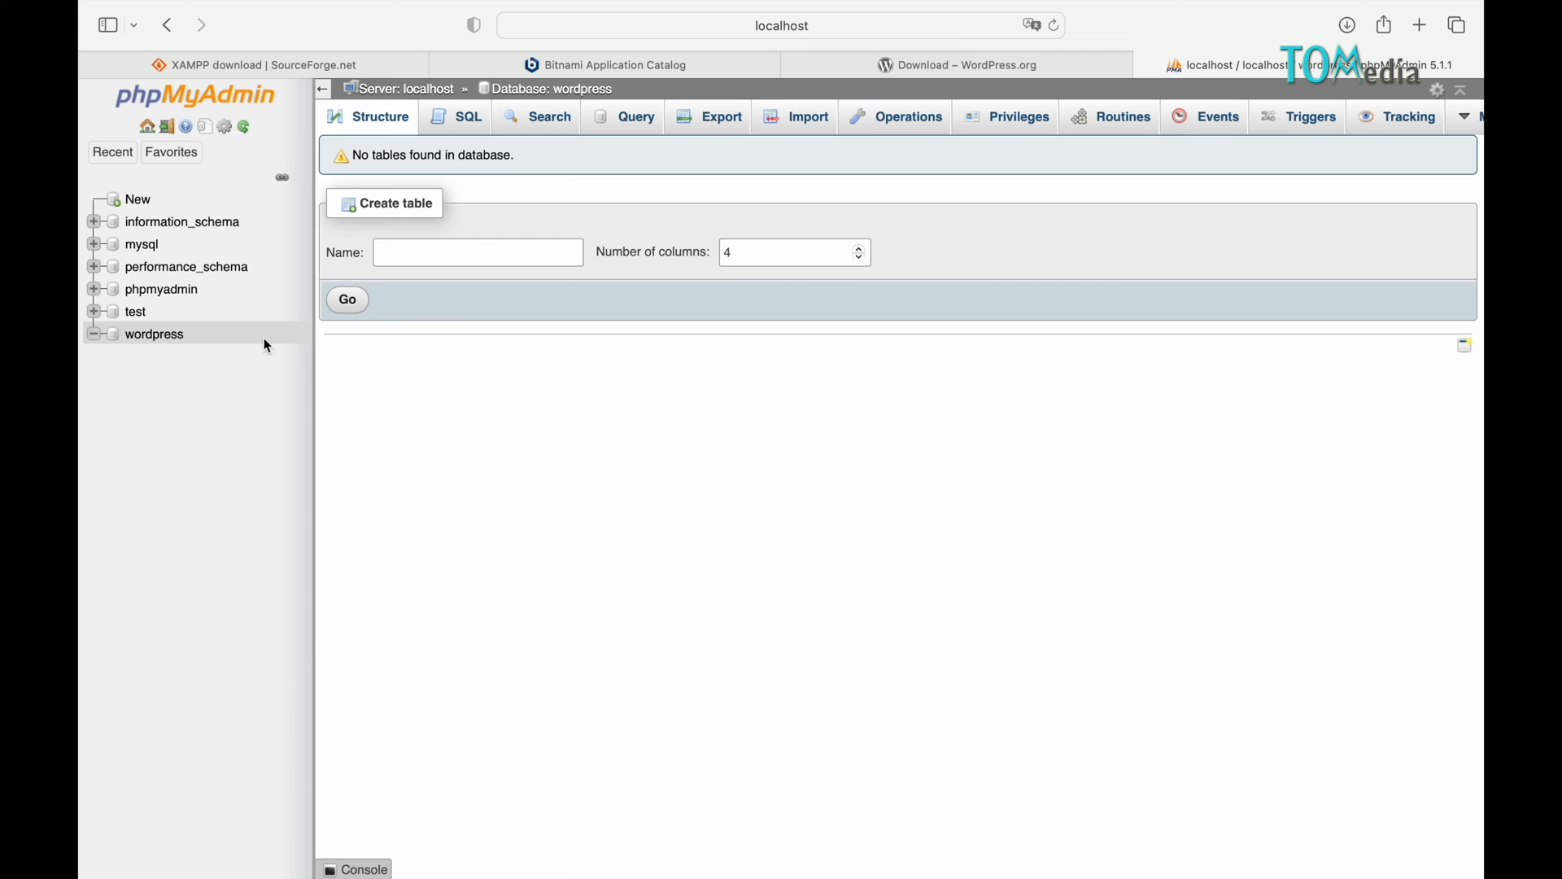
{"action": "mouse_move", "coordinate": [949, 181]}
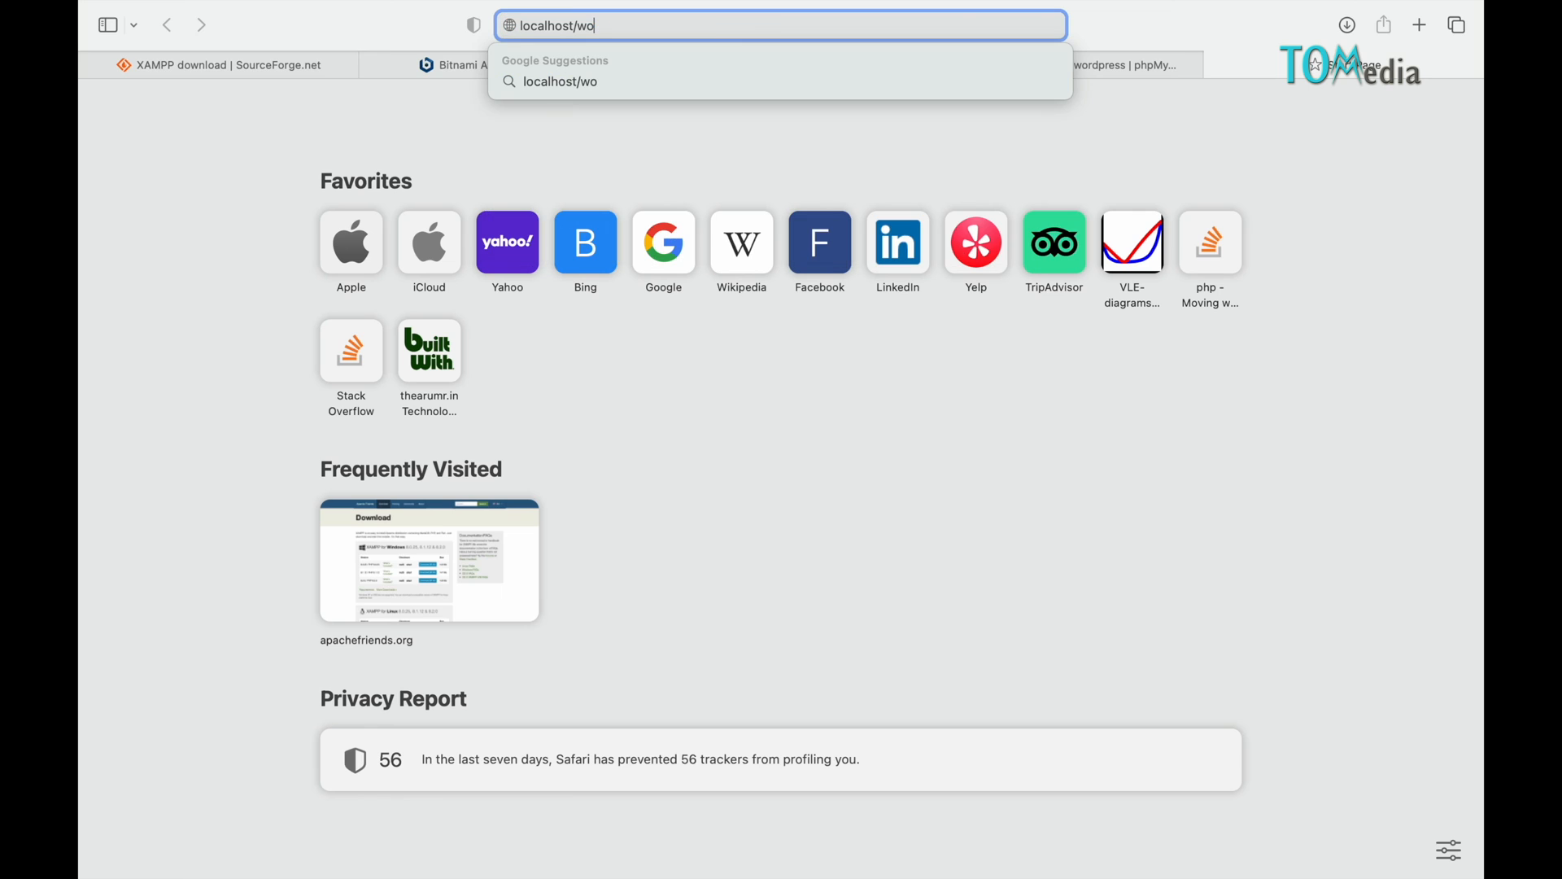
Load localhost/wordpress in a new tab to reach the WordPress installation Welcome form
{"action": "type", "text": "rdpr"}
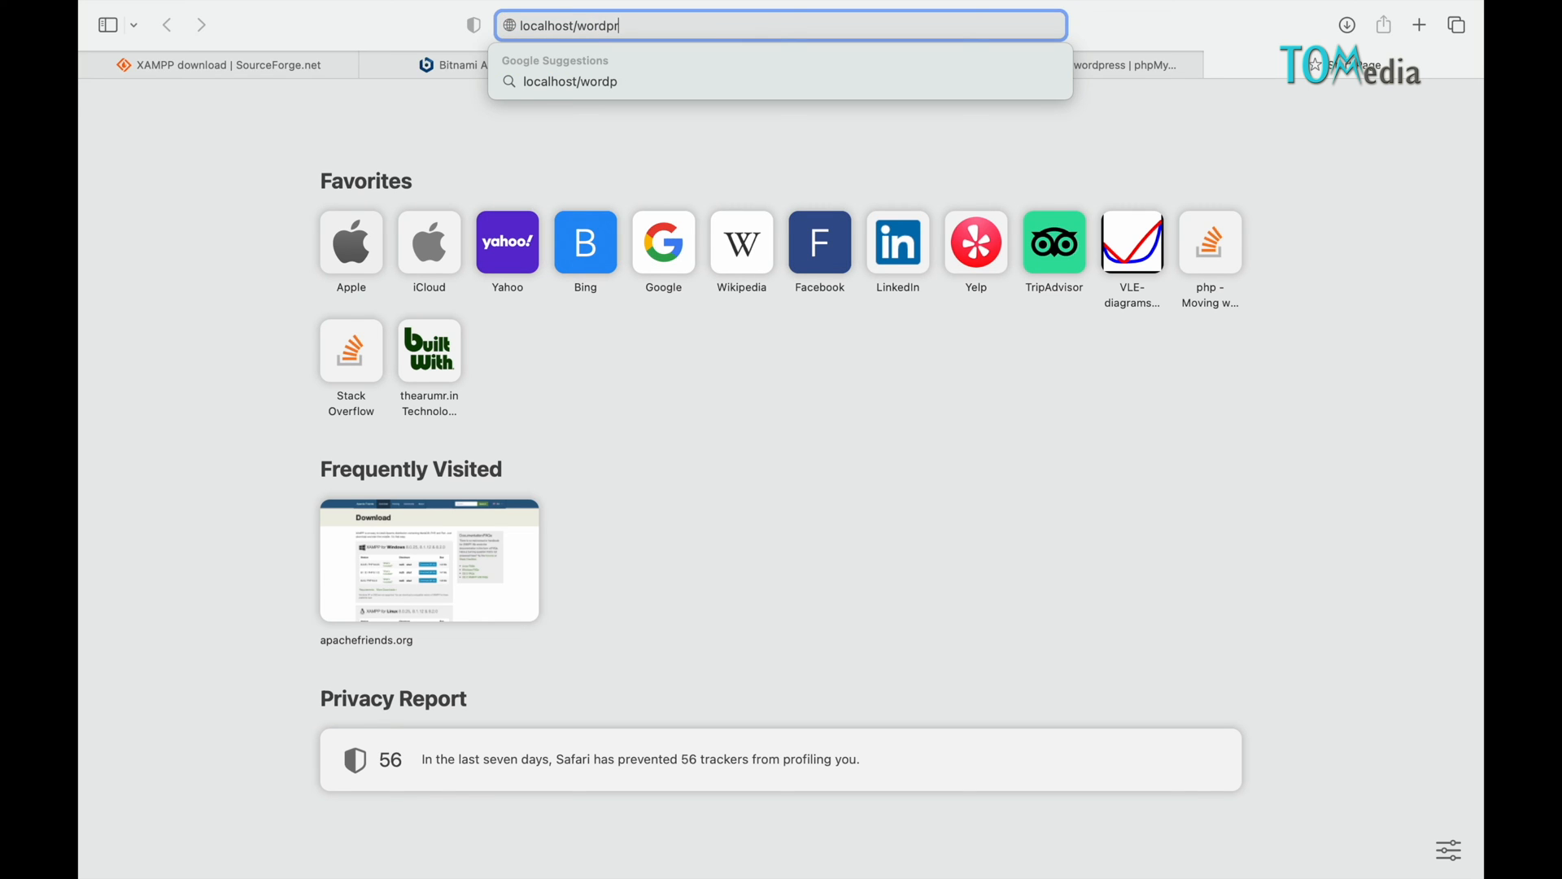
{"action": "type", "text": "ess"}
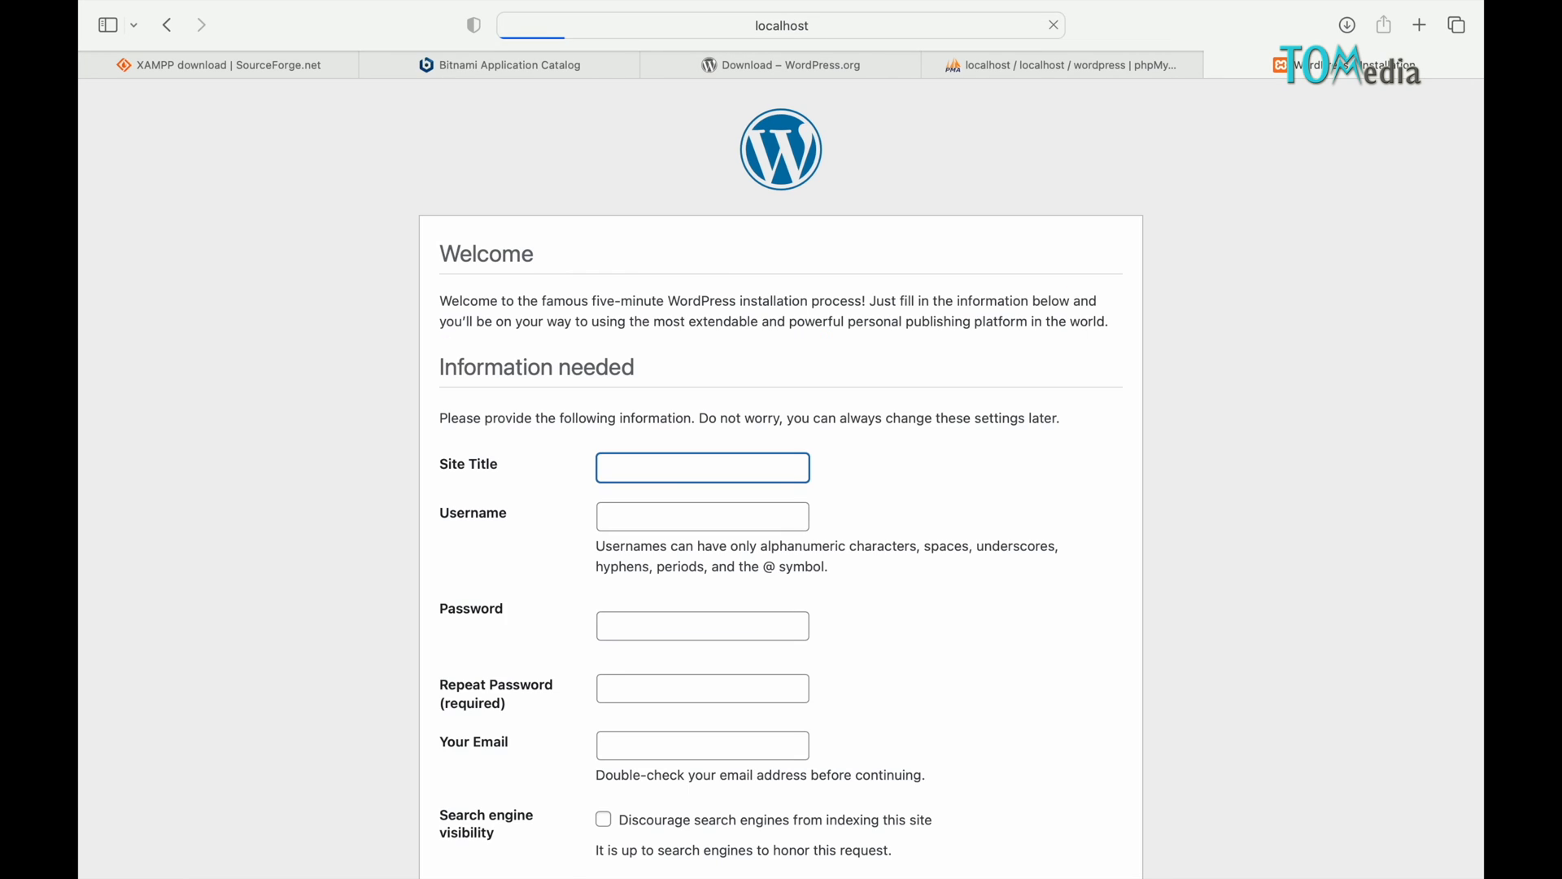
{"action": "mouse_move", "coordinate": [613, 468]}
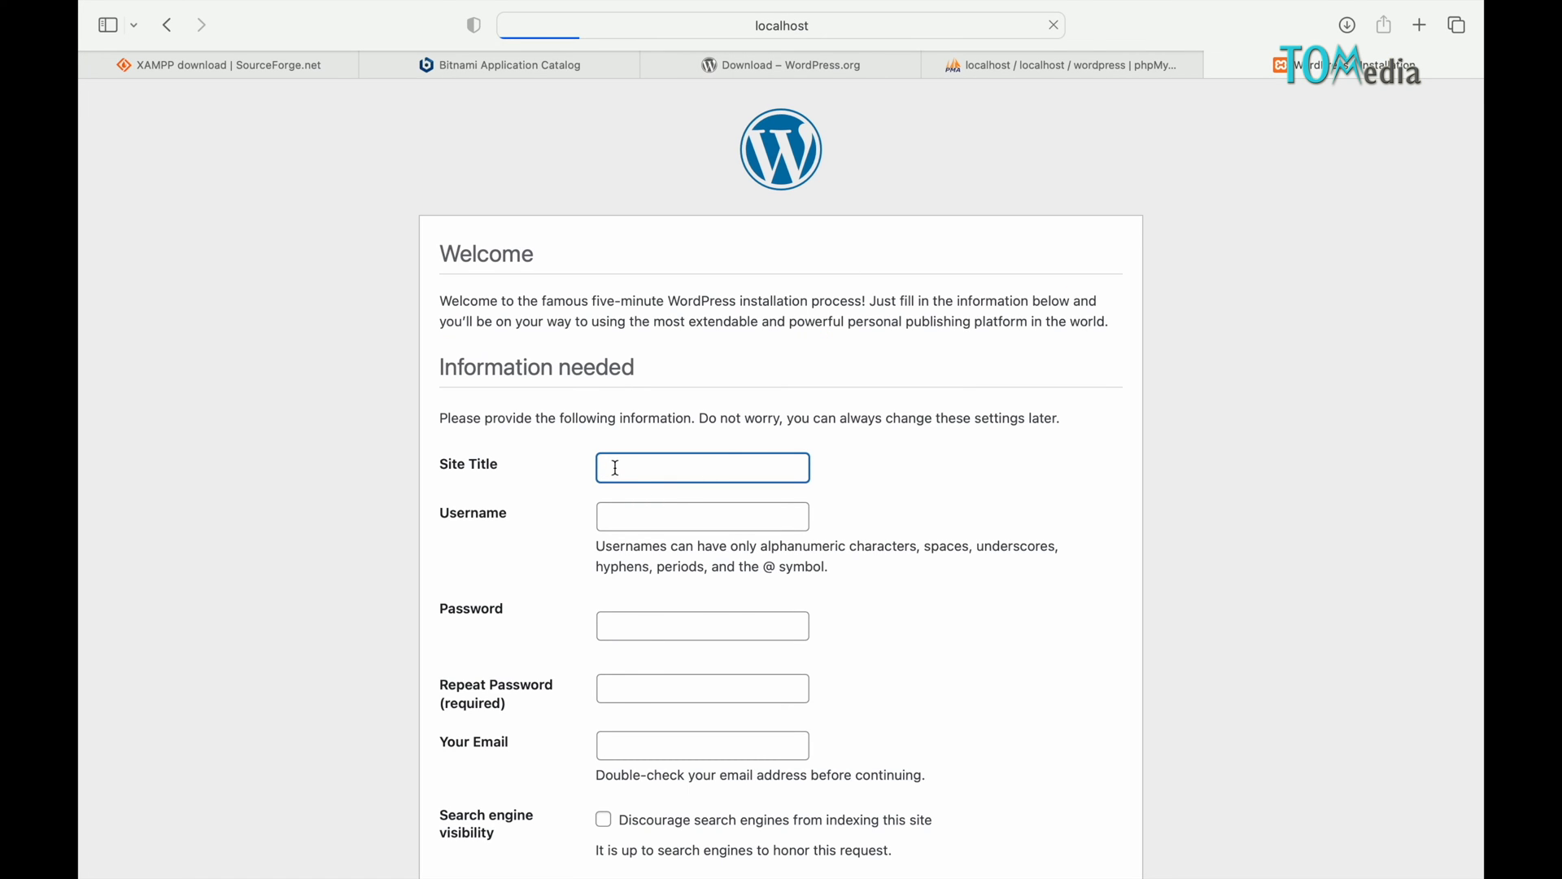
Enter 'wordpress' as the Site Title and 'admin' as the Username on the install form
{"action": "type", "text": "wo"}
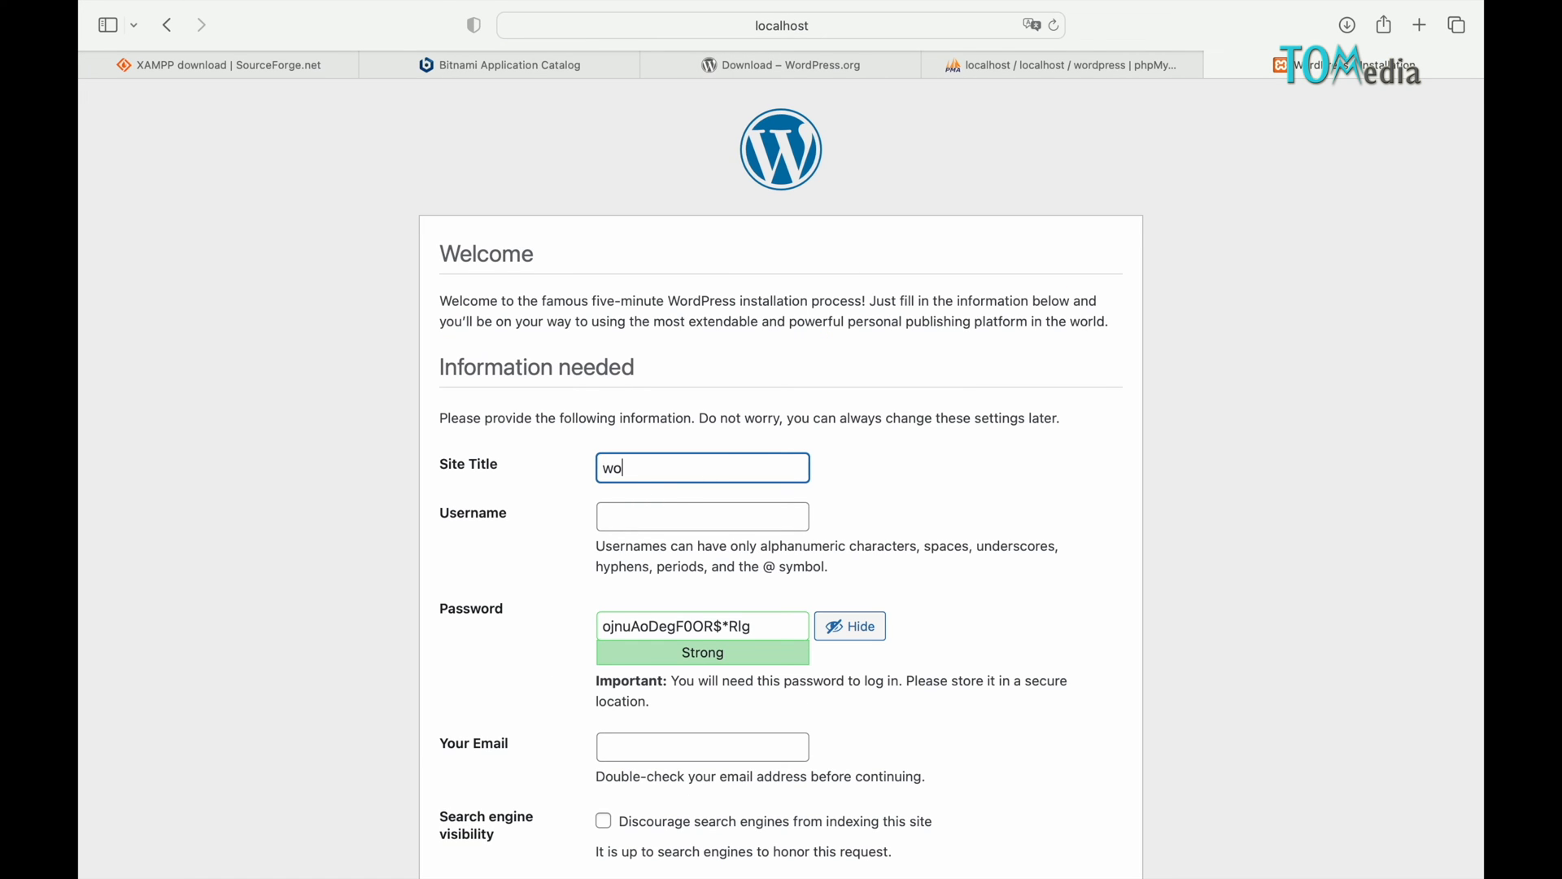
{"action": "type", "text": "rdpre"}
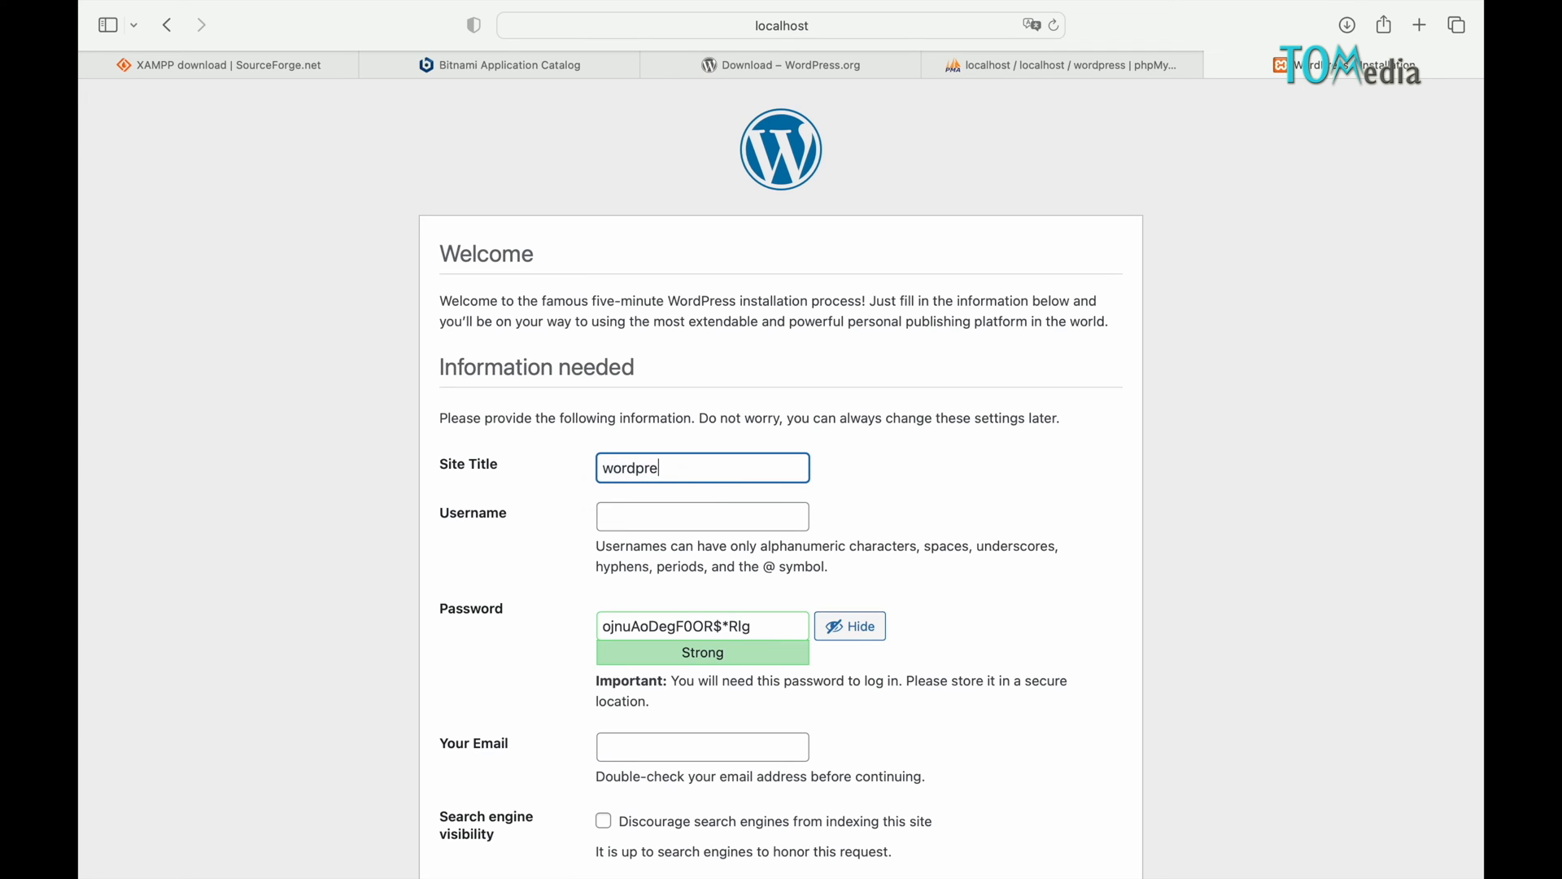
{"action": "type", "text": "ss"}
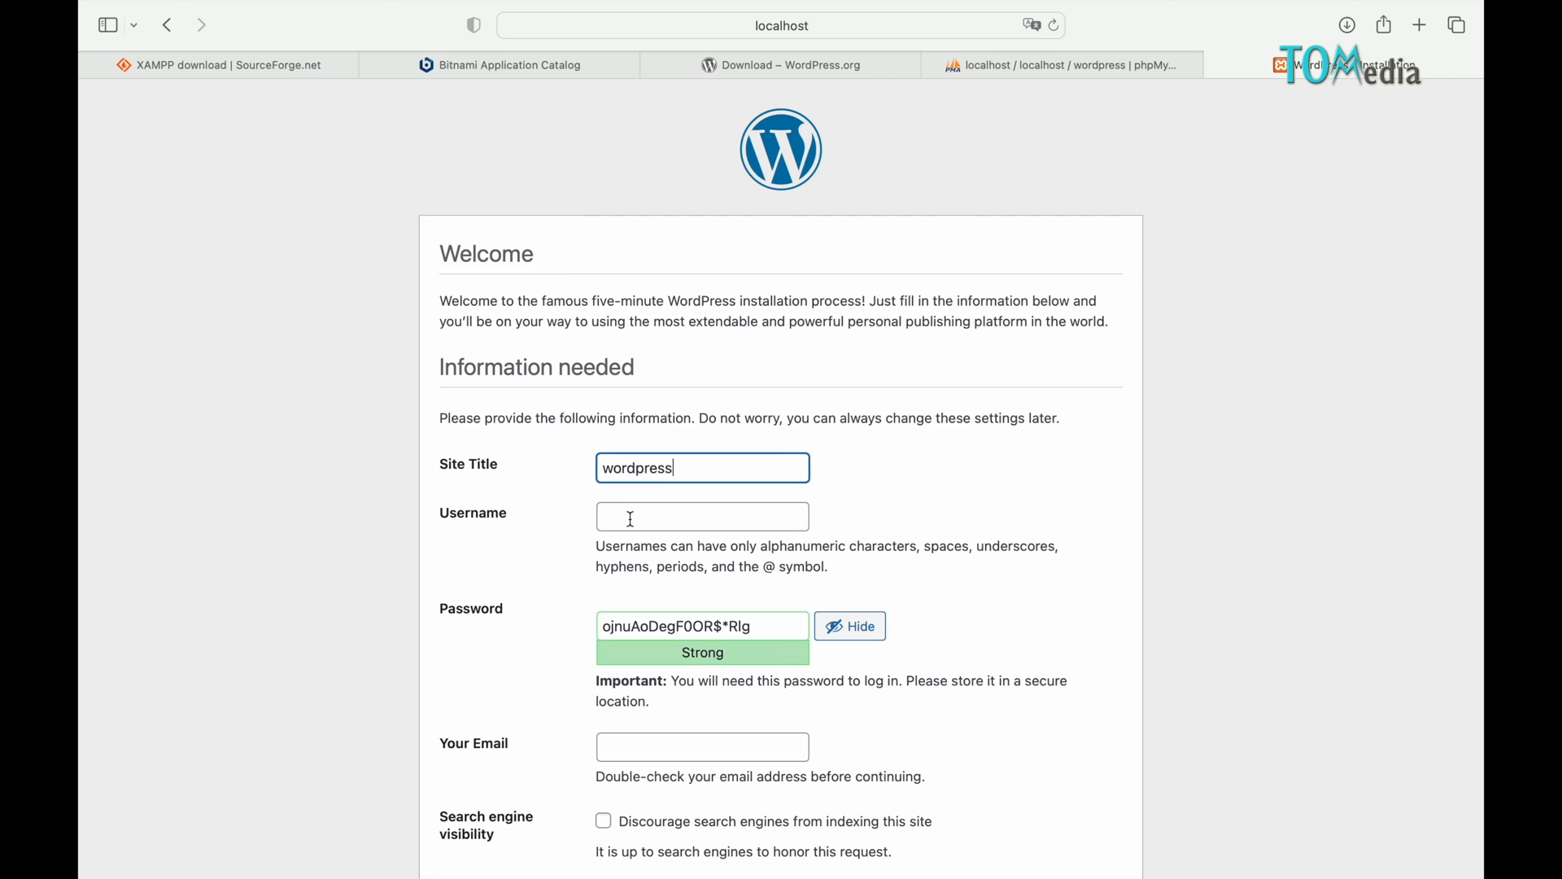
{"action": "left_click", "coordinate": [701, 515]}
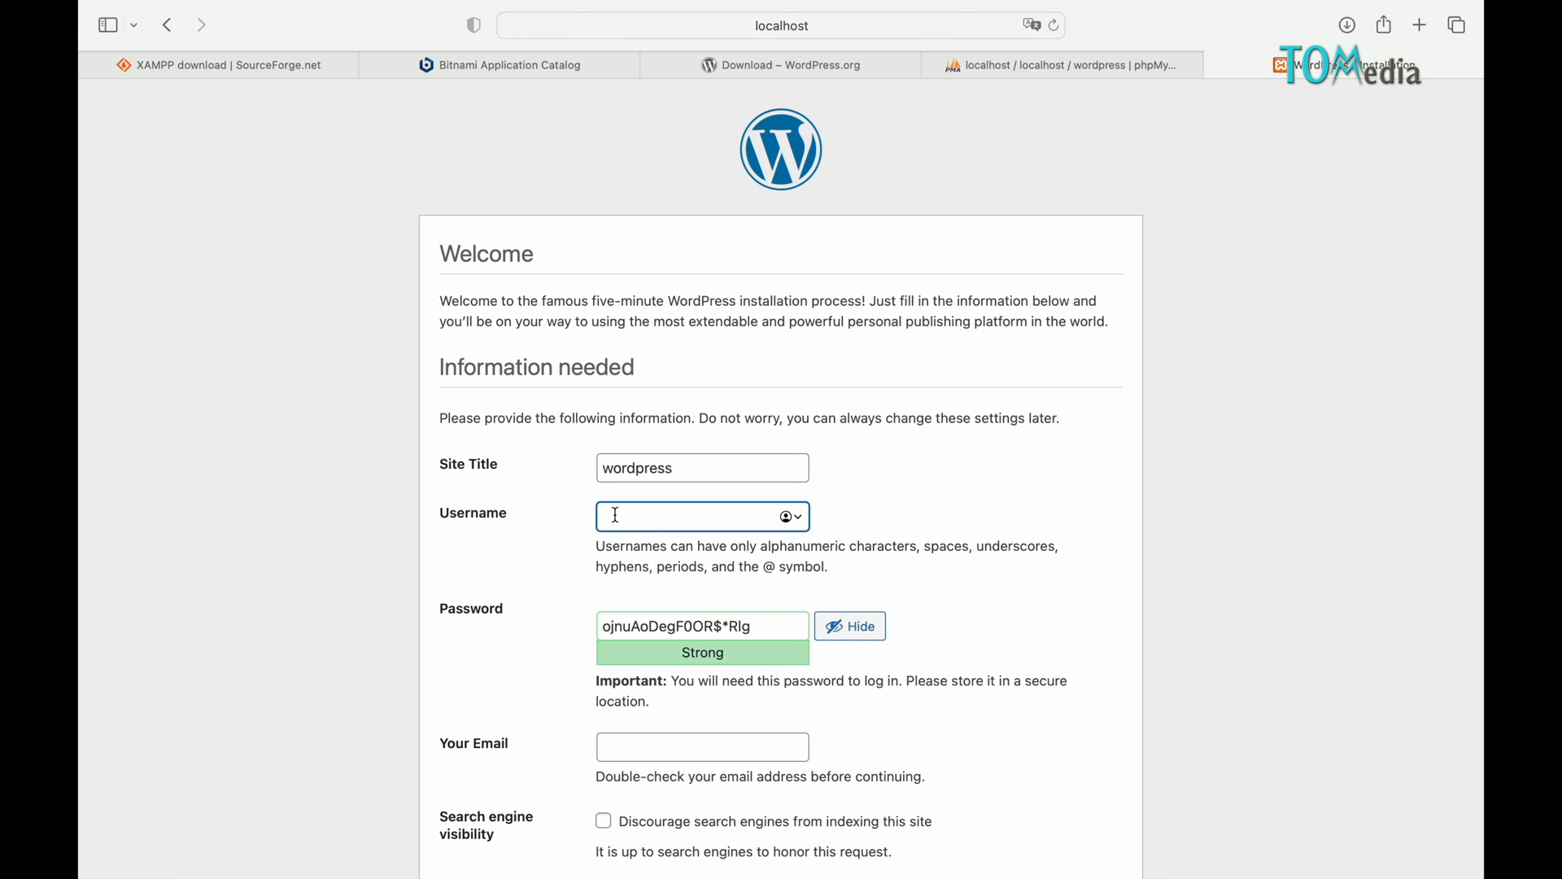
{"action": "type", "text": "a"}
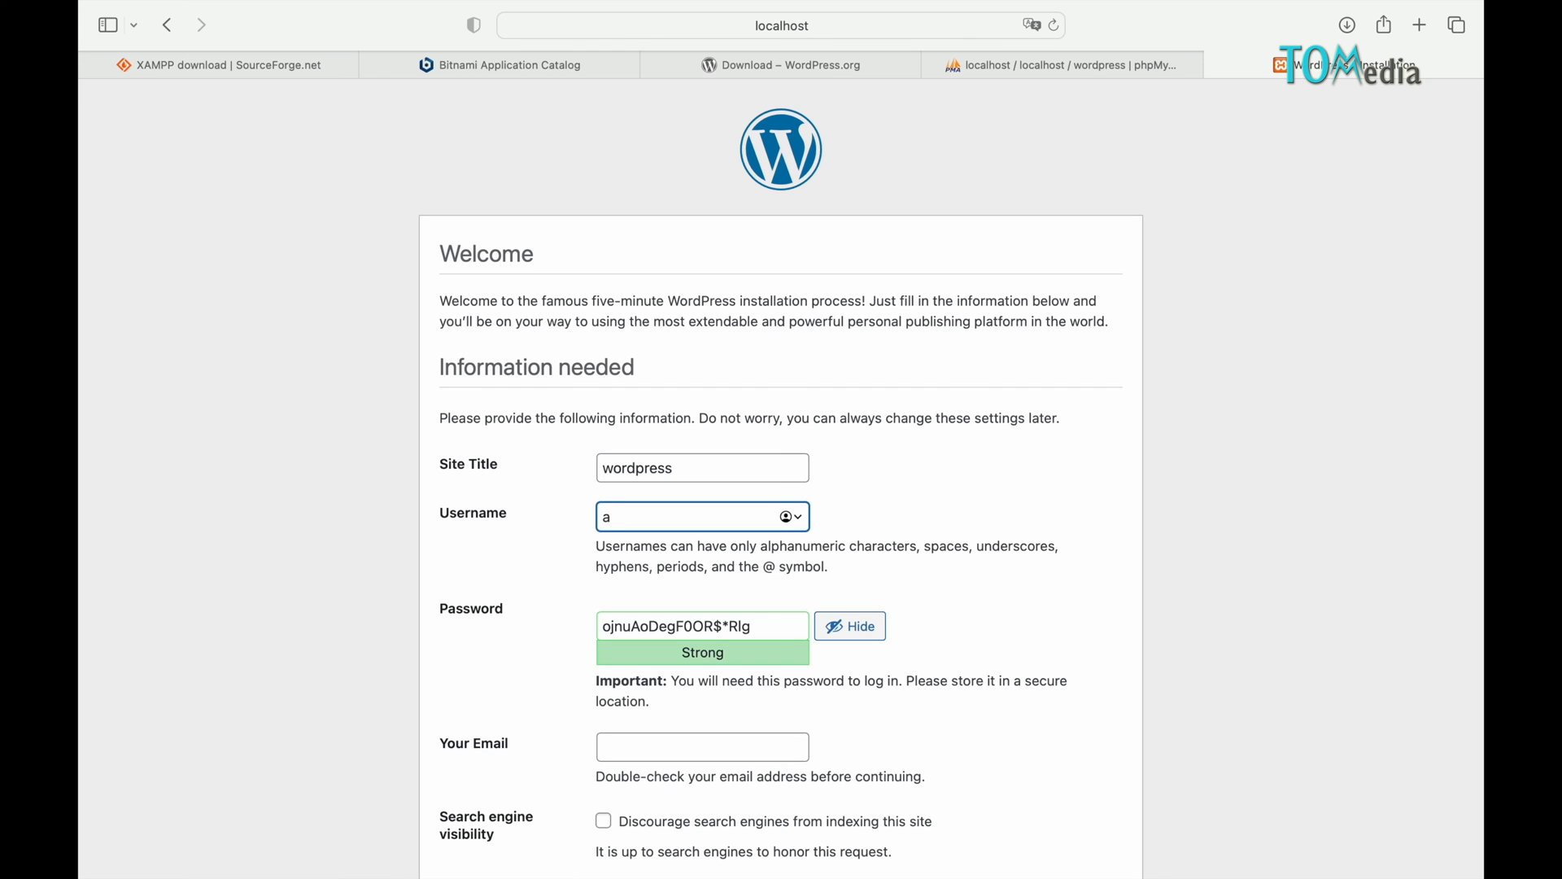
{"action": "type", "text": "dmin"}
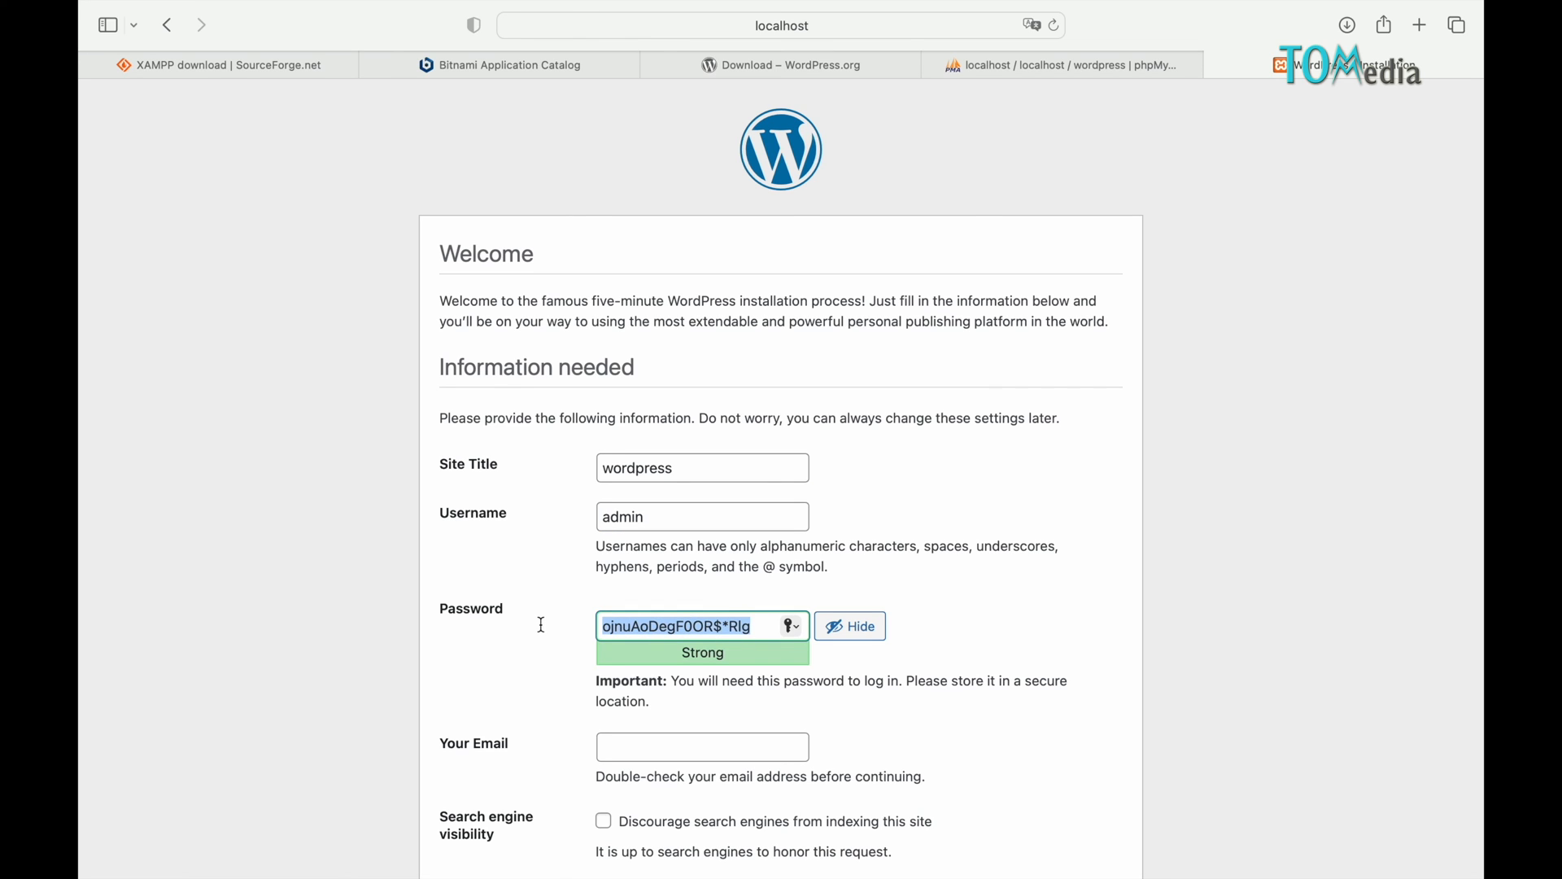
Replace the generated password with a custom hidden password
{"action": "left_click", "coordinate": [698, 624]}
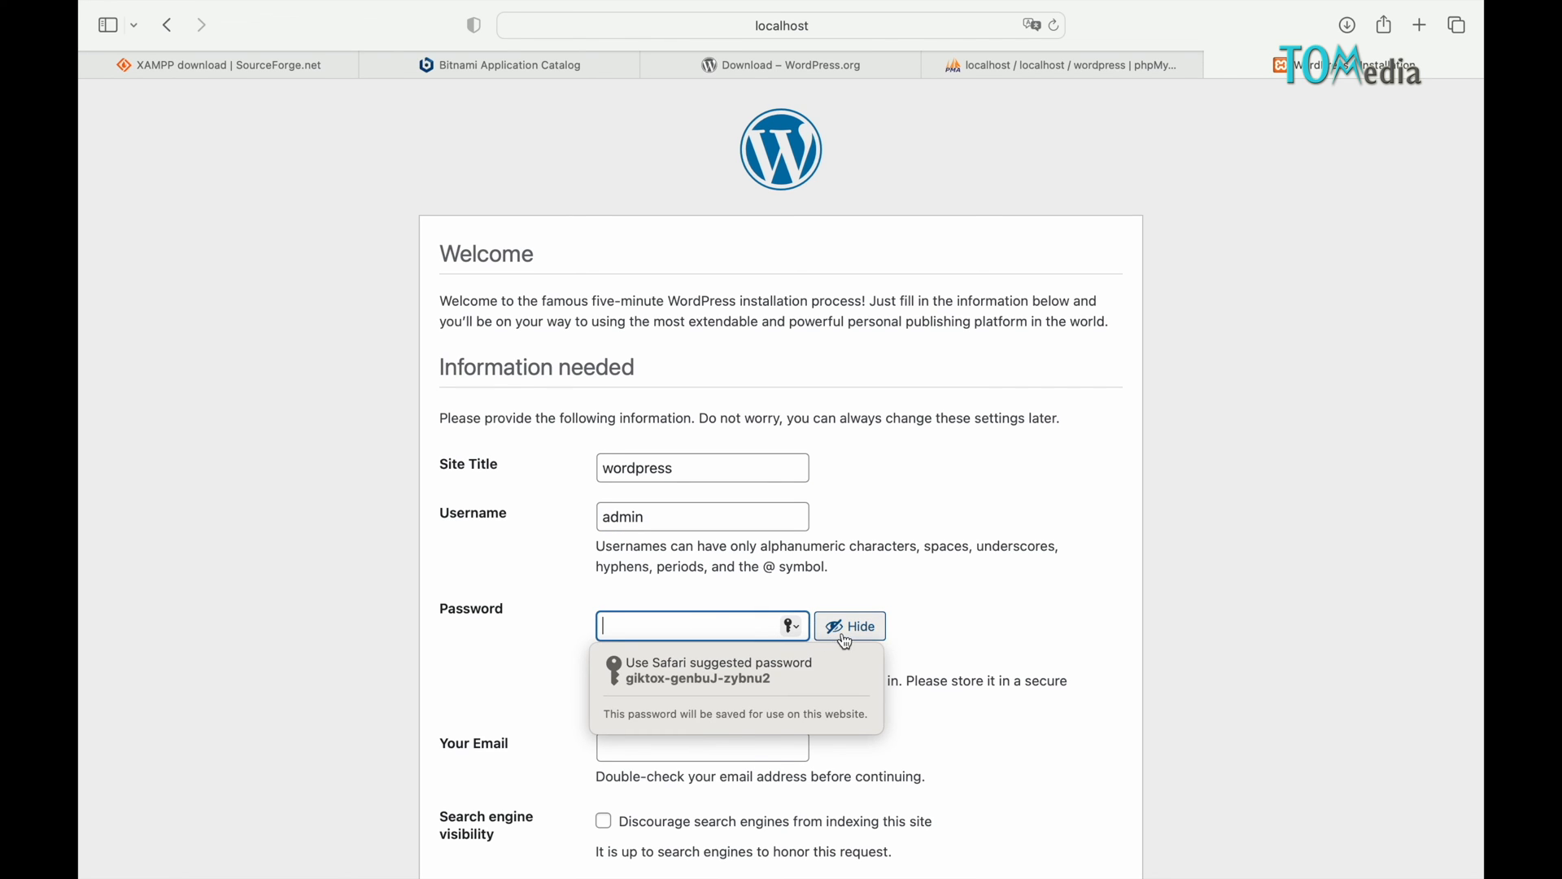
{"action": "left_click", "coordinate": [850, 625]}
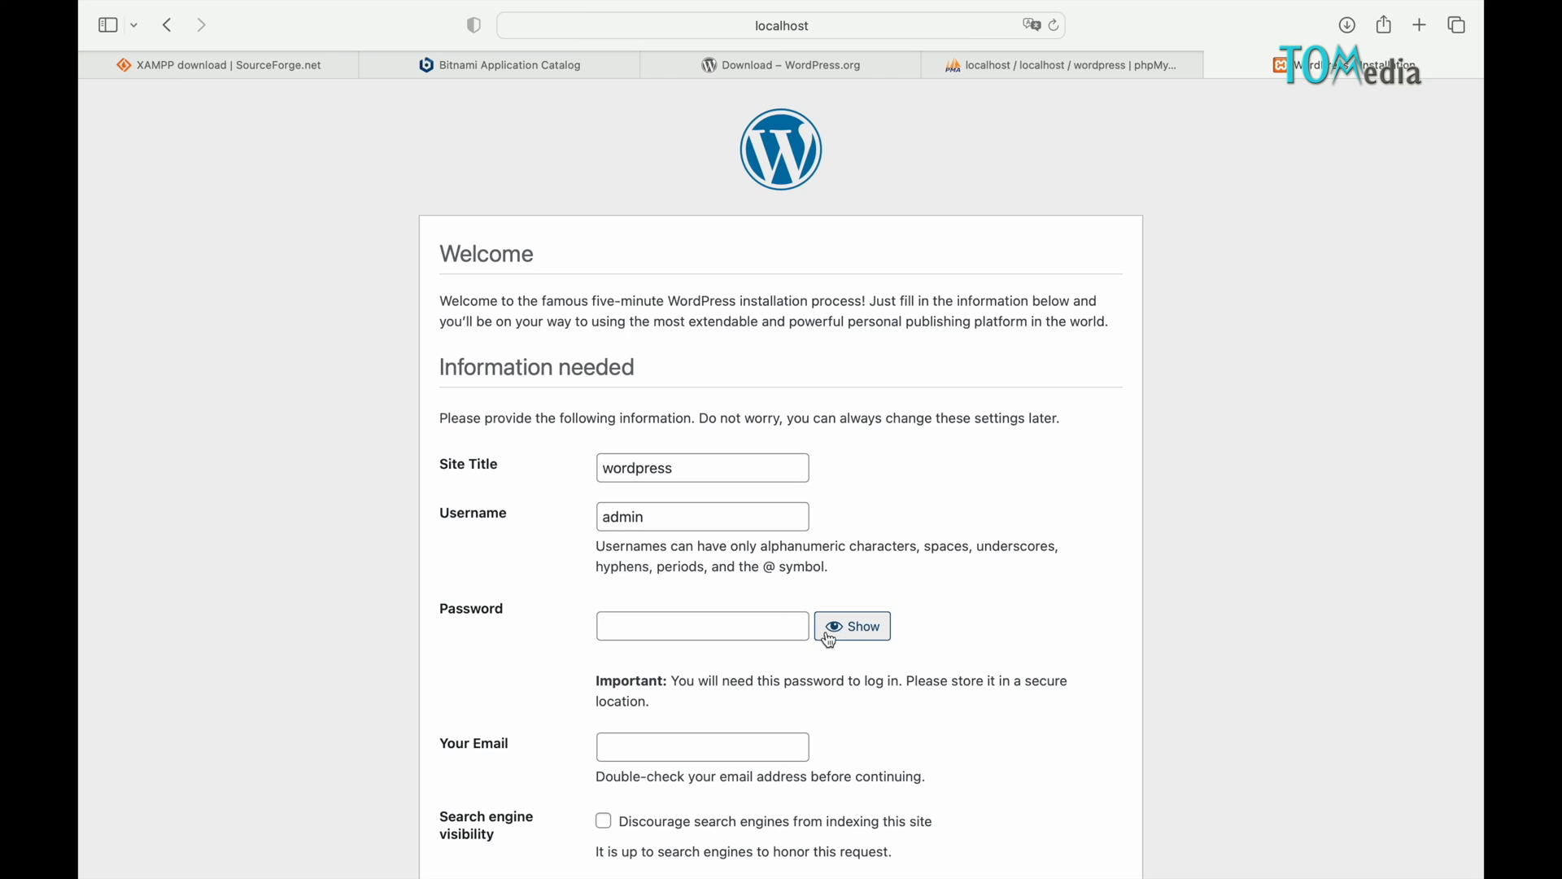
{"action": "left_click", "coordinate": [702, 625]}
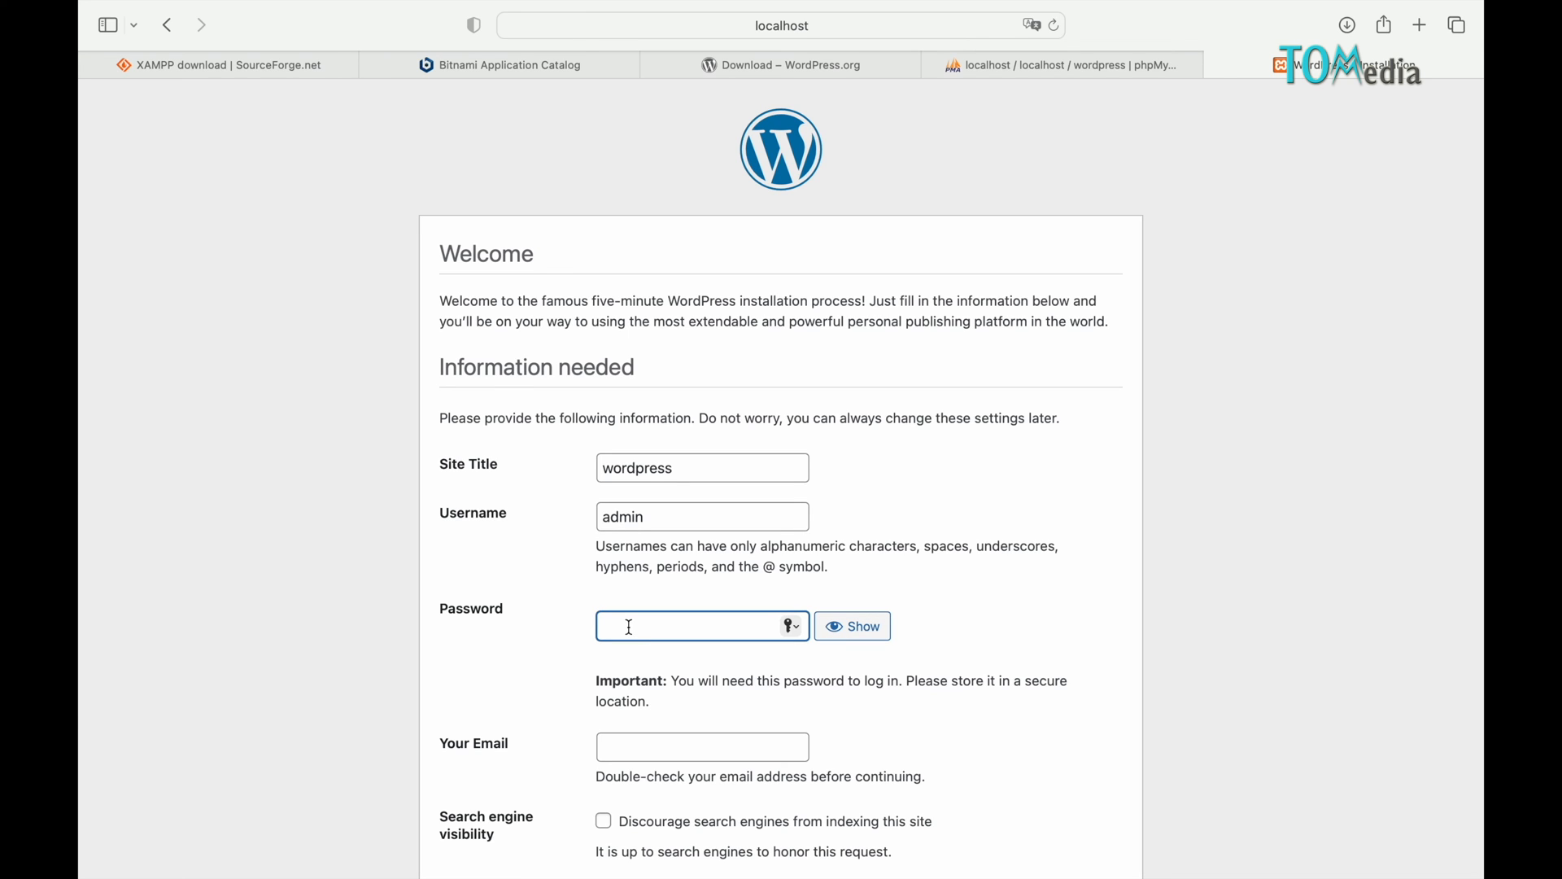
{"action": "type", "text": "•"}
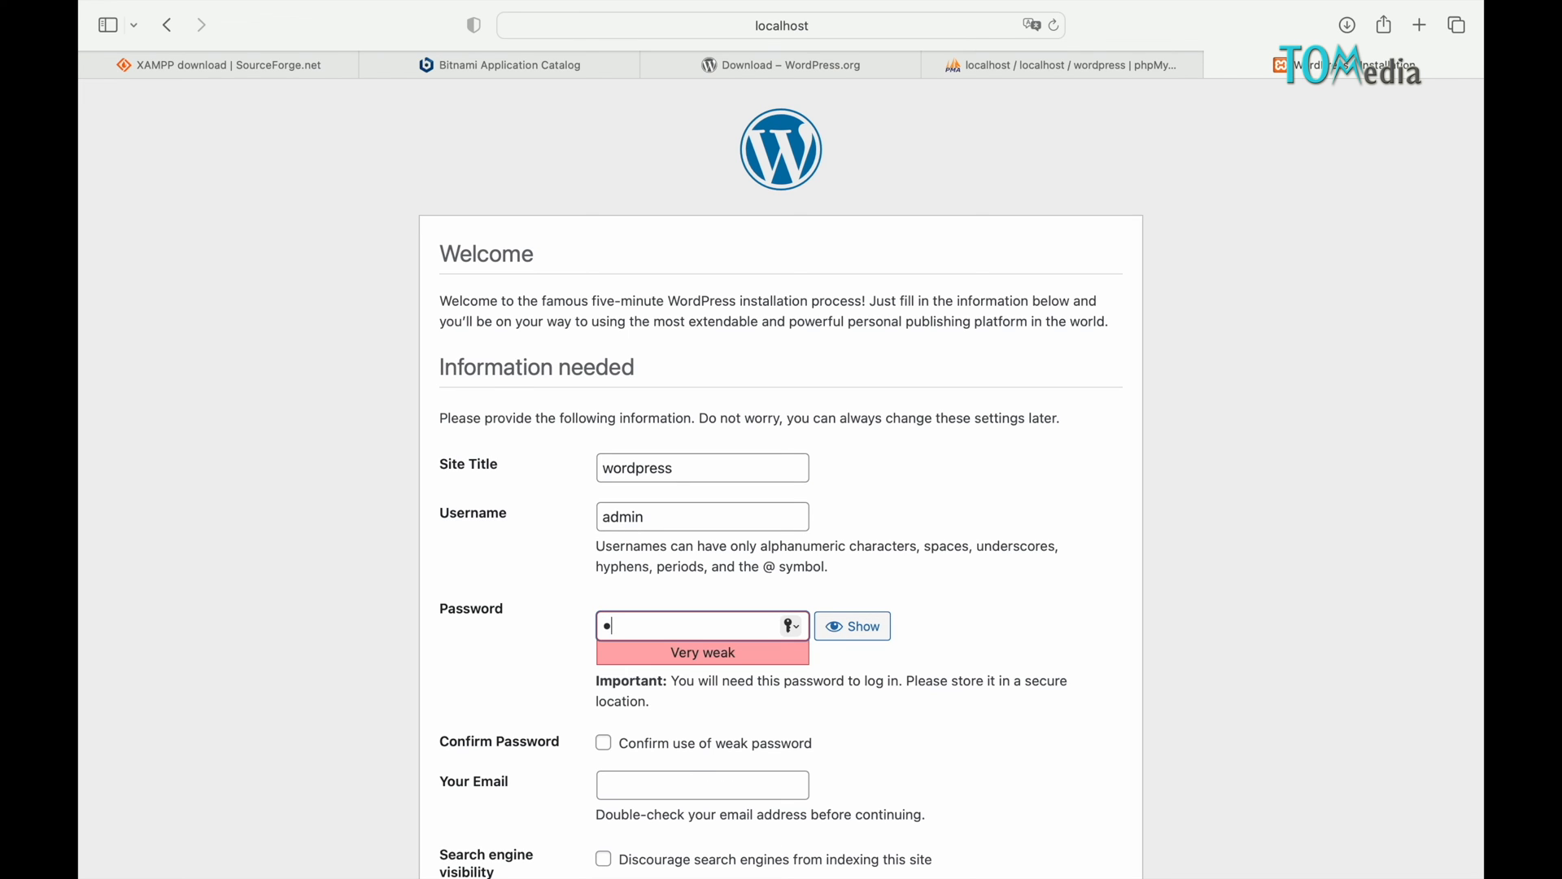
{"action": "type", "text": "••"}
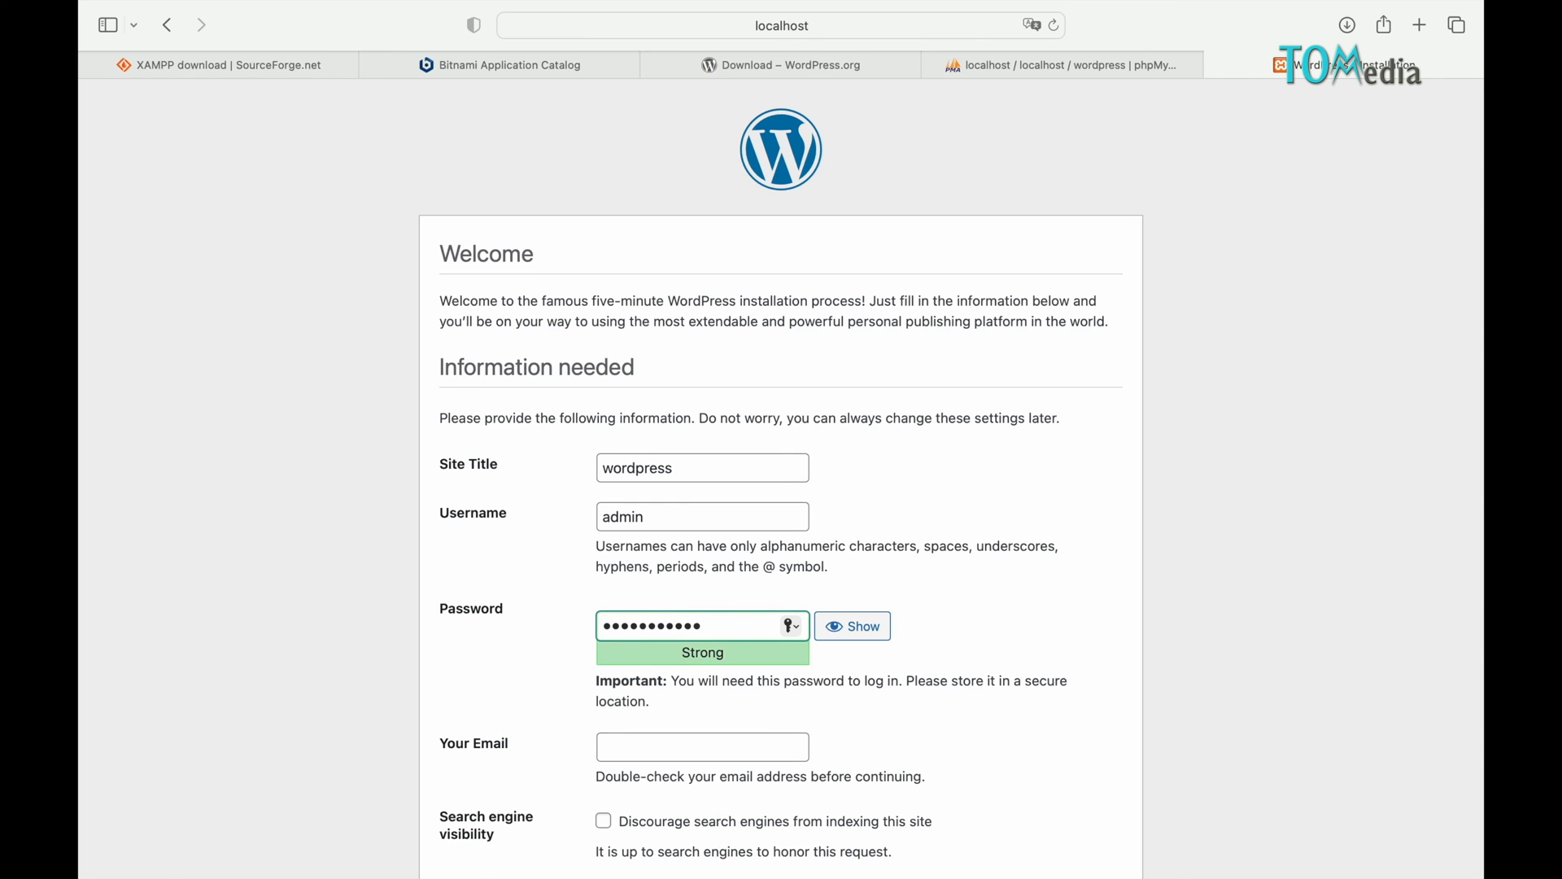
{"action": "type", "text": "••"}
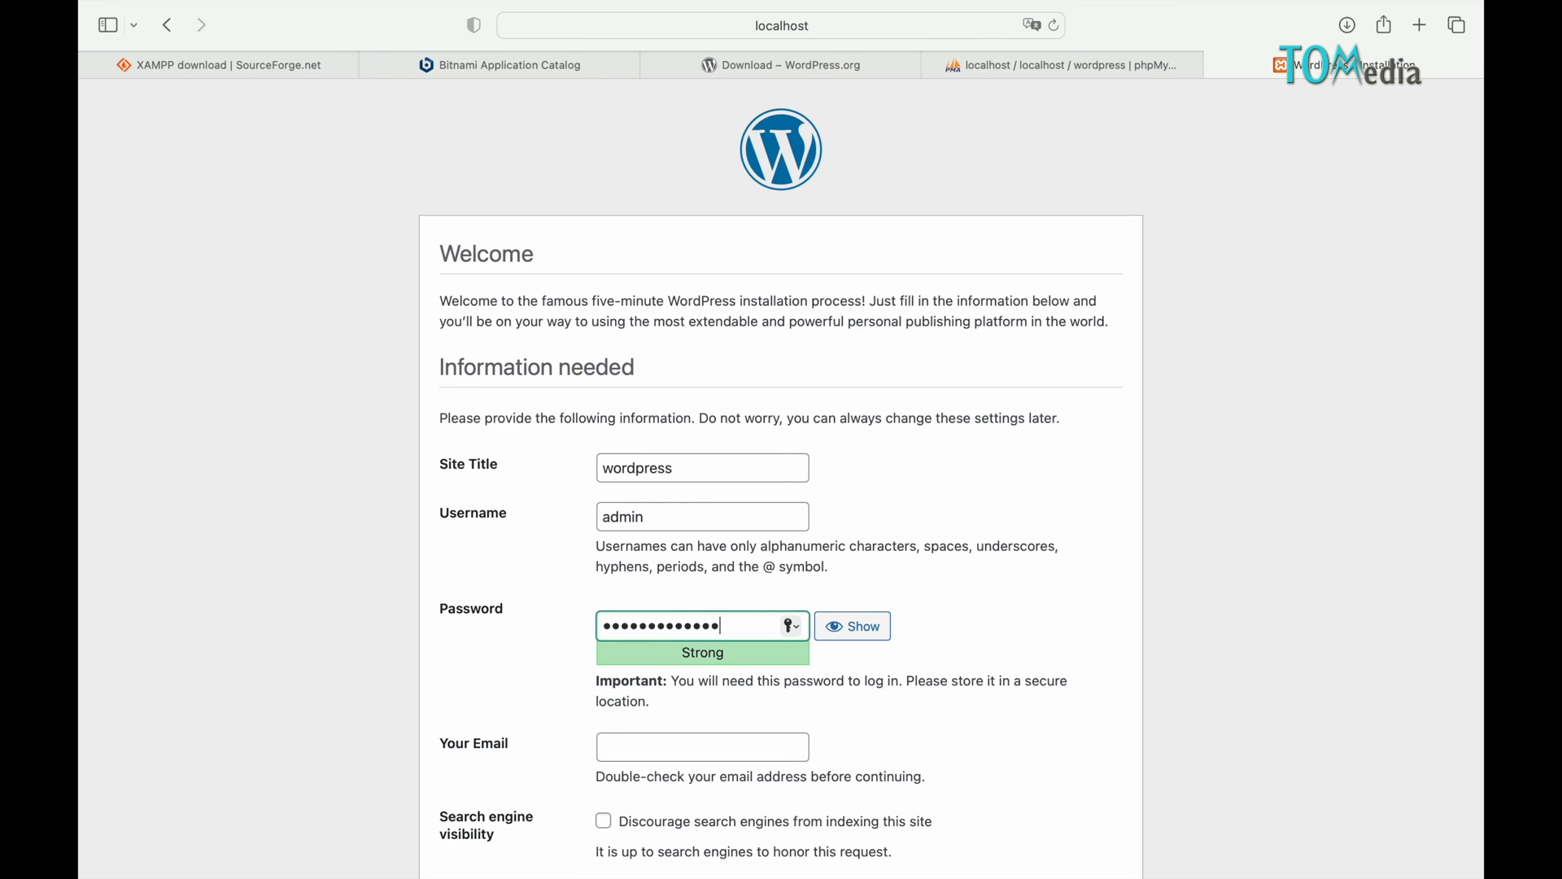
{"action": "type", "text": "•"}
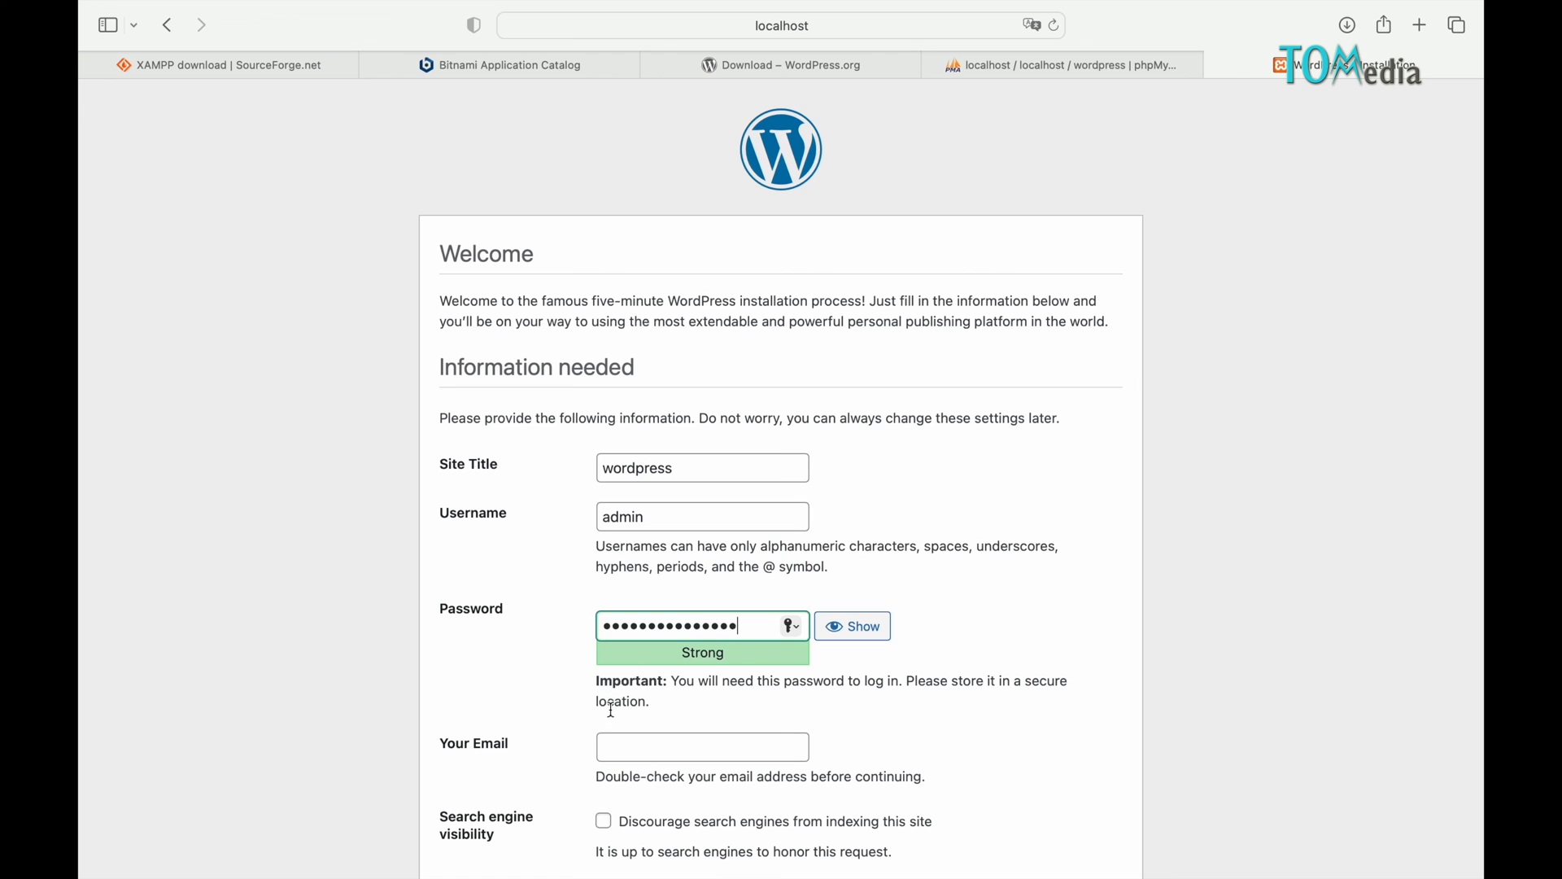
{"action": "left_click", "coordinate": [702, 747]}
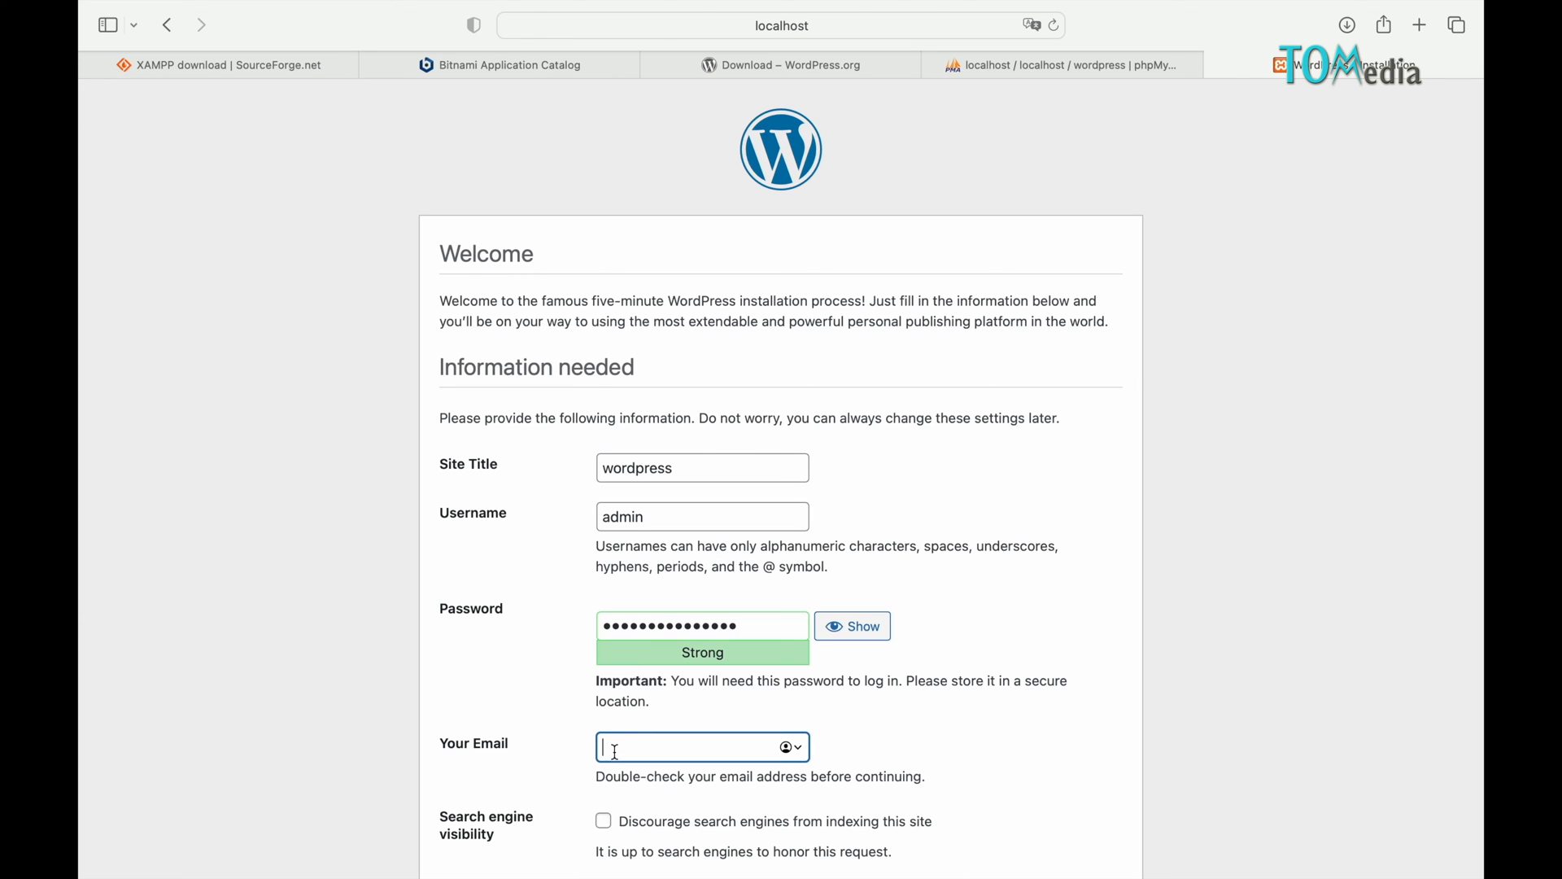
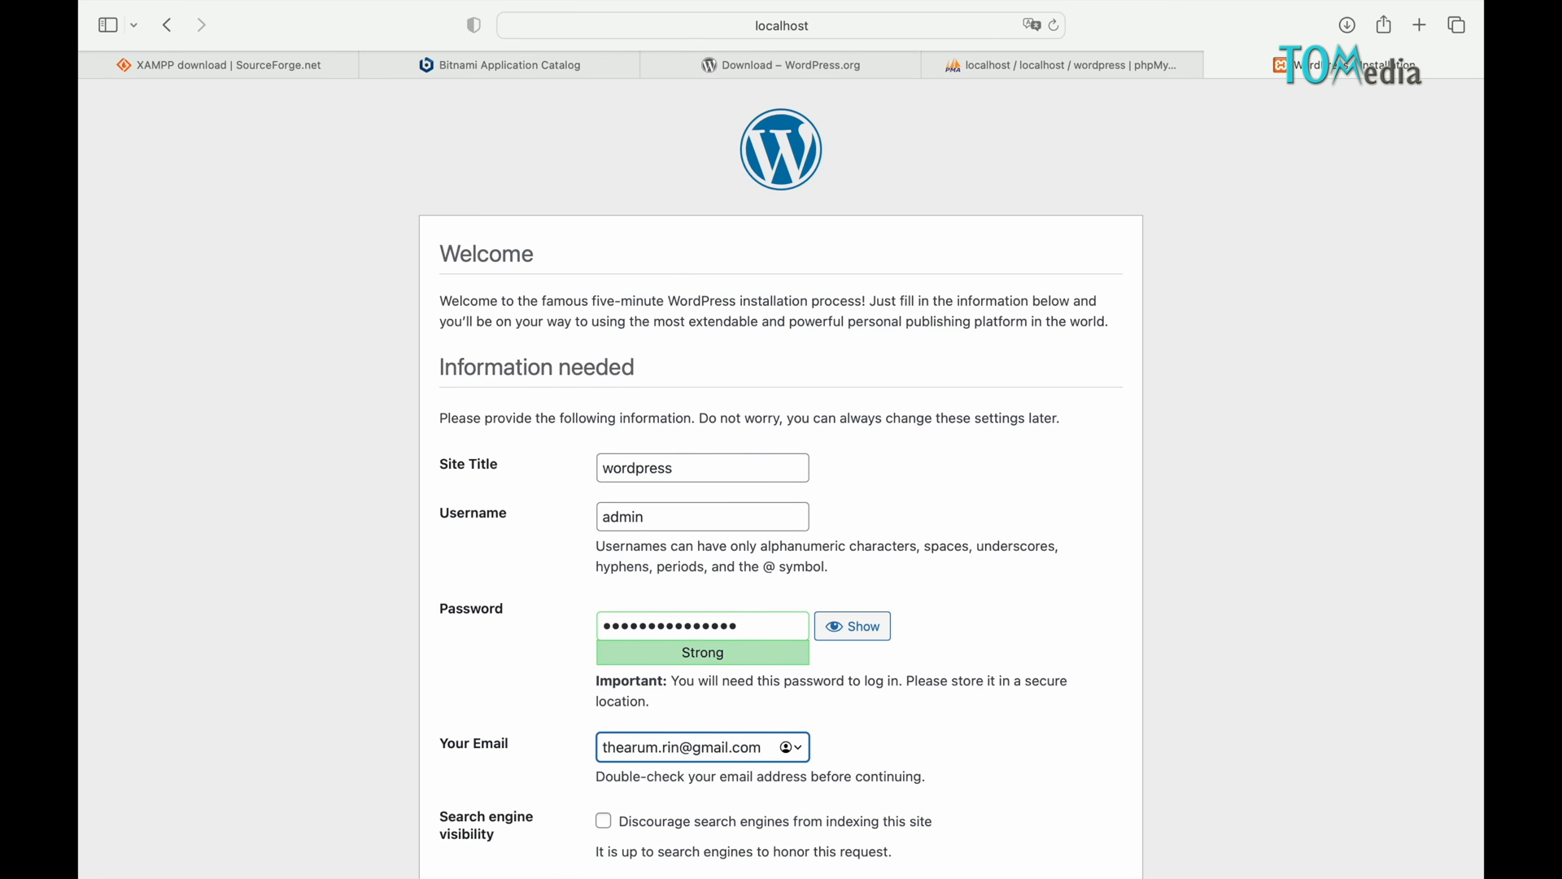
{"action": "scroll", "scroll_direction": "down", "scroll_amount": 3}
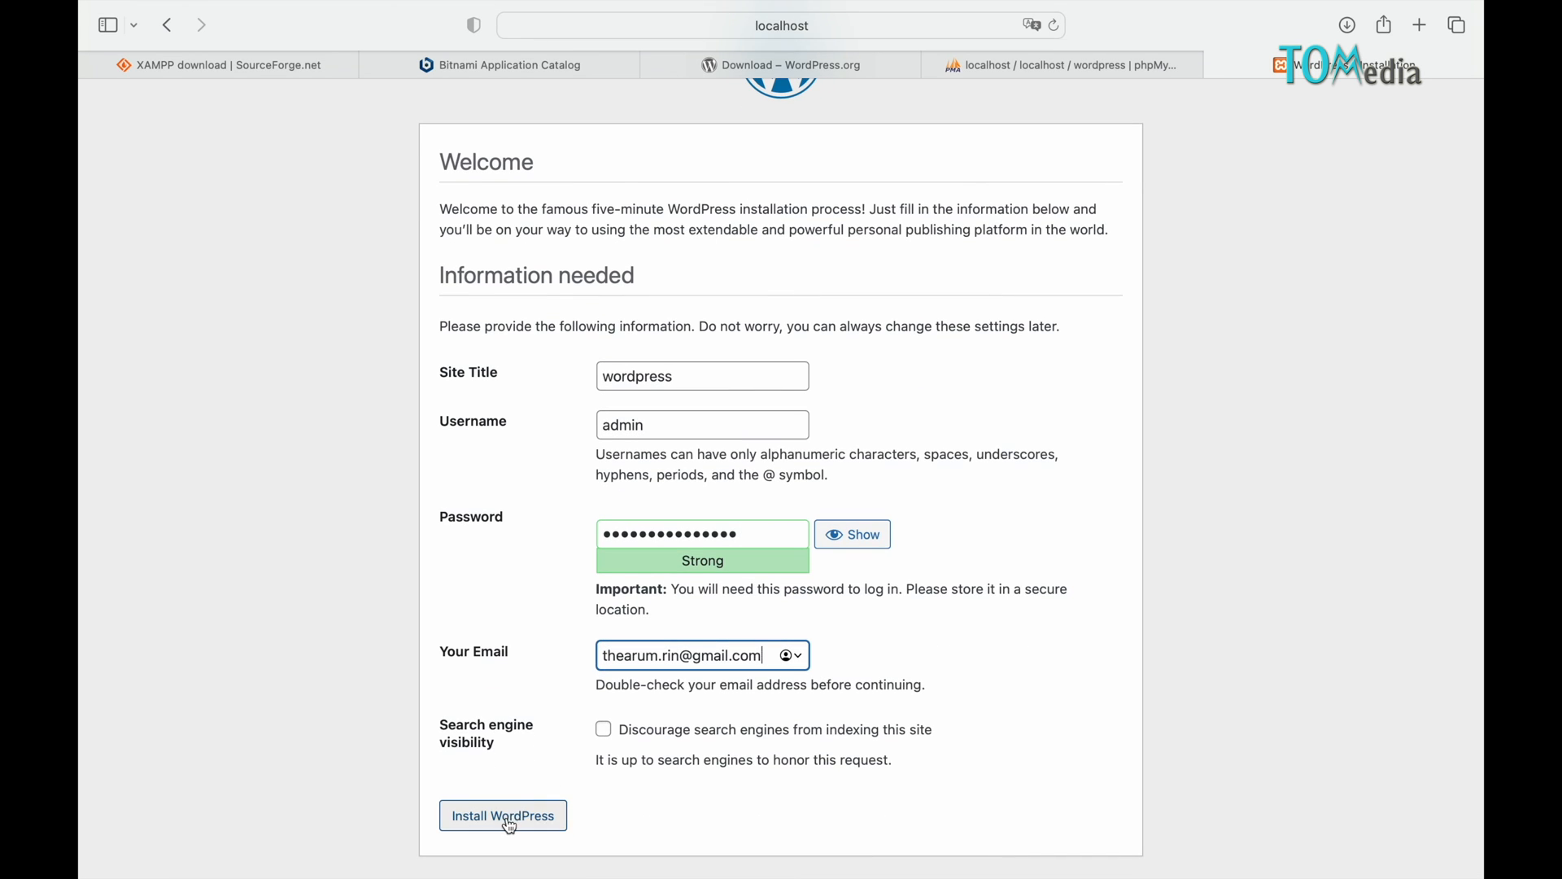
Run Install WordPress so the Success! page confirms the admin account
{"action": "left_click", "coordinate": [503, 816]}
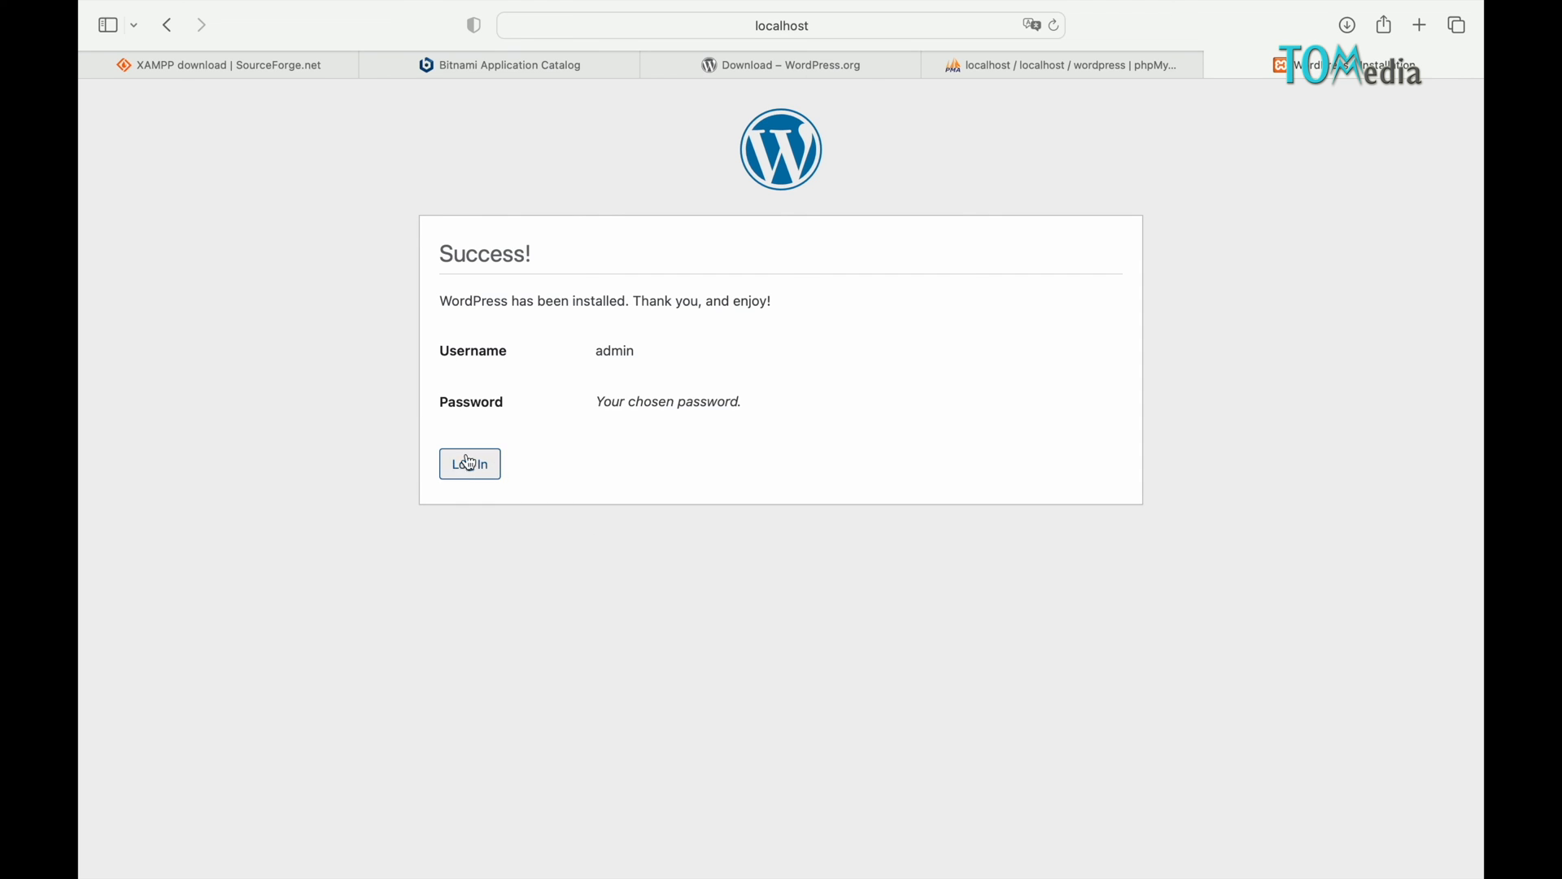
{"action": "mouse_move", "coordinate": [459, 477]}
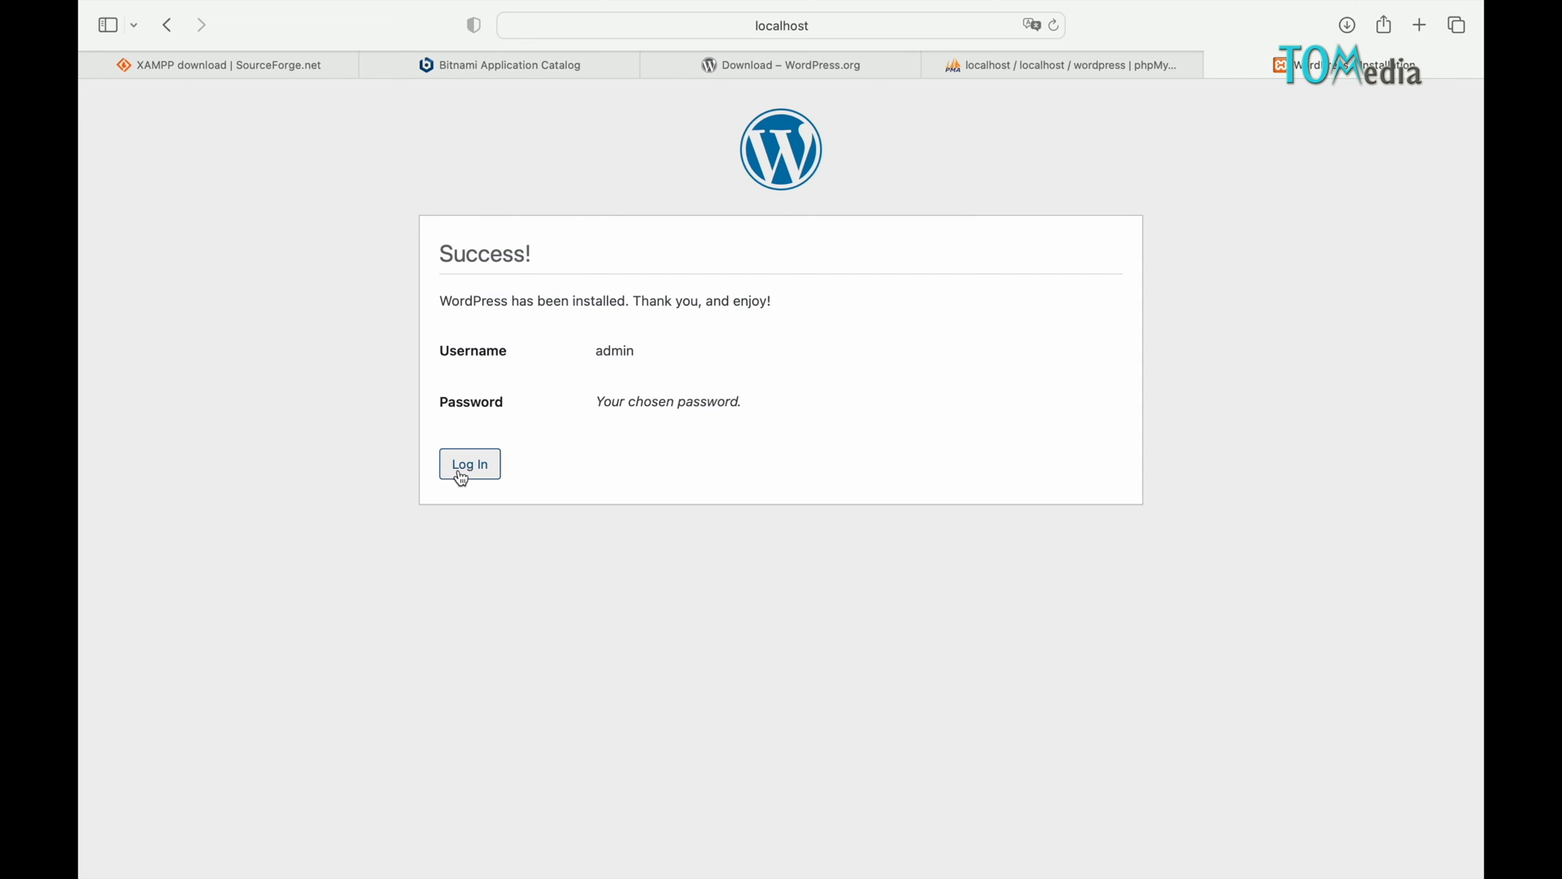
{"action": "mouse_move", "coordinate": [1419, 24]}
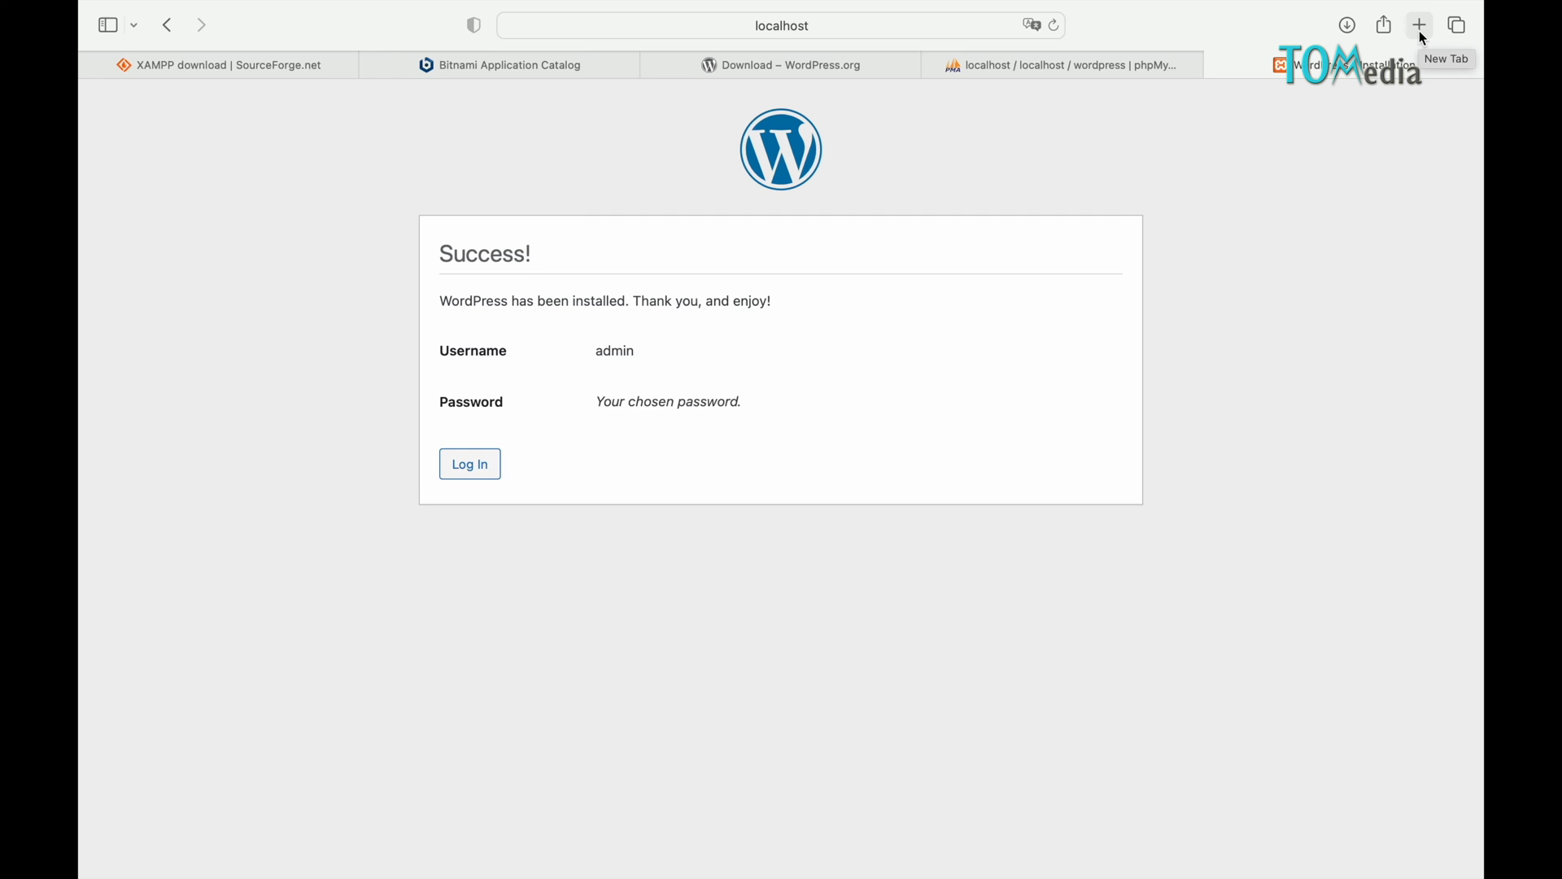
Load localhost in a new tab to see the Hello world! post, then return to the Success! tab
{"action": "left_click", "coordinate": [1419, 24]}
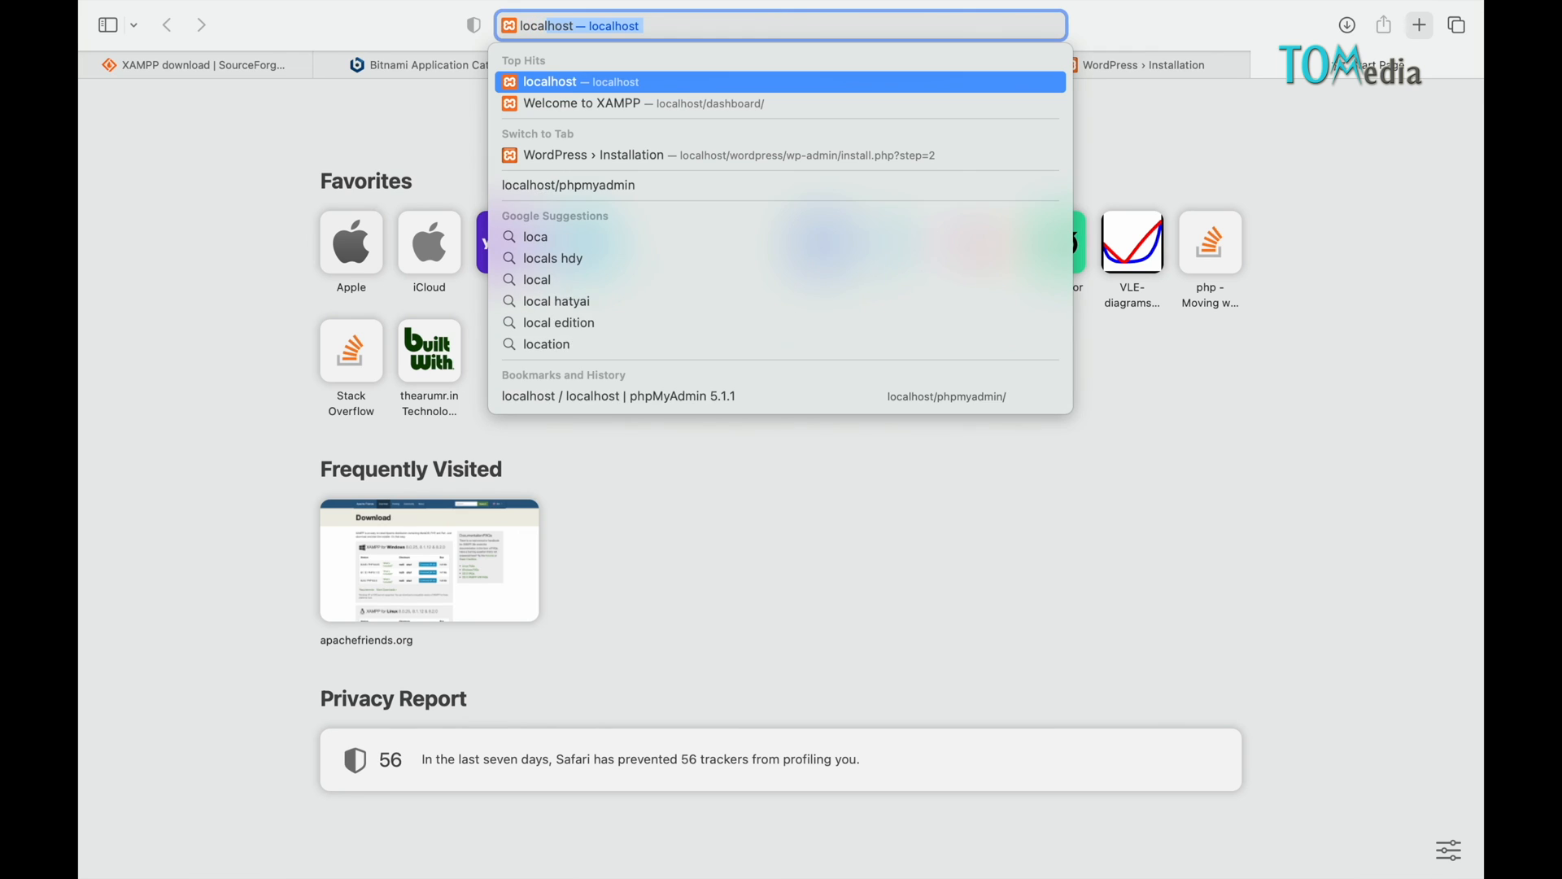
{"action": "type", "text": "localh"}
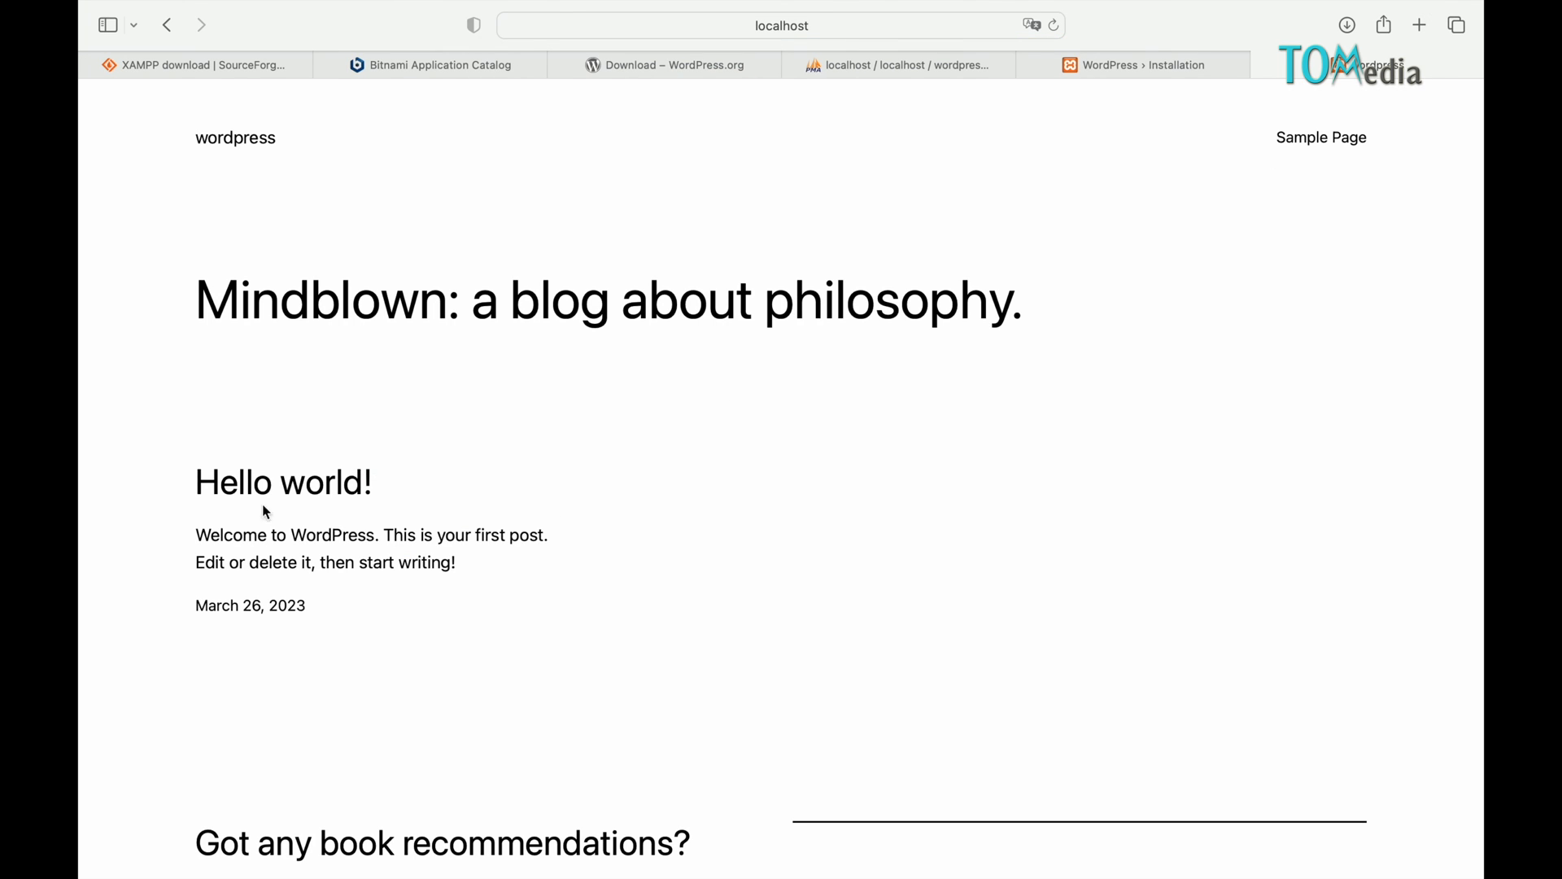
{"action": "mouse_move", "coordinate": [656, 324]}
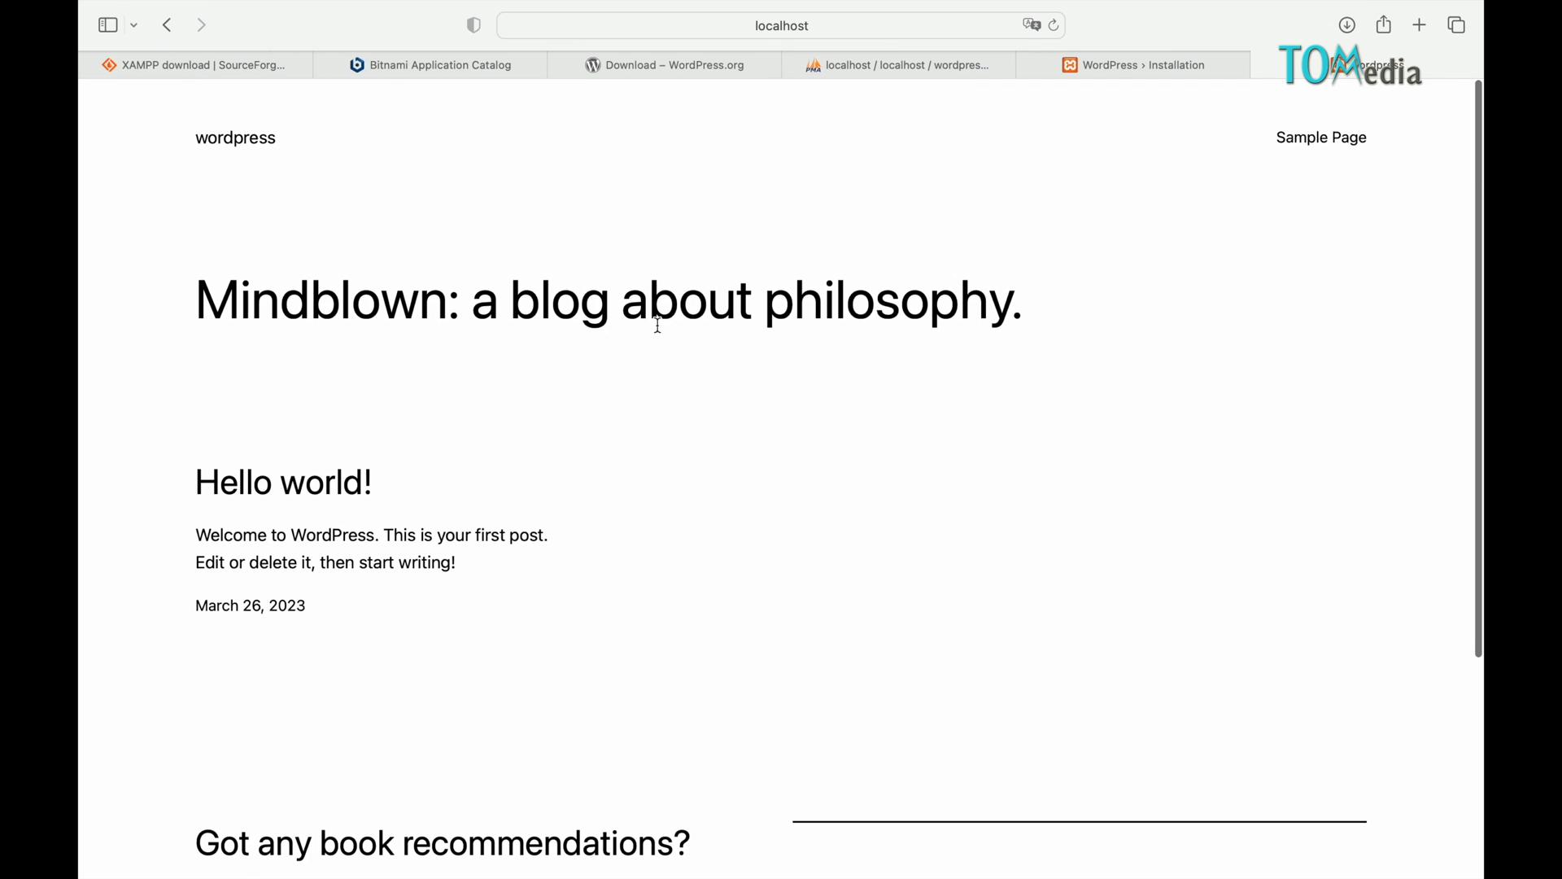
{"action": "left_click", "coordinate": [1133, 65]}
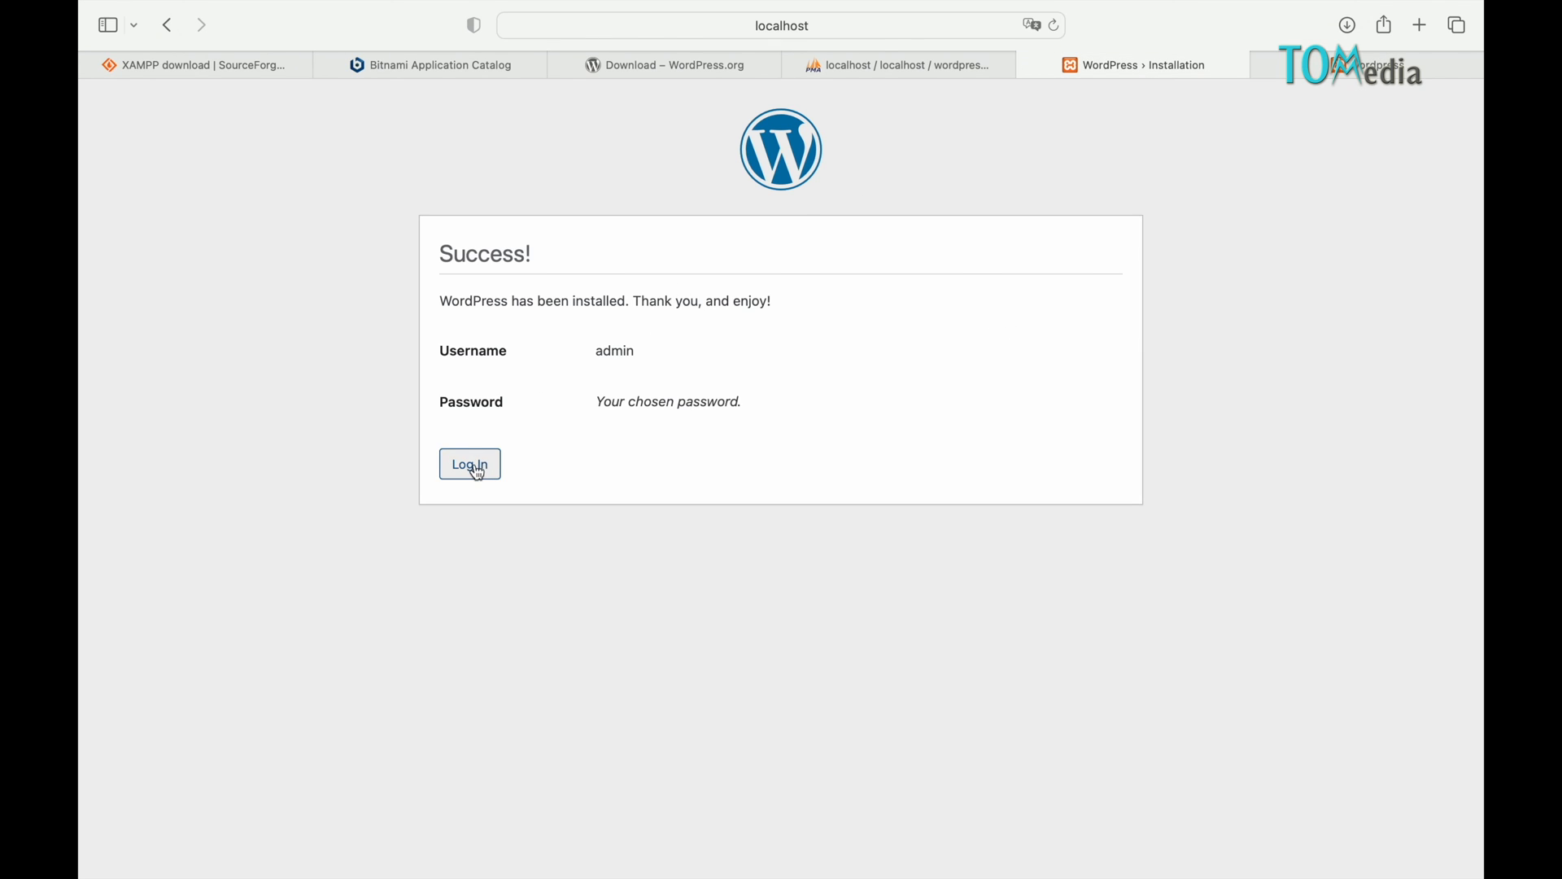
{"action": "mouse_move", "coordinate": [469, 471]}
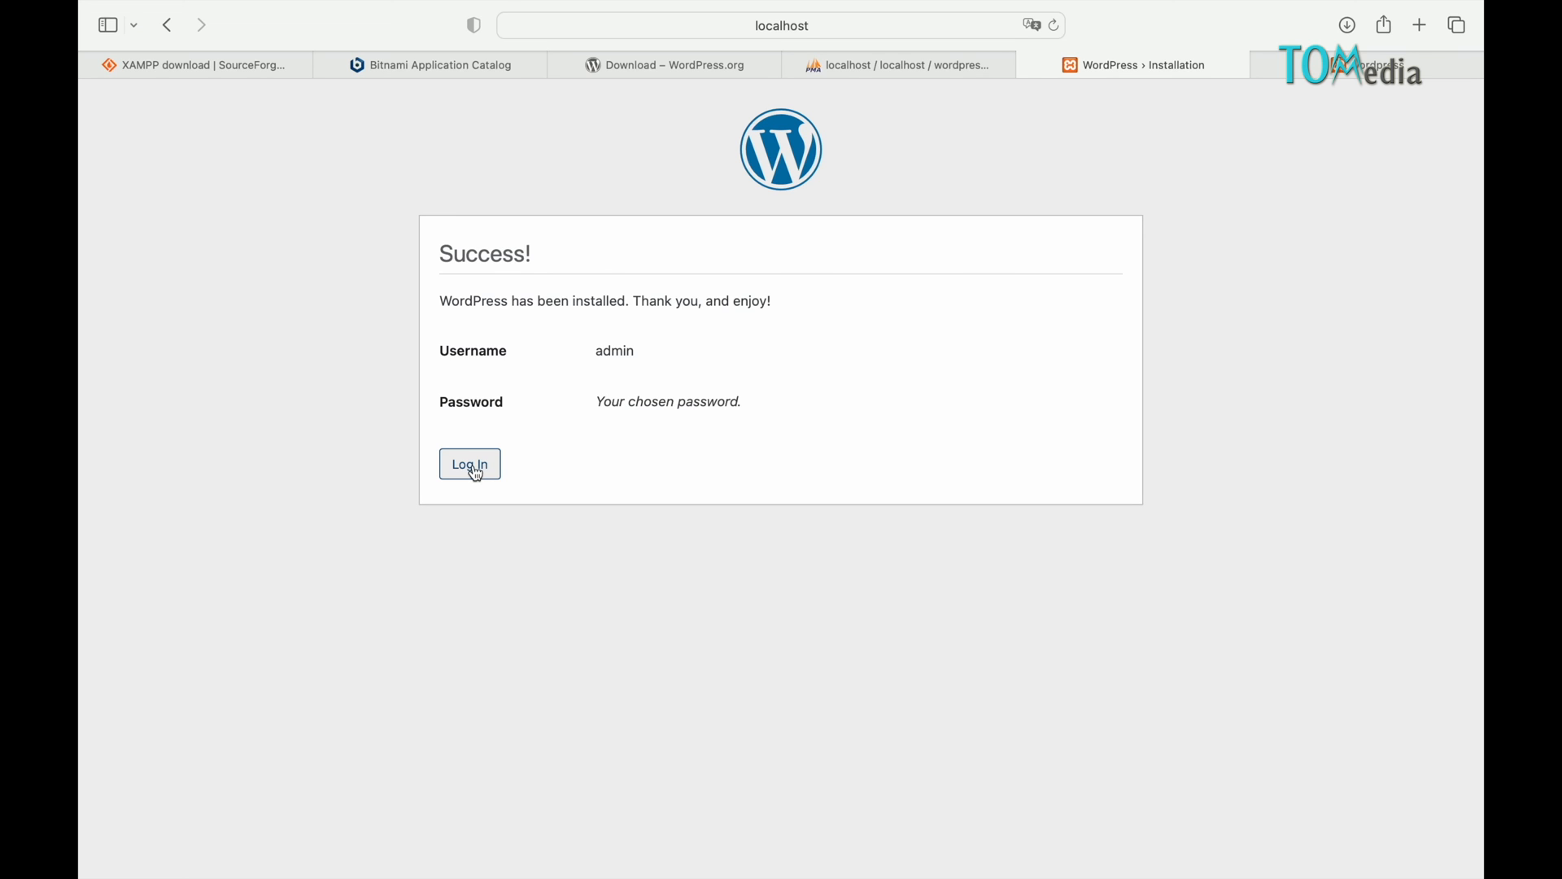
Log in to WordPress as admin with the chosen password to reach the Dashboard
{"action": "left_click", "coordinate": [468, 463]}
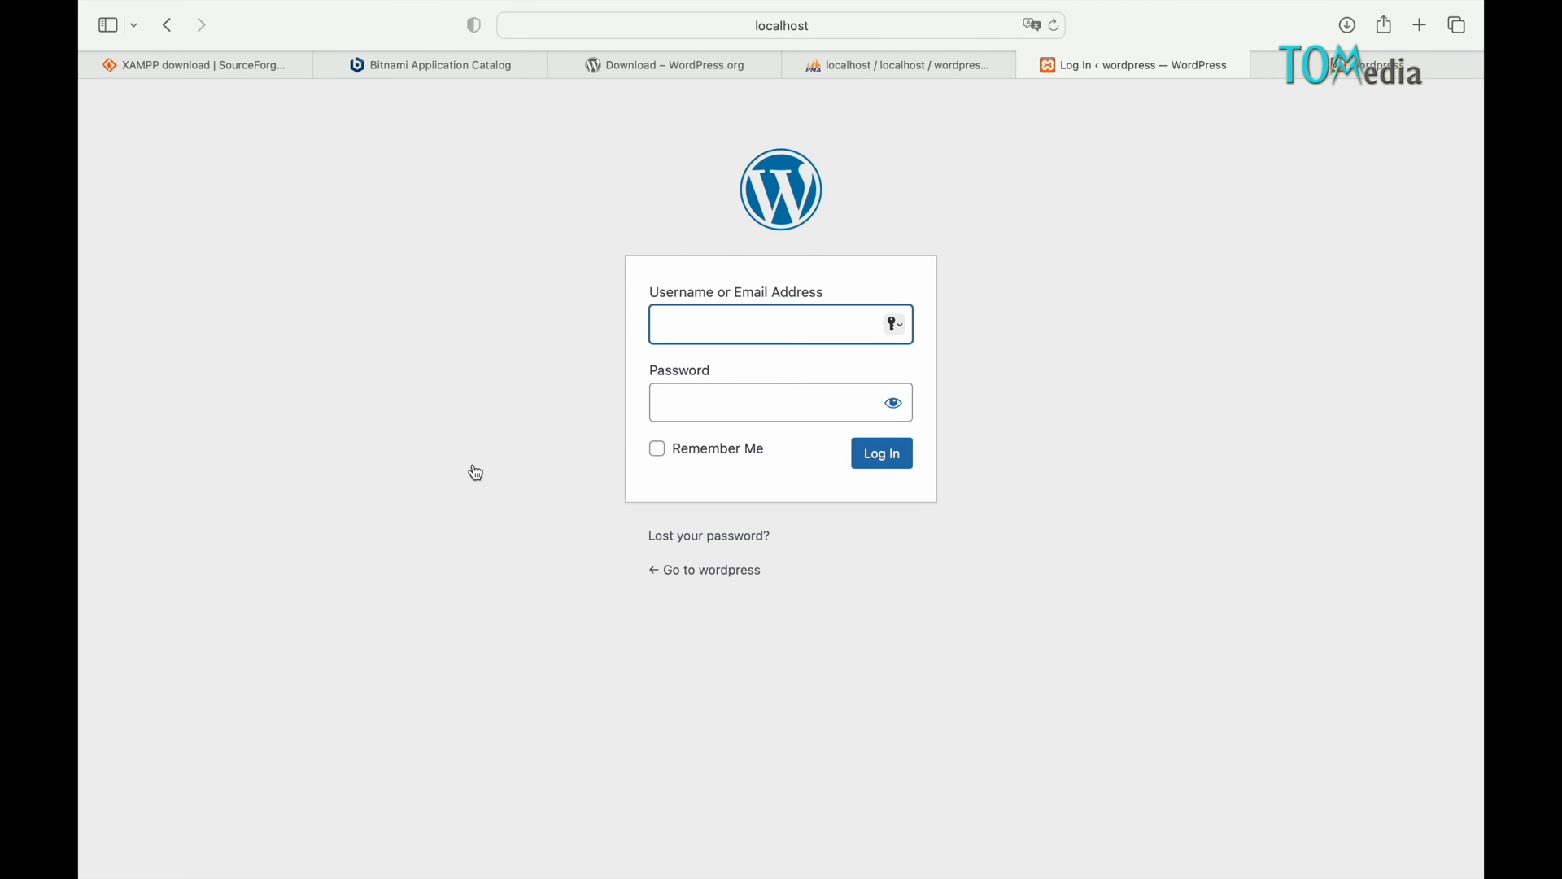
{"action": "type", "text": "a"}
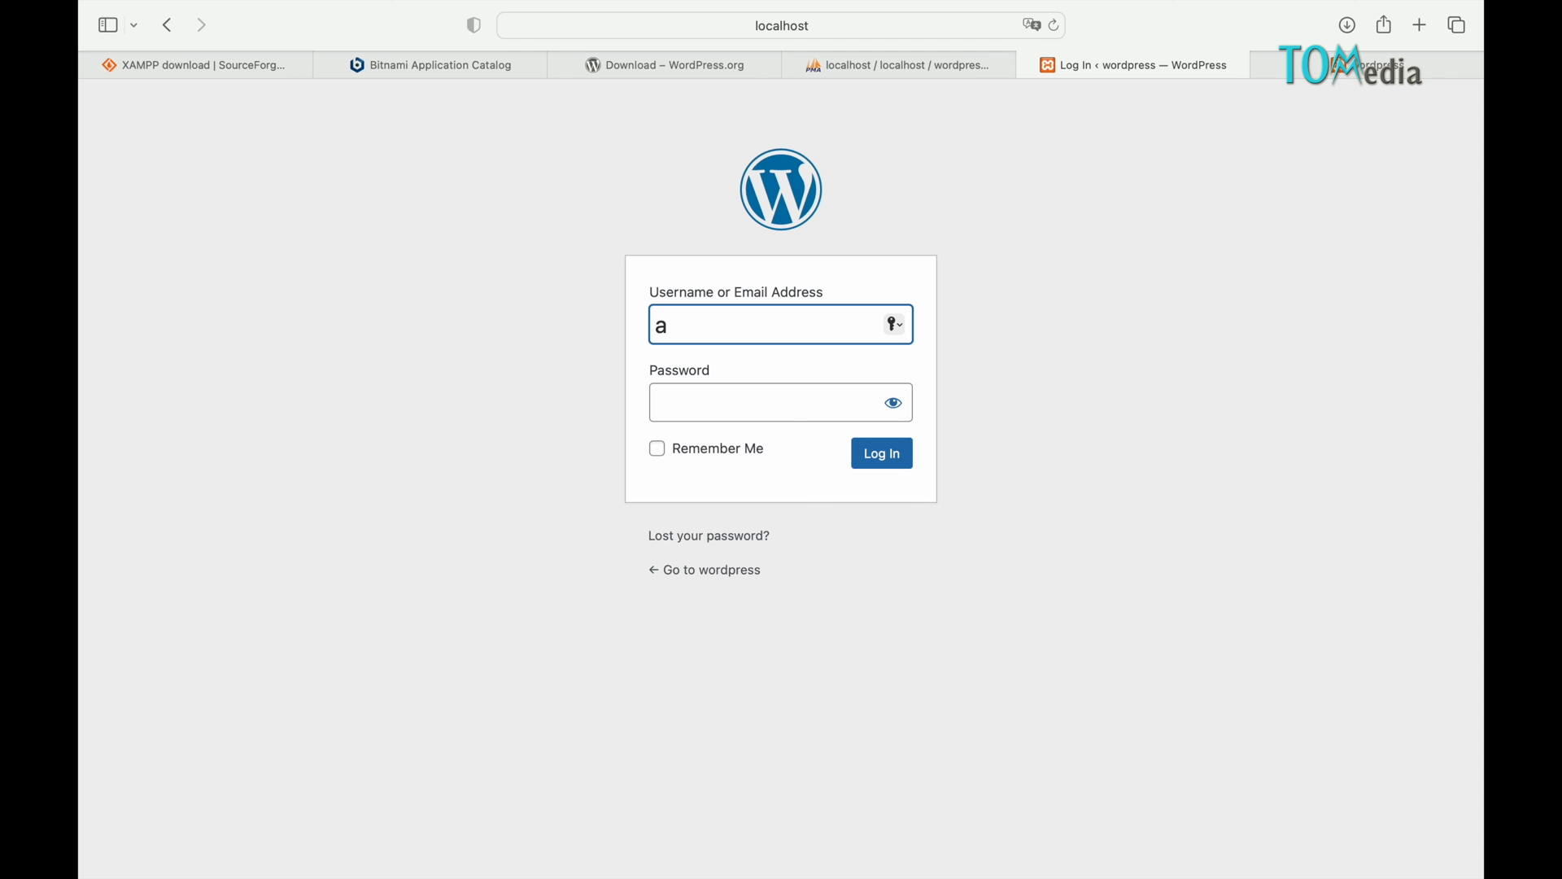
{"action": "type", "text": "dmin"}
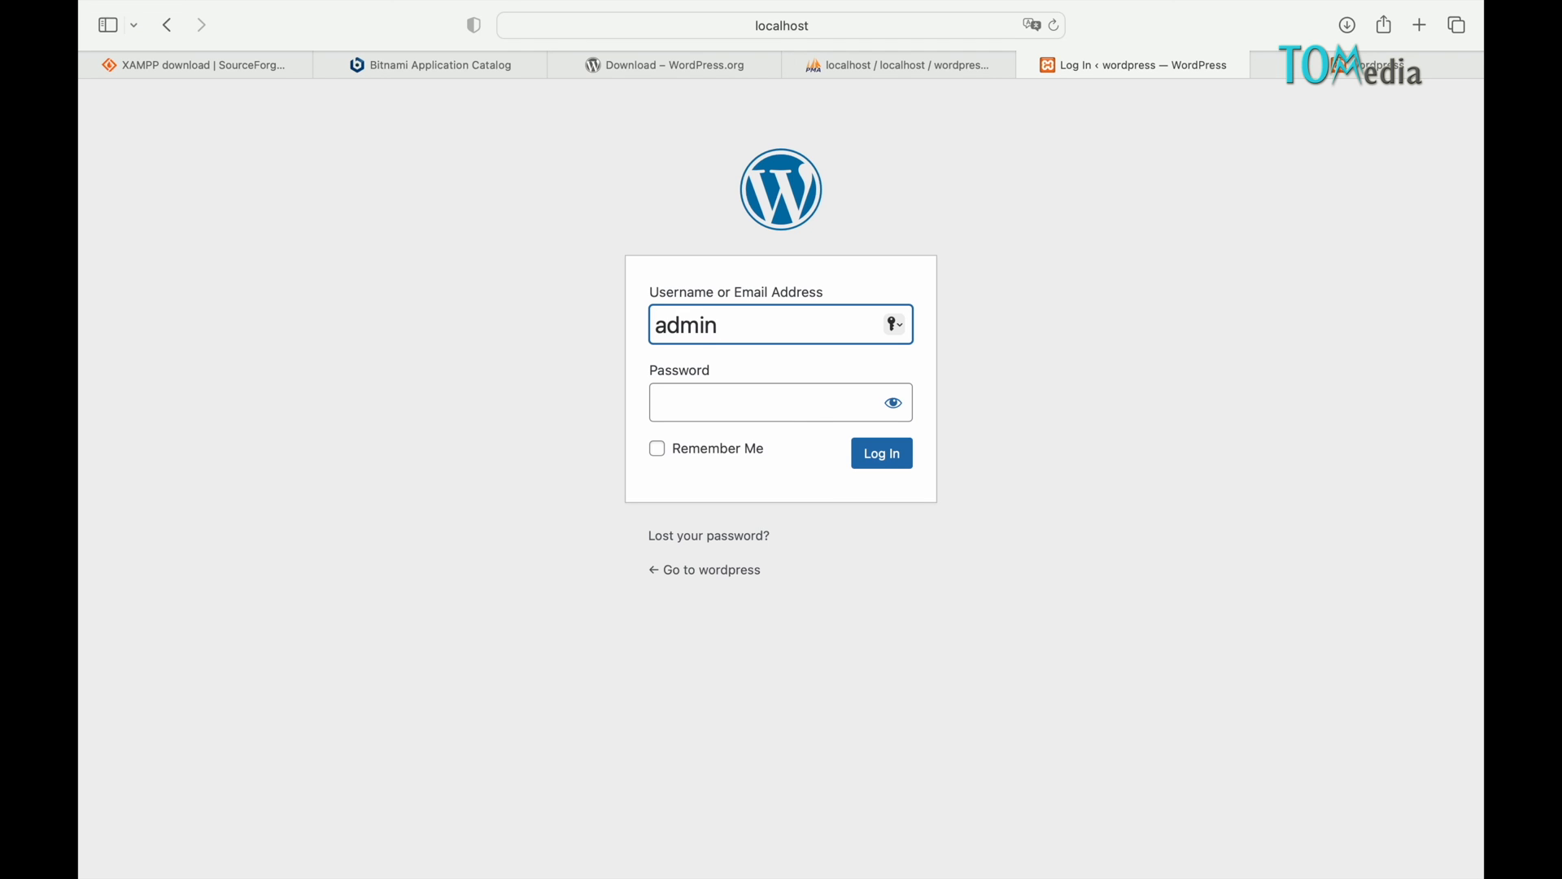
{"action": "left_click", "coordinate": [779, 402]}
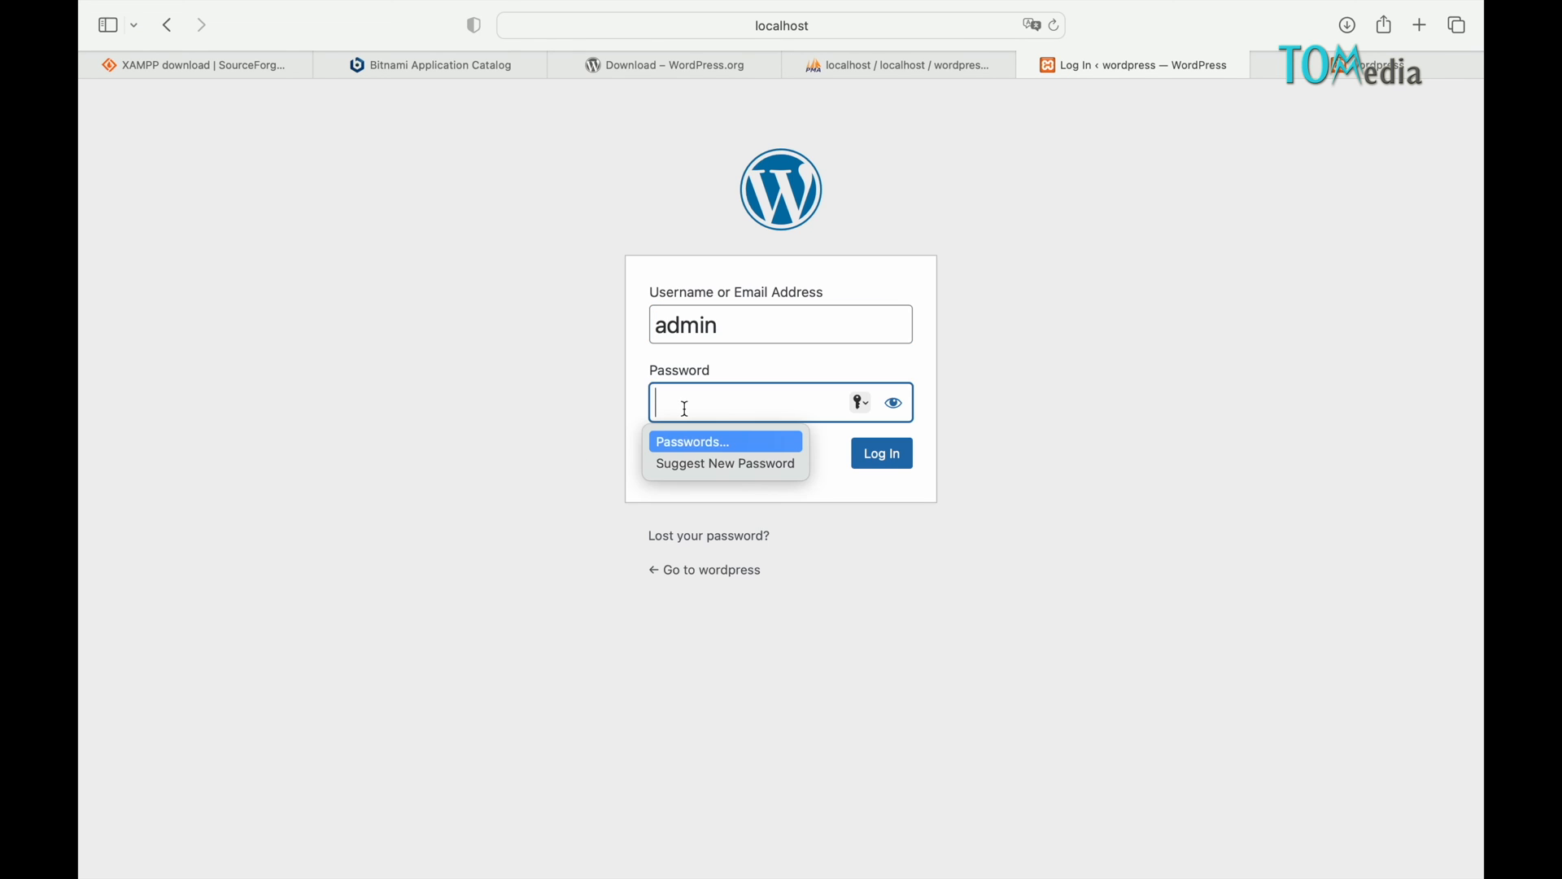
{"action": "type", "text": "••"}
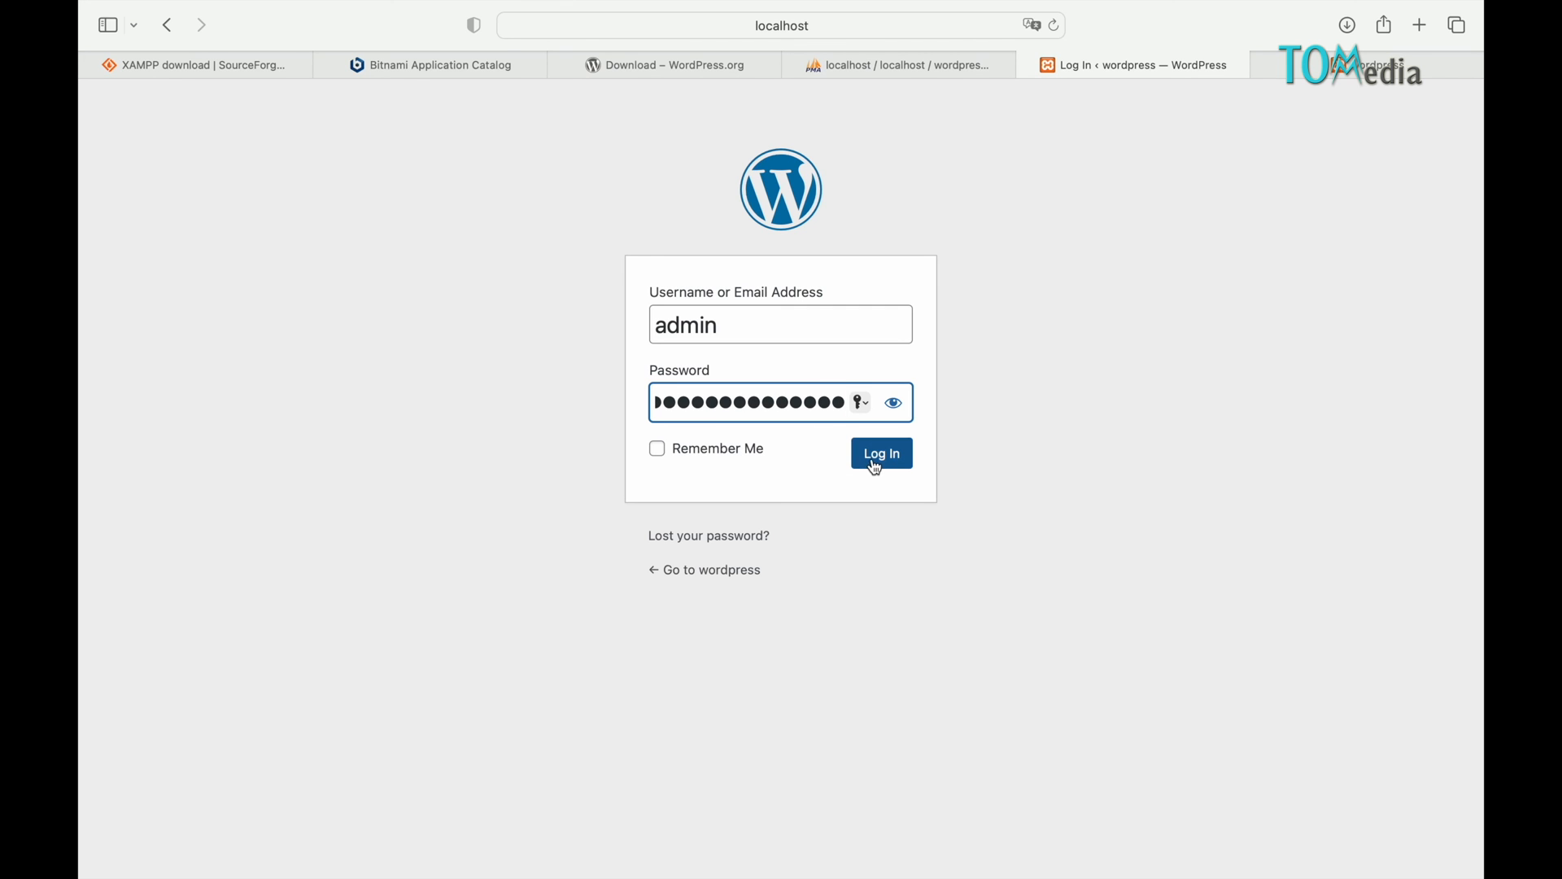
{"action": "left_click", "coordinate": [880, 454]}
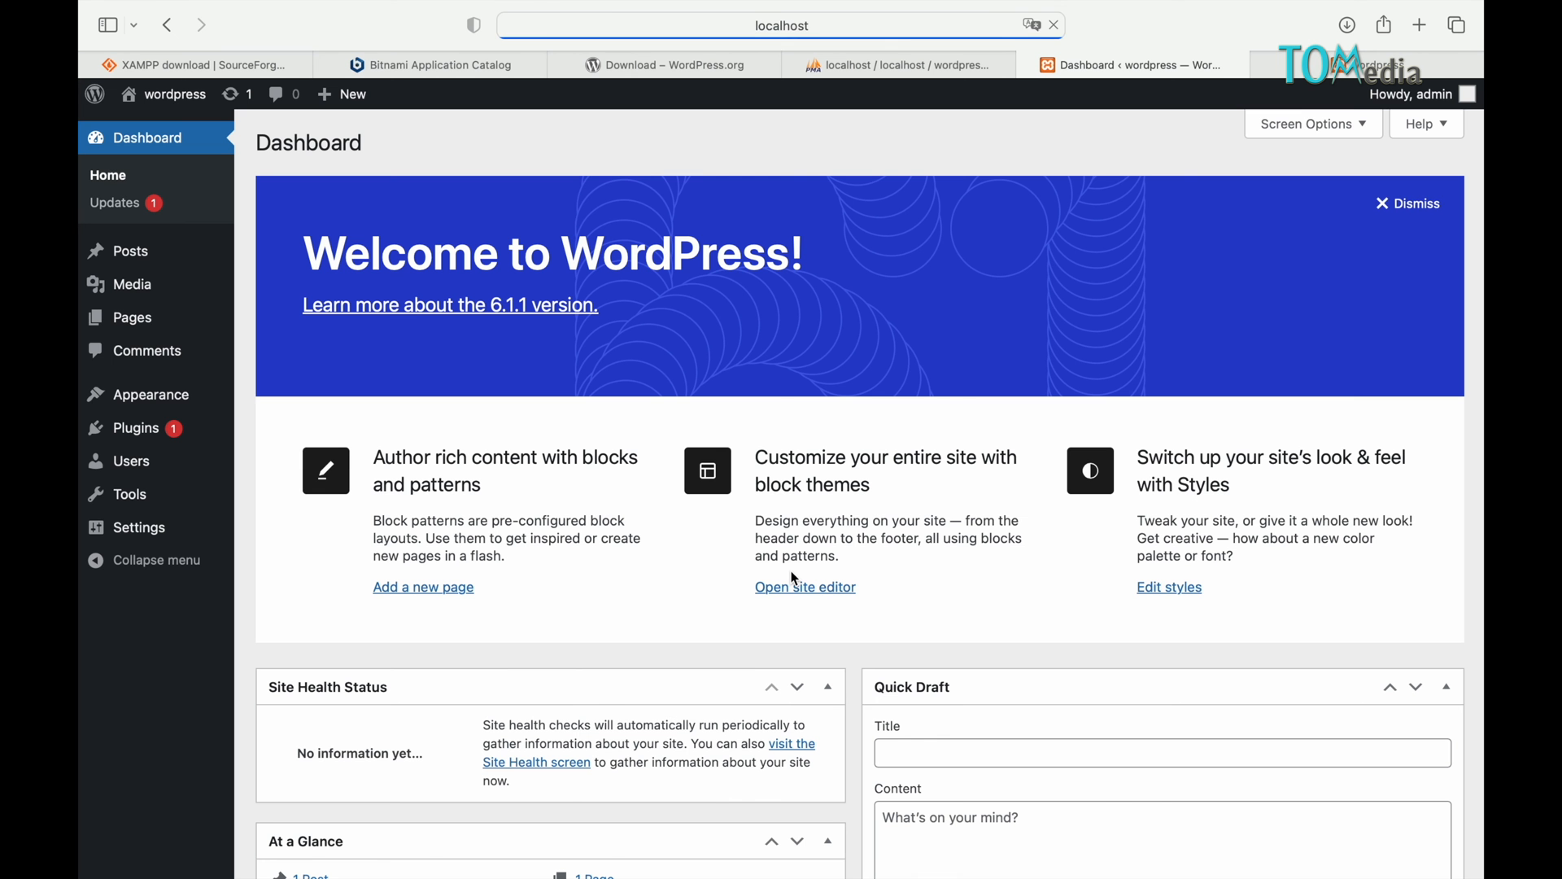
{"action": "mouse_move", "coordinate": [89, 268]}
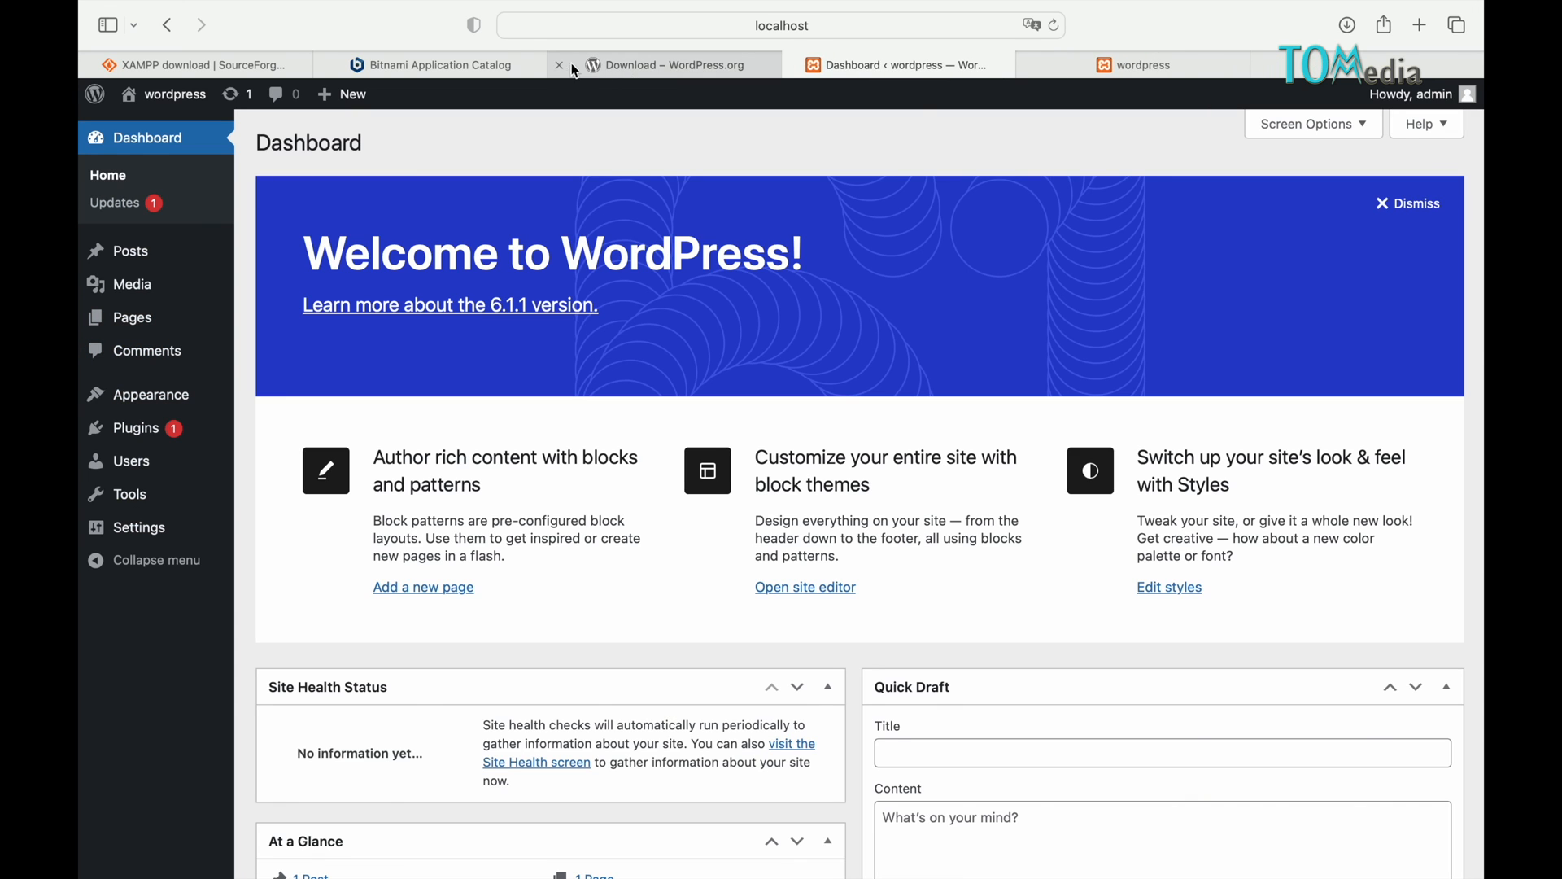
Close the WordPress.org, Bitnami and XAMPP download tabs, leaving the Dashboard and site
{"action": "left_click", "coordinate": [558, 65]}
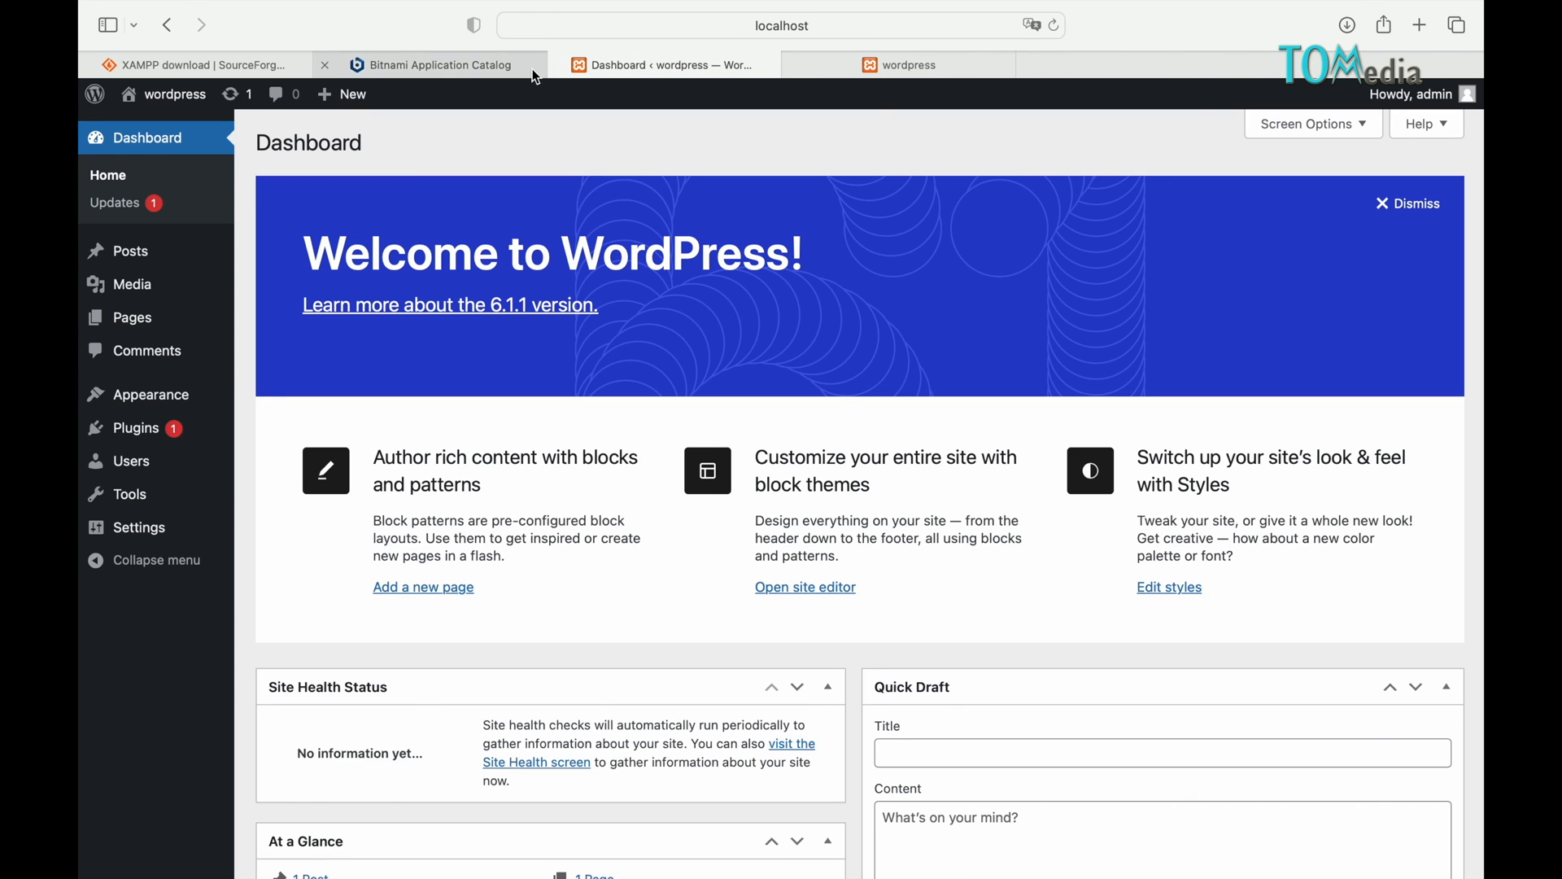
{"action": "left_click", "coordinate": [324, 65]}
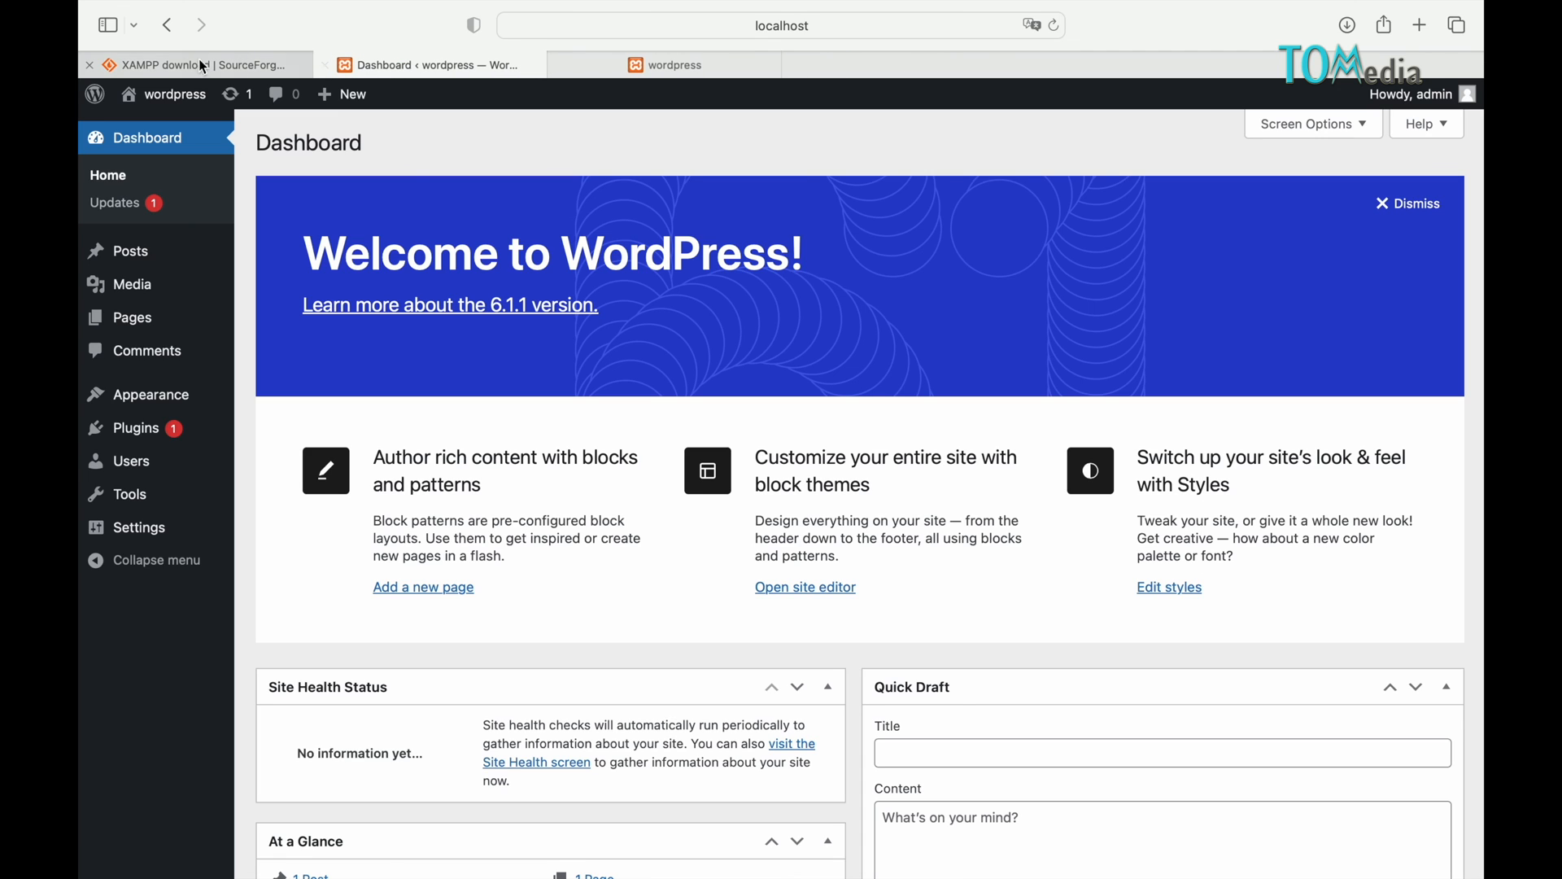
{"action": "left_click", "coordinate": [88, 65]}
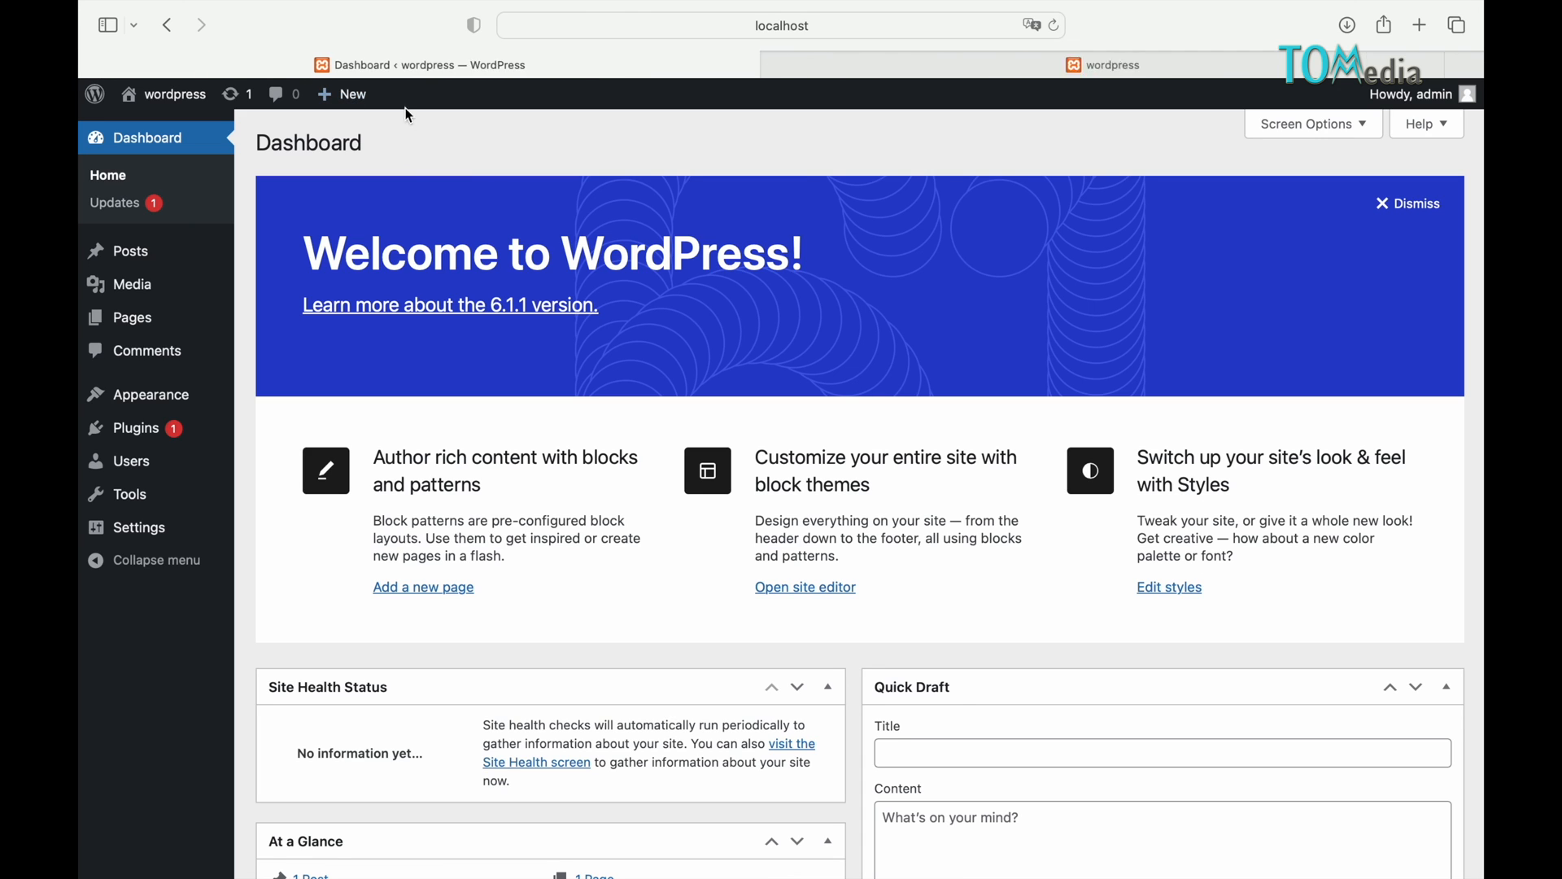
{"action": "mouse_move", "coordinate": [823, 102]}
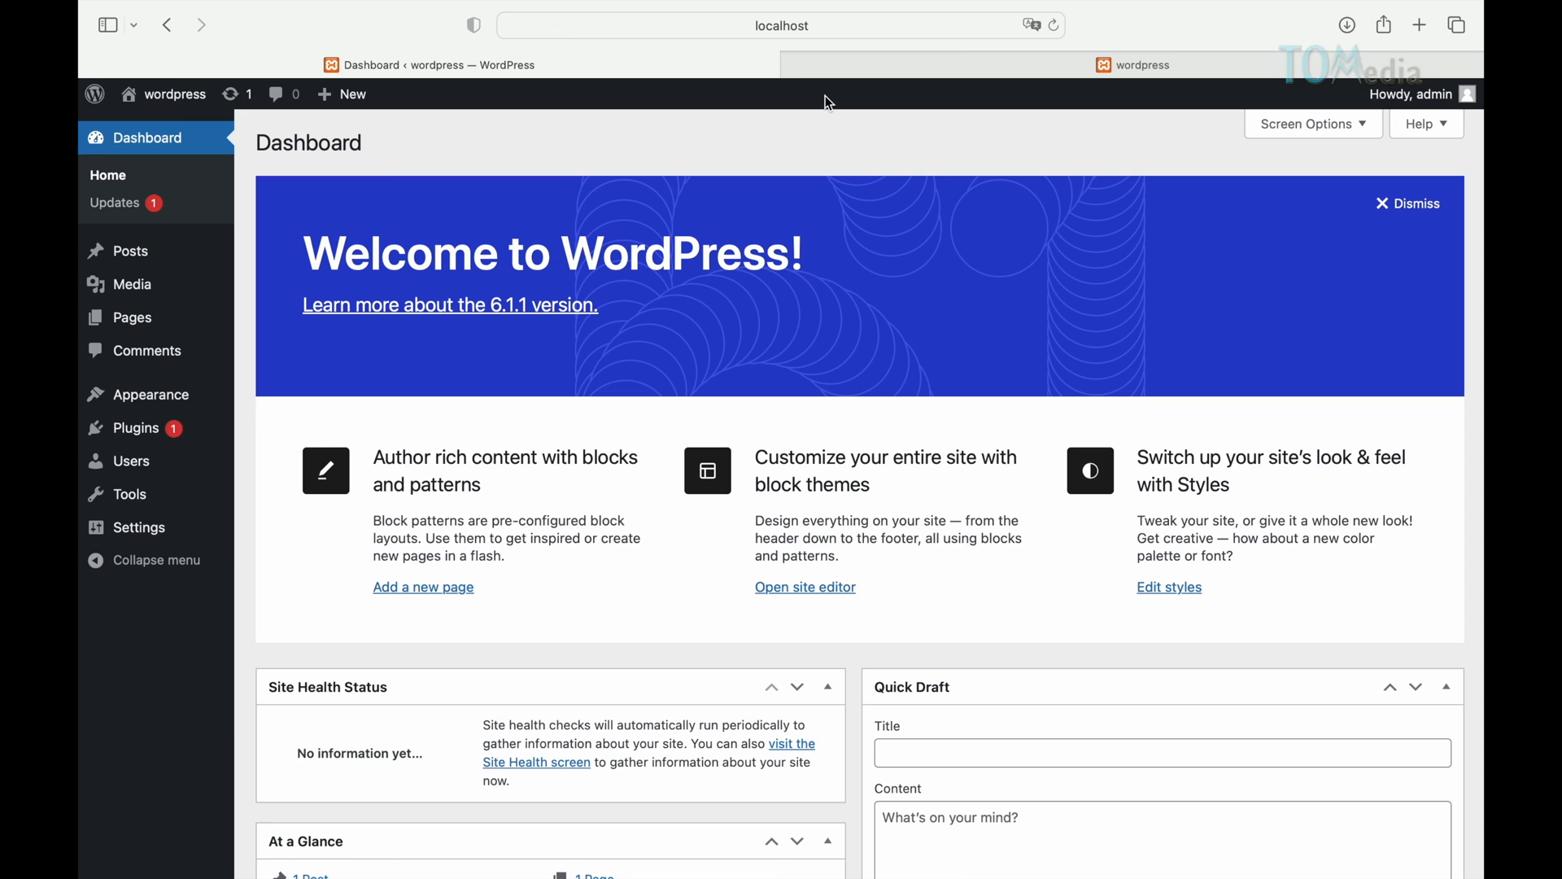